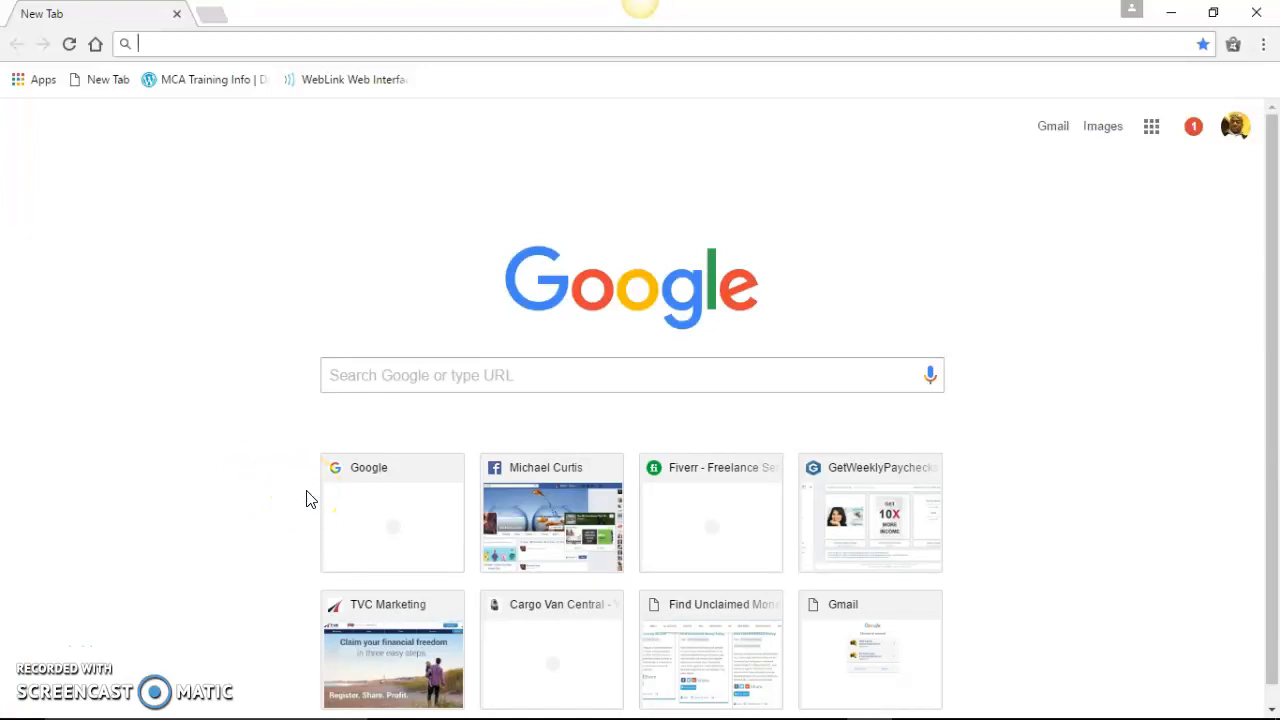
pyautogui.moveTo(348, 278)
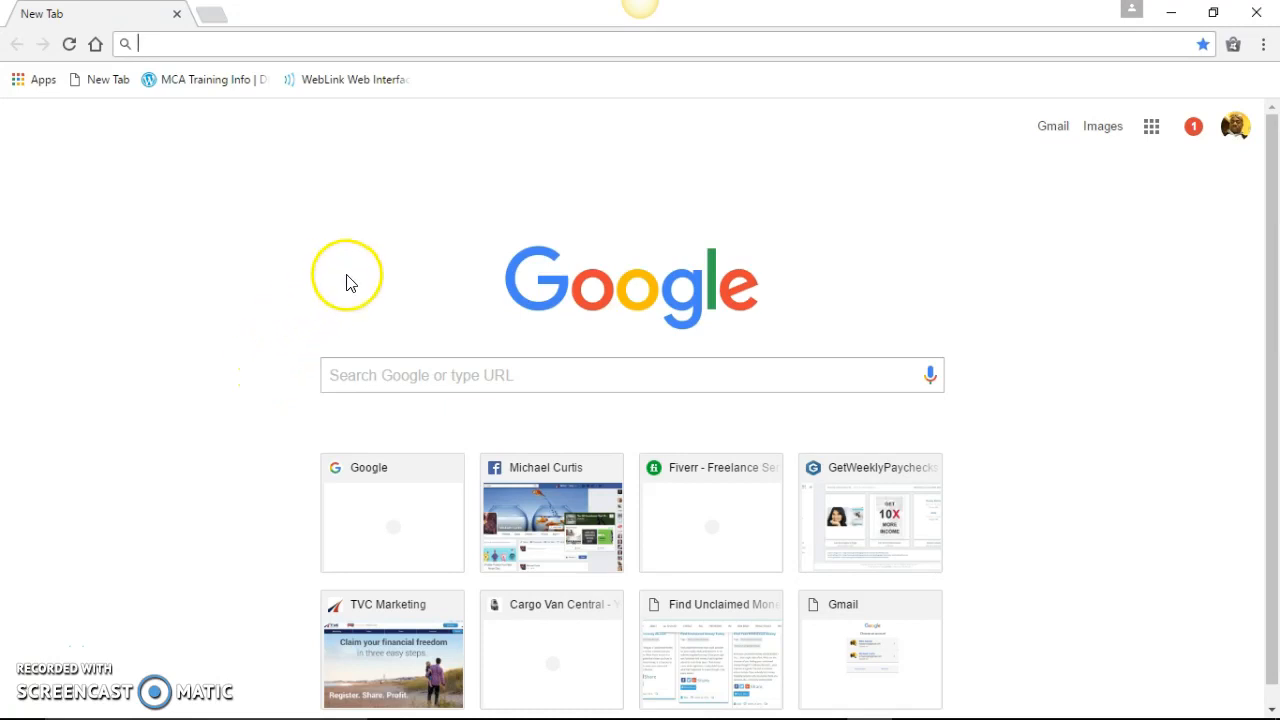
pyautogui.moveTo(255, 545)
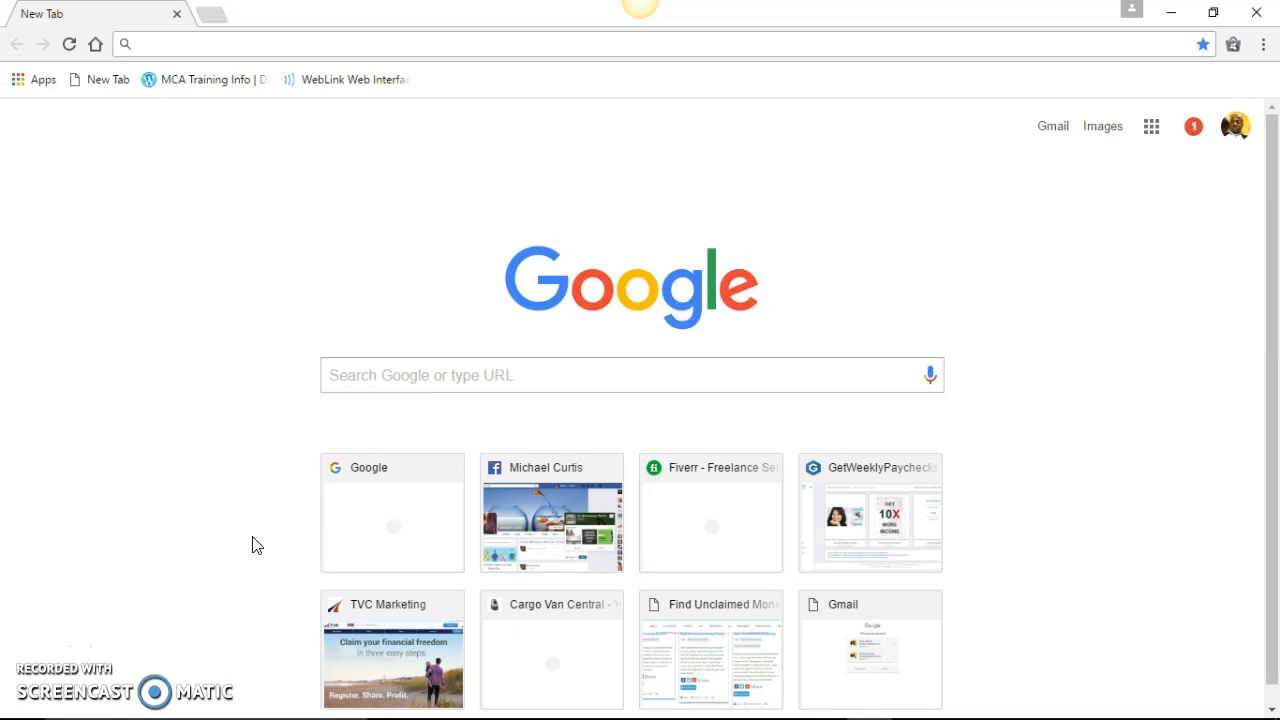
# Step: Open the owner's Facebook profile from the new tab page and scroll through its posts and photos
pyautogui.click(400, 43)
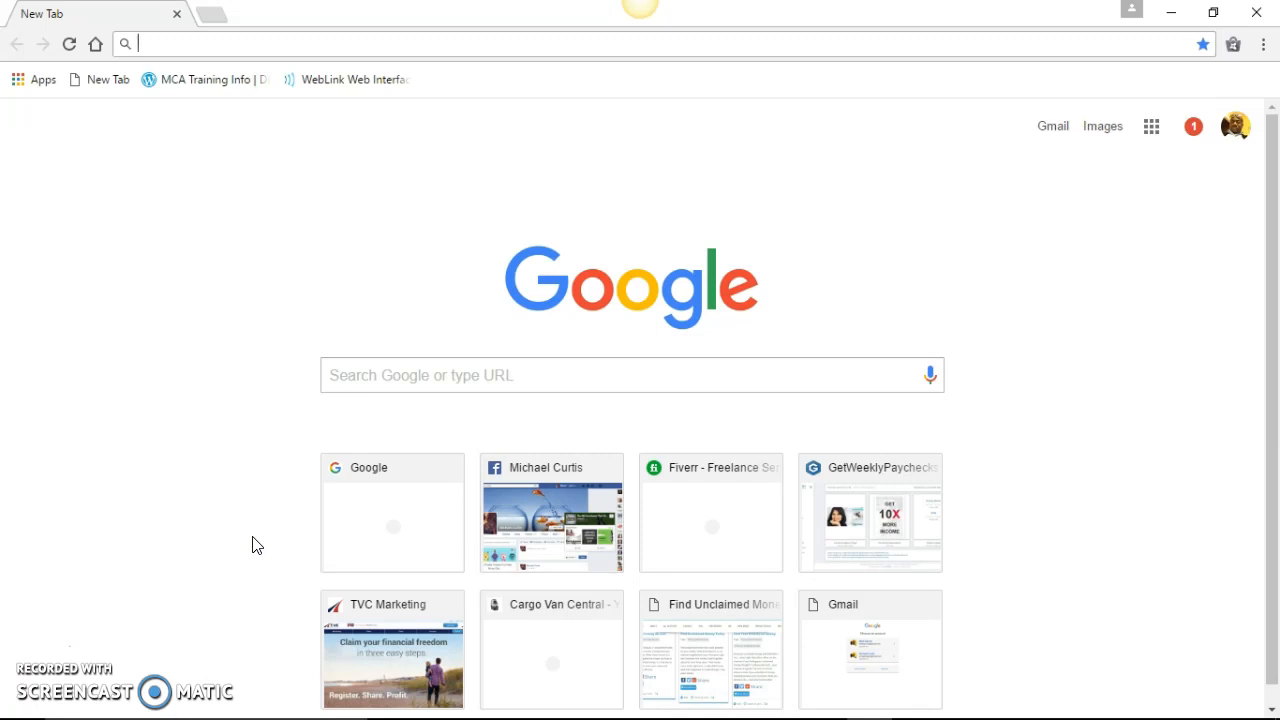
pyautogui.moveTo(349, 263)
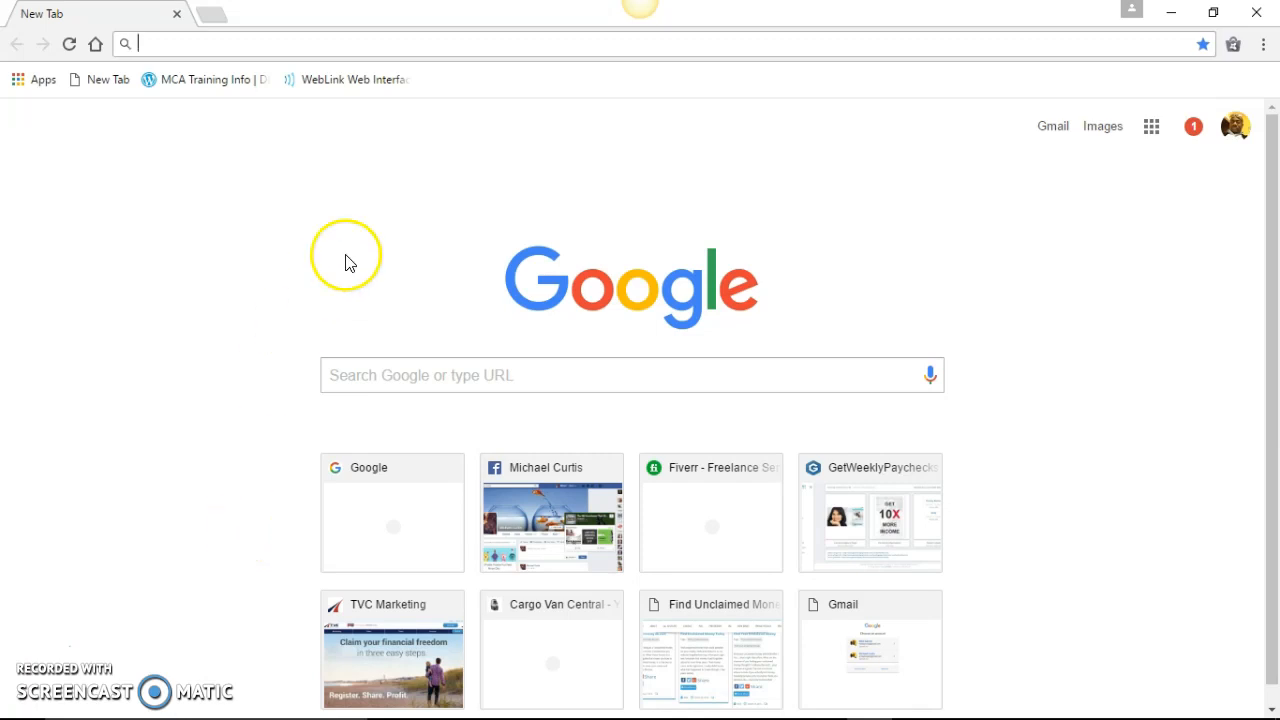
pyautogui.moveTo(815, 255)
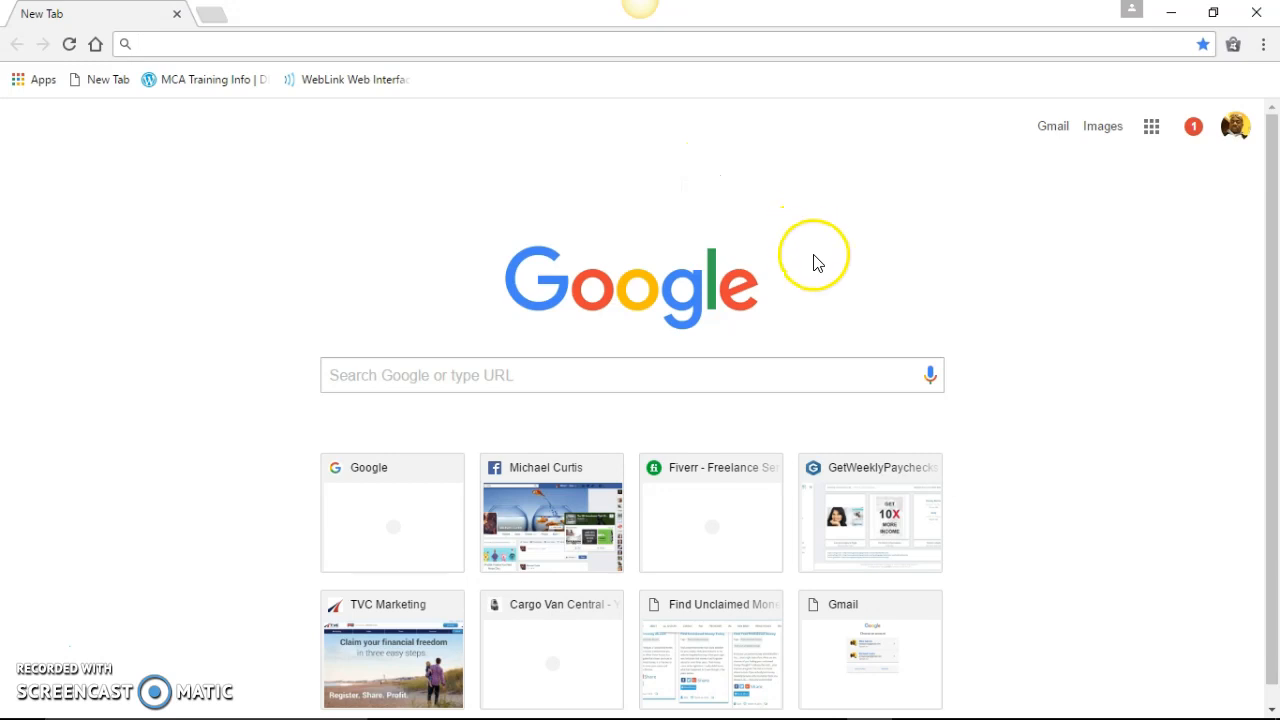
pyautogui.moveTo(718, 207)
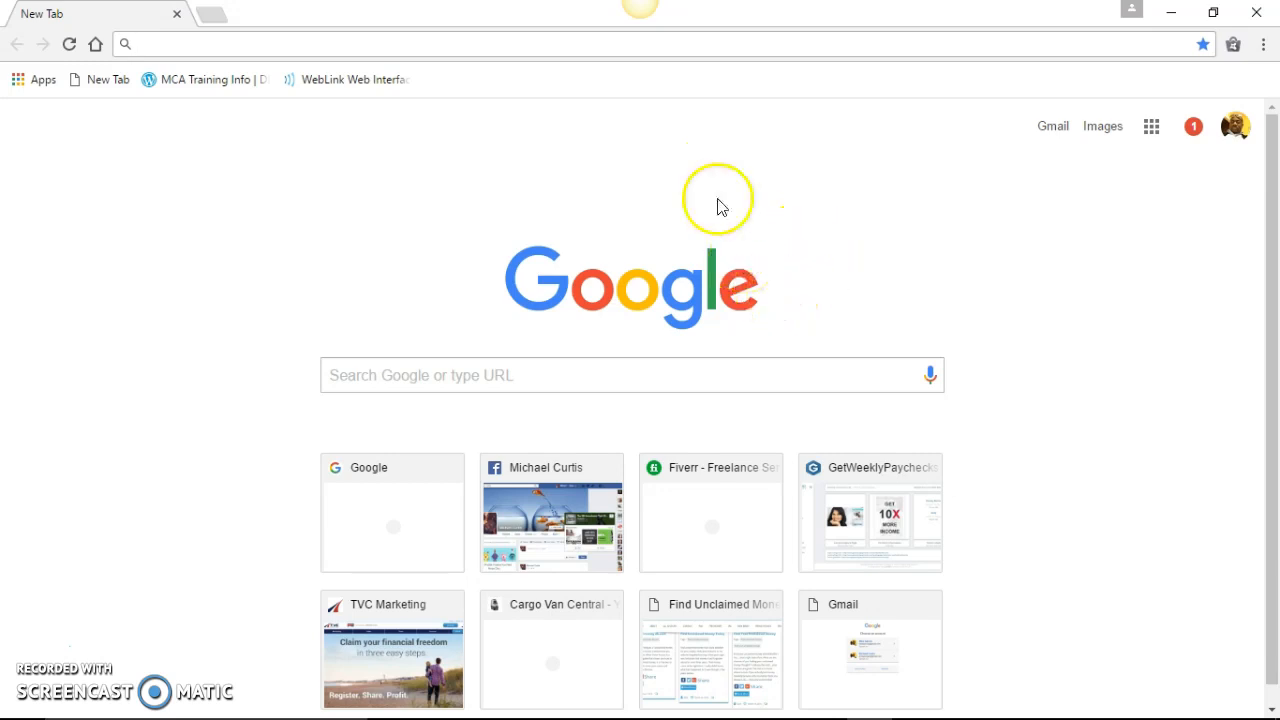
pyautogui.moveTo(670, 188)
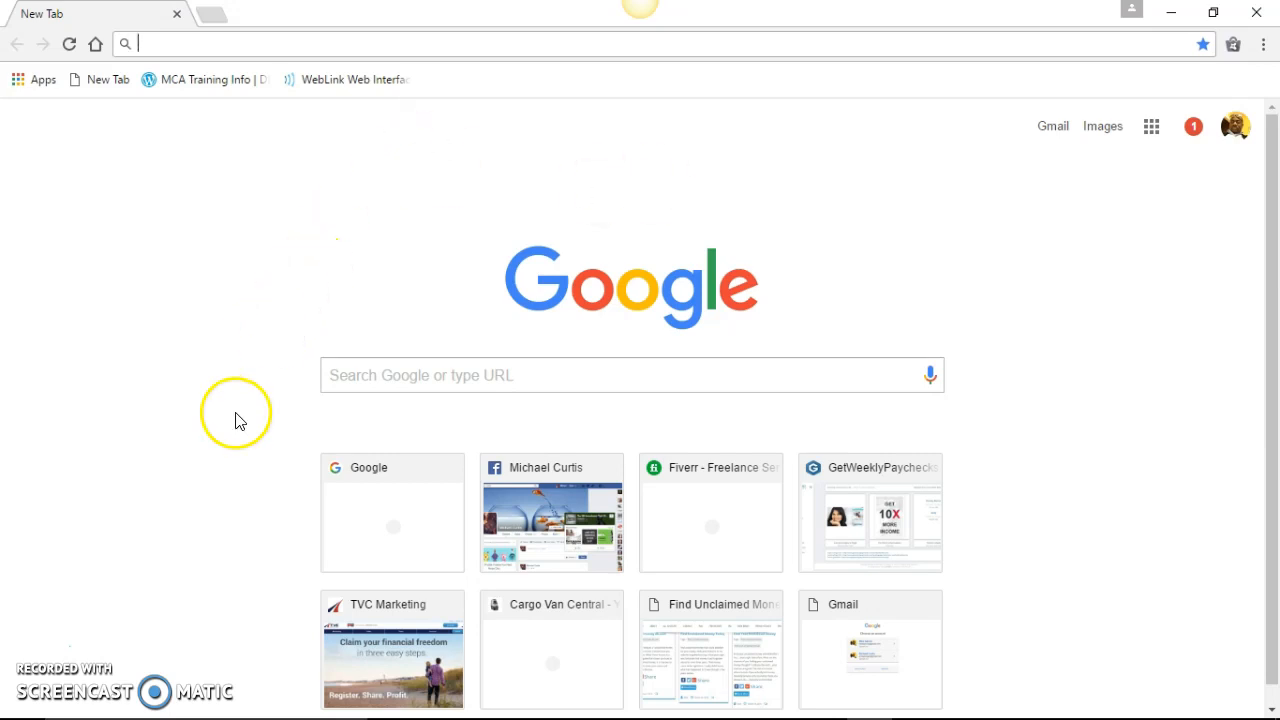
pyautogui.moveTo(308, 225)
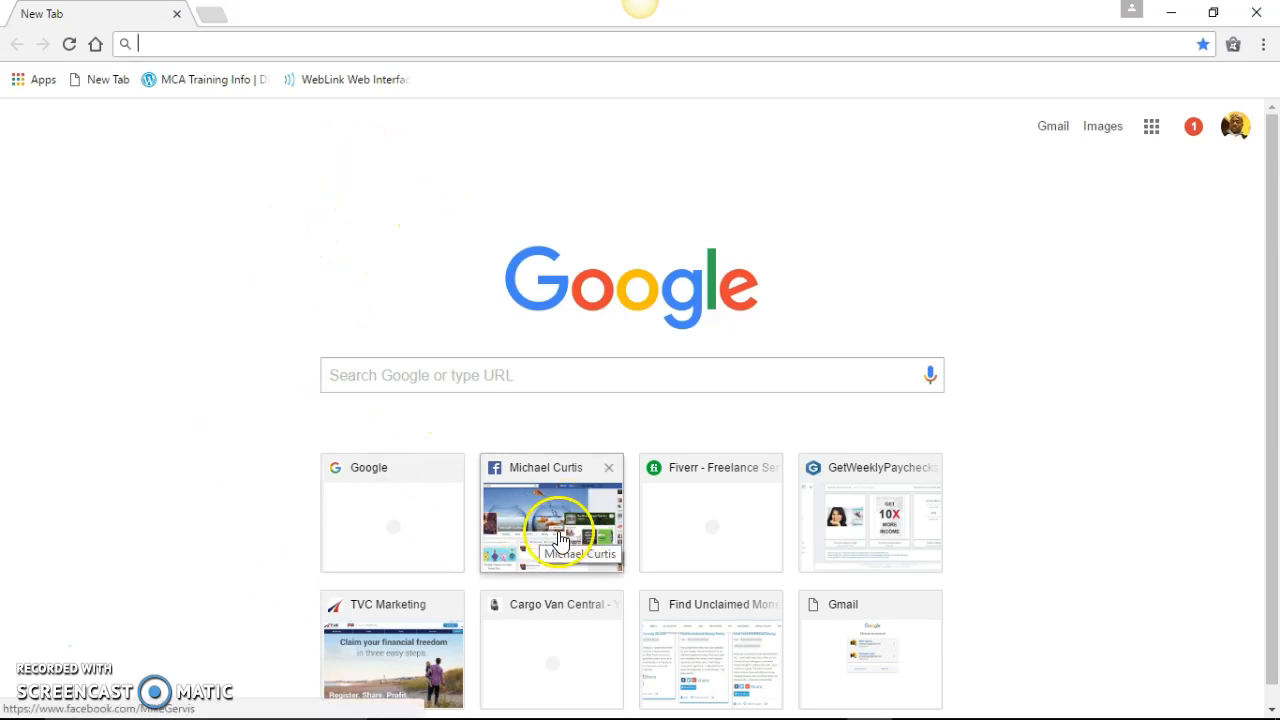
pyautogui.click(551, 513)
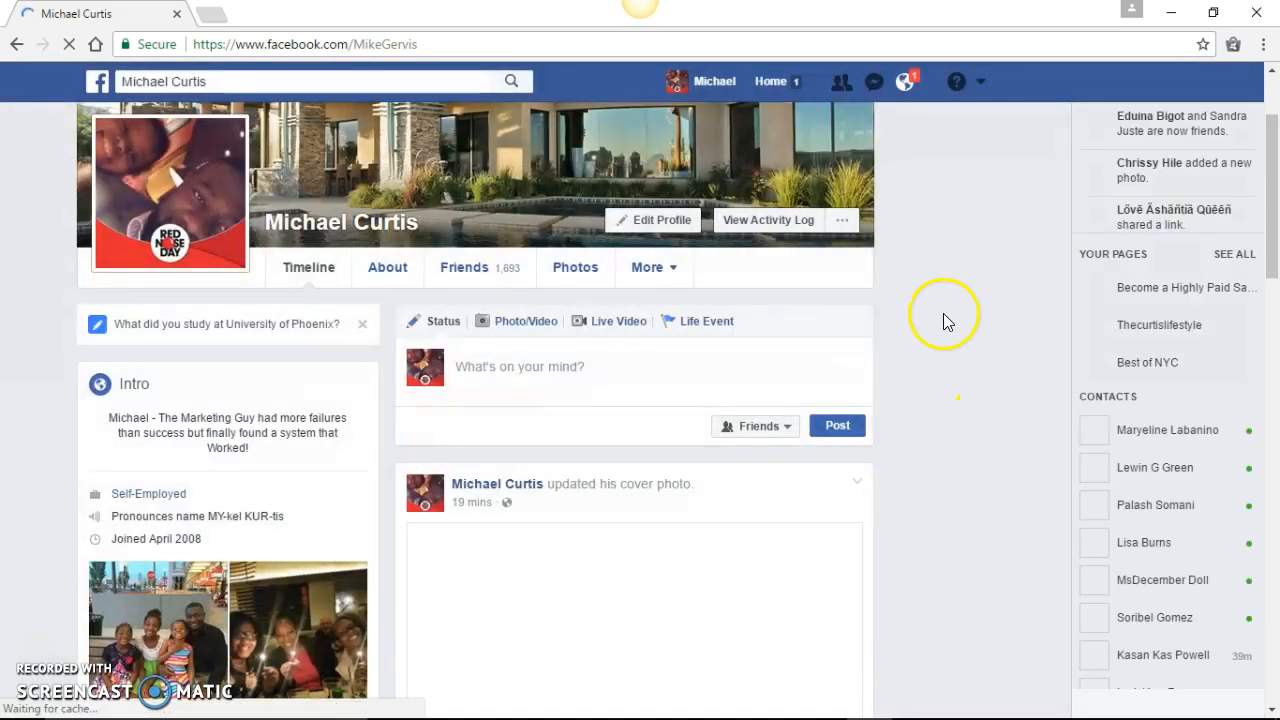
pyautogui.click(520, 366)
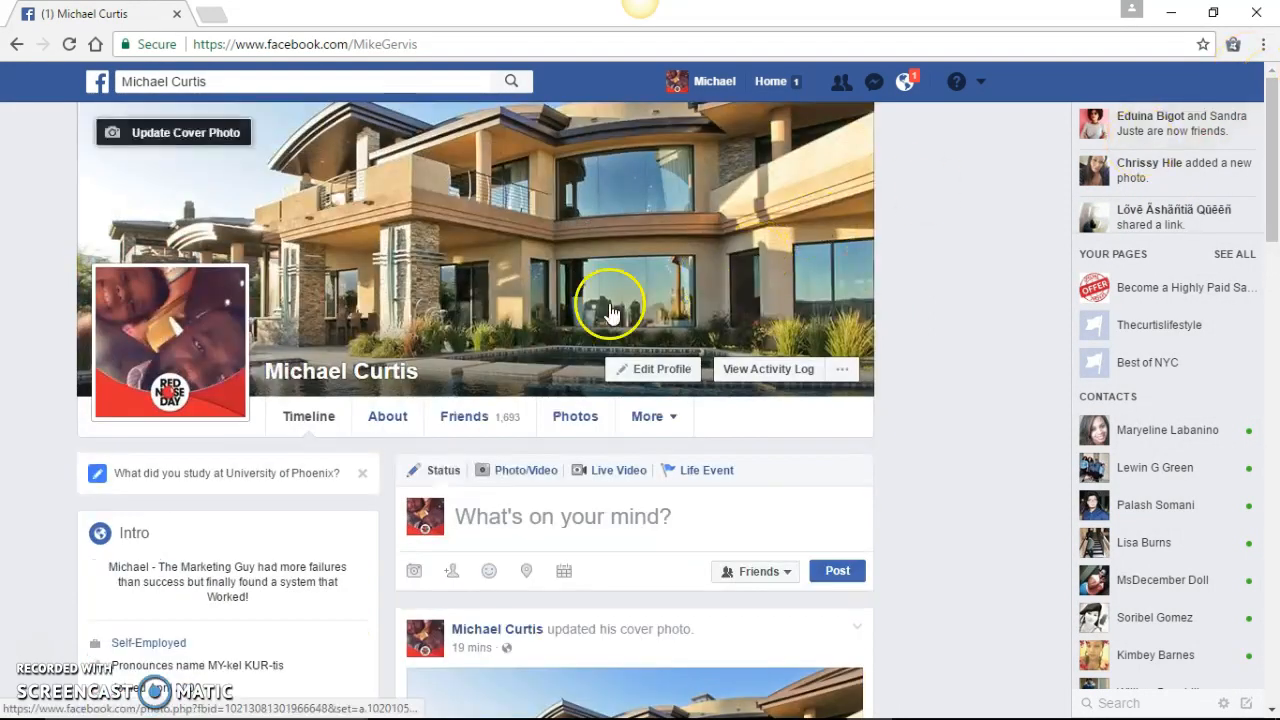
pyautogui.moveTo(568, 240)
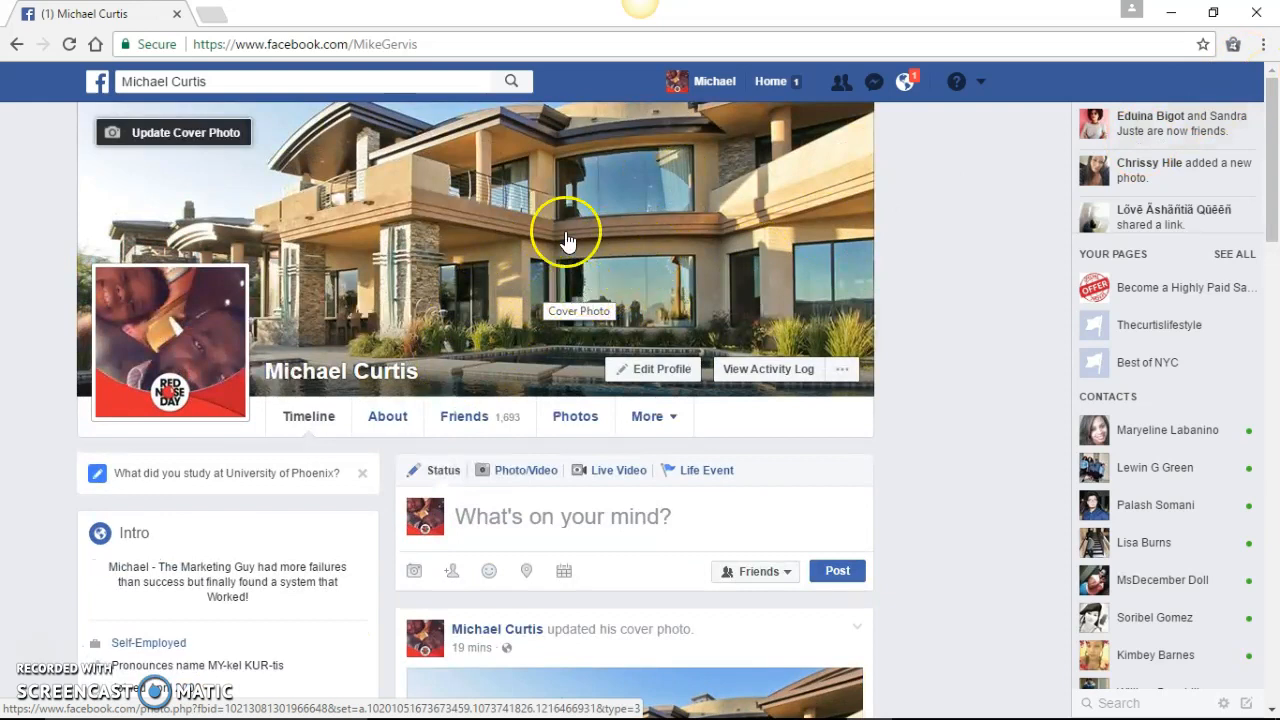
pyautogui.moveTo(715, 278)
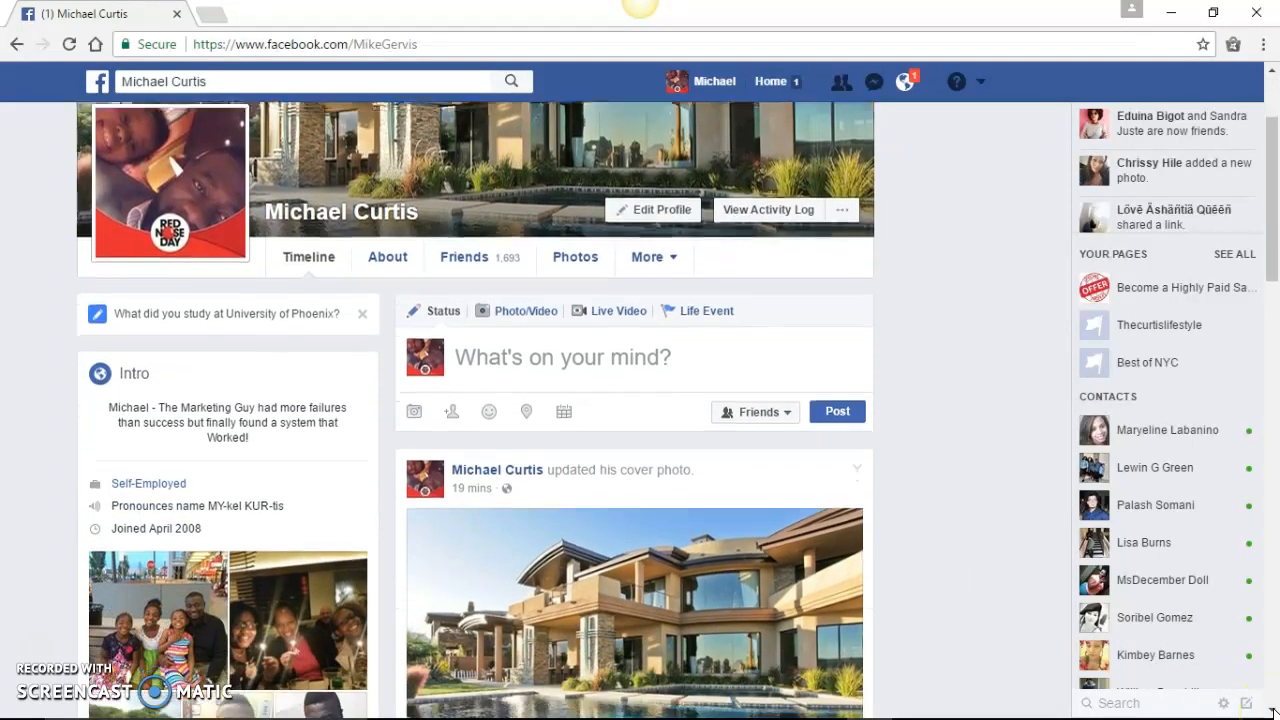
pyautogui.scroll(-3)
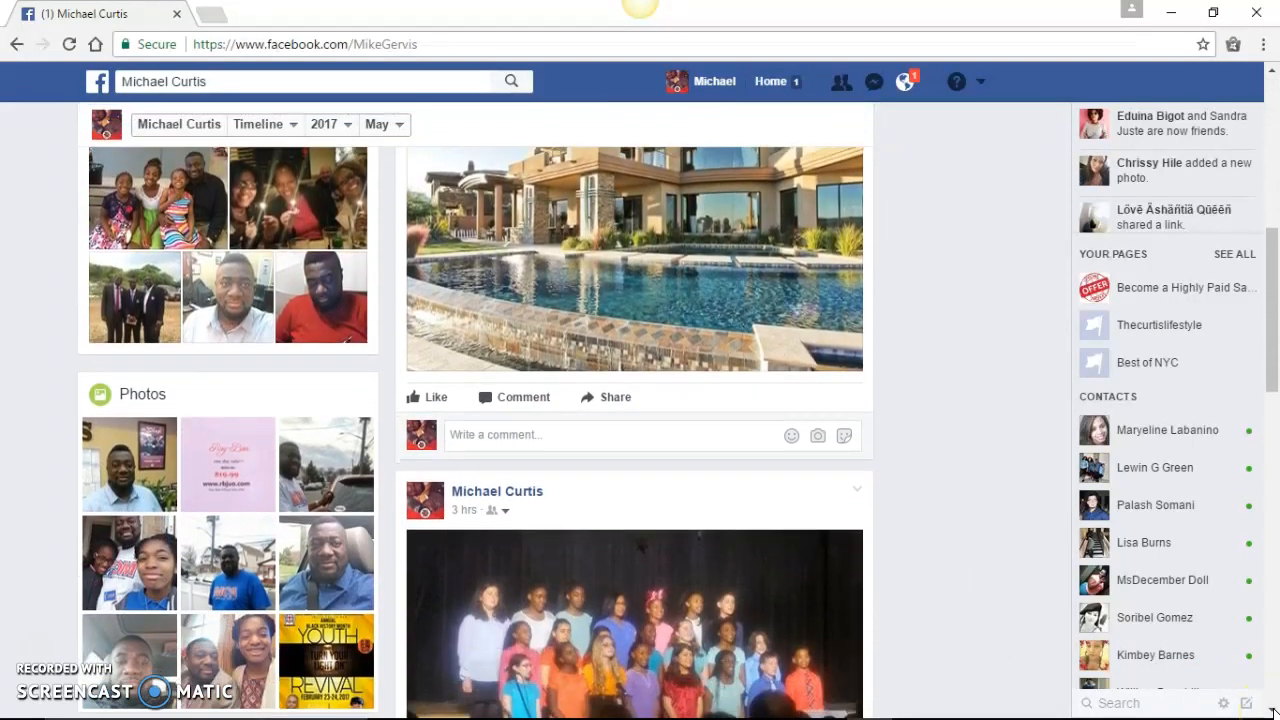
pyautogui.moveTo(640, 481)
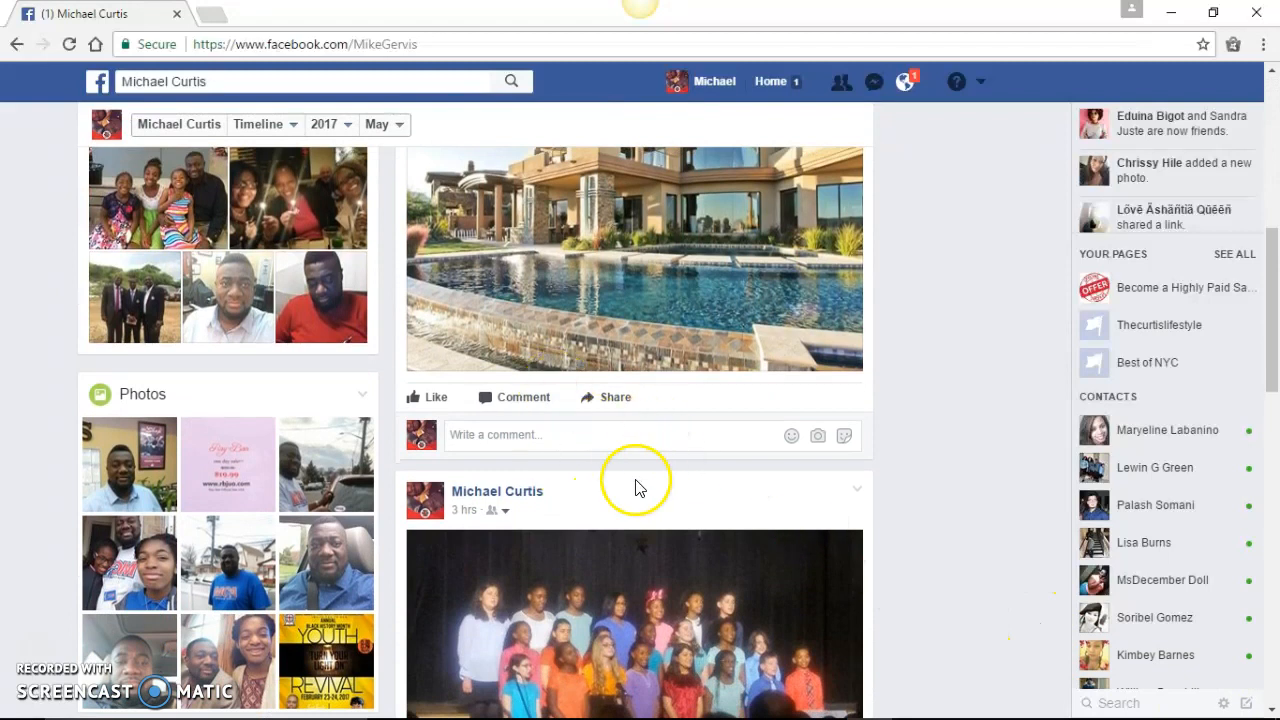
pyautogui.moveTo(752, 467)
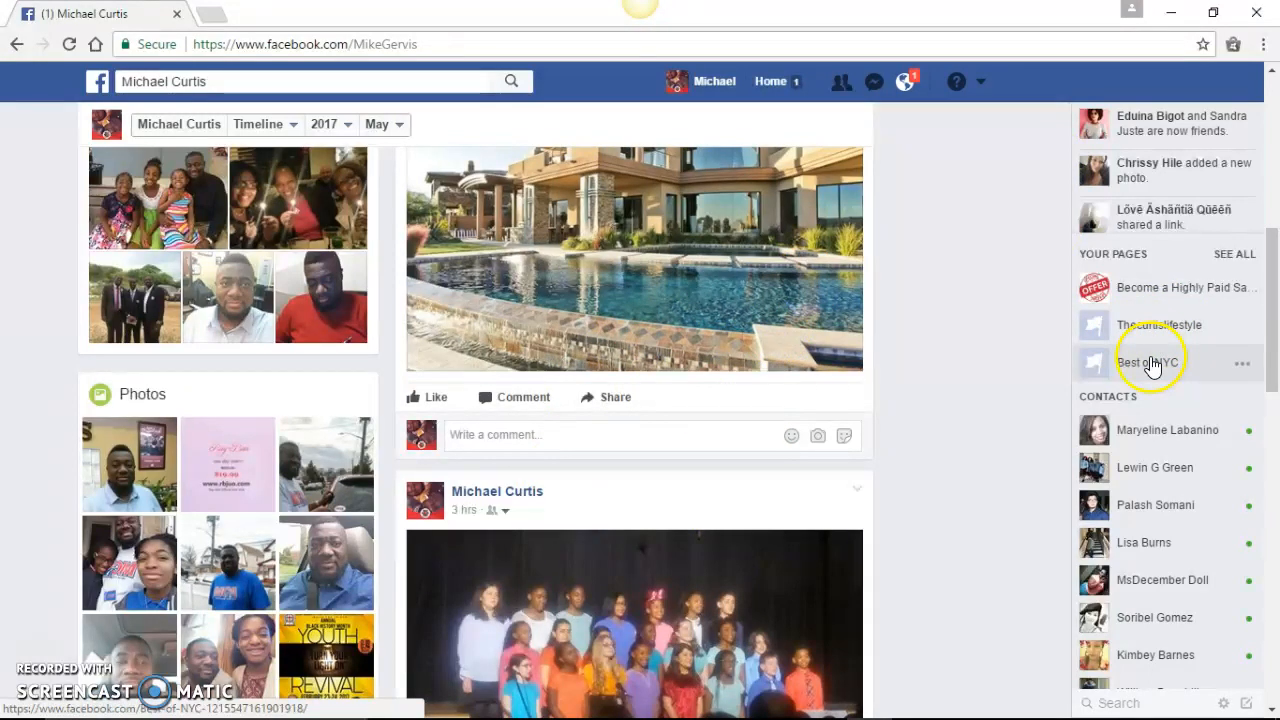
# Step: Open the Best of NYC page and scroll past its welcome tips to the cover photo post
pyautogui.click(1147, 362)
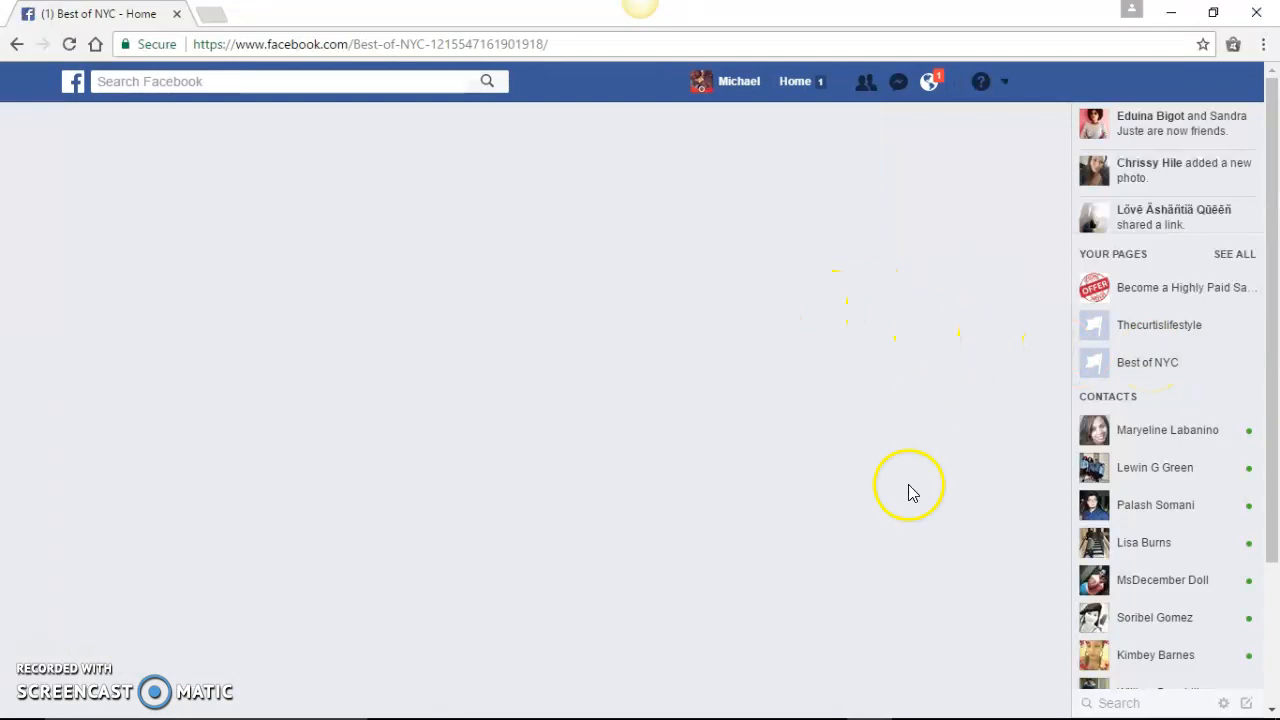
pyautogui.moveTo(807, 387)
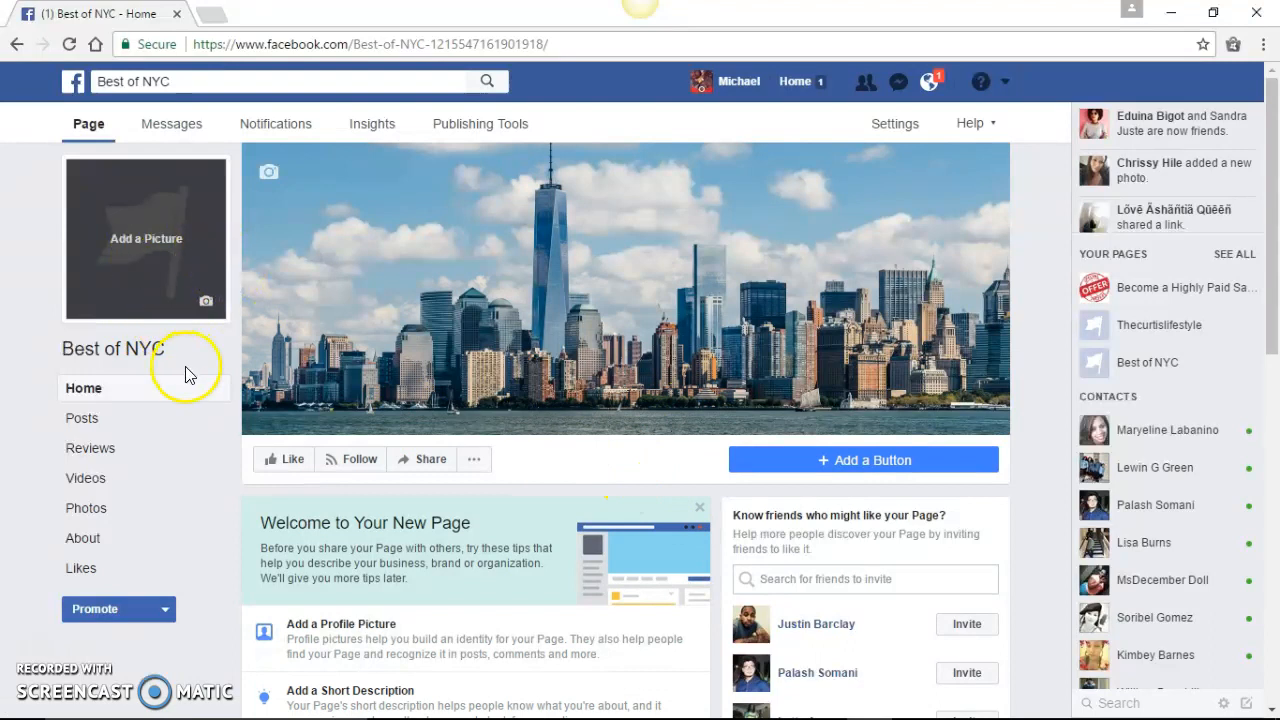
pyautogui.moveTo(875, 485)
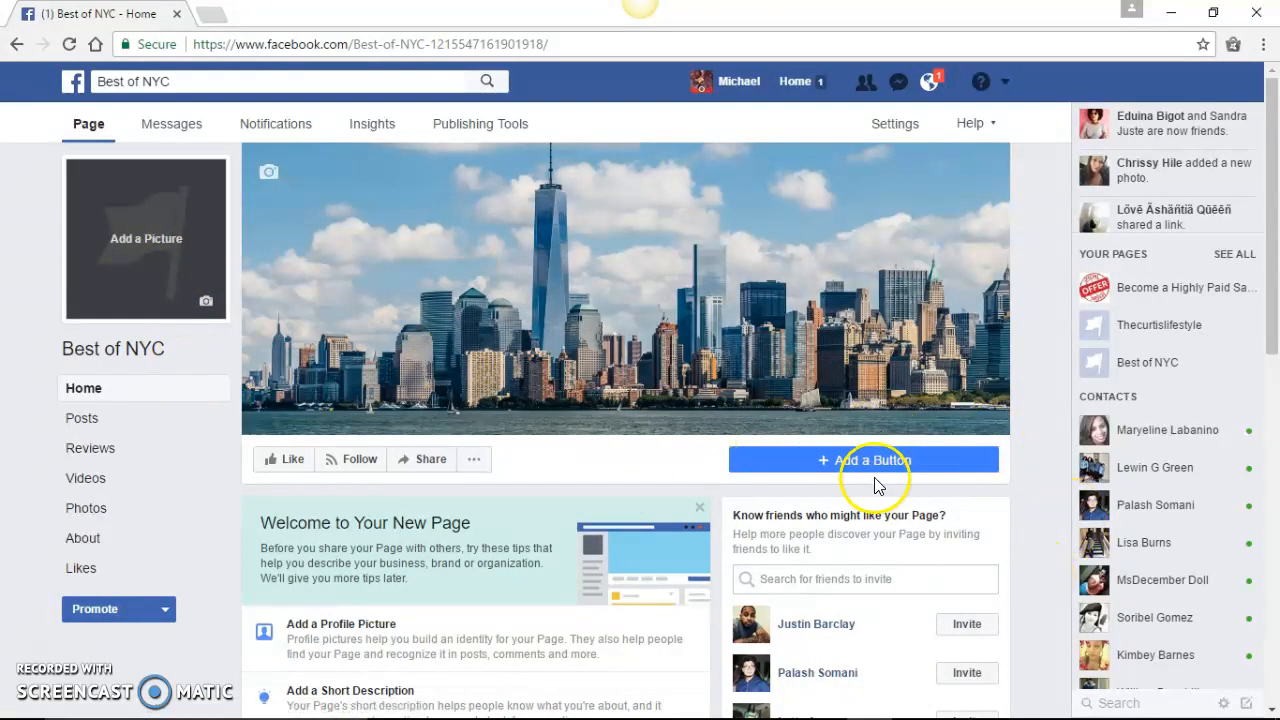
pyautogui.moveTo(638, 413)
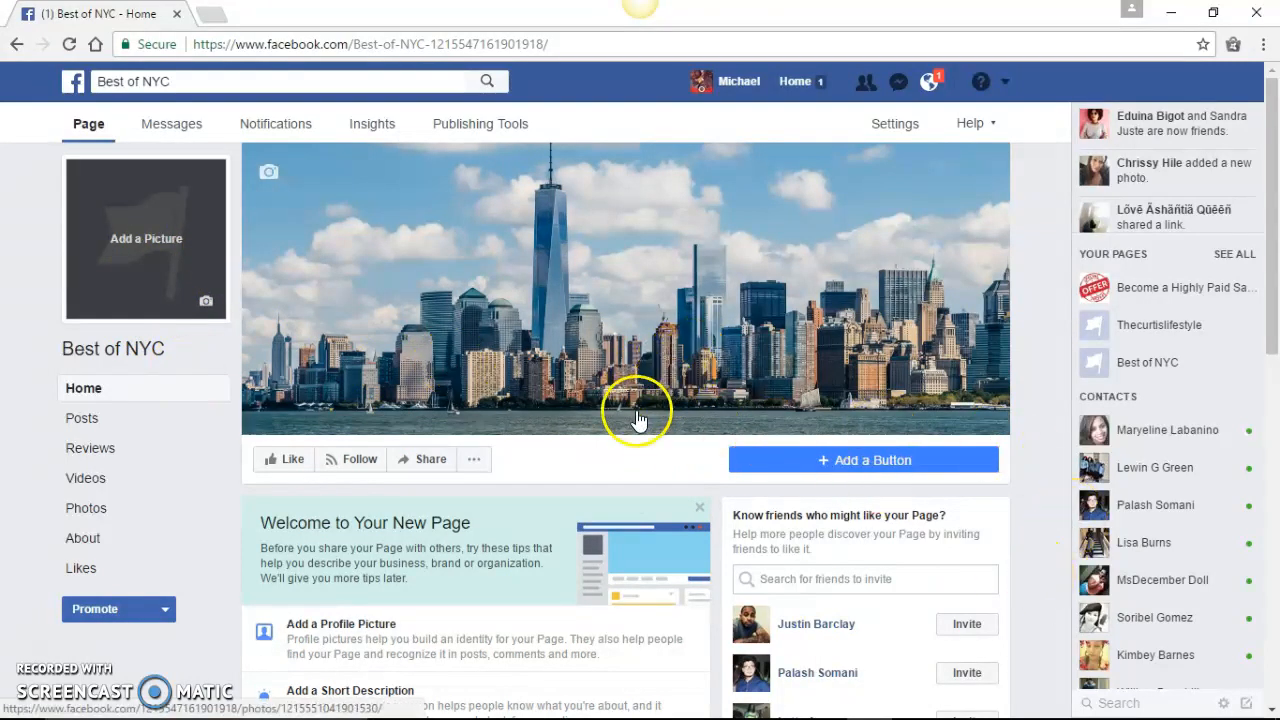
pyautogui.moveTo(1053, 613)
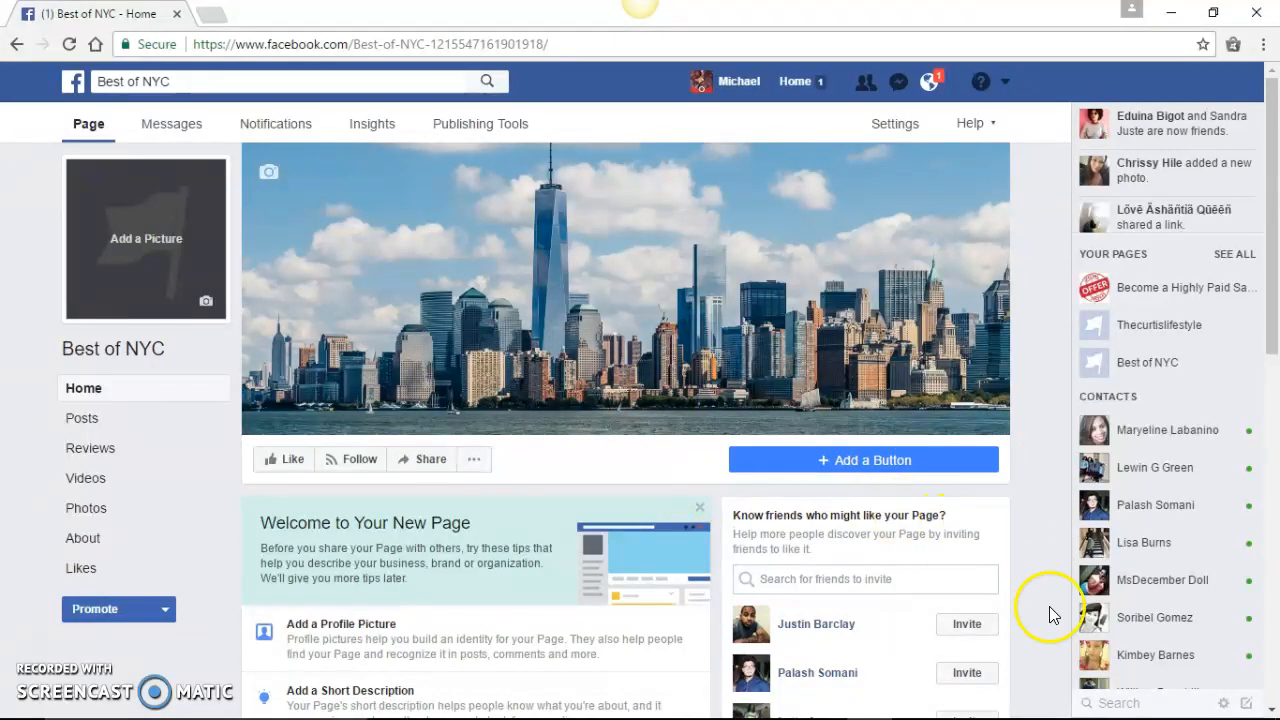
pyautogui.scroll(-3)
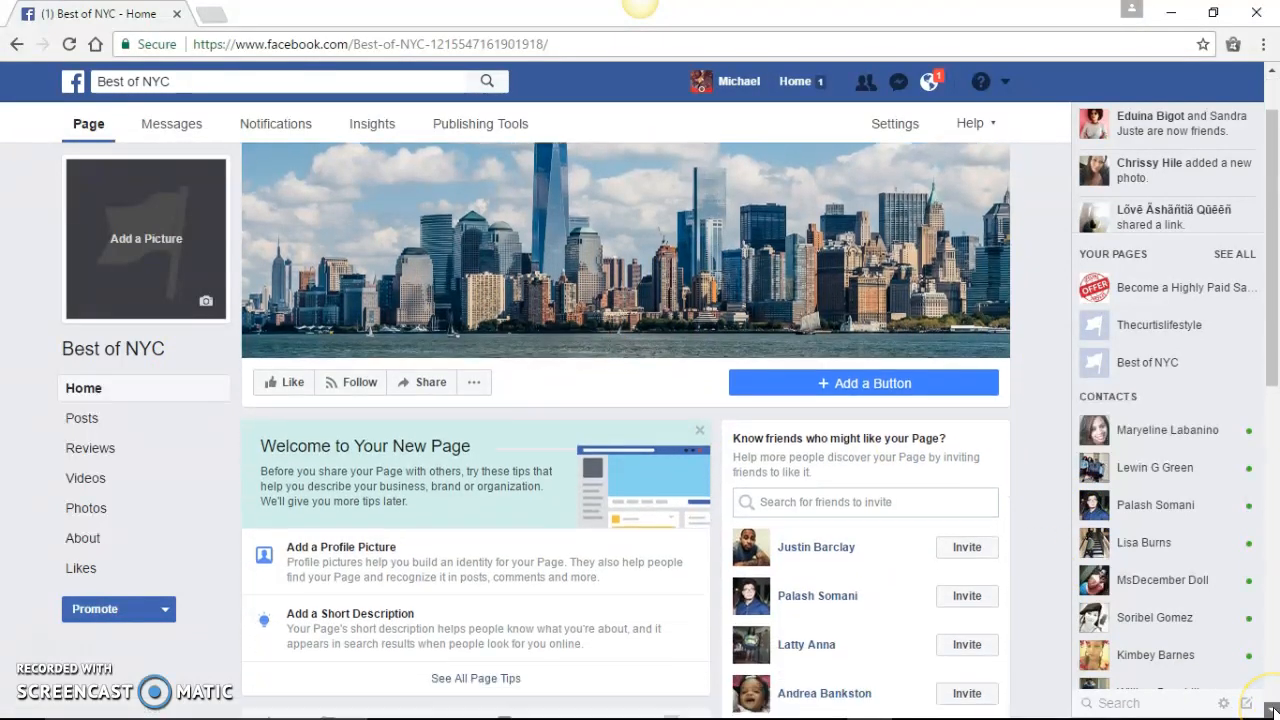
pyautogui.scroll(-3)
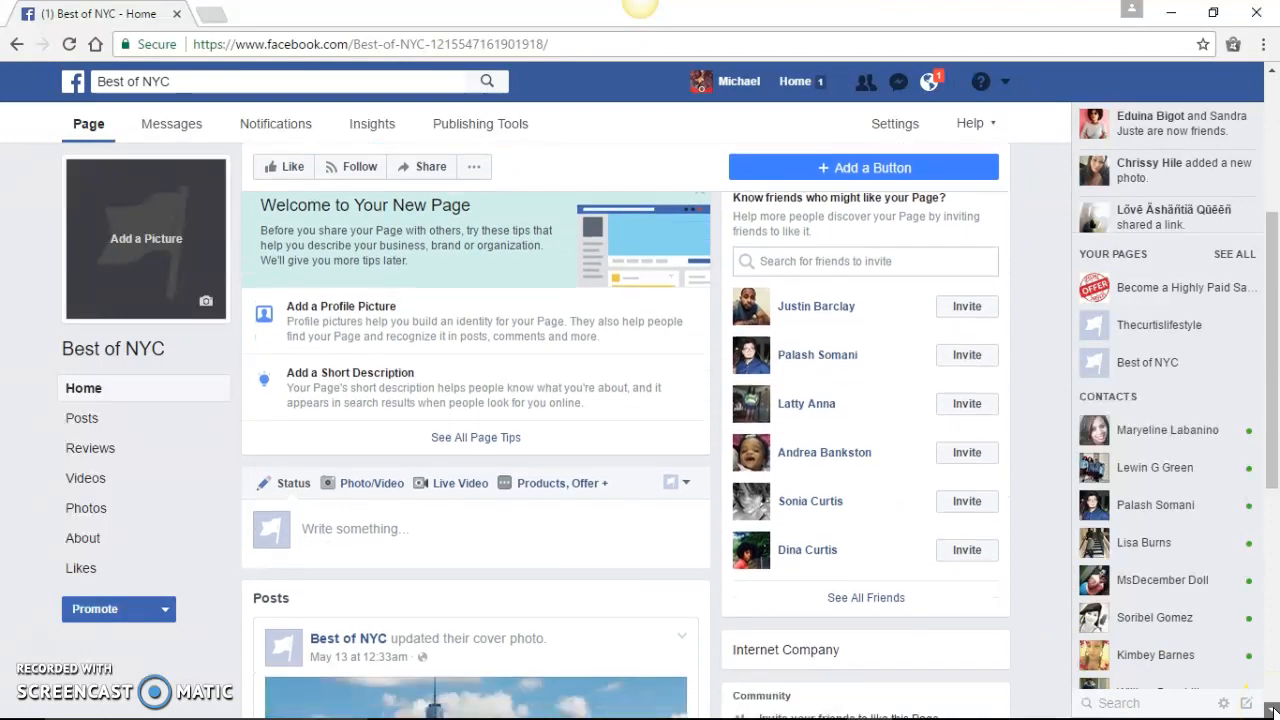
pyautogui.scroll(-3)
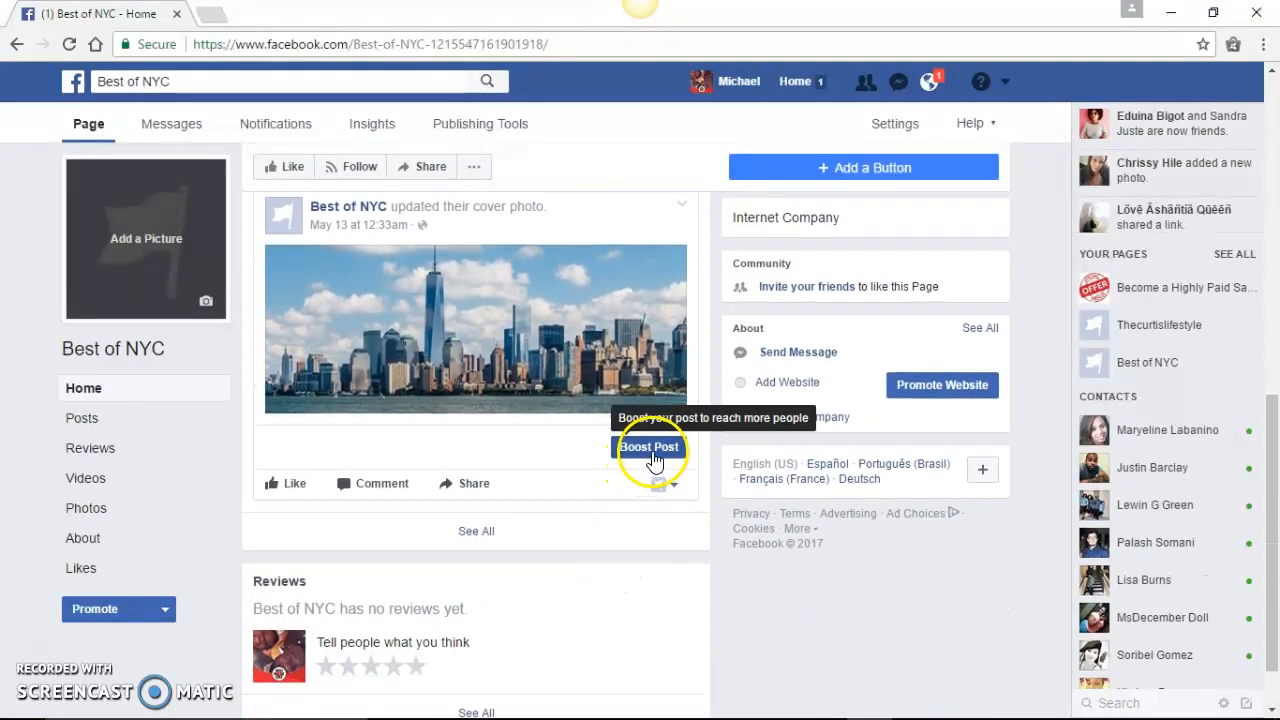
pyautogui.moveTo(597, 435)
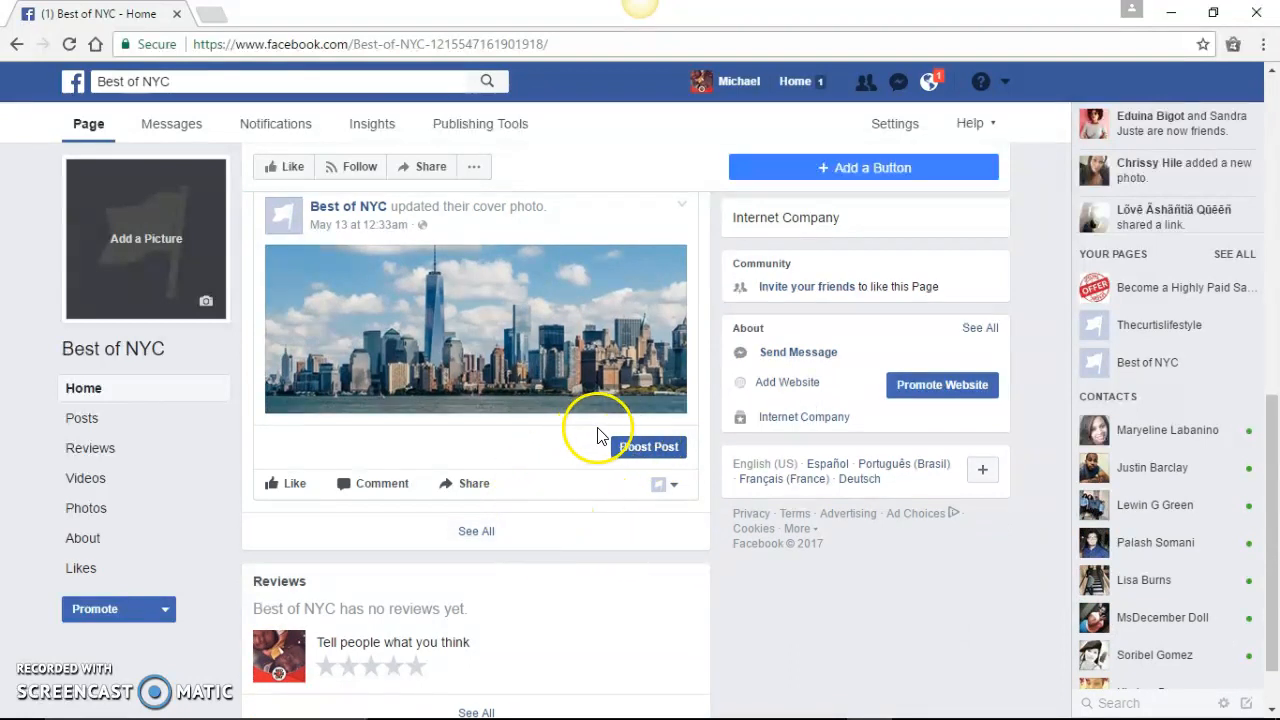
pyautogui.moveTo(648, 447)
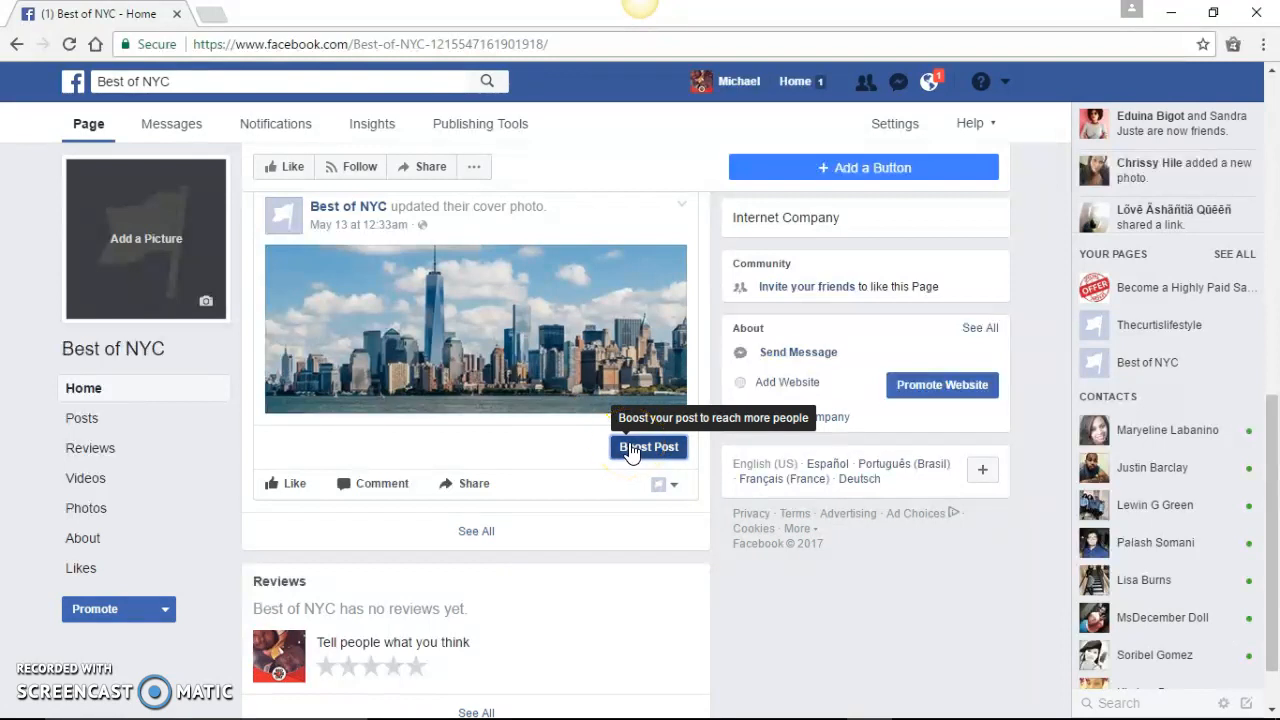
# Step: Open the Boost Post dialog with New York targeting and a $200 budget for the cover photo post
pyautogui.click(648, 447)
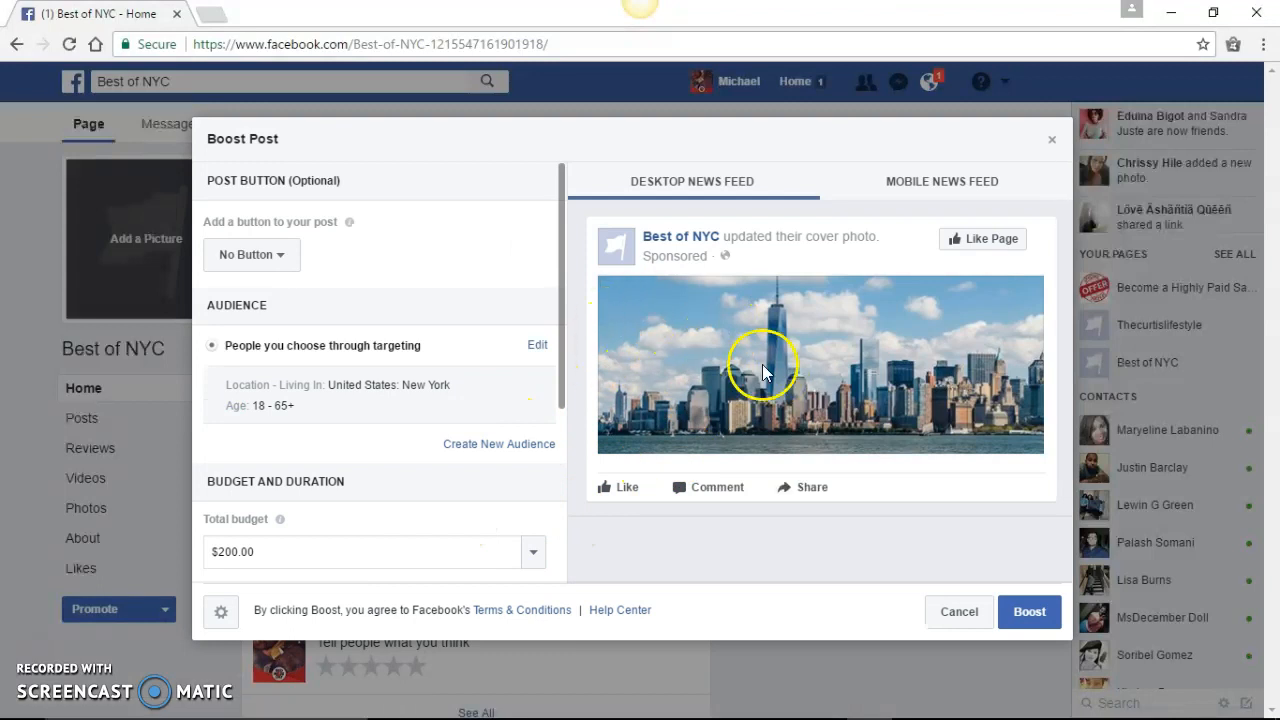
pyautogui.moveTo(256, 565)
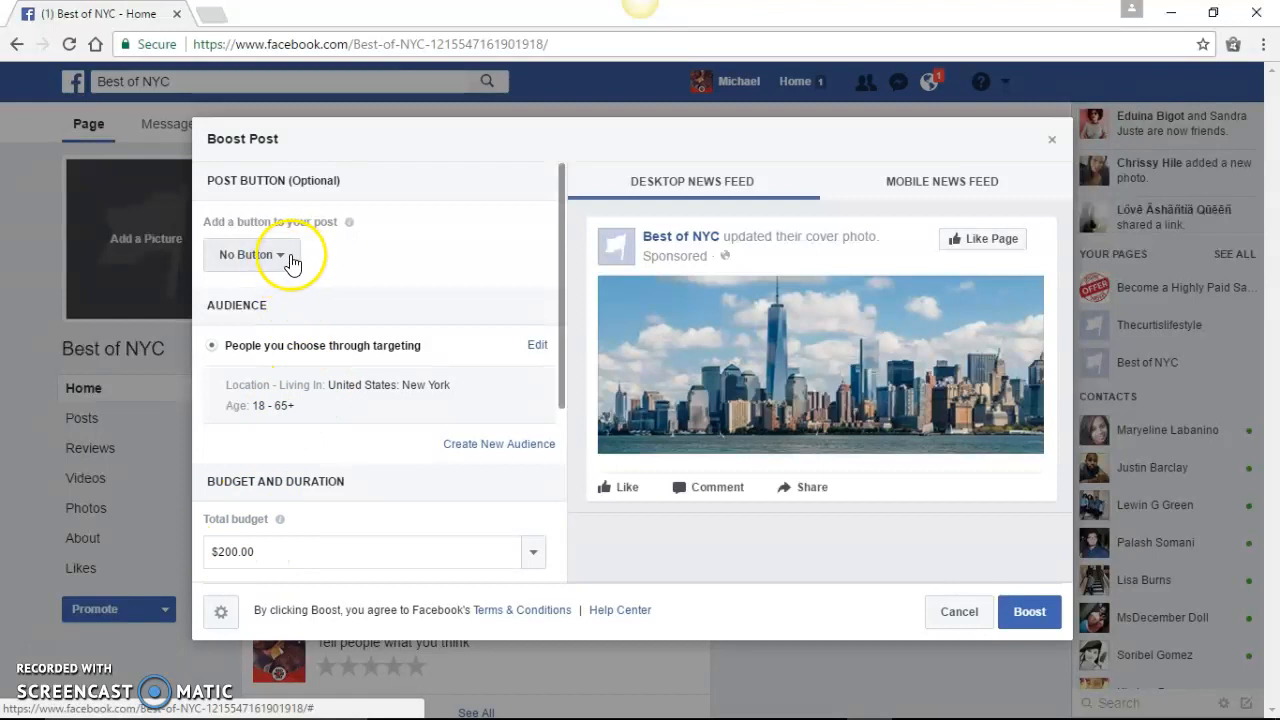
pyautogui.click(251, 254)
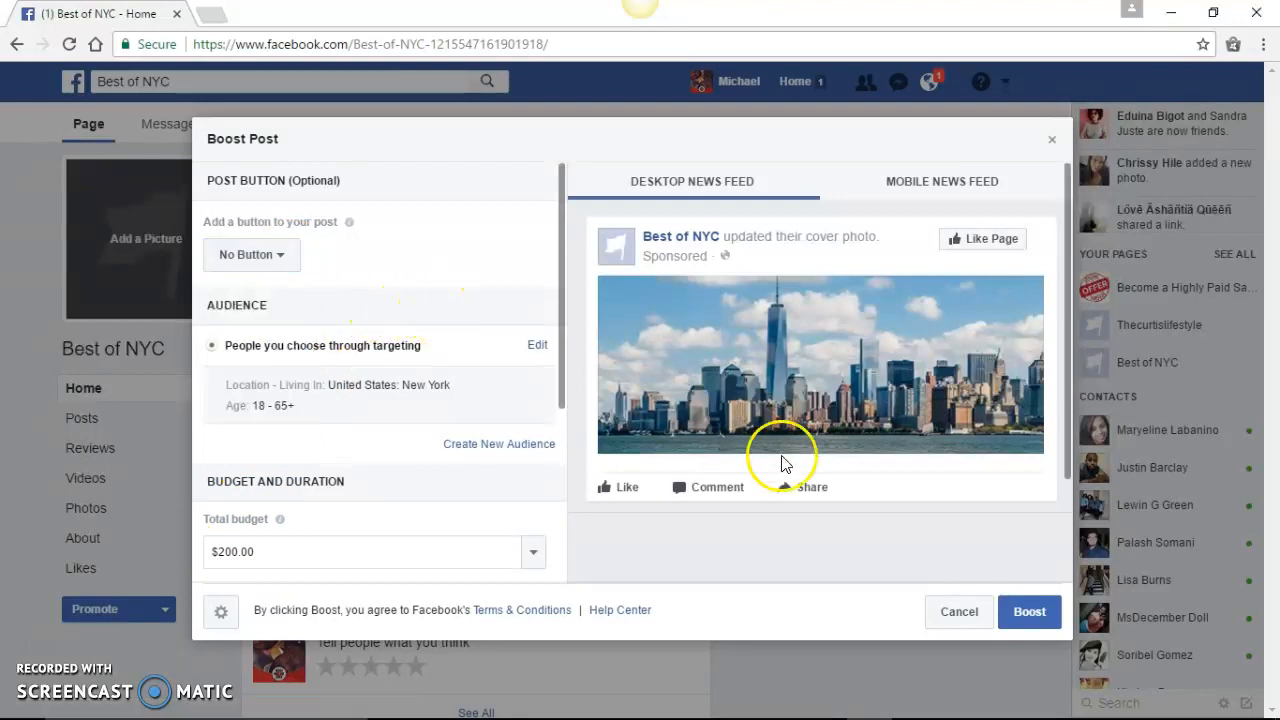
pyautogui.moveTo(813, 572)
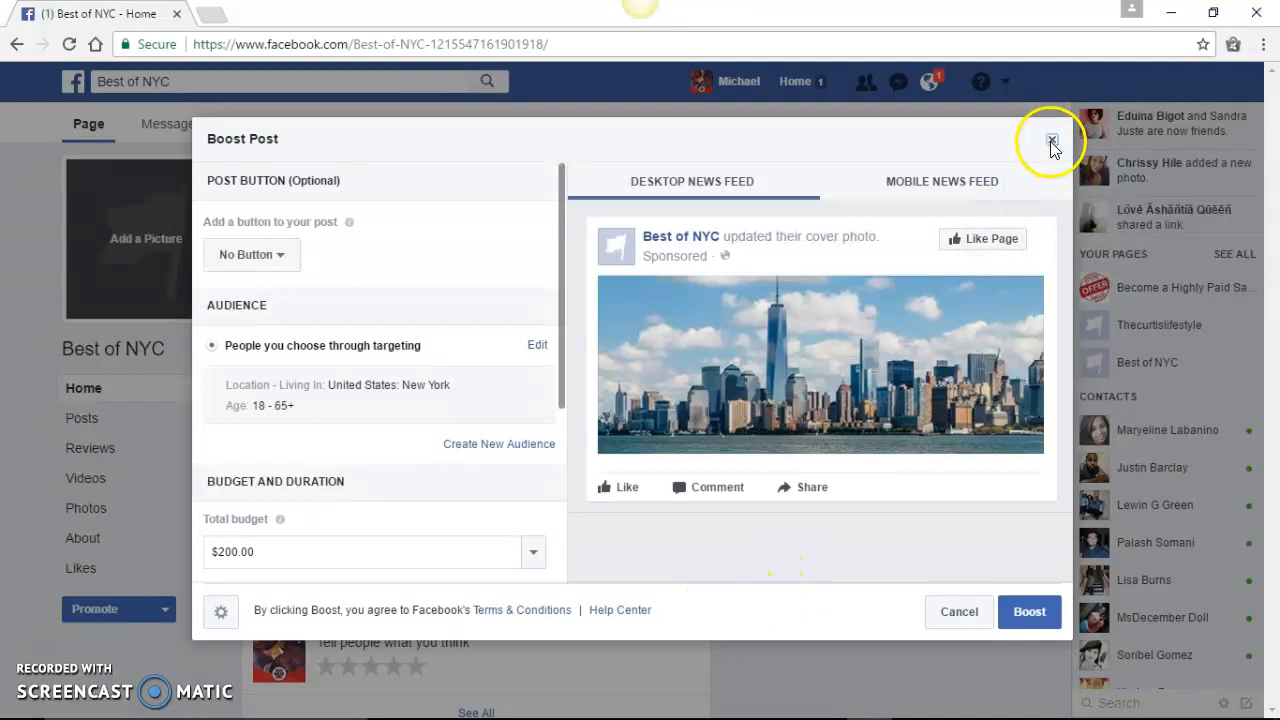
# Step: Dismiss the Boost Post dialog for the Best of NYC cover photo post without boosting
pyautogui.click(1051, 140)
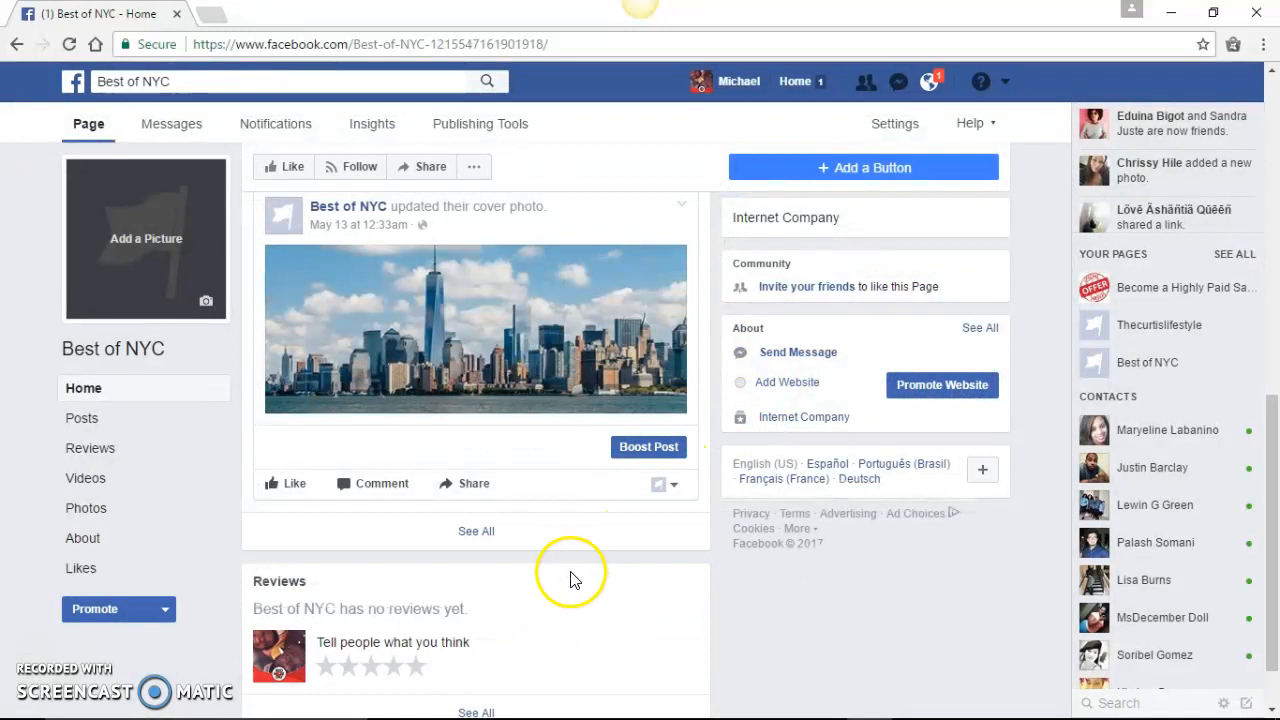
pyautogui.moveTo(575, 518)
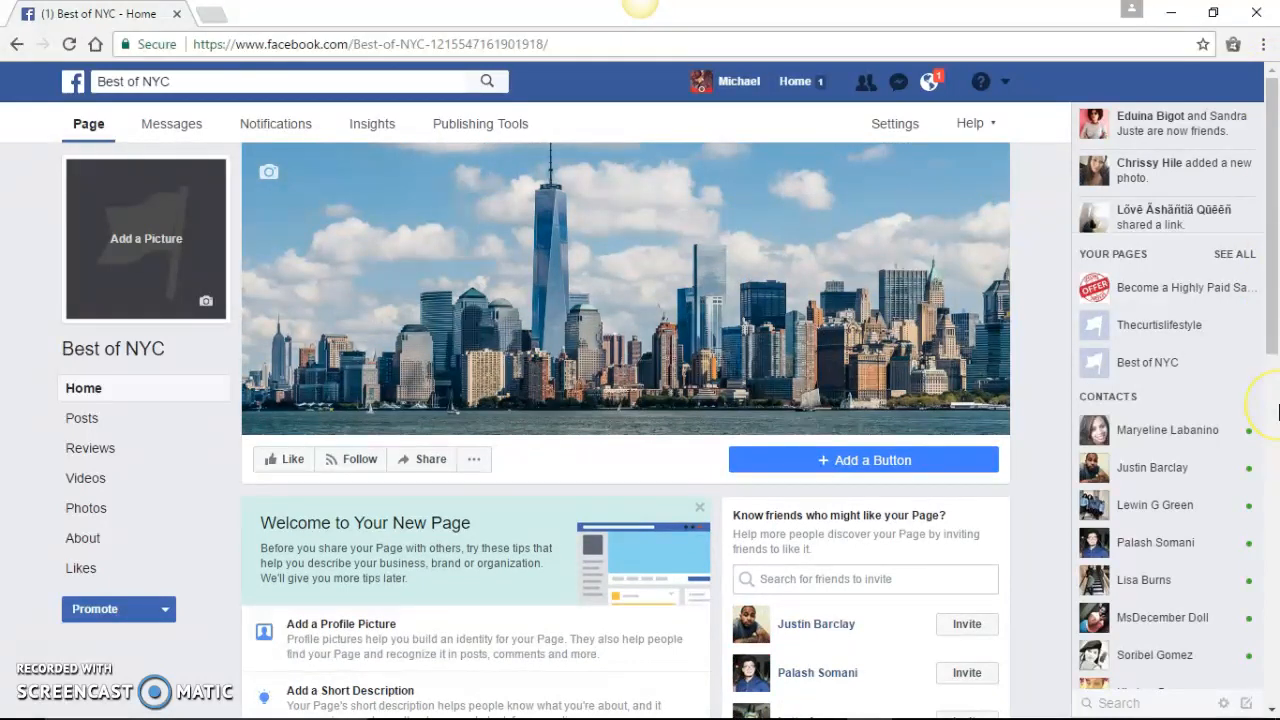
pyautogui.moveTo(1275, 428)
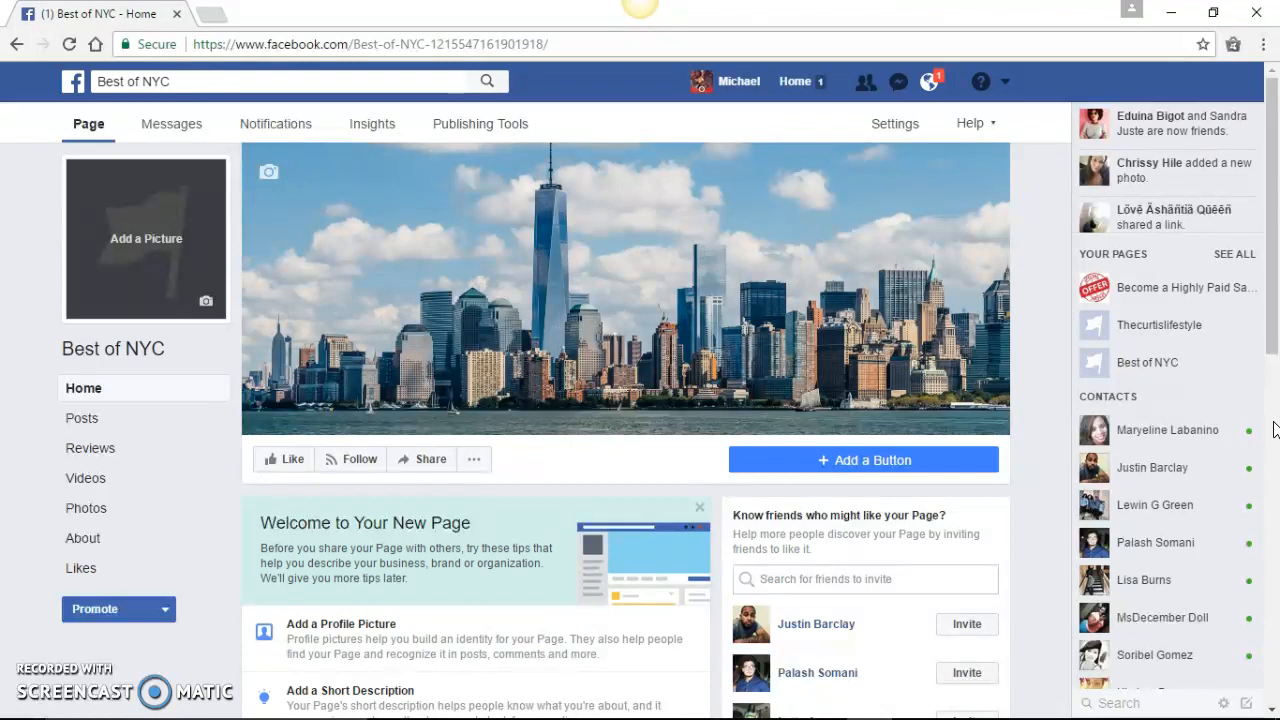
pyautogui.moveTo(1150, 362)
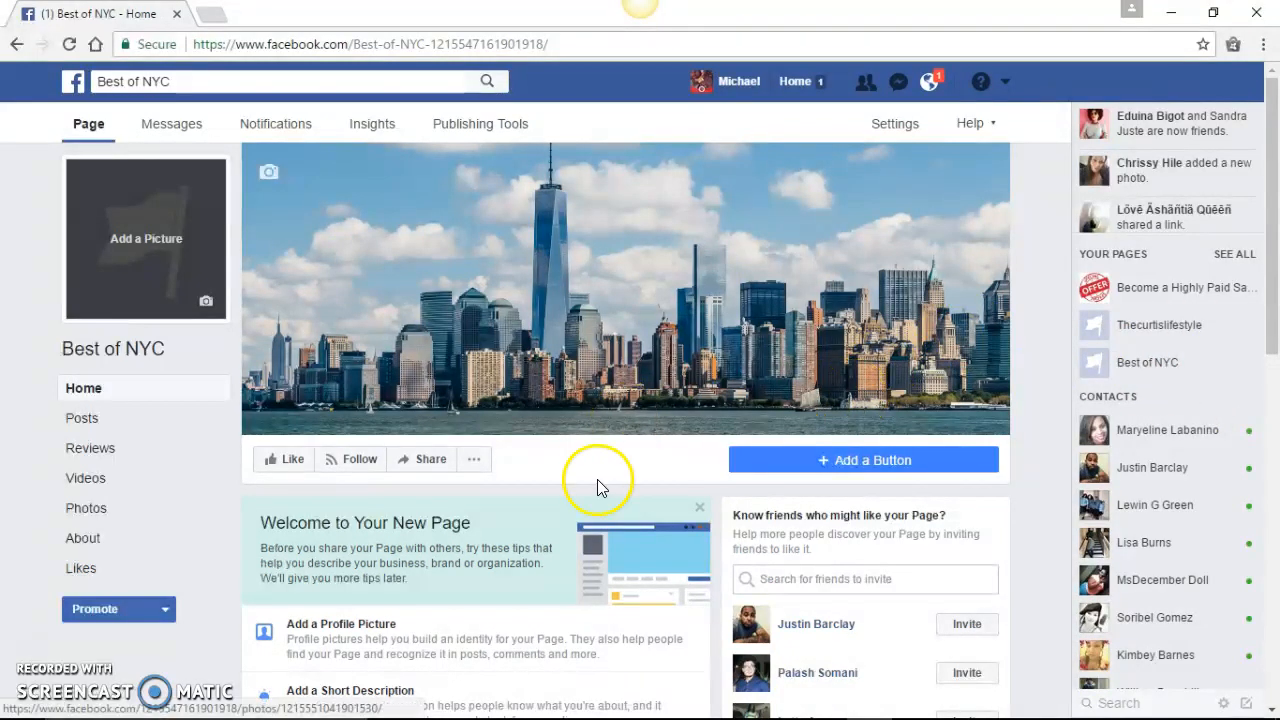
pyautogui.moveTo(595, 370)
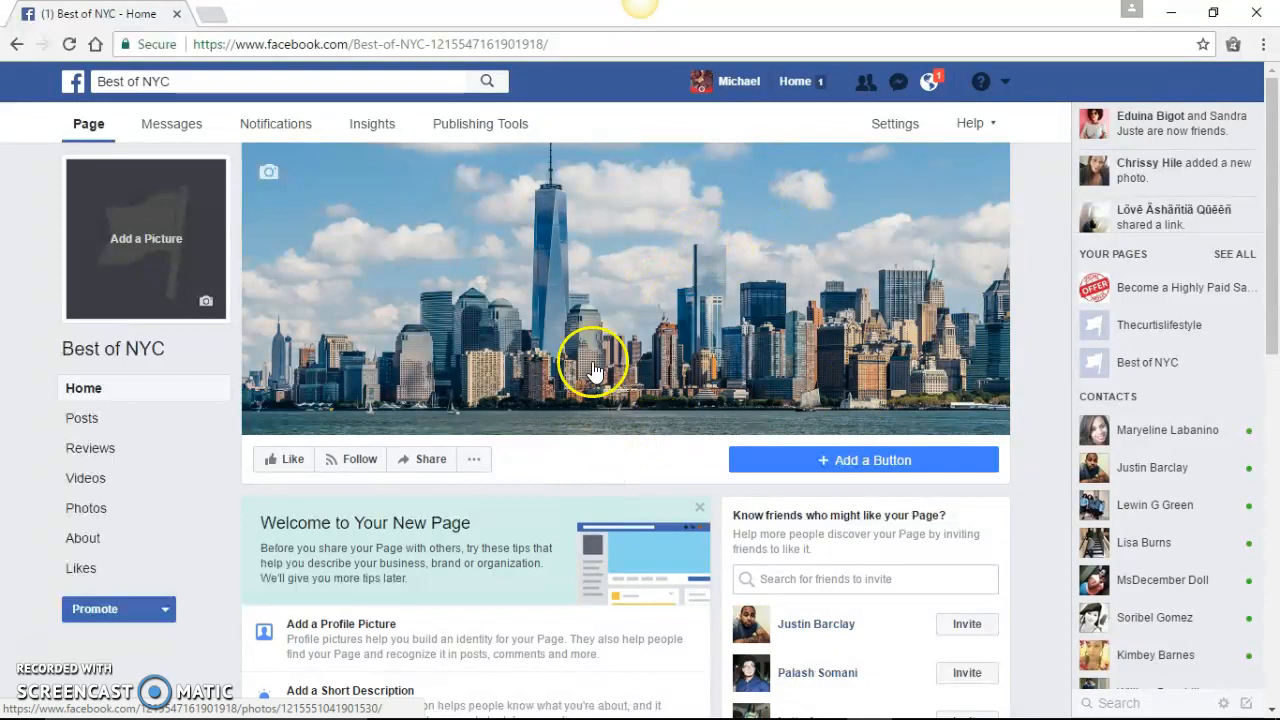
pyautogui.moveTo(583, 387)
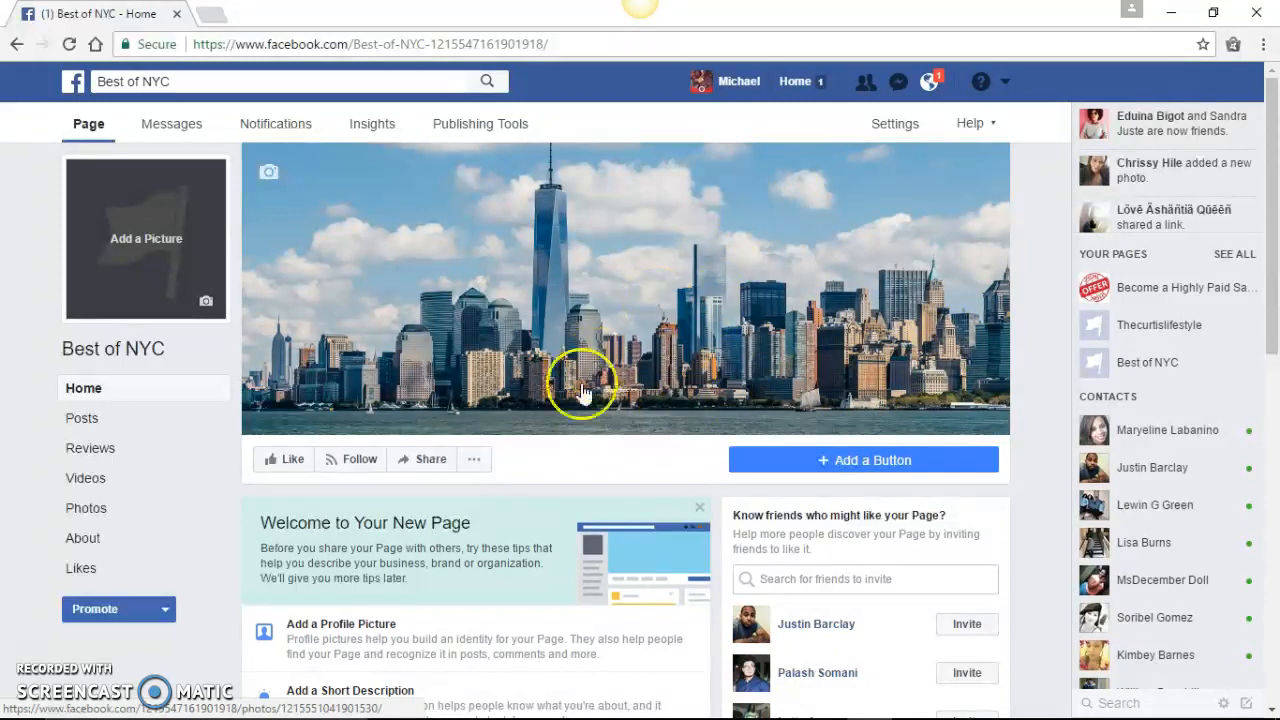
pyautogui.moveTo(835, 220)
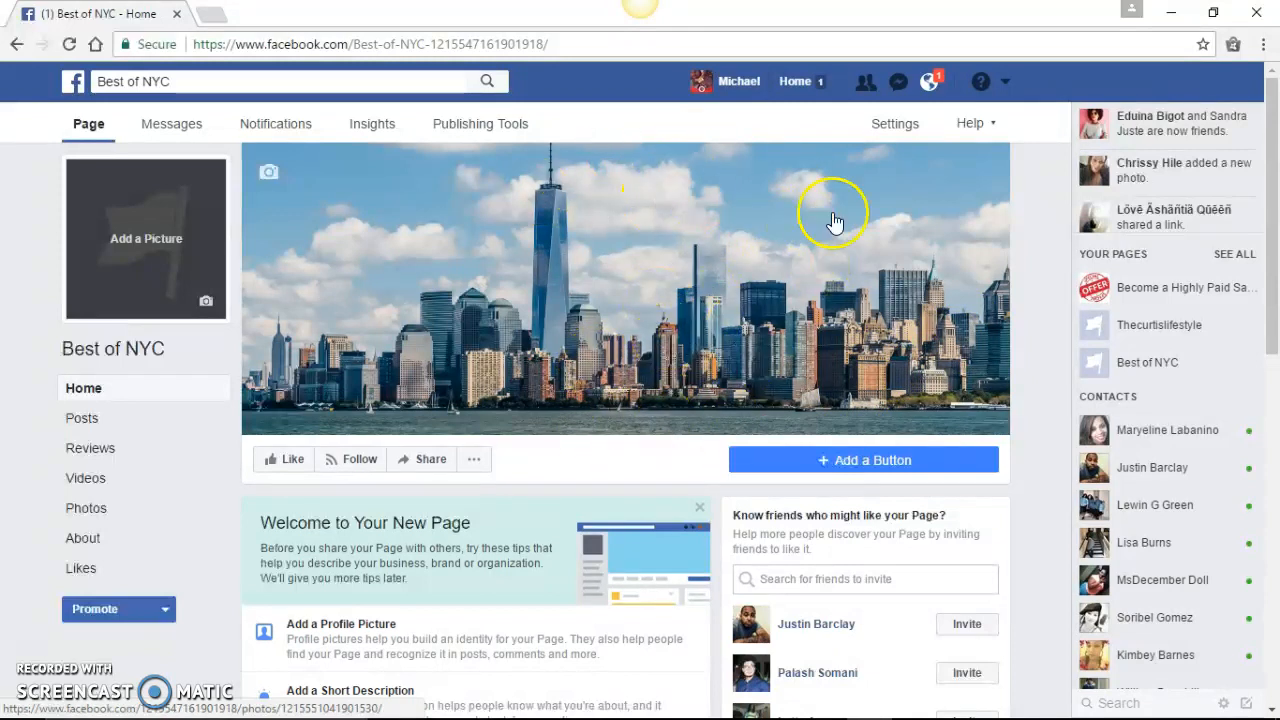
pyautogui.moveTo(950, 120)
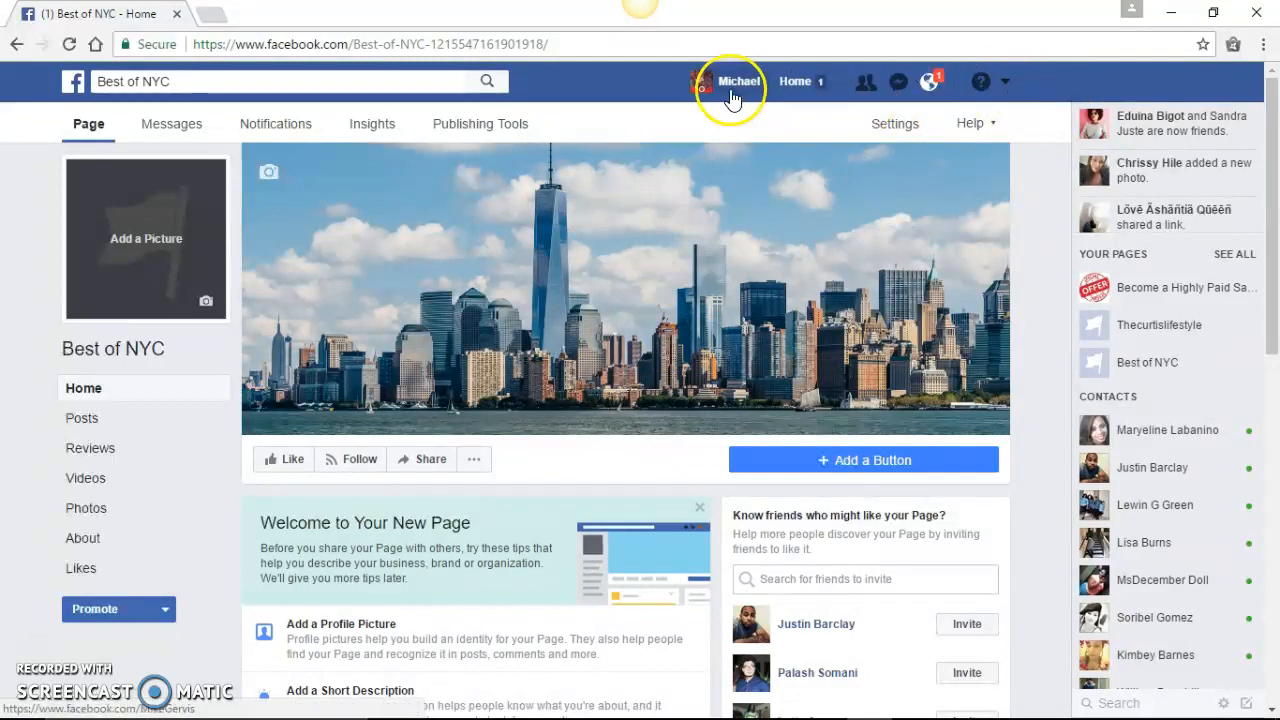
# Step: Begin a Brand or Product page through Create Page and expand its category list
pyautogui.click(738, 81)
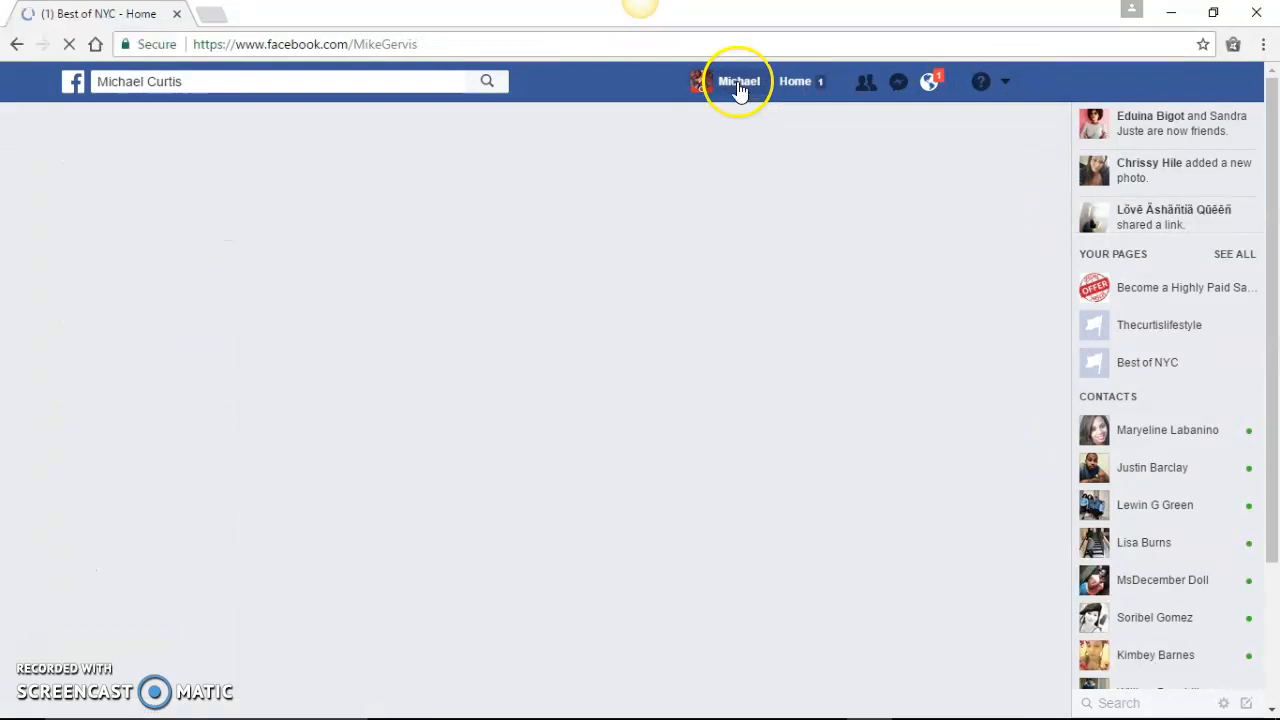
pyautogui.click(738, 81)
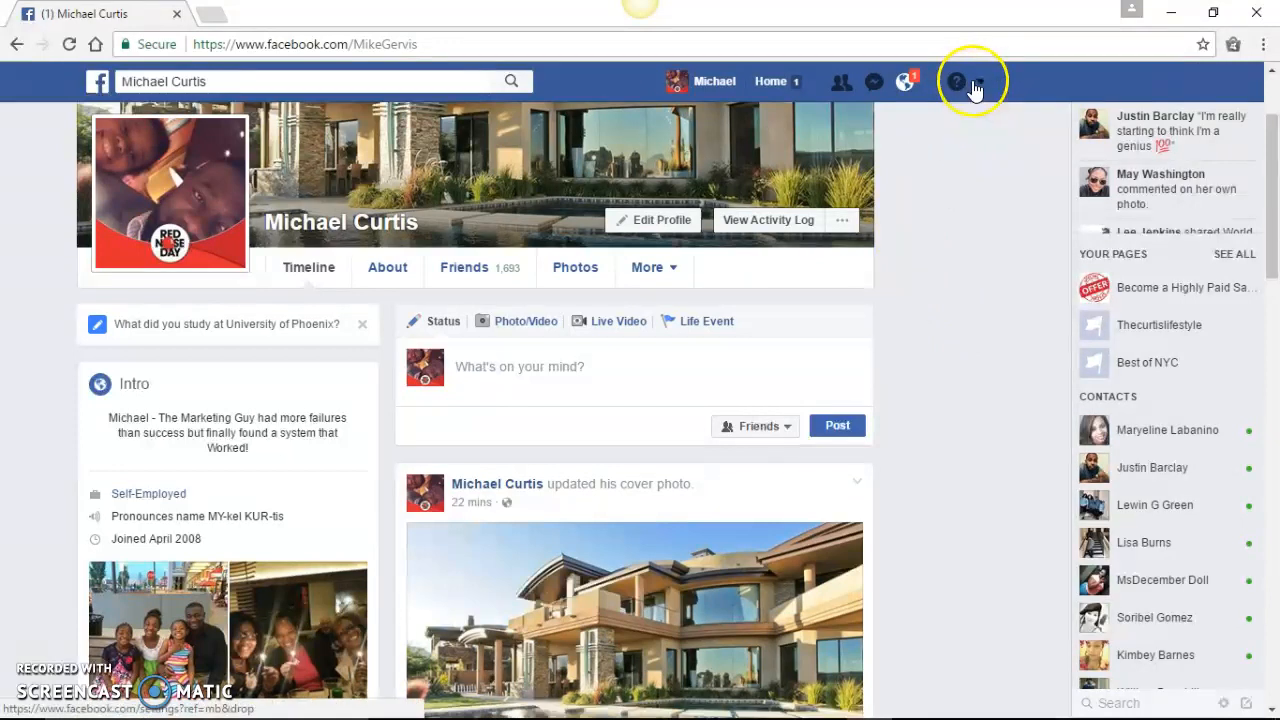
pyautogui.moveTo(957, 81)
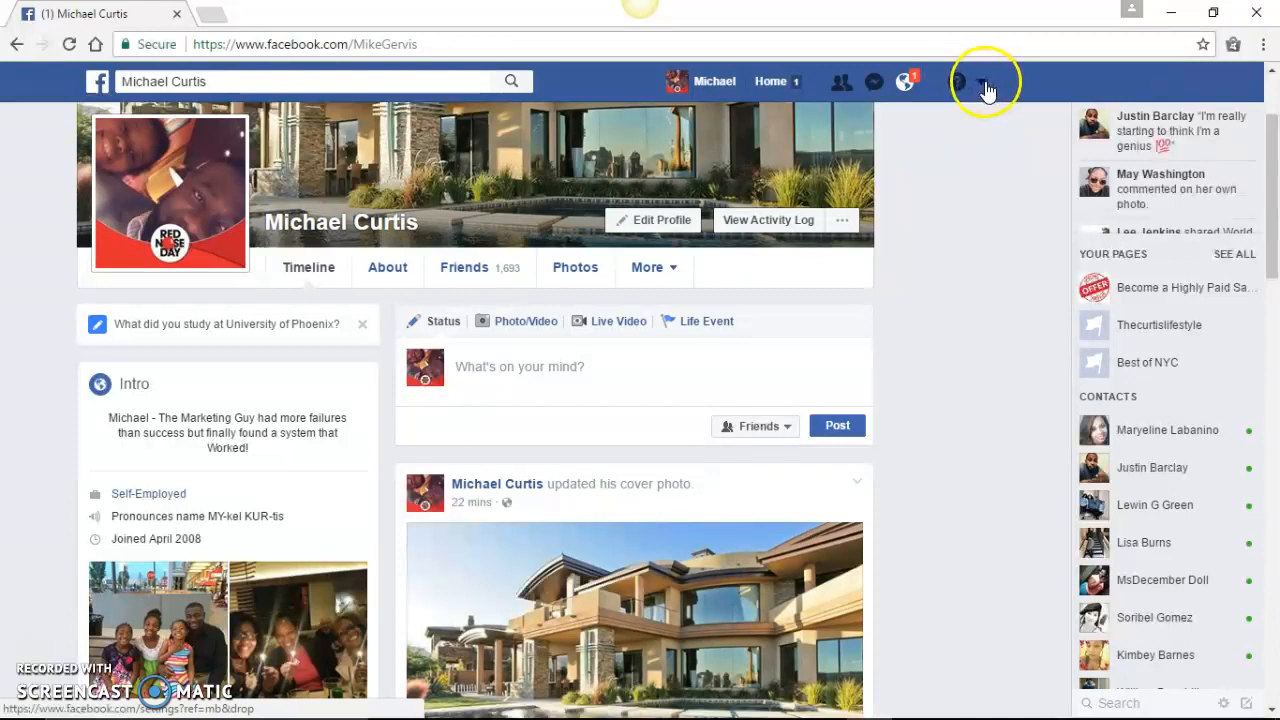
pyautogui.click(980, 81)
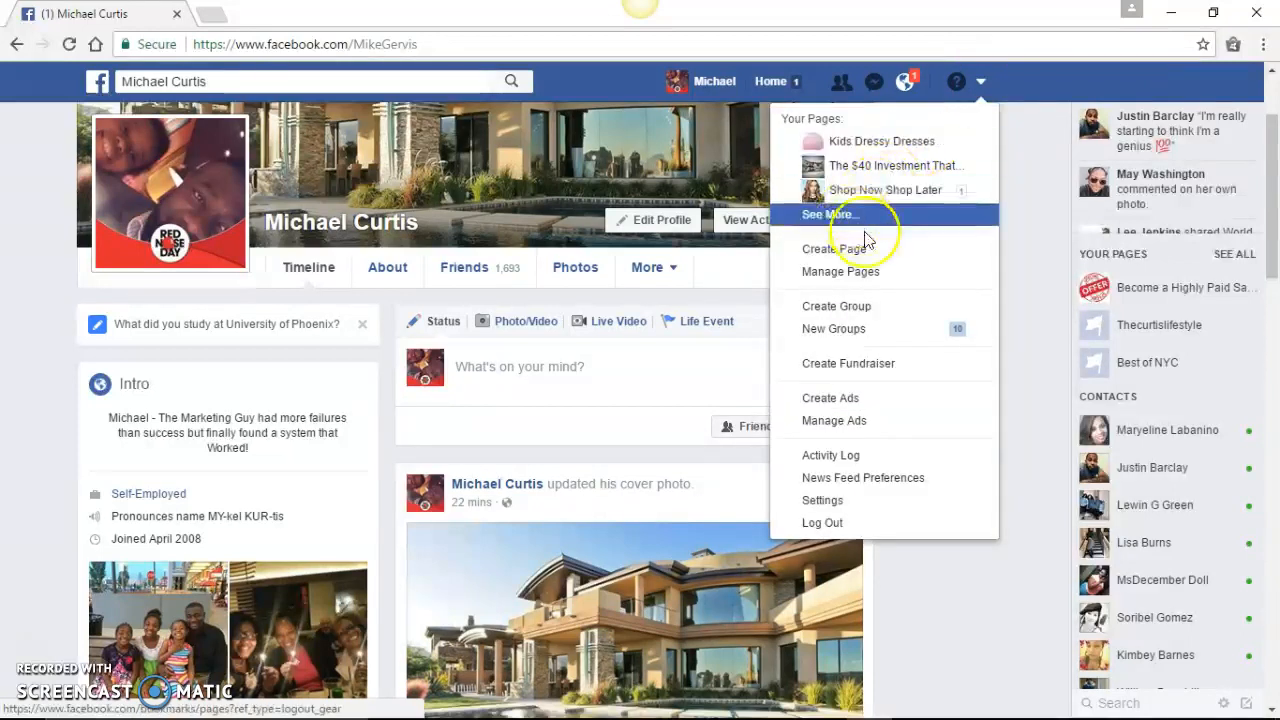
pyautogui.moveTo(850, 249)
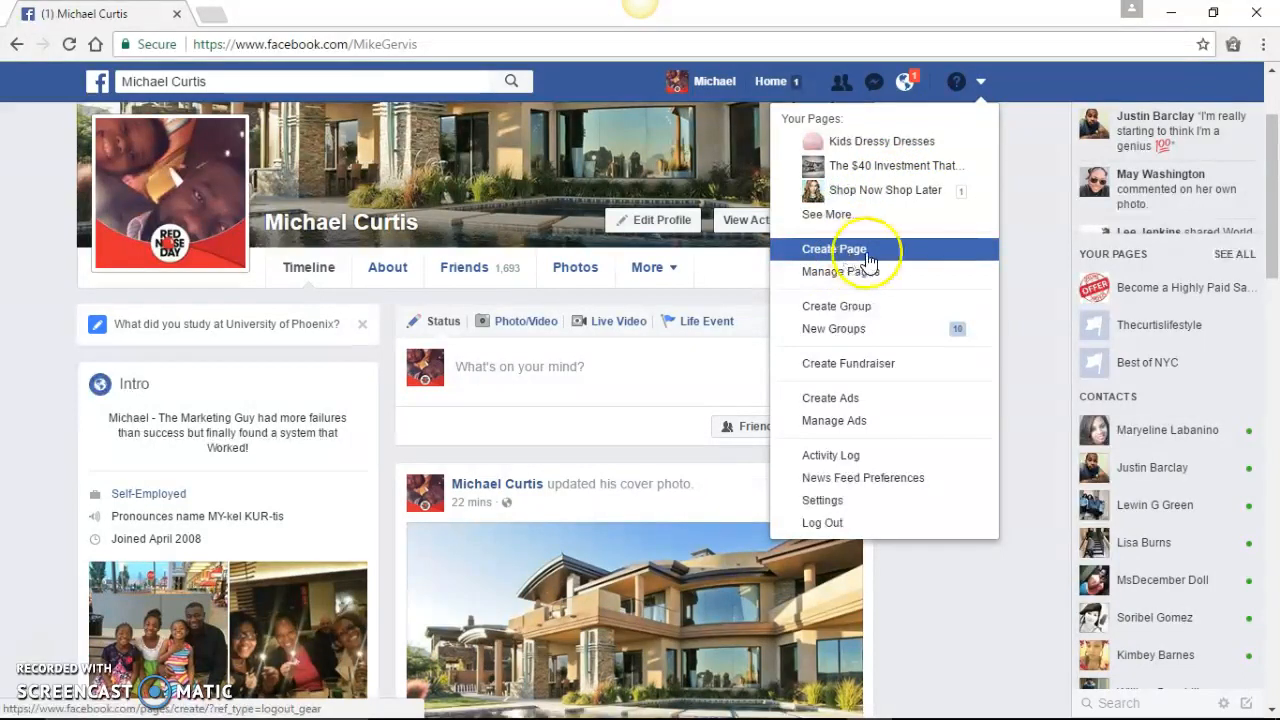
pyautogui.moveTo(850, 252)
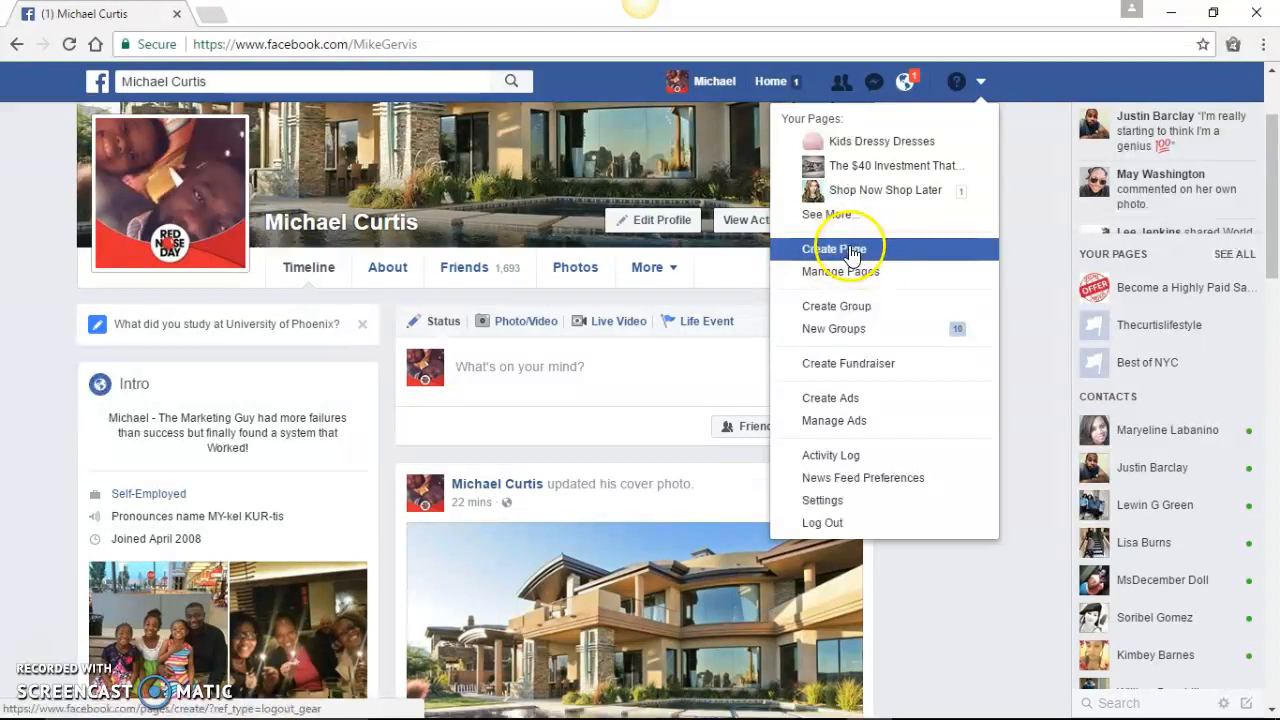
pyautogui.click(834, 248)
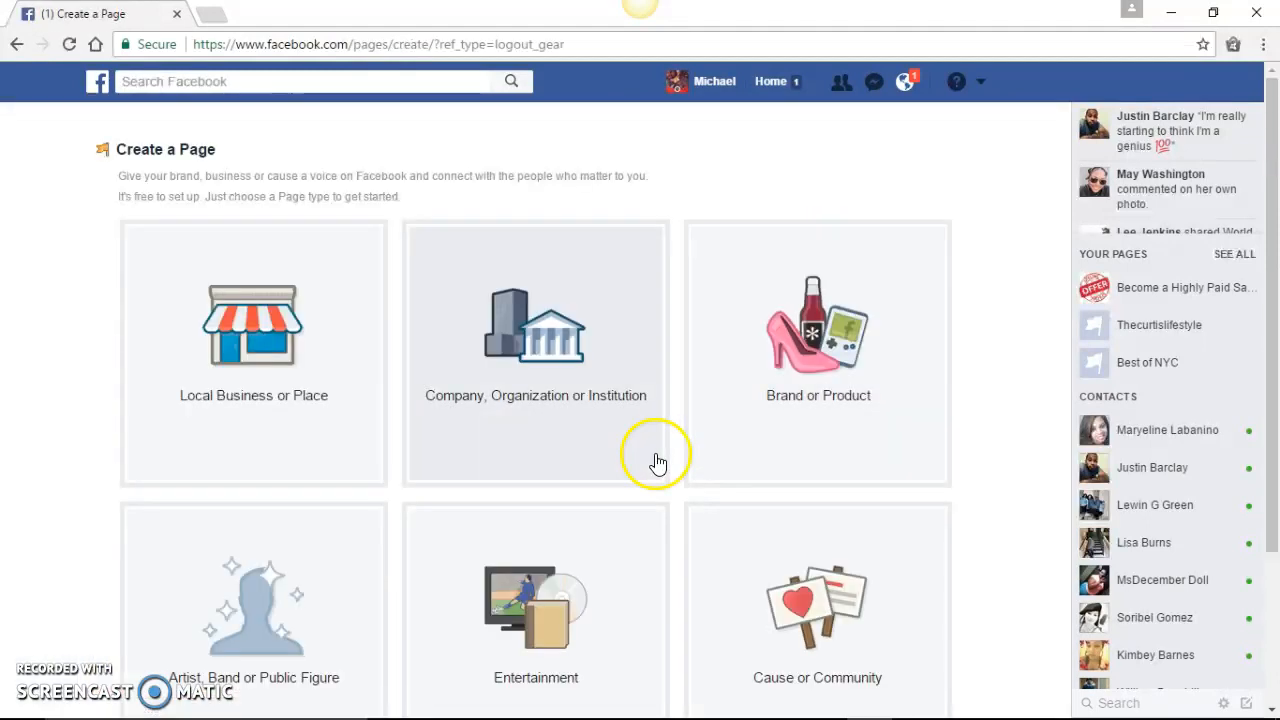
pyautogui.moveTo(679, 528)
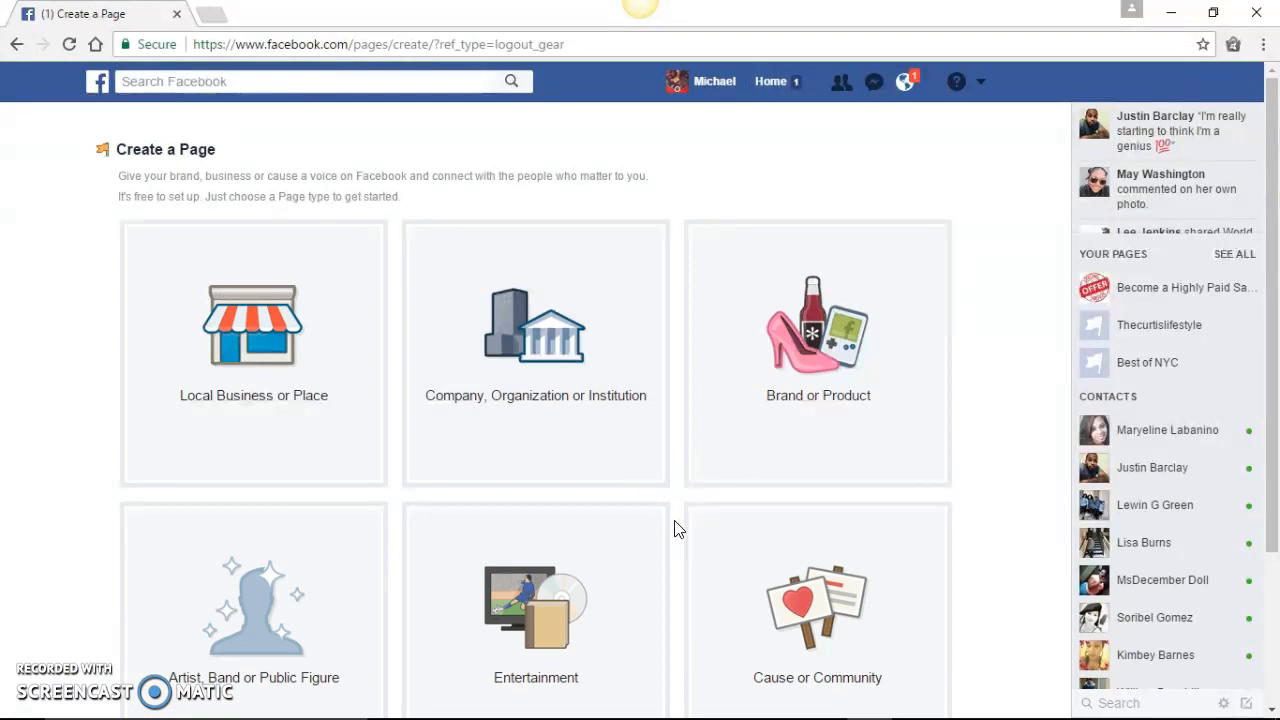
pyautogui.moveTo(833, 392)
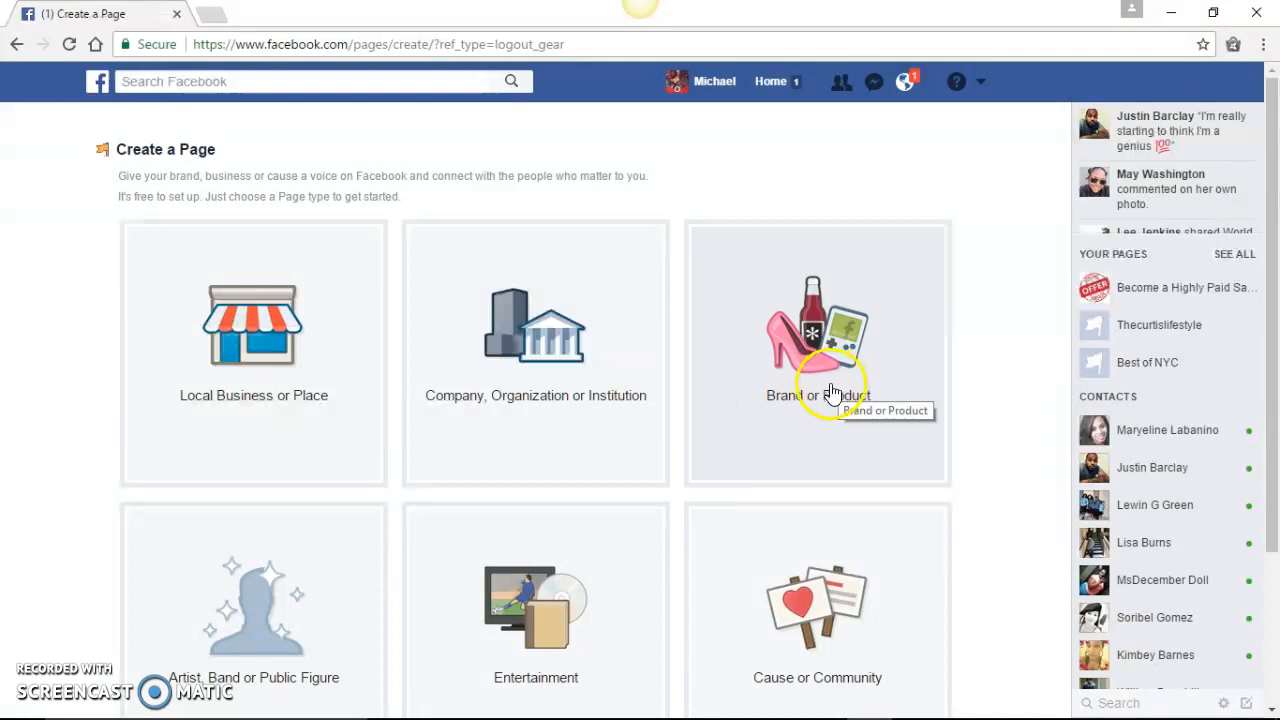
pyautogui.moveTo(813, 377)
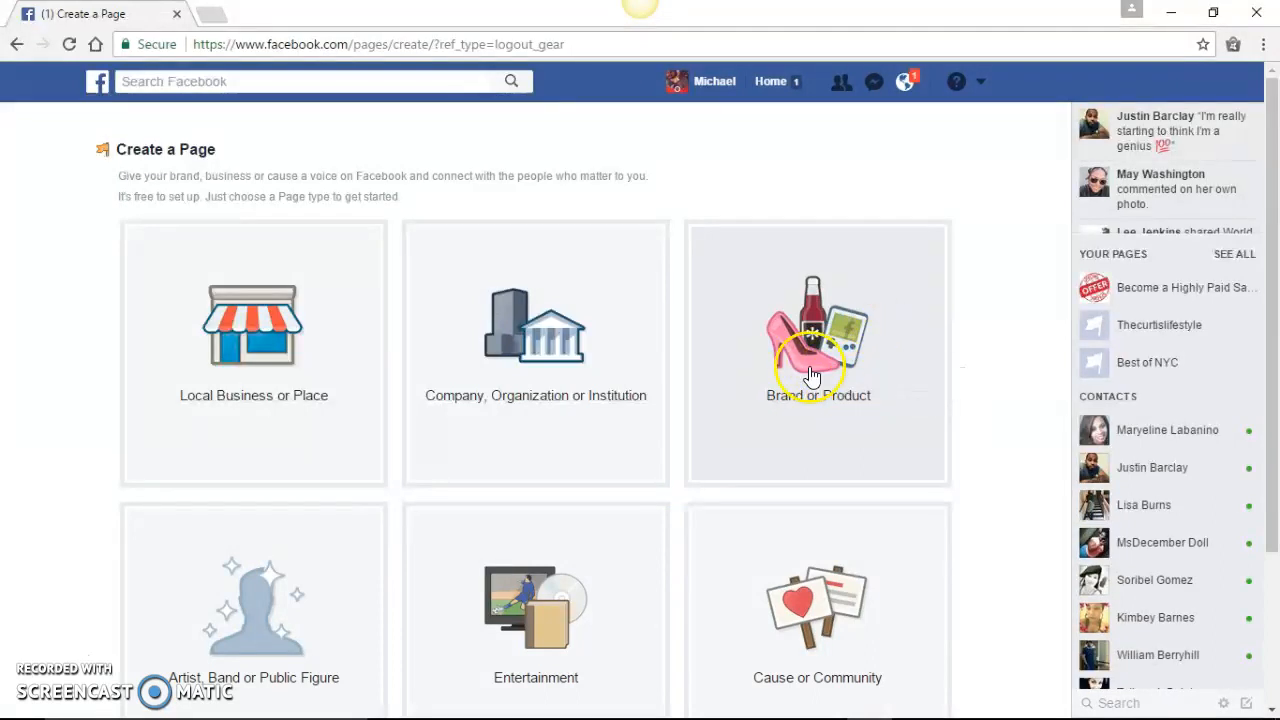
pyautogui.click(817, 330)
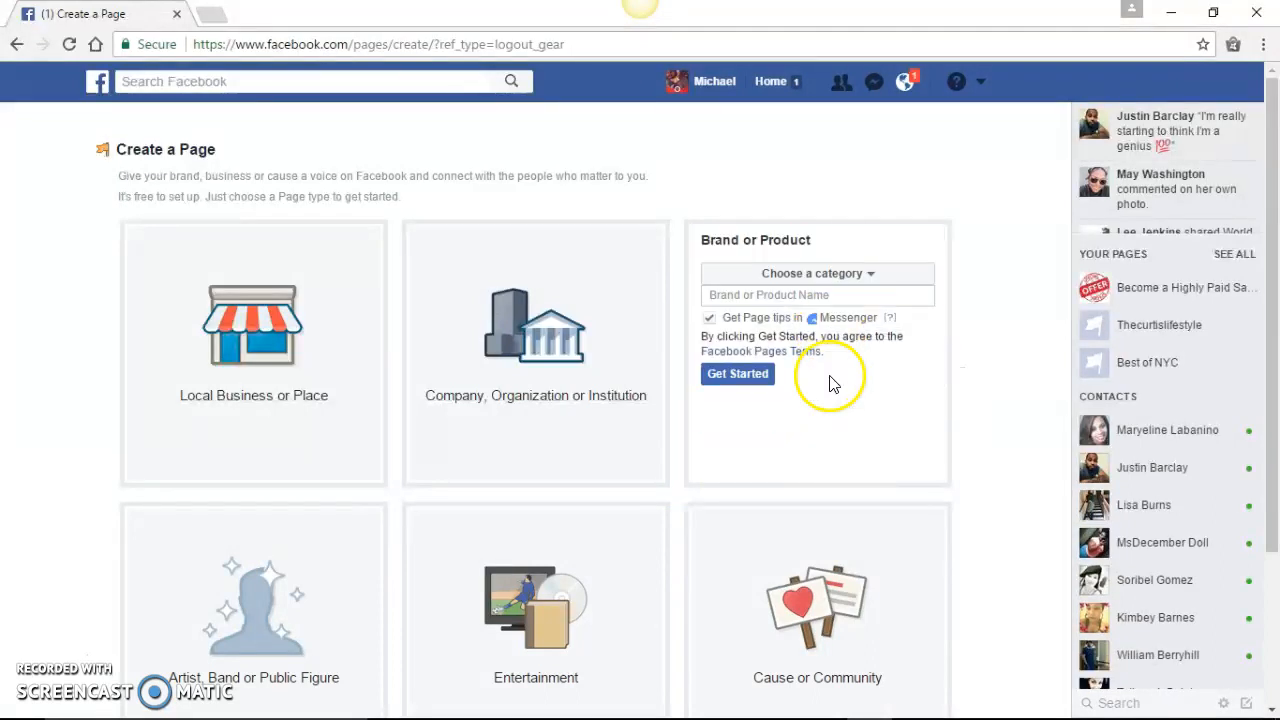
pyautogui.click(816, 273)
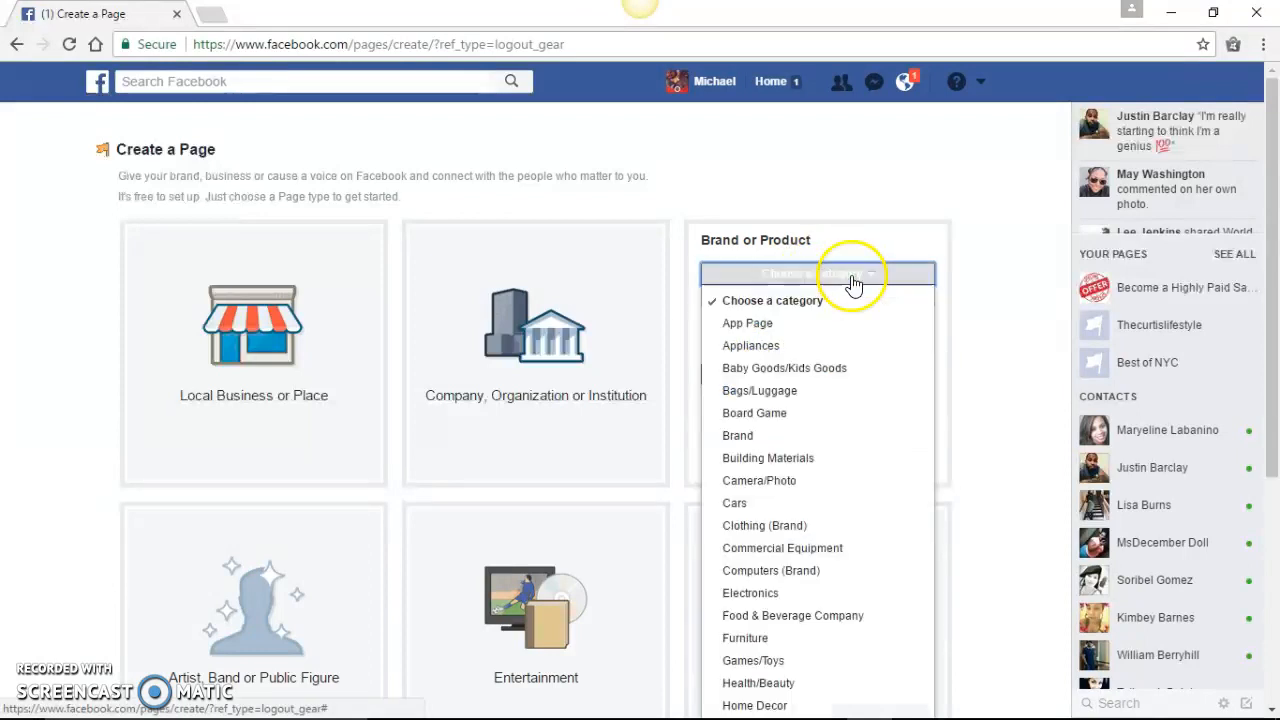
pyautogui.moveTo(800, 390)
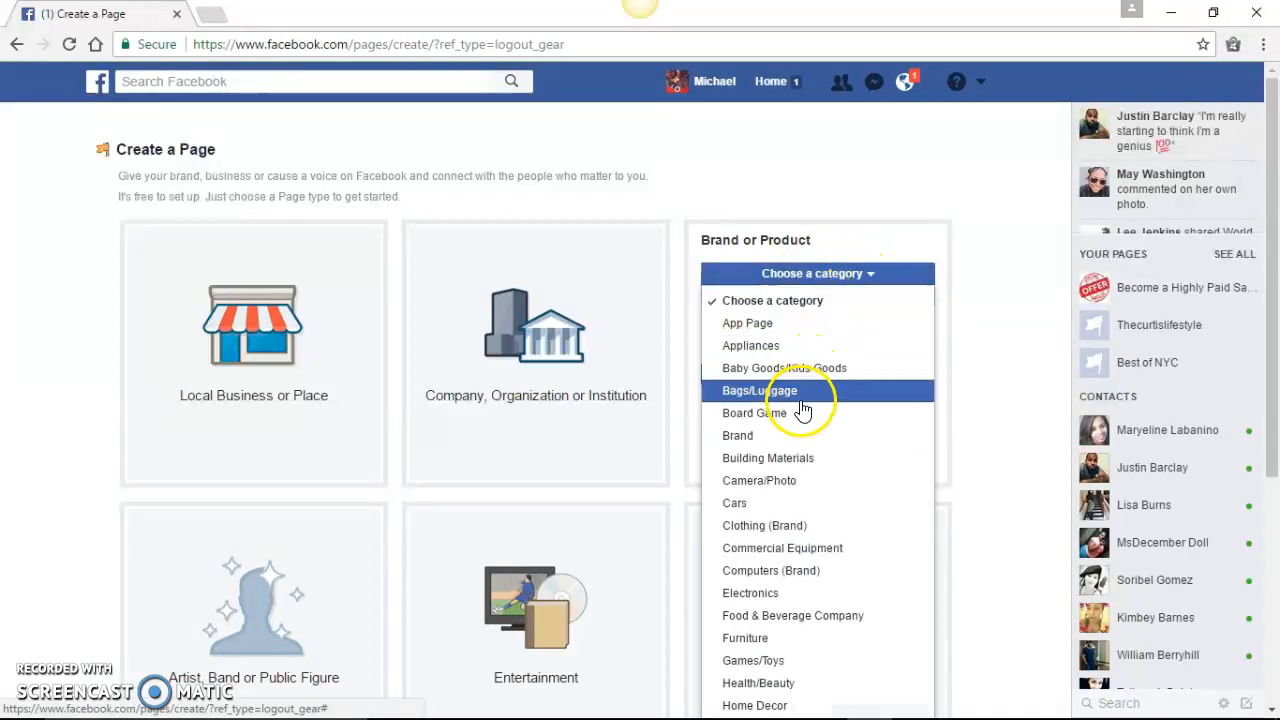
pyautogui.moveTo(737, 435)
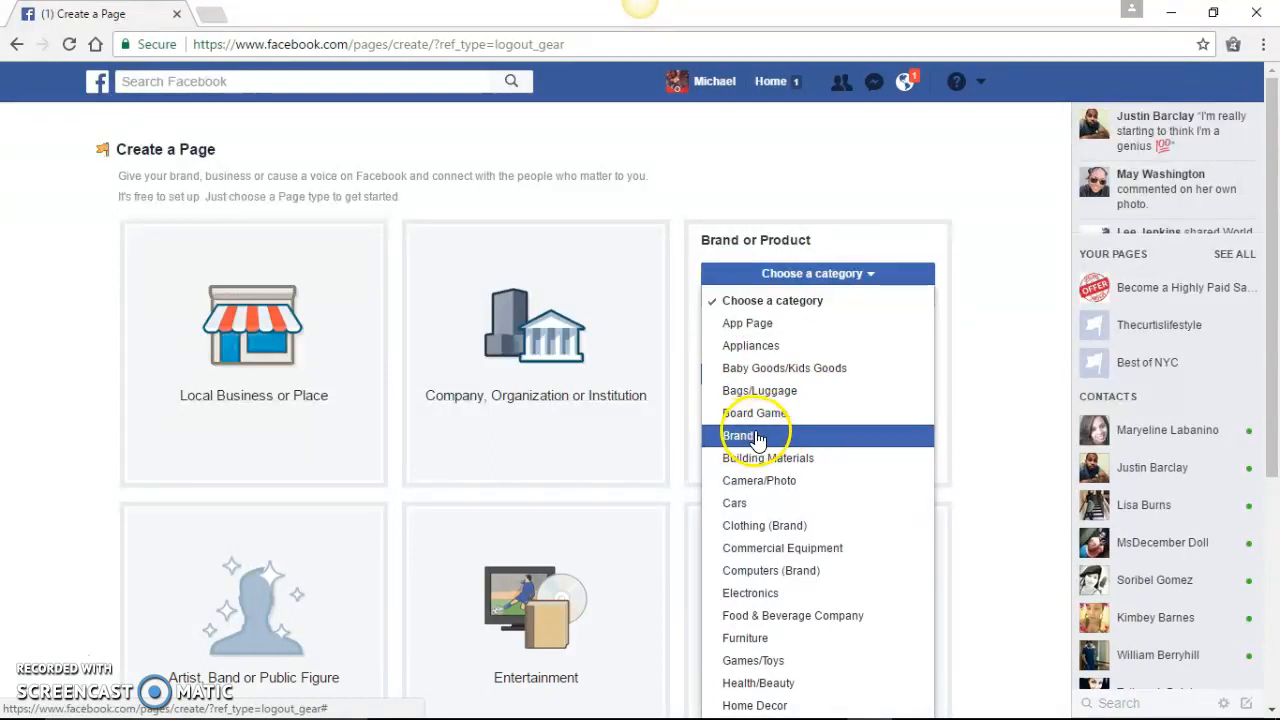
# Step: Choose the Brand category and name the page 'MCA Emergency Roadside Assistance Texas'
pyautogui.click(740, 435)
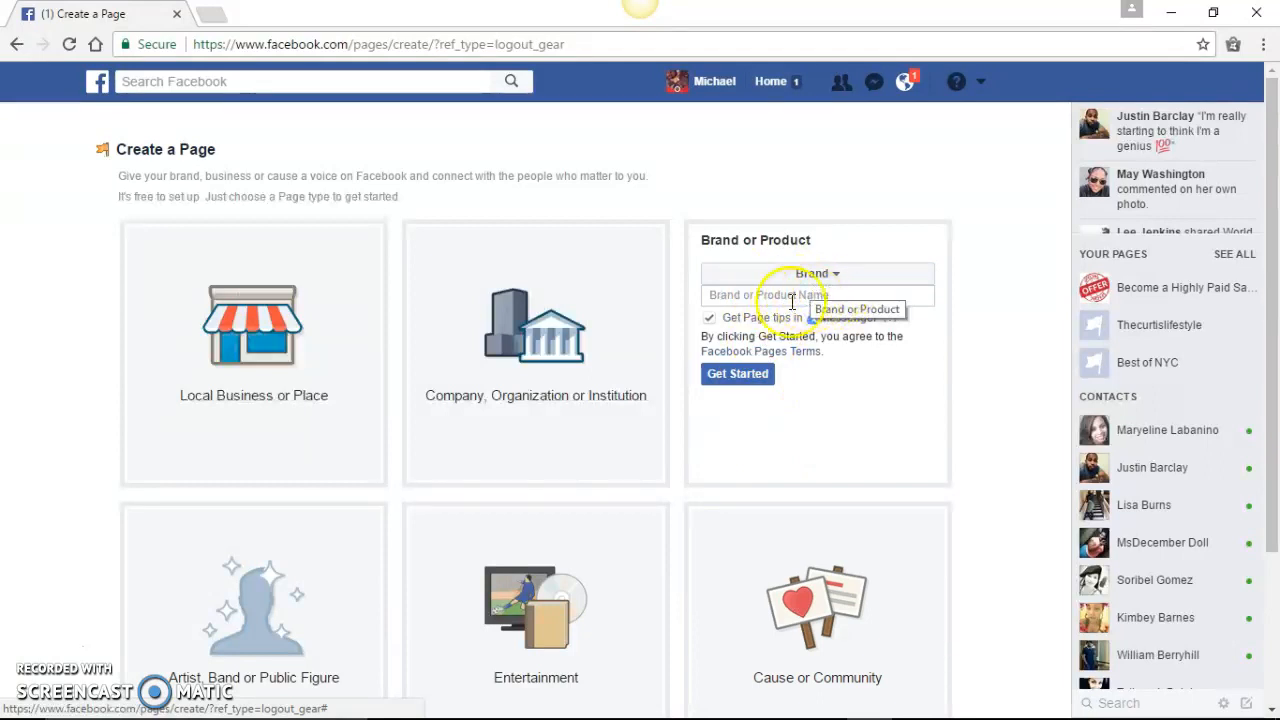
pyautogui.moveTo(893, 300)
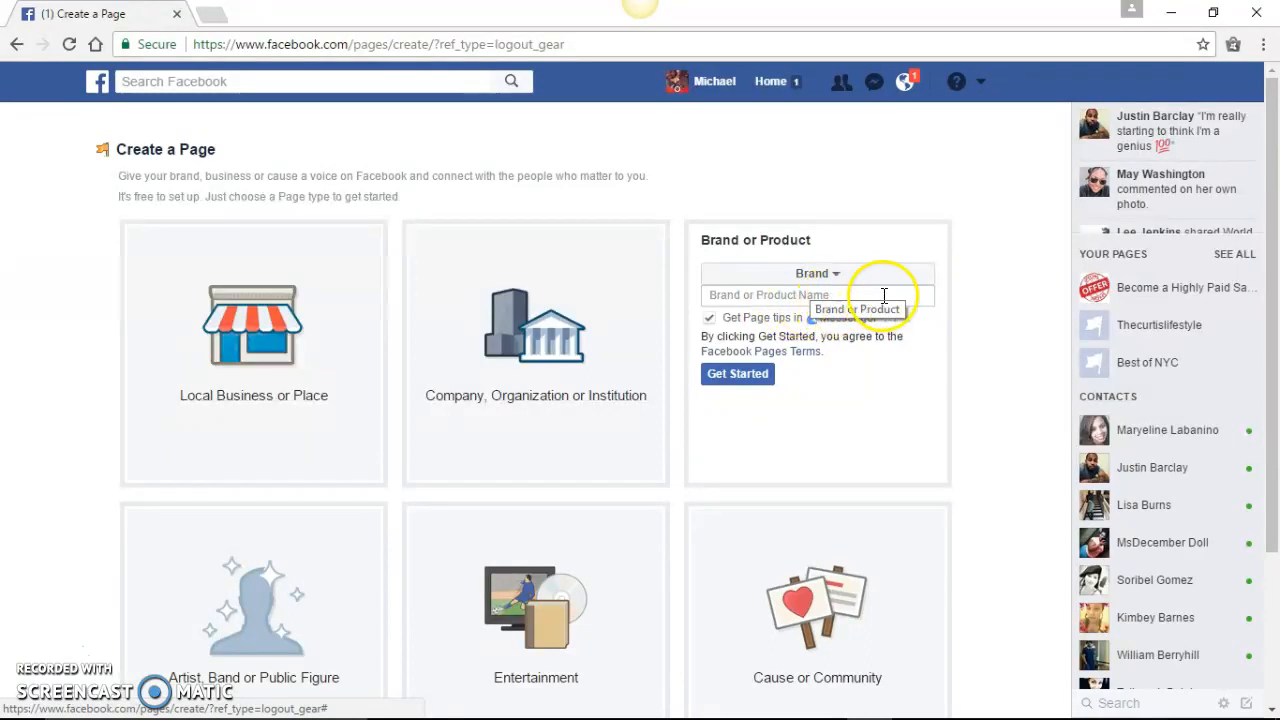
pyautogui.moveTo(867, 295)
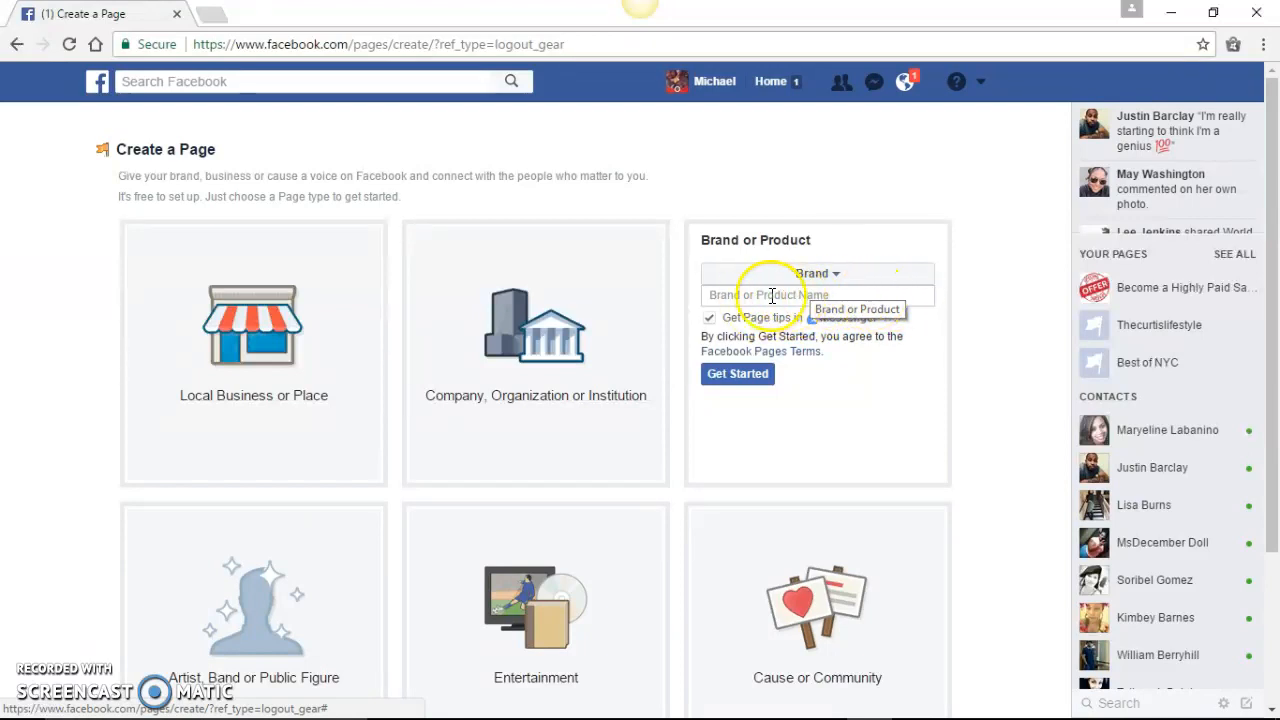
pyautogui.moveTo(867, 295)
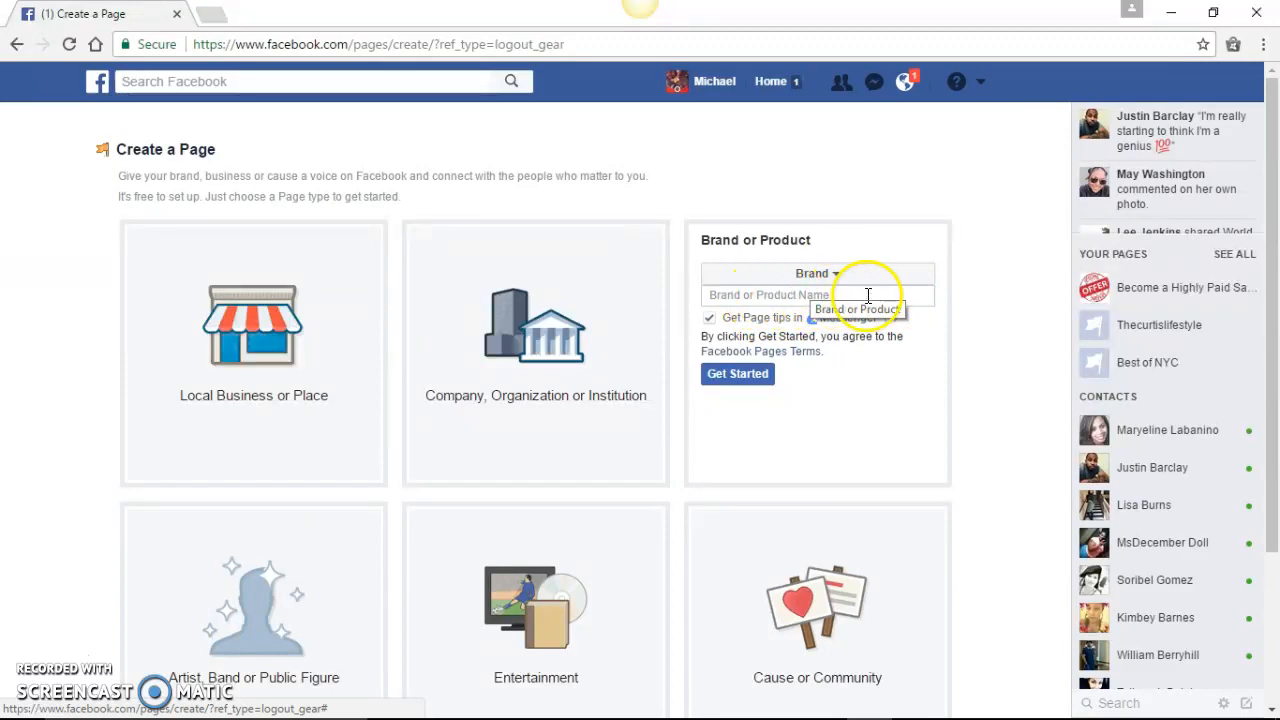
pyautogui.moveTo(970, 398)
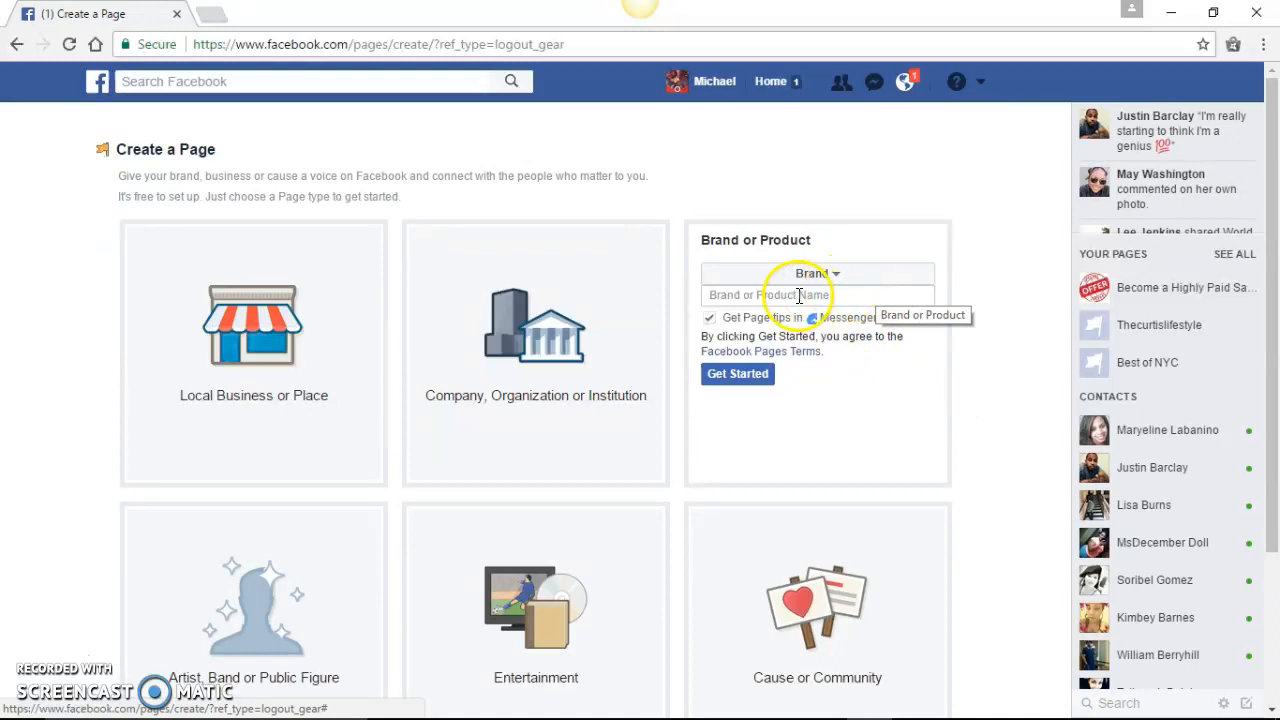
pyautogui.moveTo(815, 294)
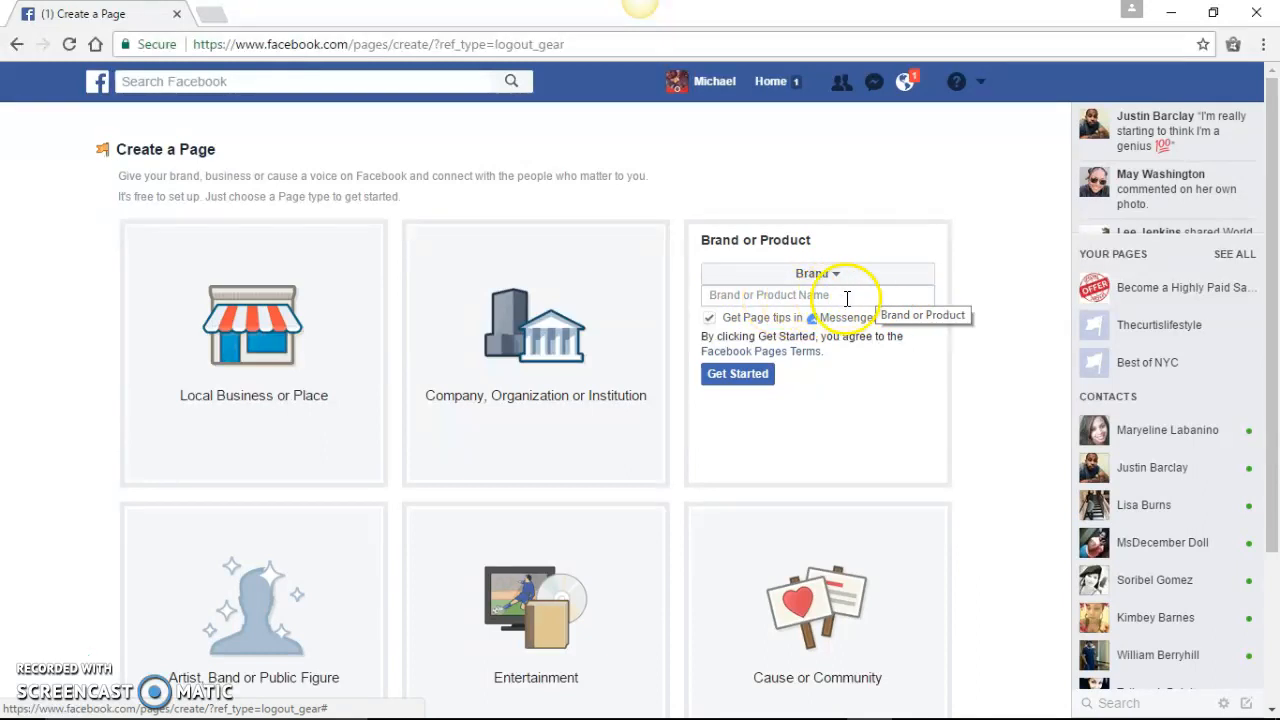
pyautogui.moveTo(888, 295)
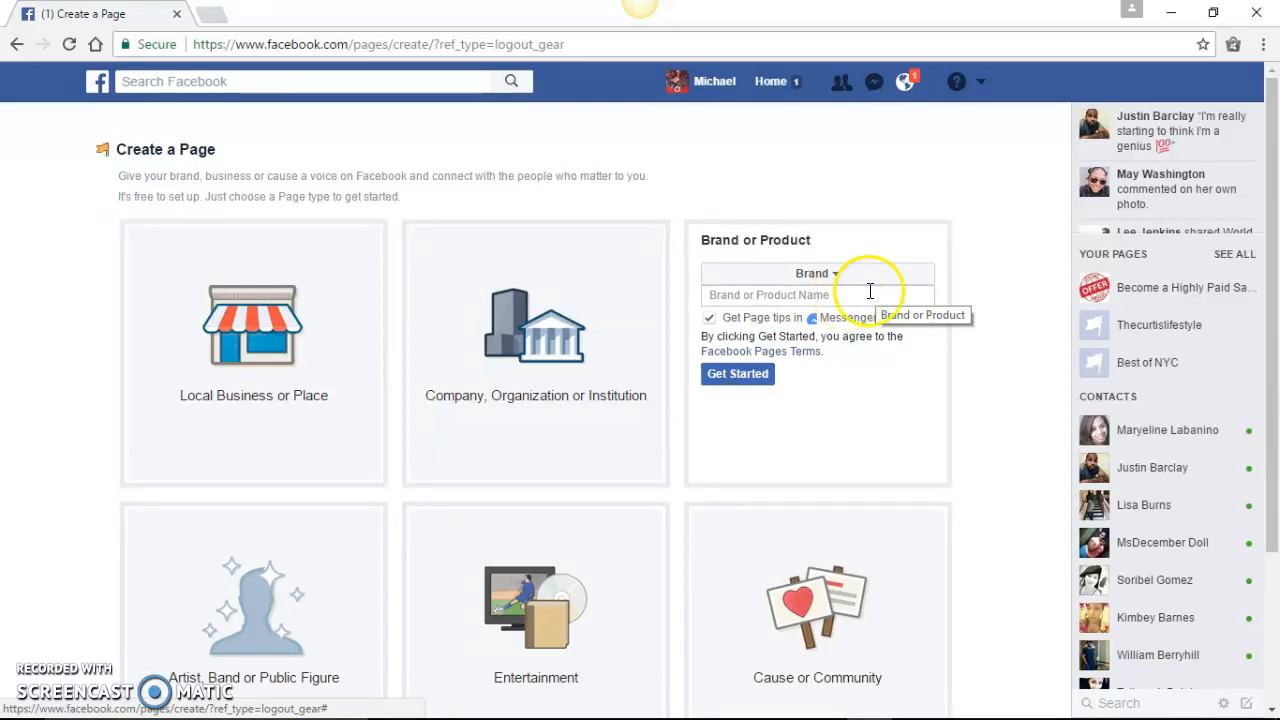
pyautogui.moveTo(849, 327)
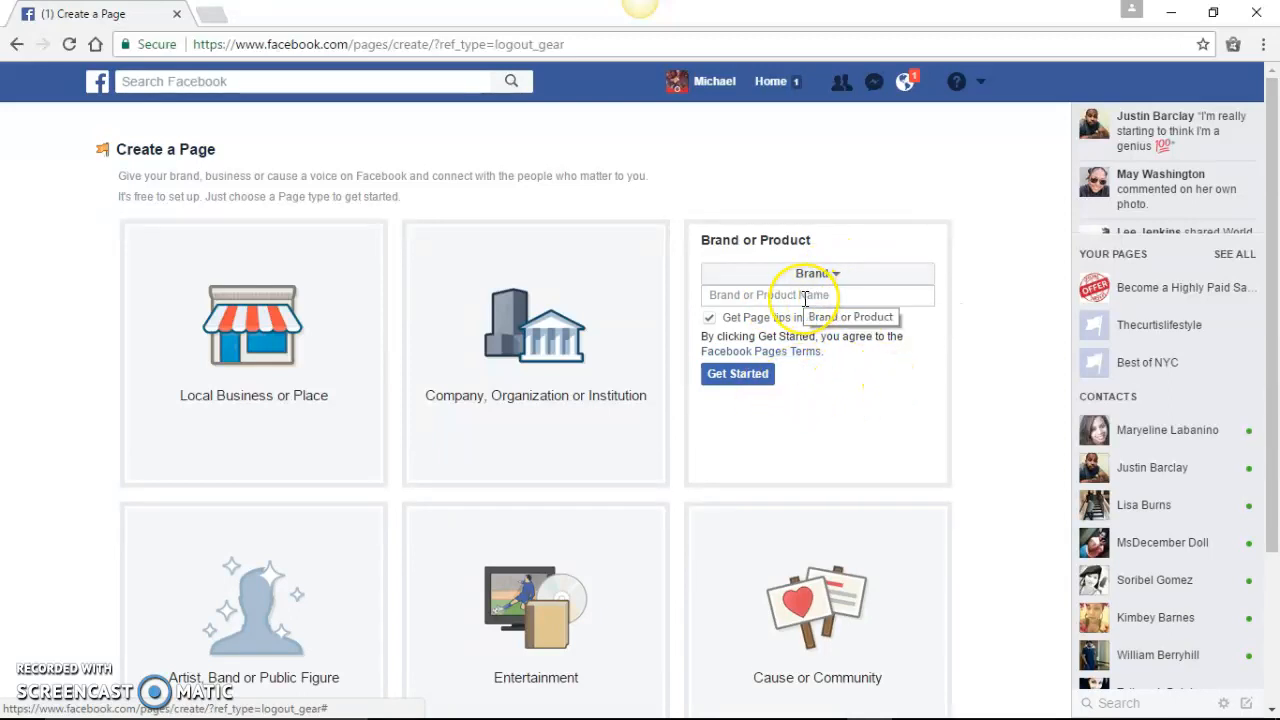
pyautogui.click(817, 294)
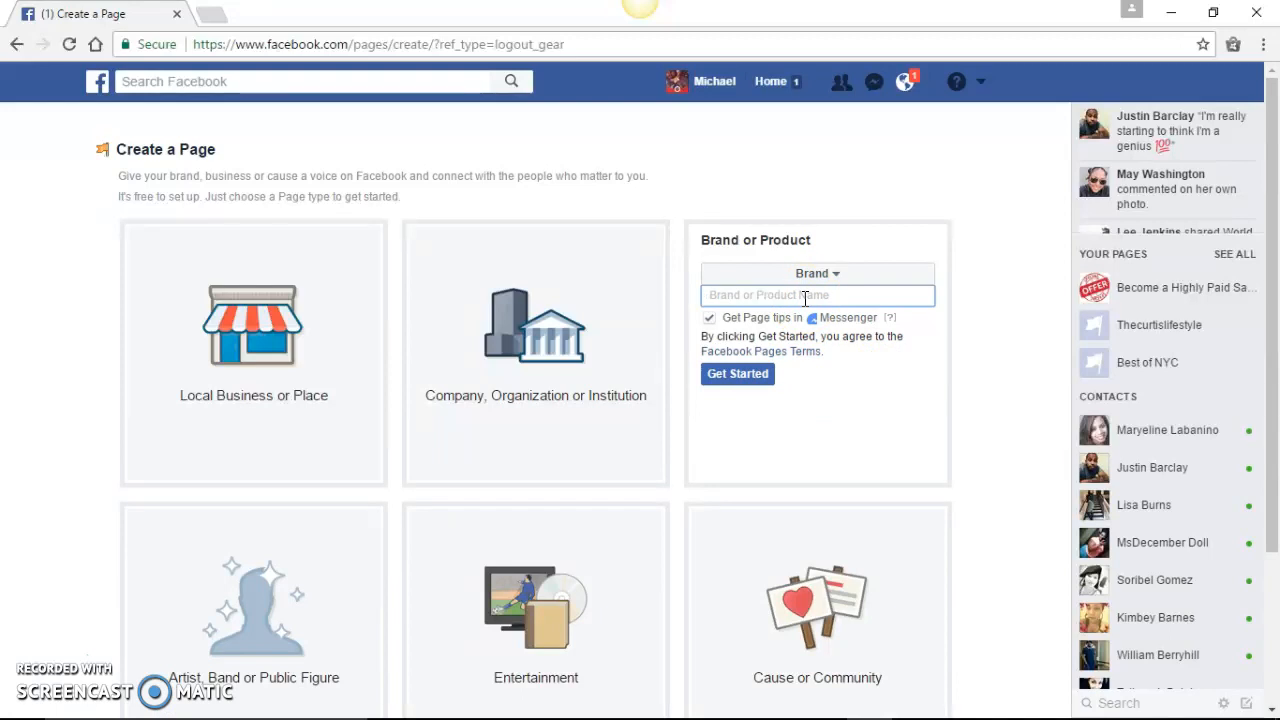
pyautogui.write('Mc')
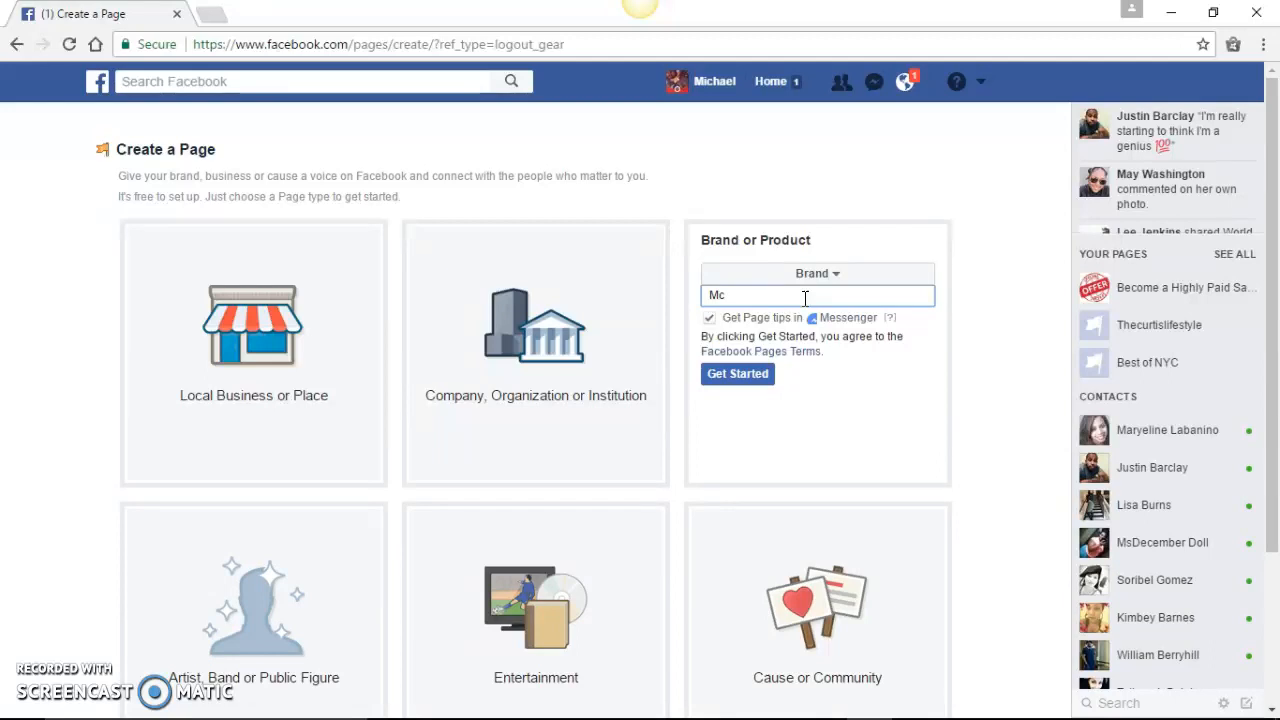
pyautogui.write('CA')
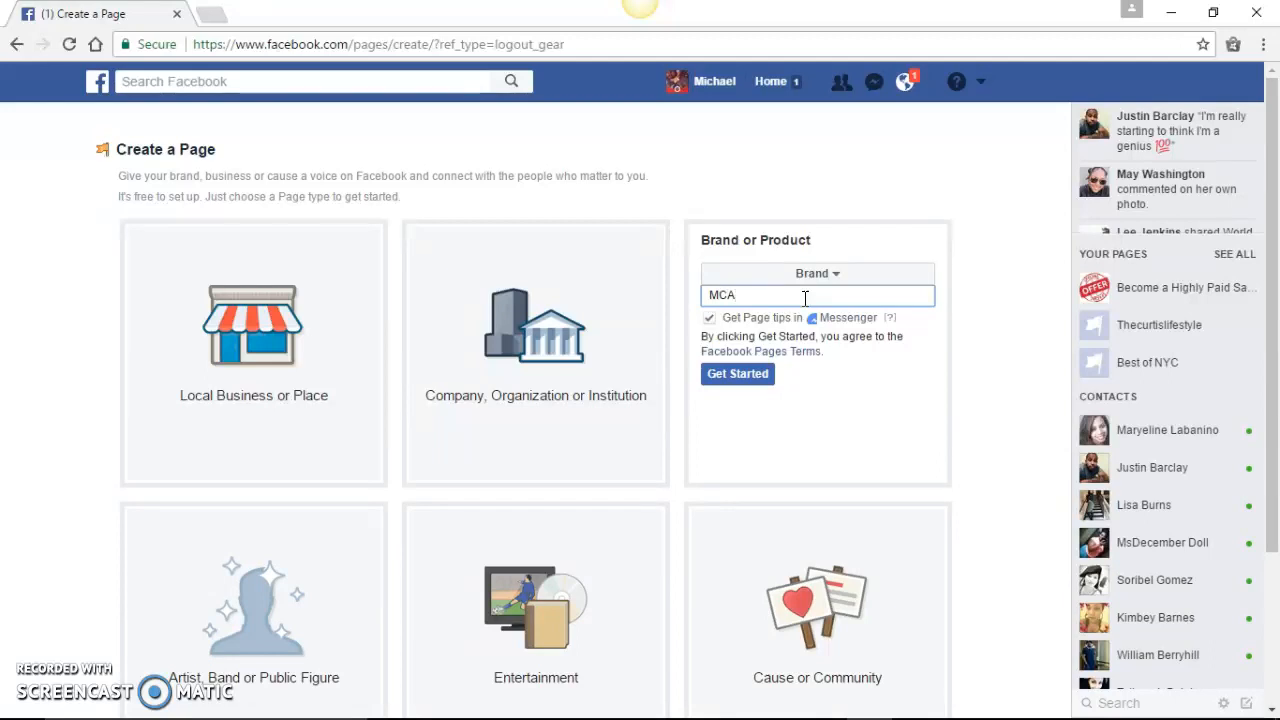
pyautogui.write('Roadside')
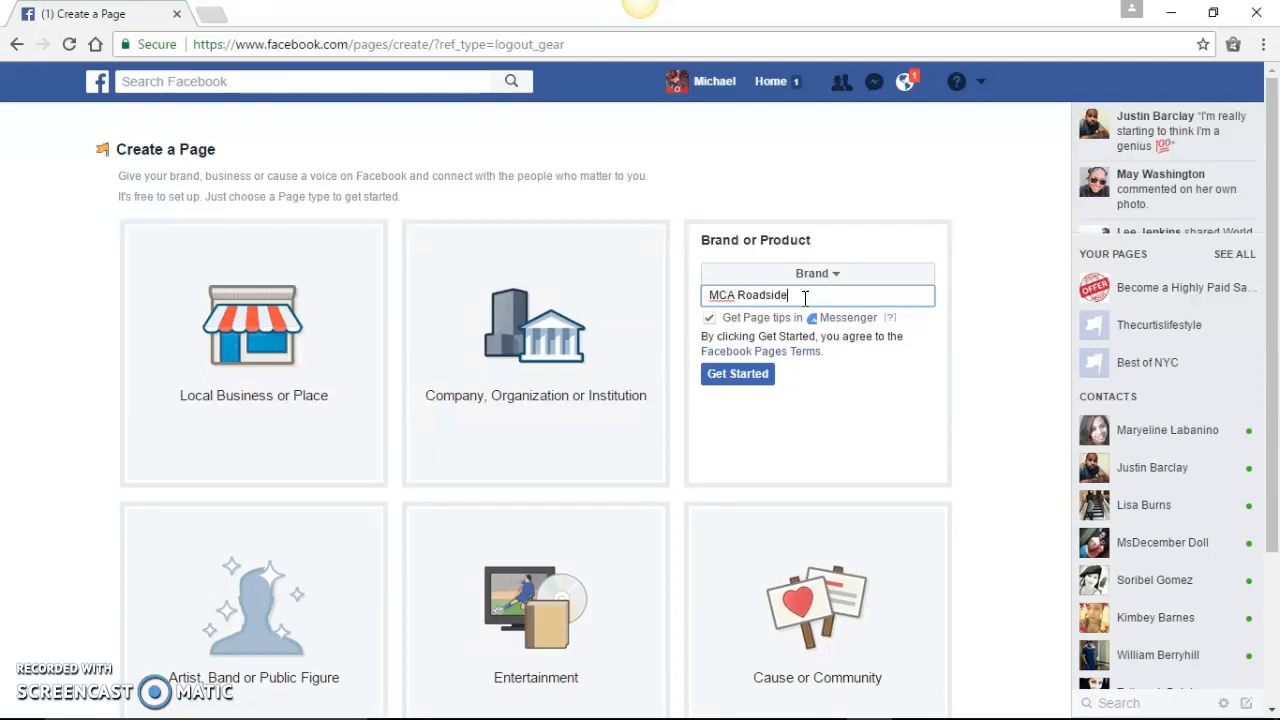
pyautogui.write('a')
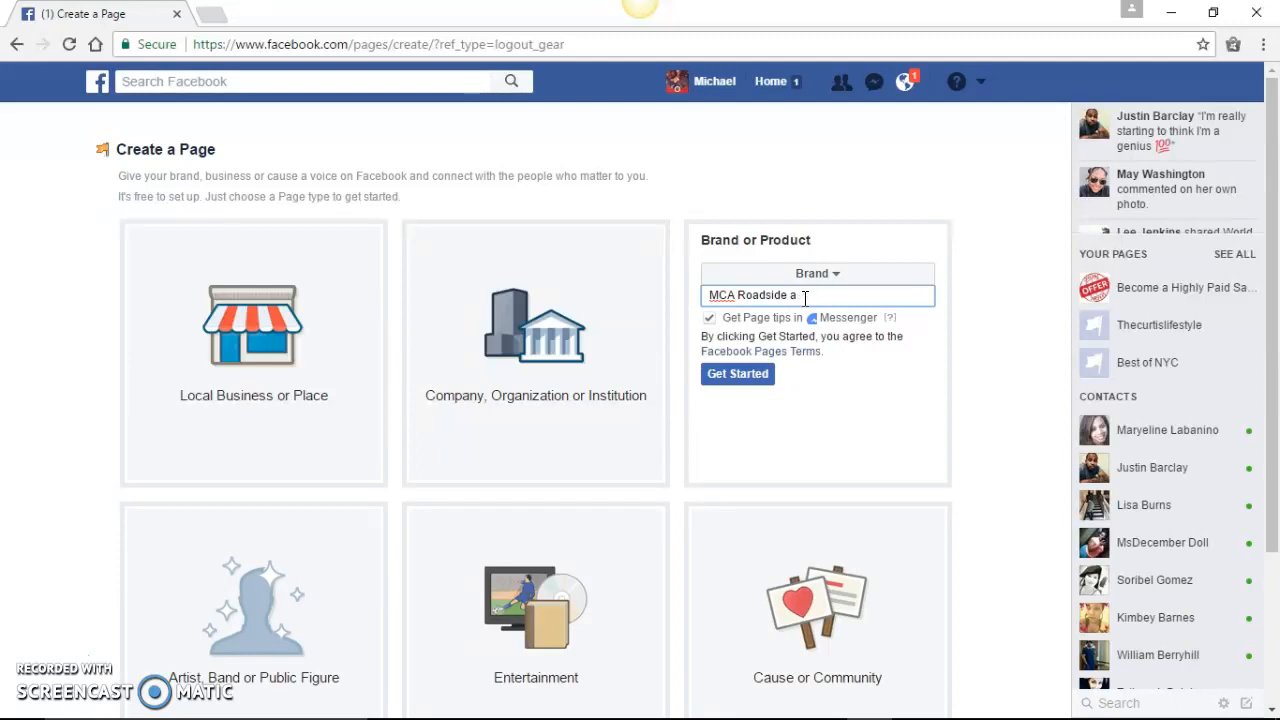
pyautogui.write('ssistance')
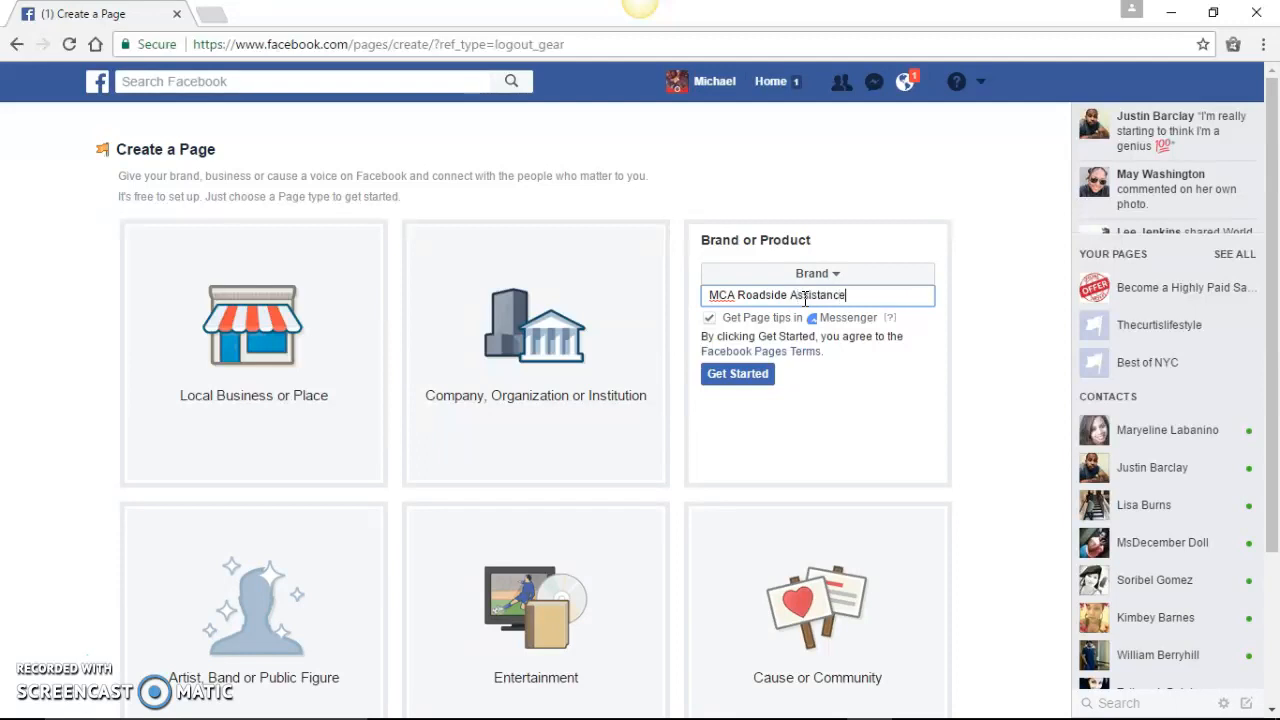
pyautogui.write('Texa')
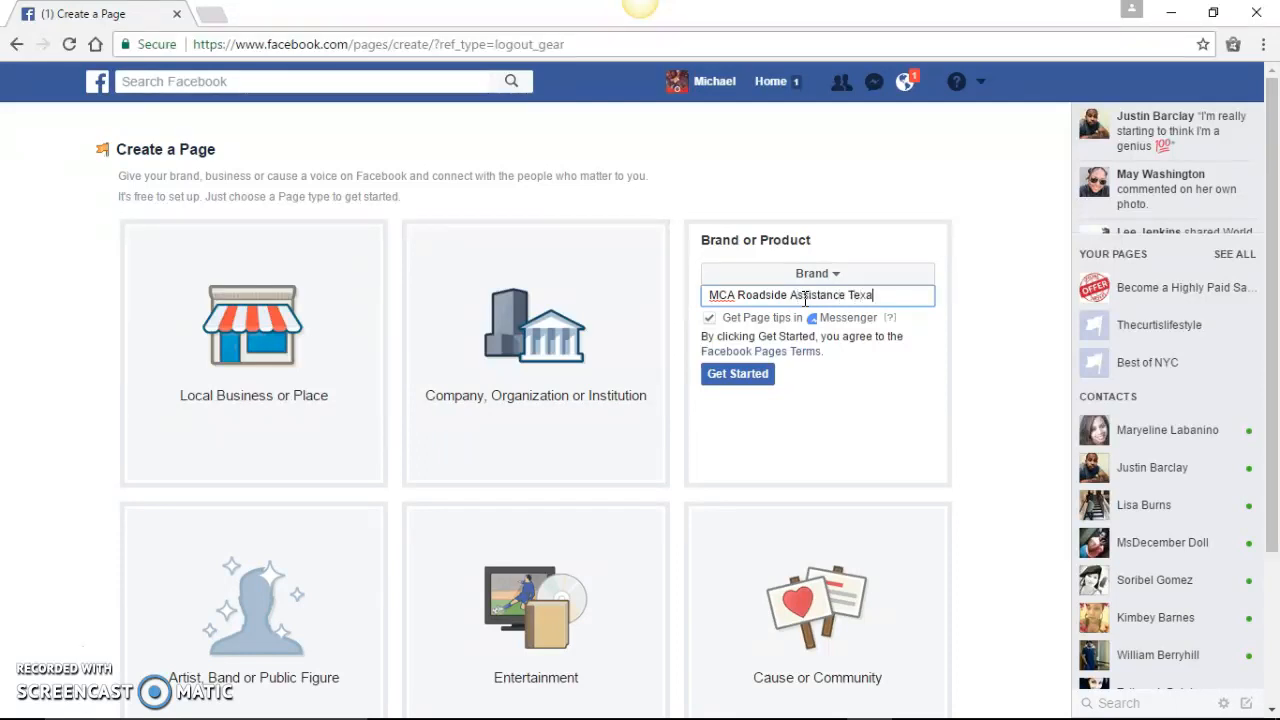
pyautogui.write('s')
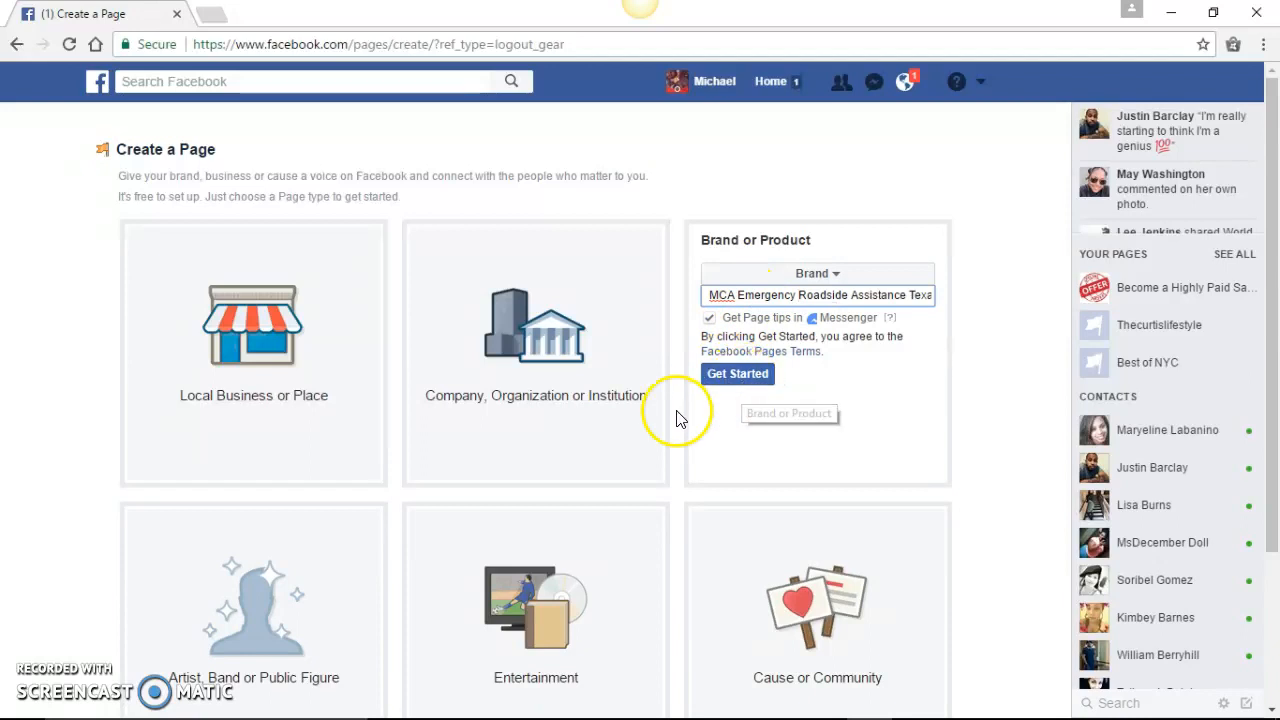
pyautogui.moveTo(753, 420)
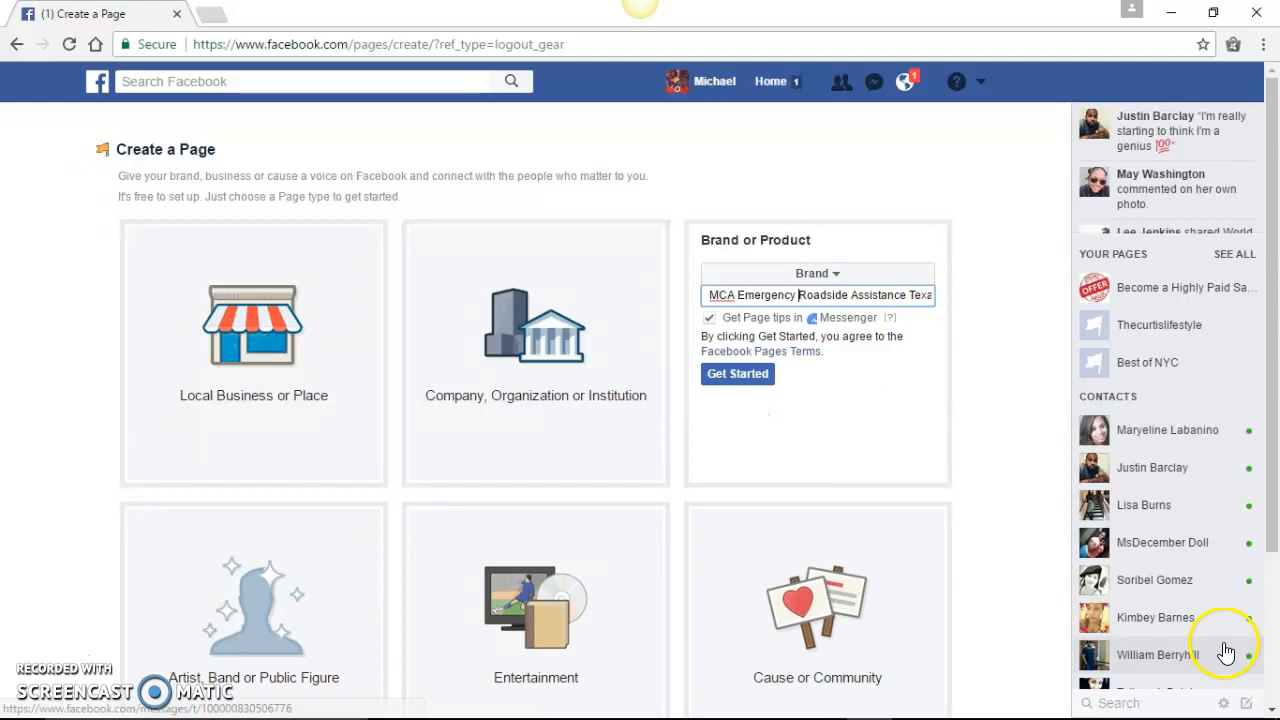
# Step: Pick the Artist, Band or Public Figure page type and expand its category list
pyautogui.scroll(-3)
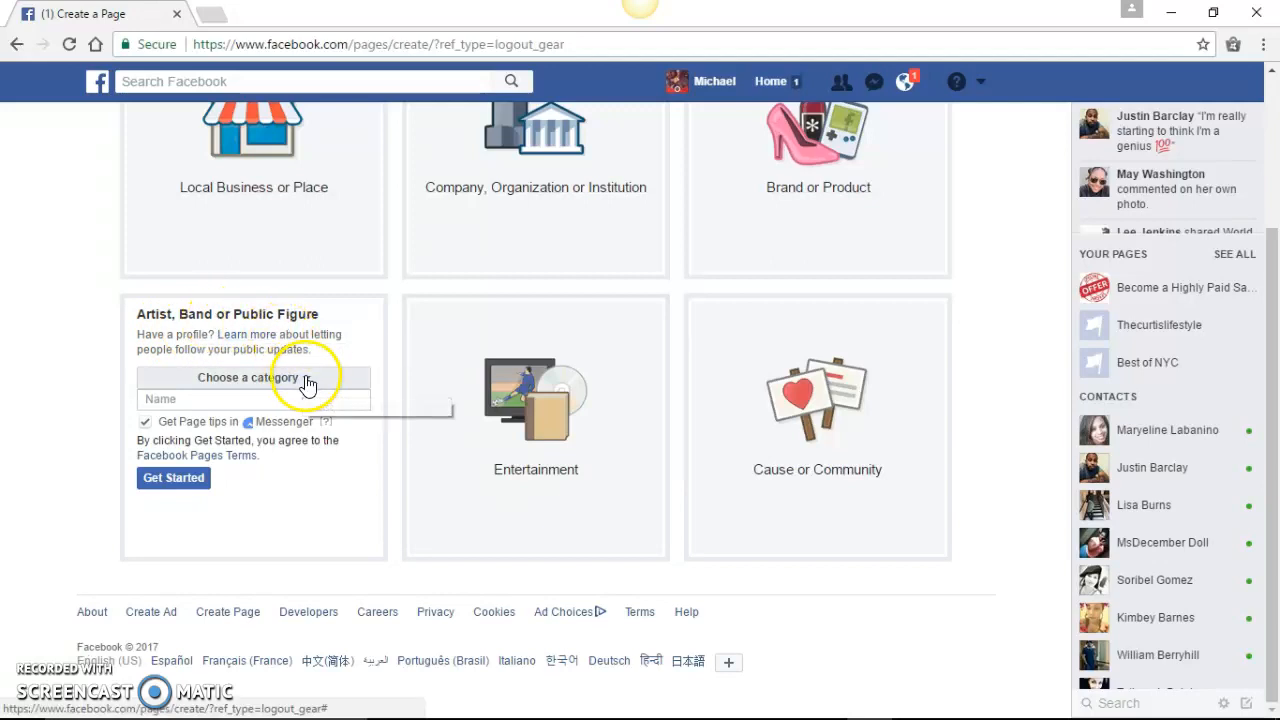
pyautogui.click(253, 377)
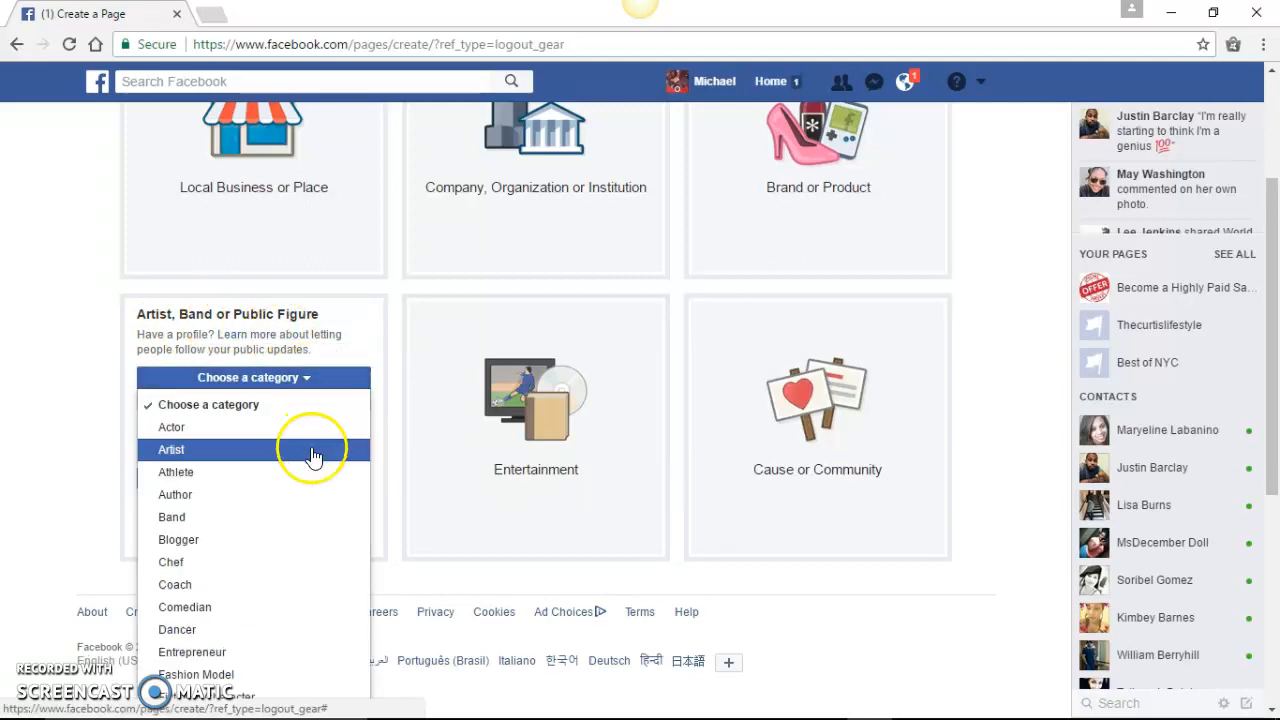
pyautogui.moveTo(238, 540)
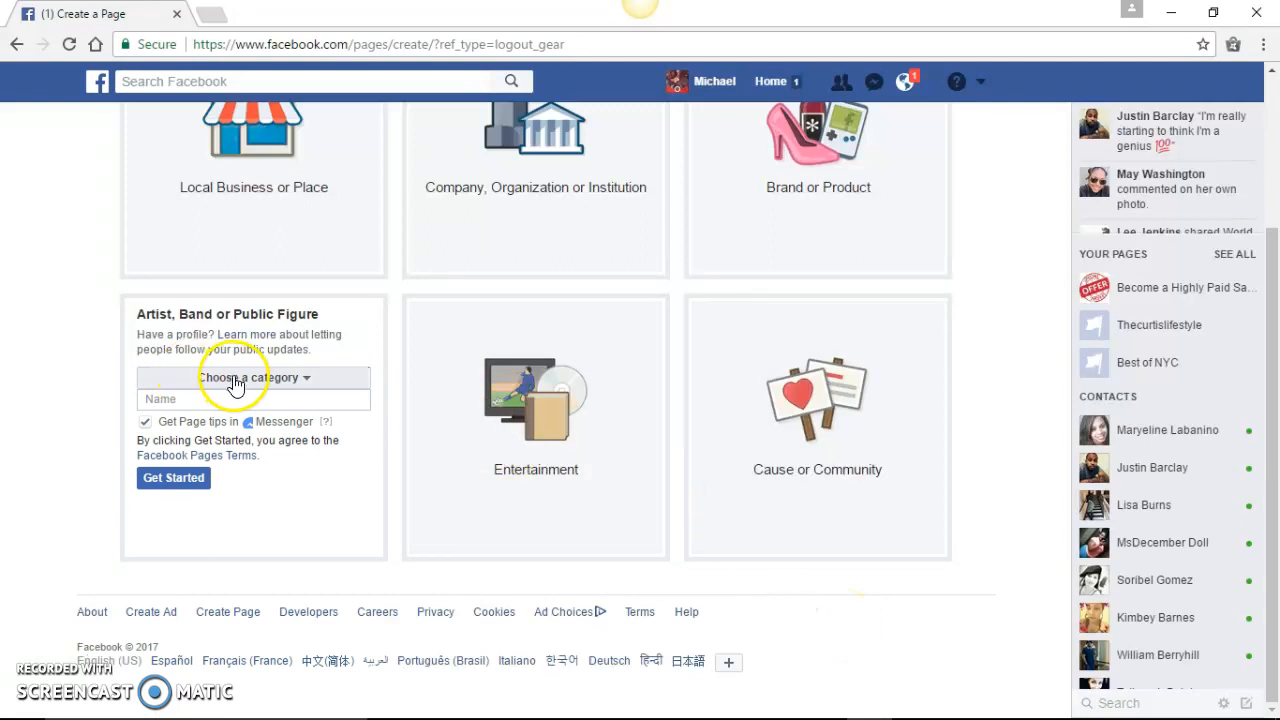
pyautogui.click(253, 377)
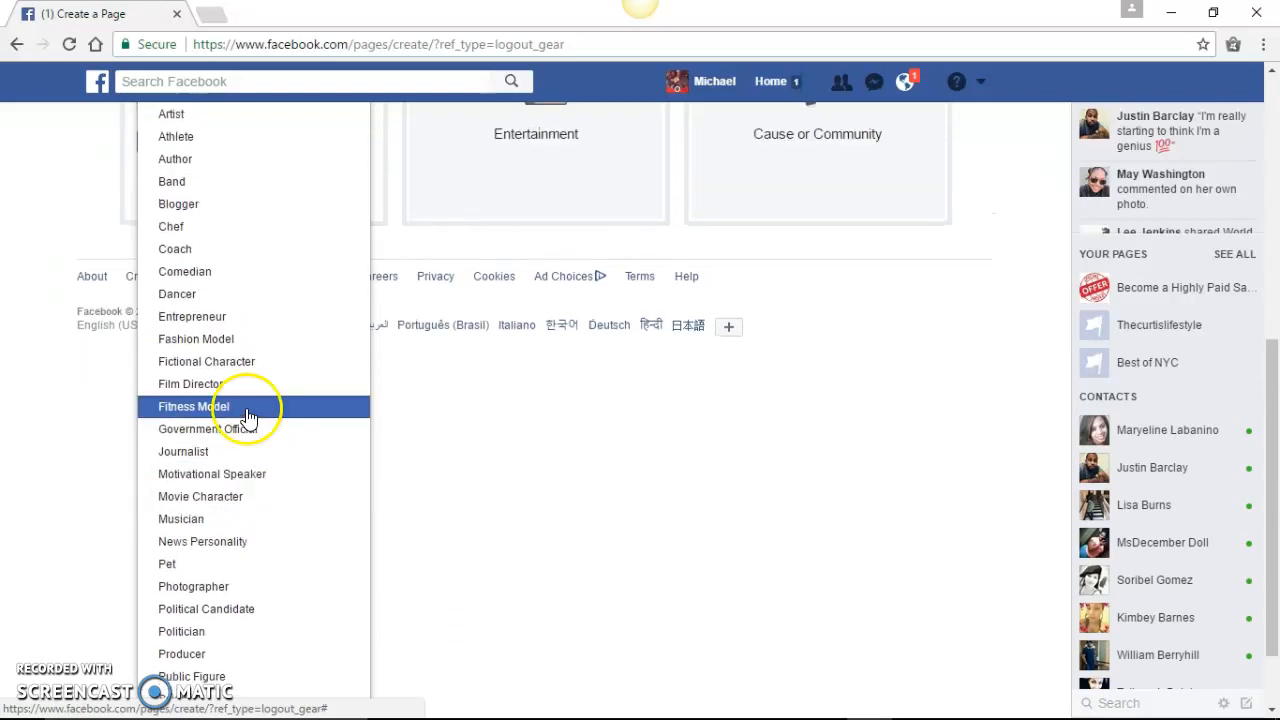
pyautogui.moveTo(238, 316)
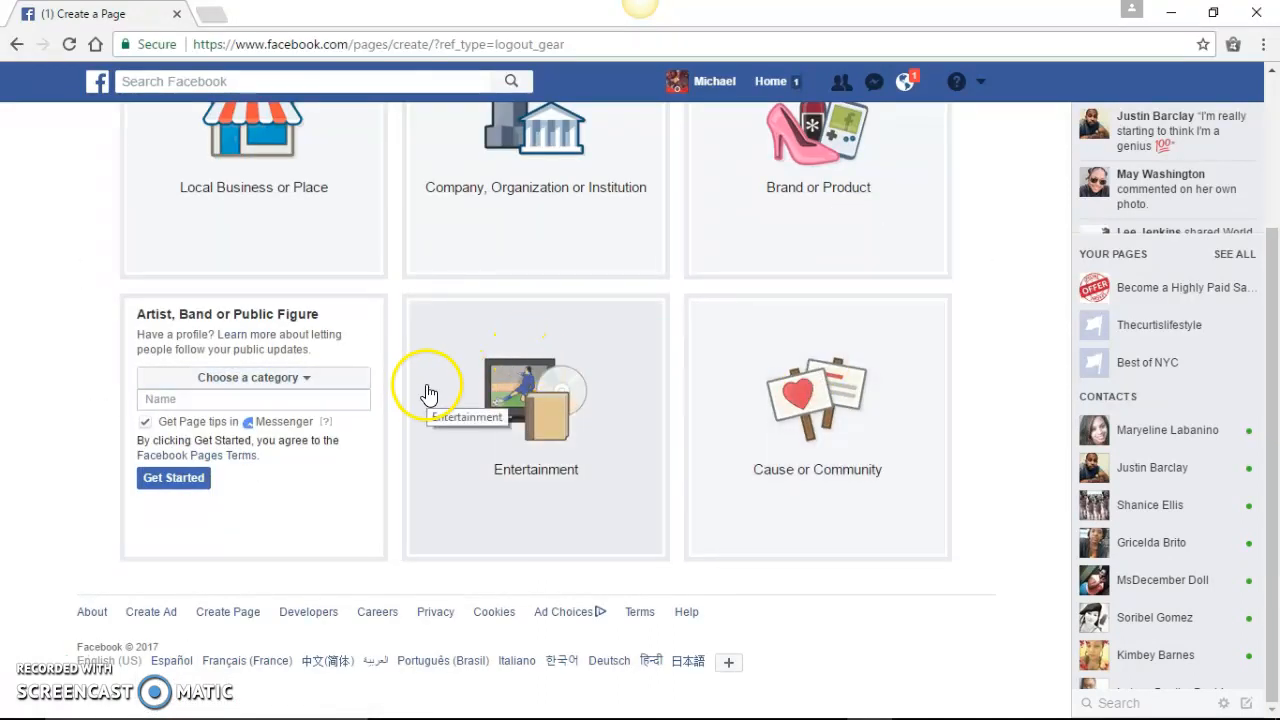
# Step: Name the page 'John Brown The Real Deal Success', choose Entrepreneur, and submit with Get Started
pyautogui.click(253, 399)
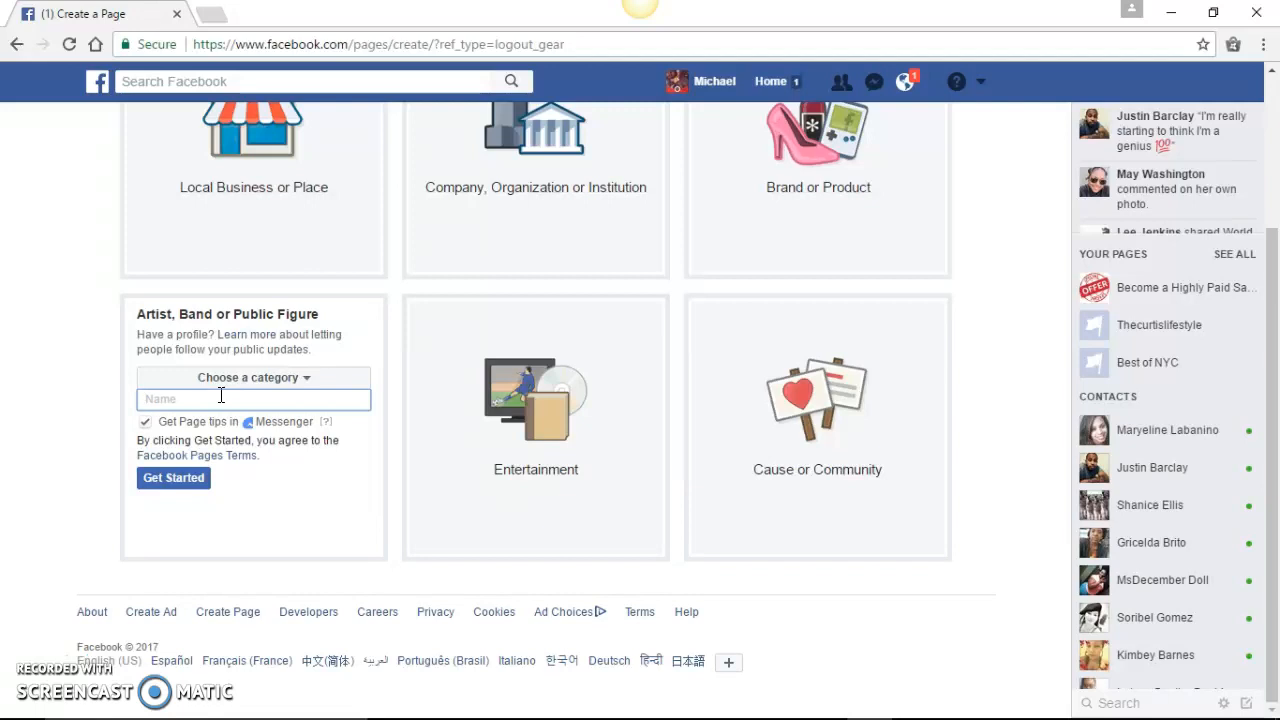
pyautogui.write('John Brown The Real')
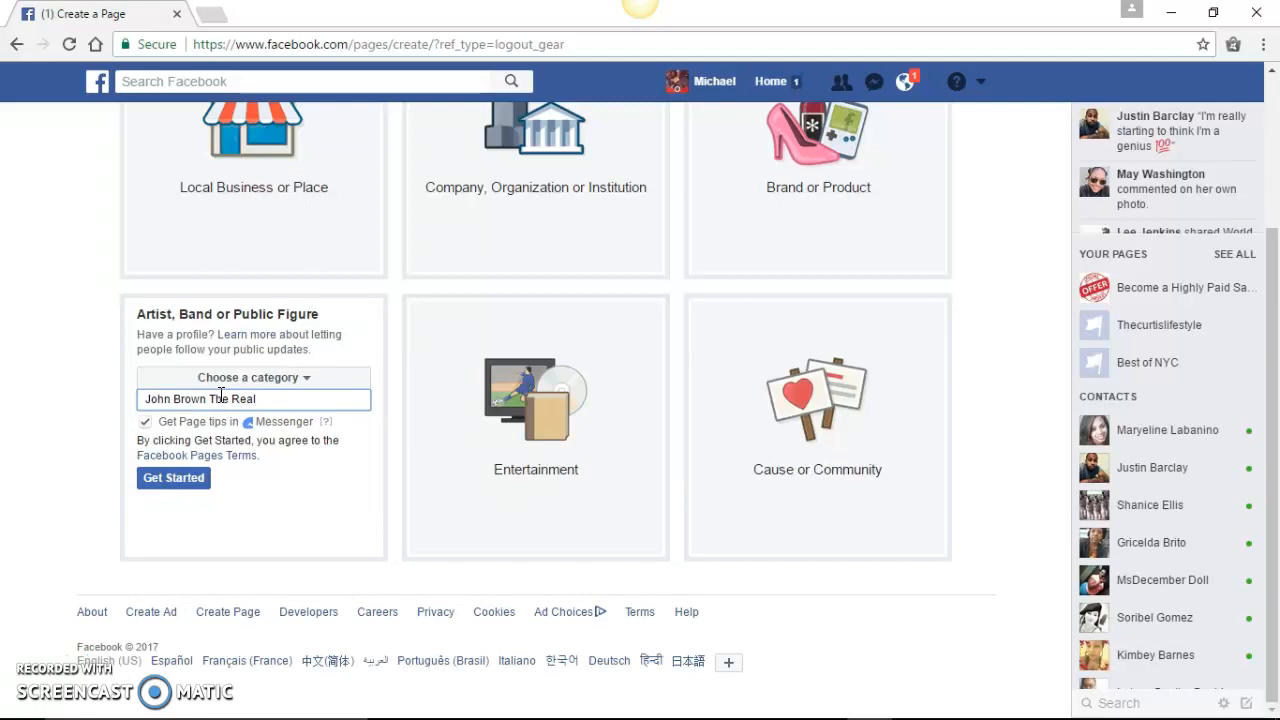
pyautogui.write('Deal Success')
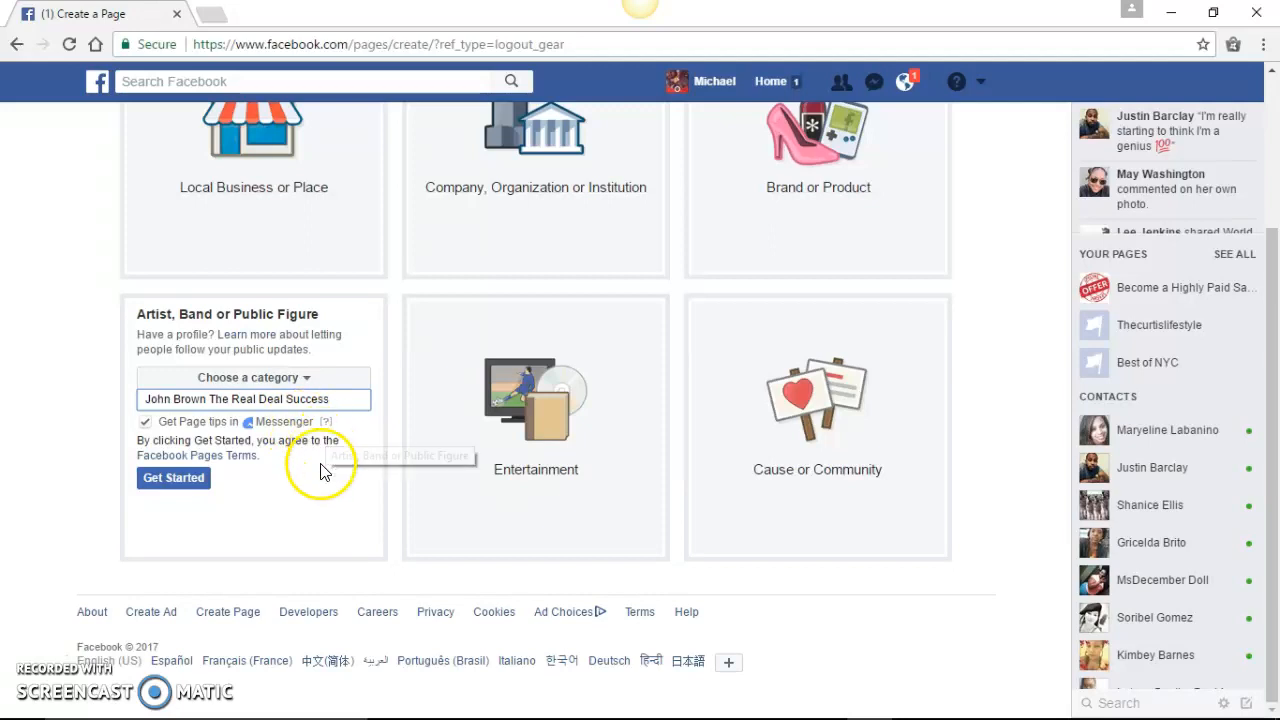
pyautogui.moveTo(189, 490)
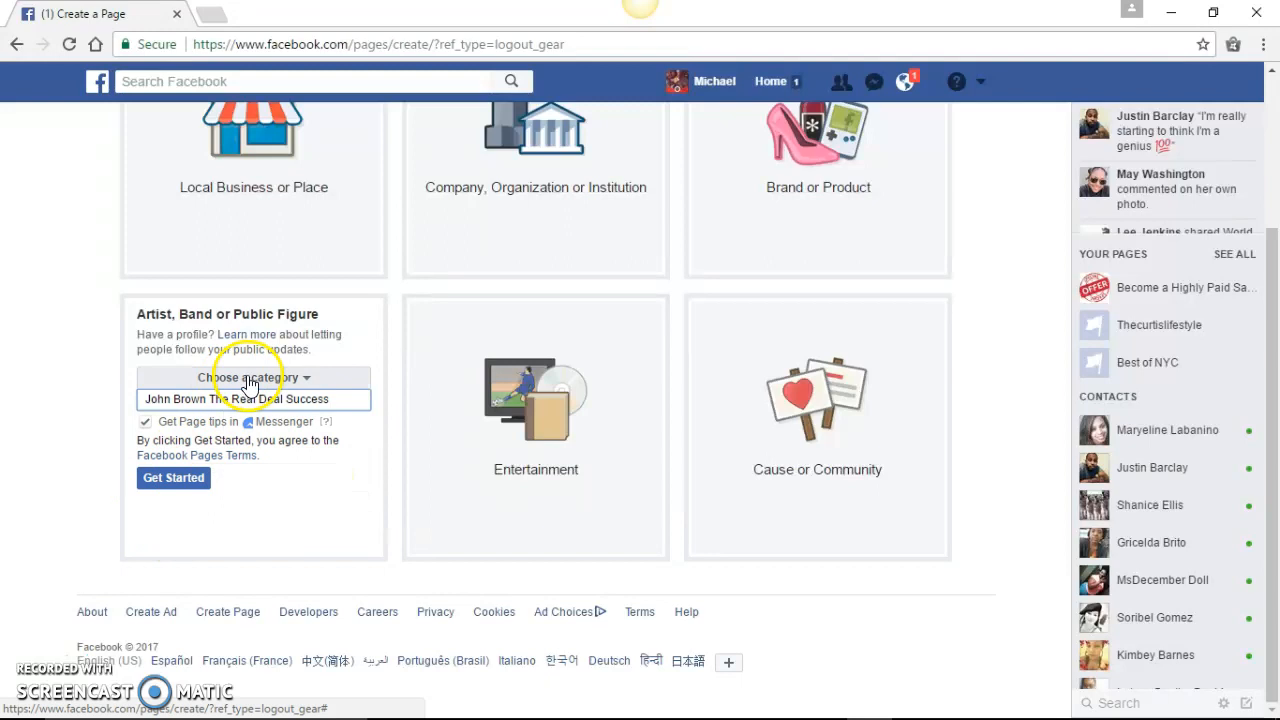
pyautogui.click(253, 377)
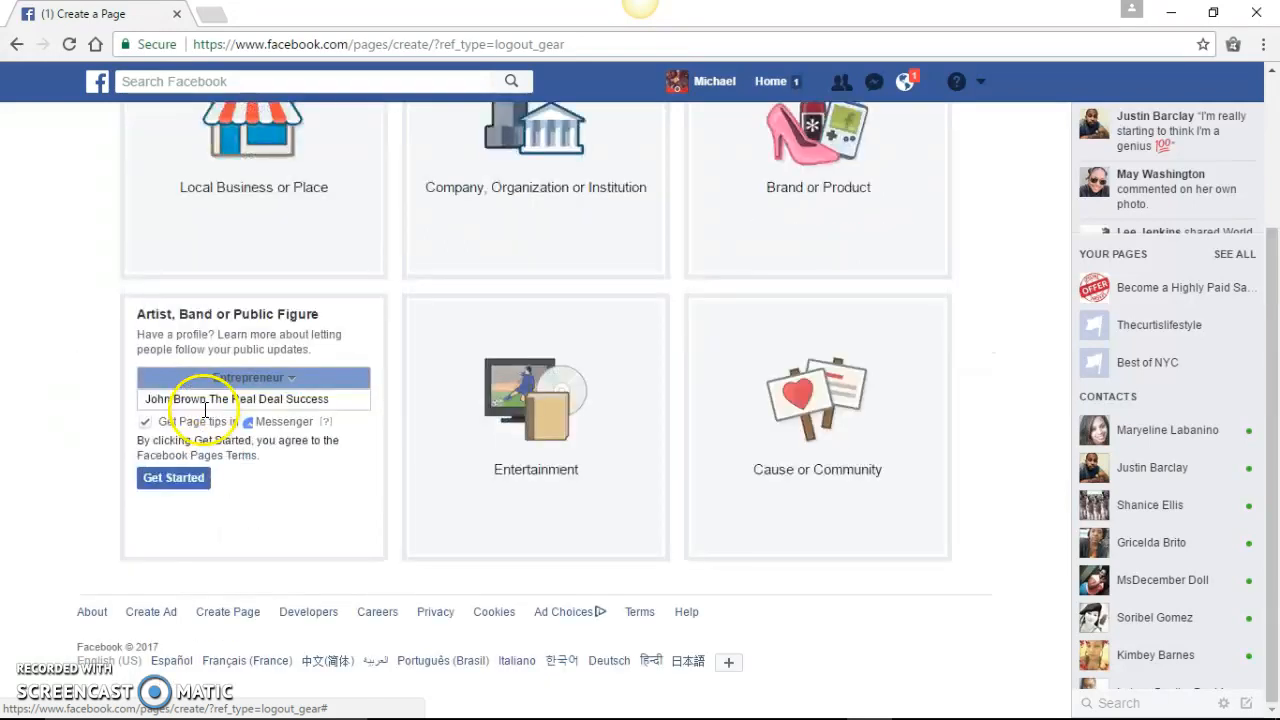
pyautogui.moveTo(160, 490)
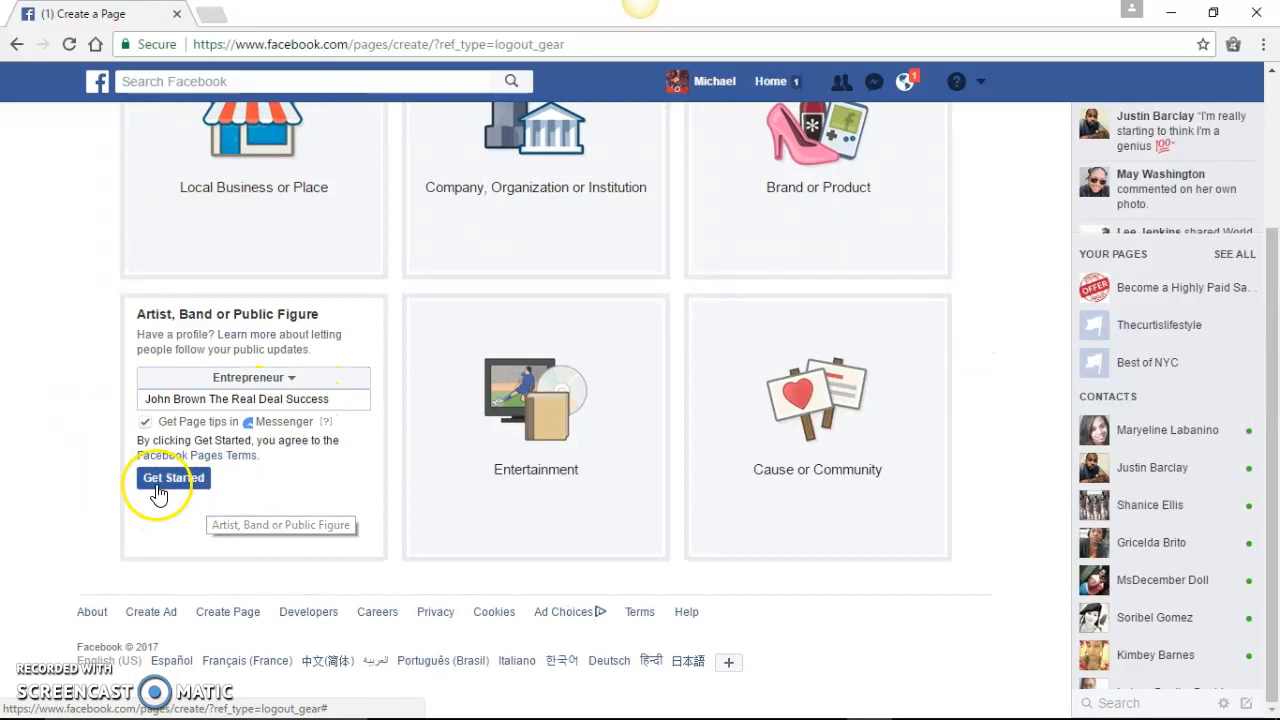
pyautogui.click(172, 477)
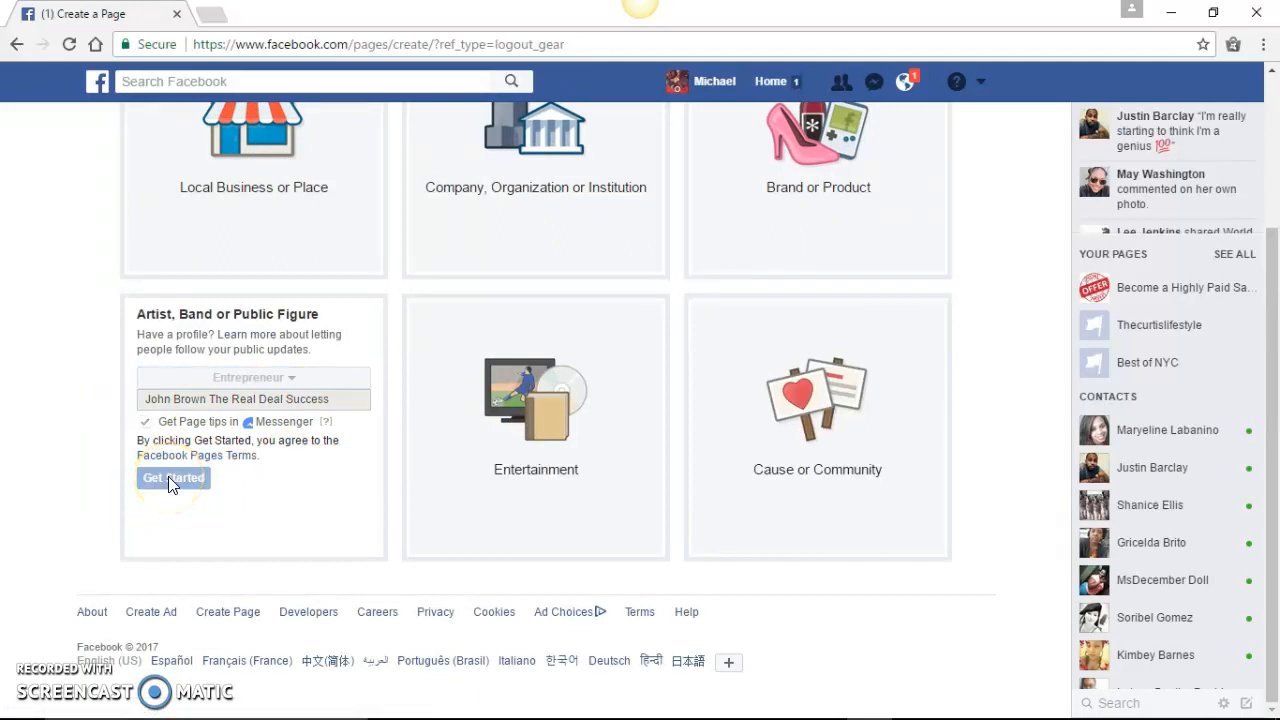
pyautogui.click(172, 477)
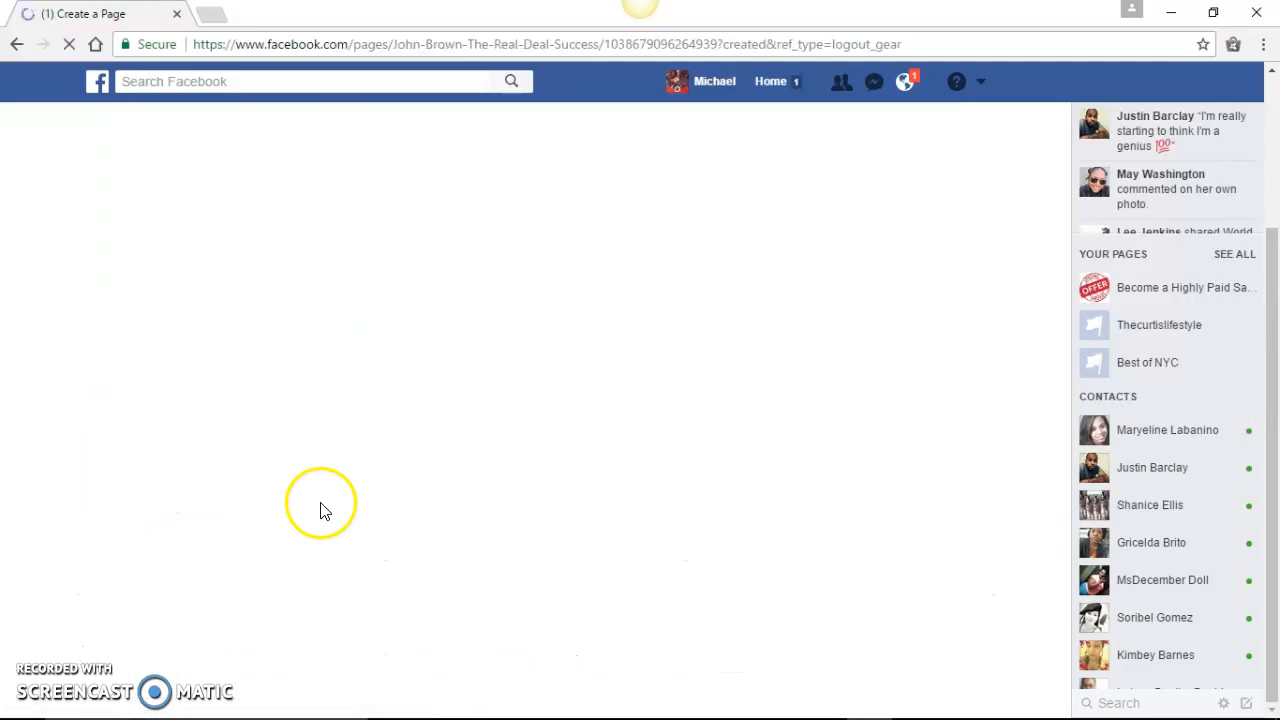
pyautogui.moveTo(560, 410)
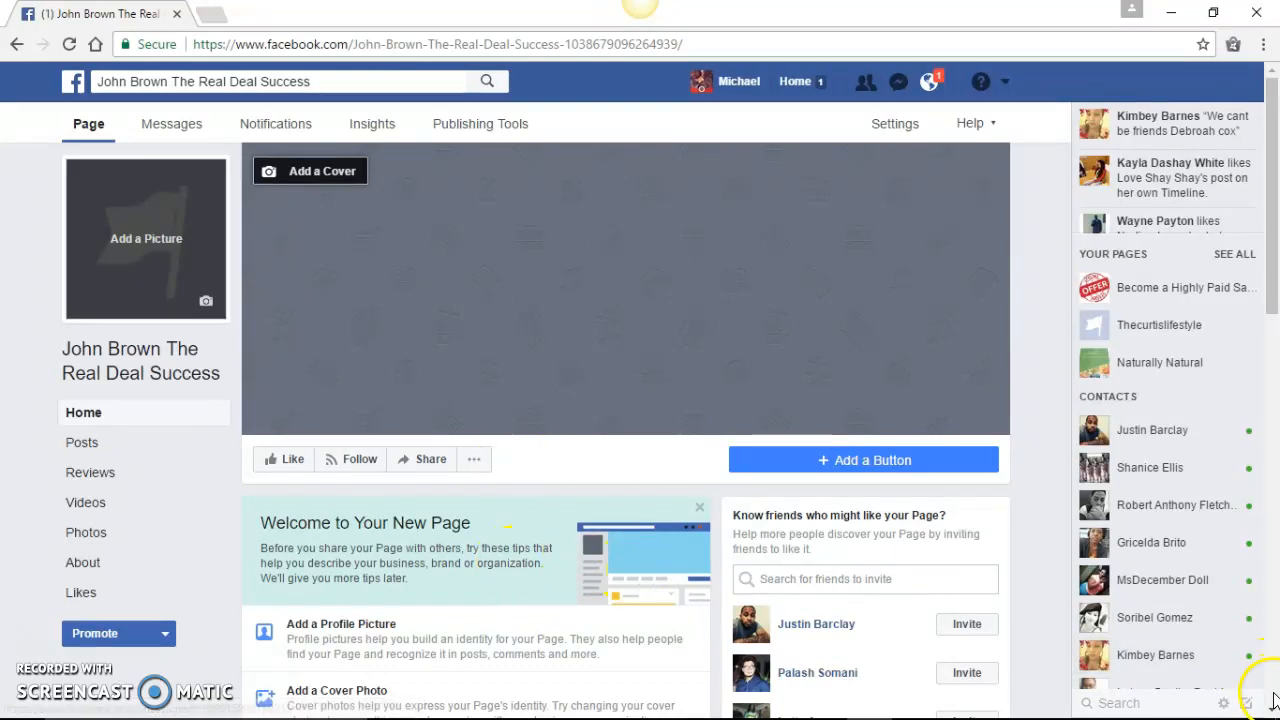
pyautogui.scroll(-3)
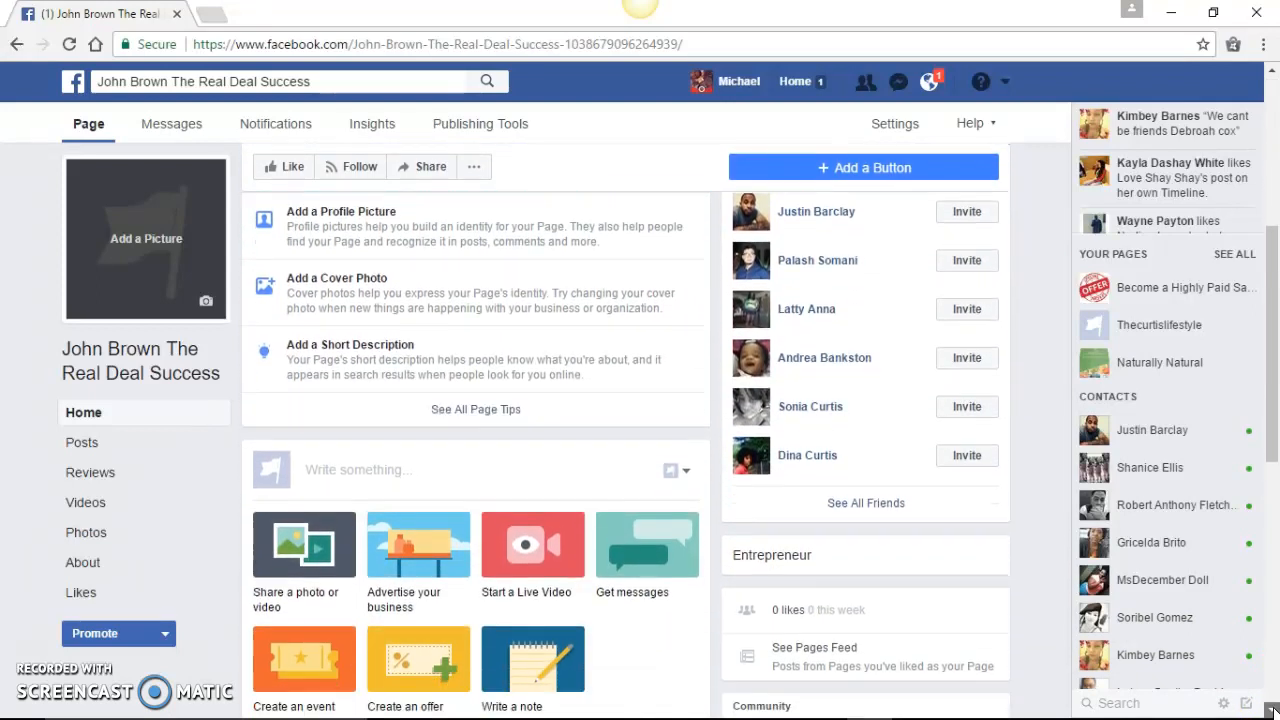
pyautogui.scroll(-3)
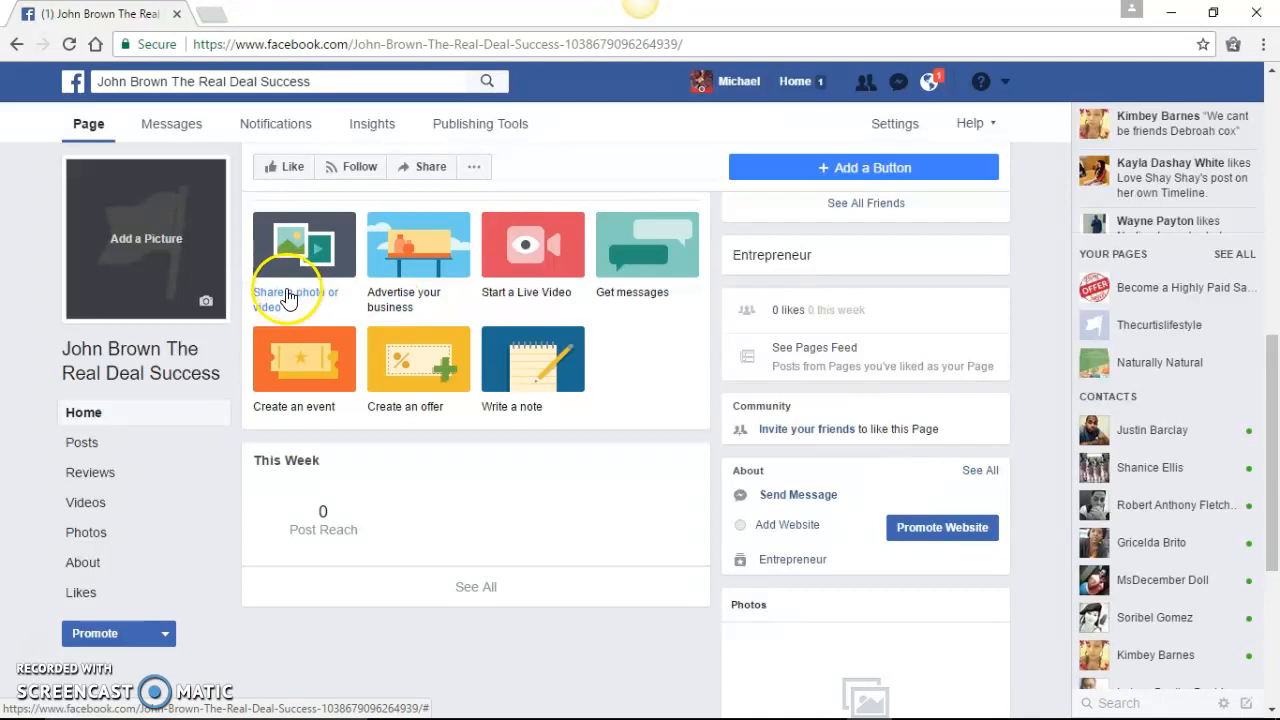
pyautogui.moveTo(350, 388)
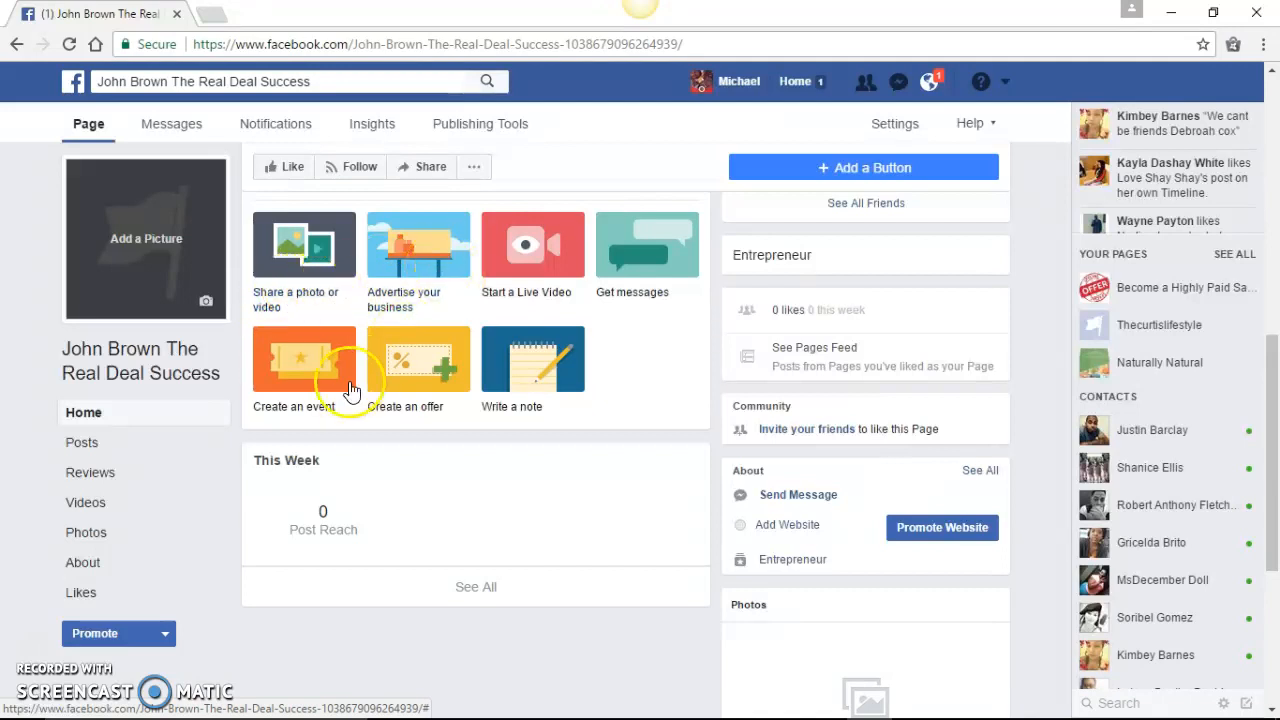
pyautogui.moveTo(420, 406)
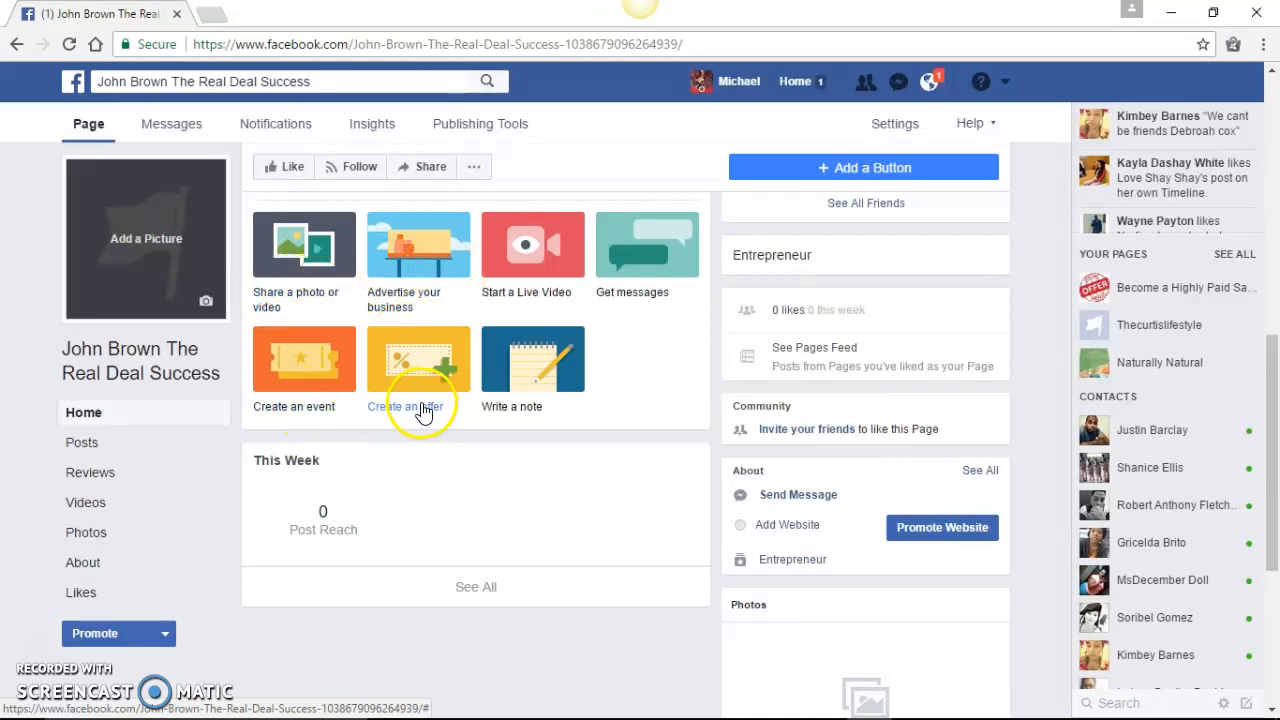
pyautogui.moveTo(628, 408)
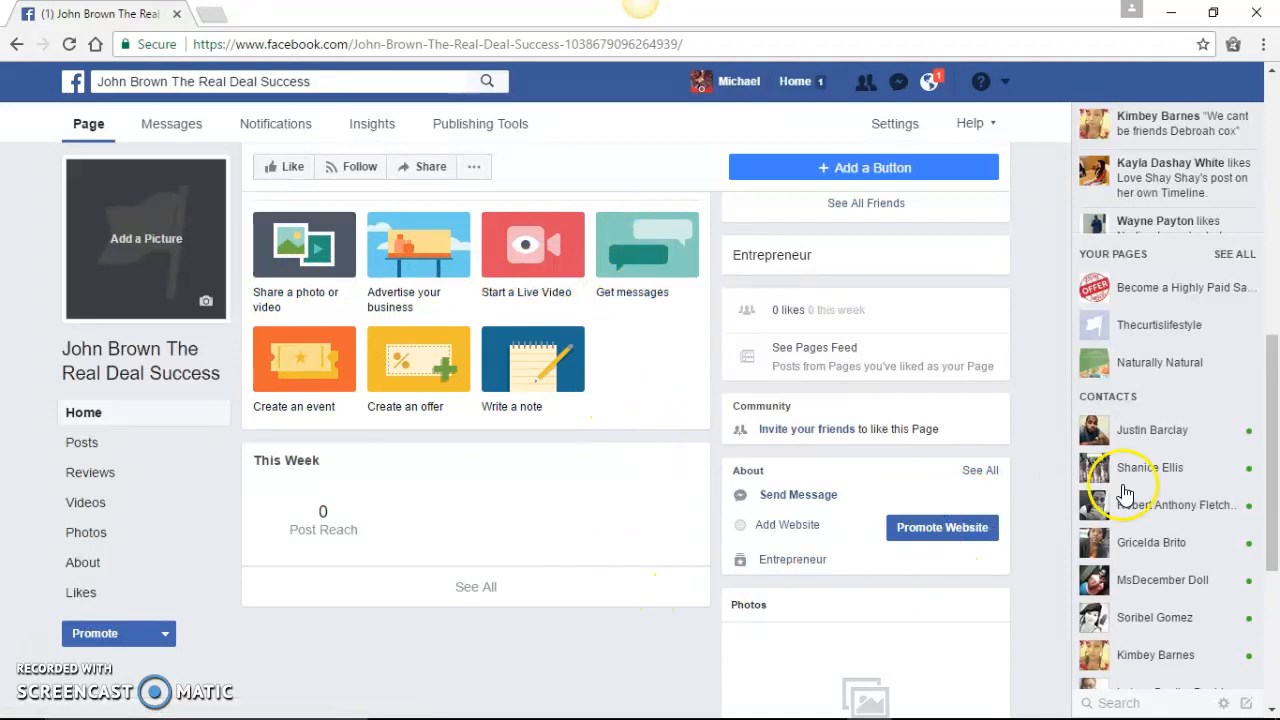
pyautogui.moveTo(828, 558)
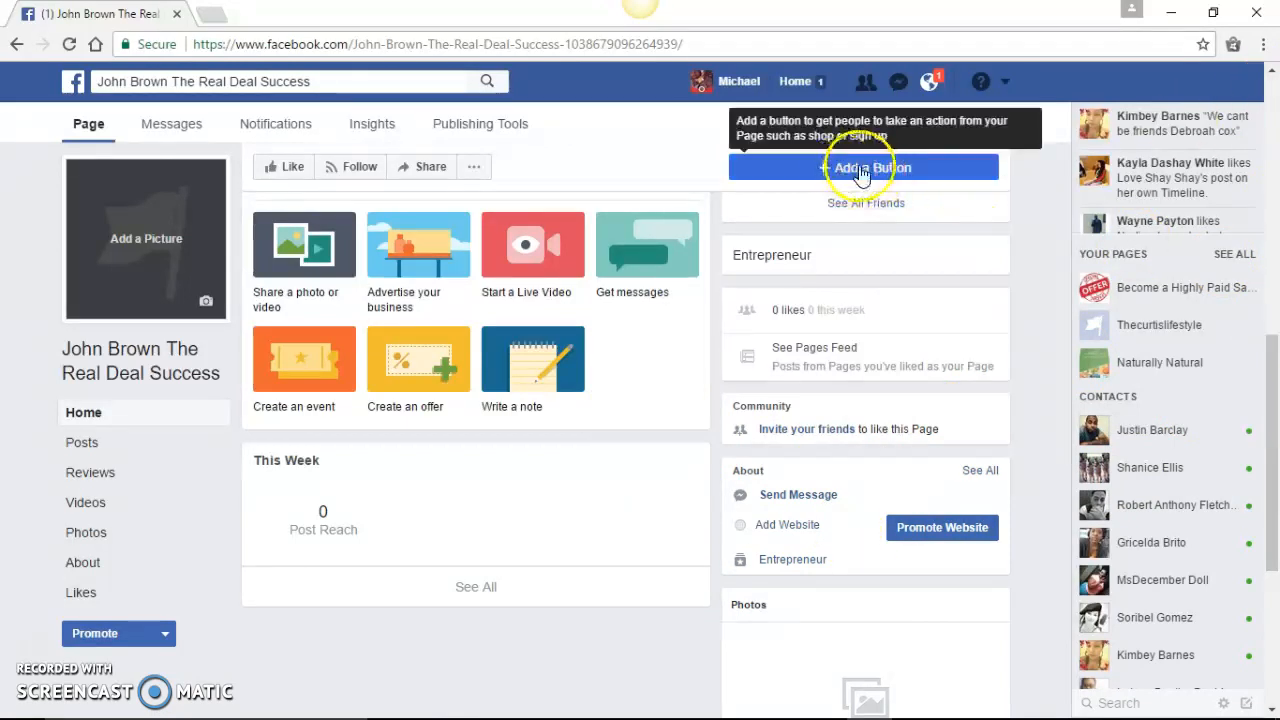
pyautogui.click(865, 167)
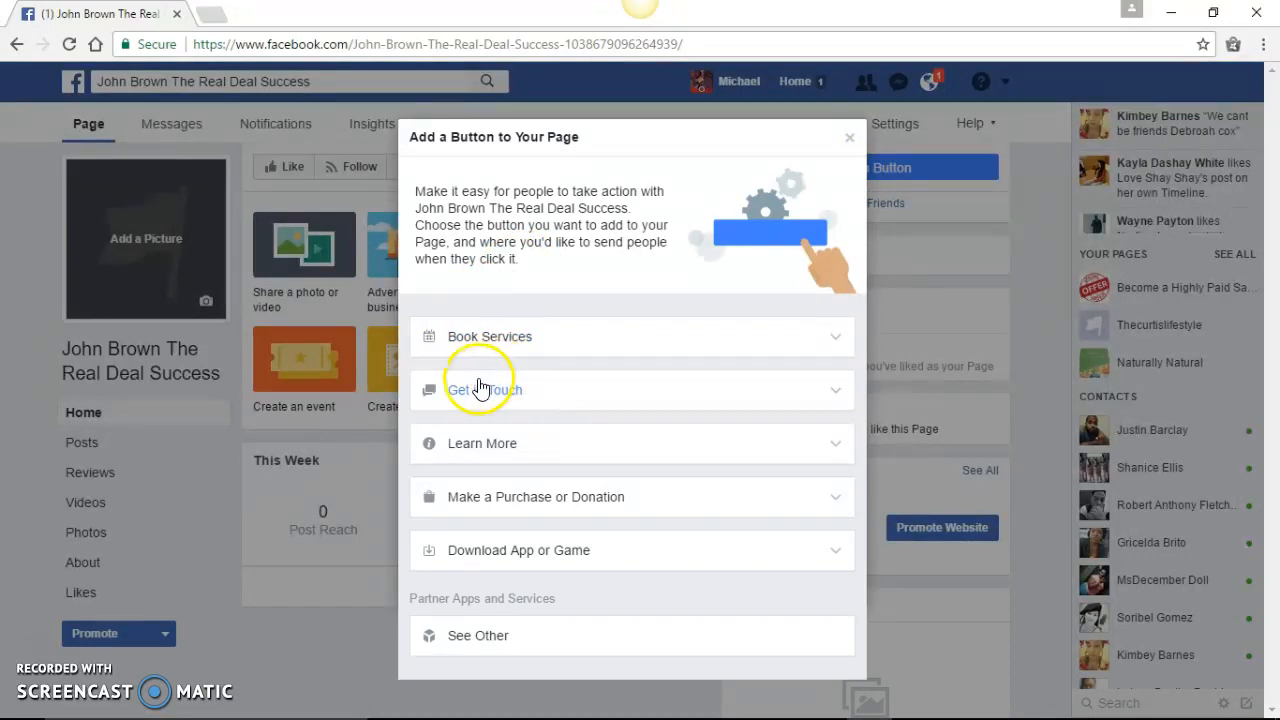
pyautogui.moveTo(493, 472)
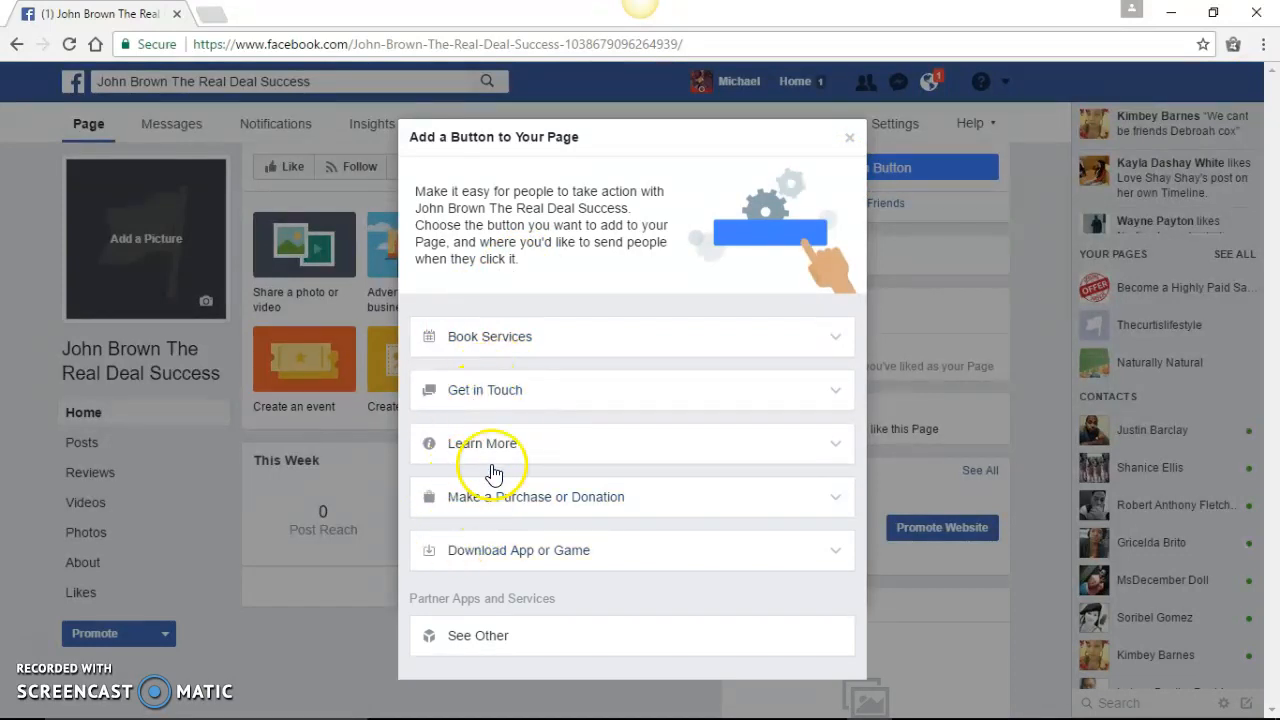
pyautogui.moveTo(470, 415)
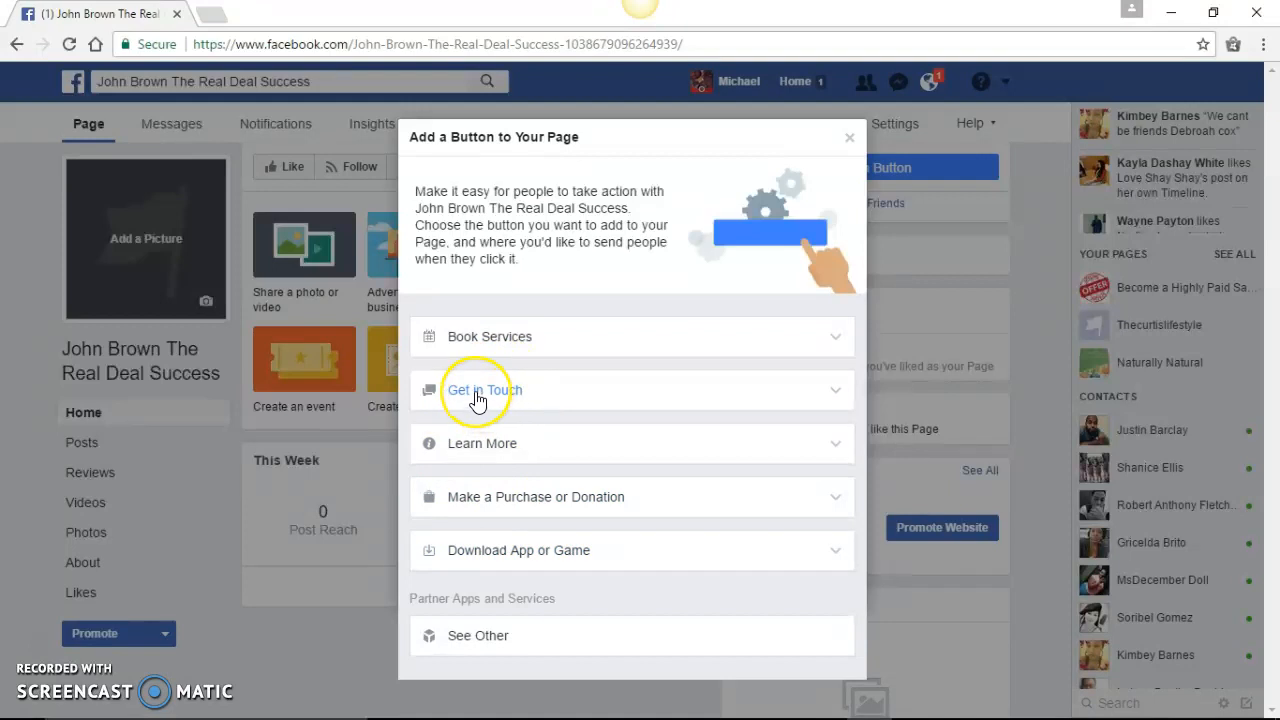
pyautogui.click(484, 390)
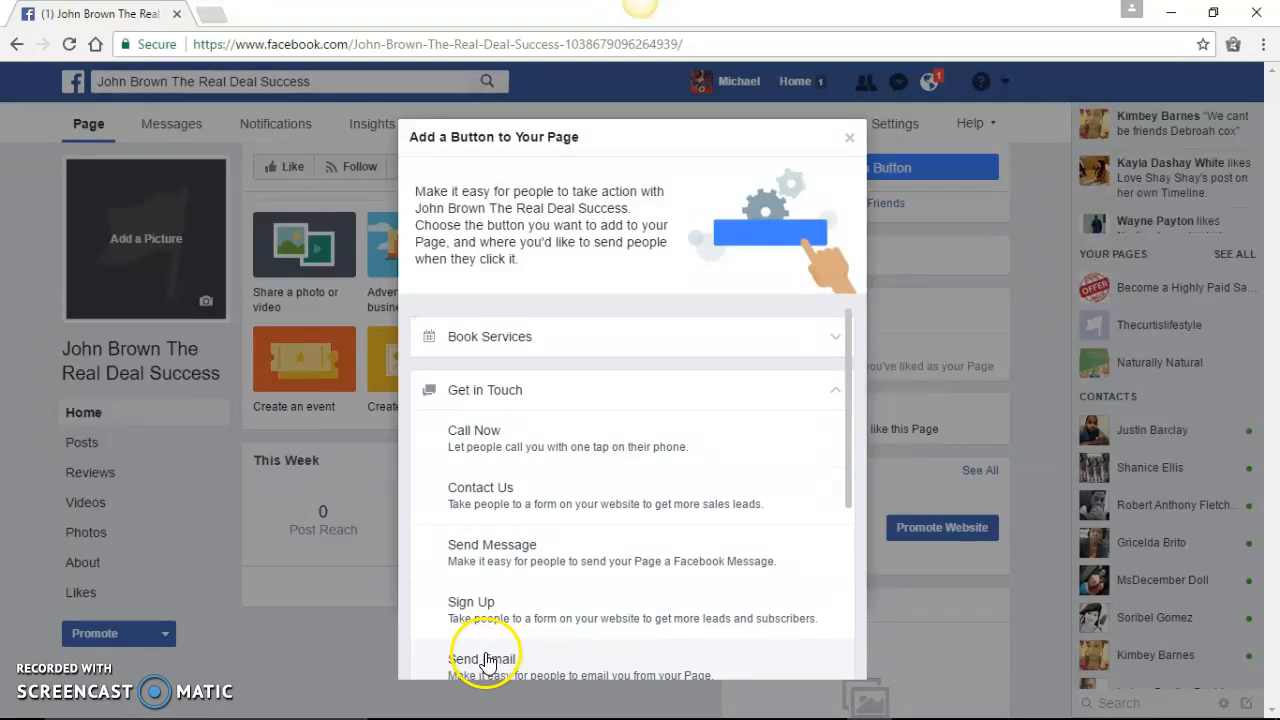
pyautogui.moveTo(755, 575)
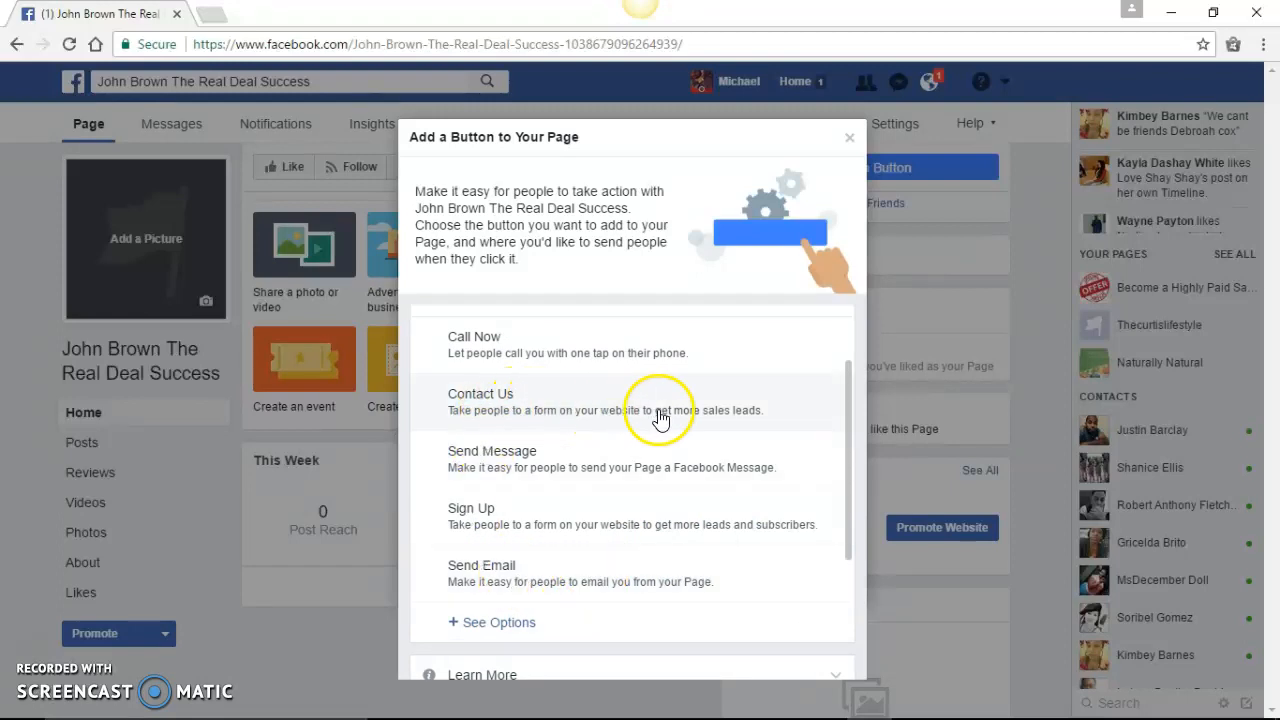
pyautogui.moveTo(553, 455)
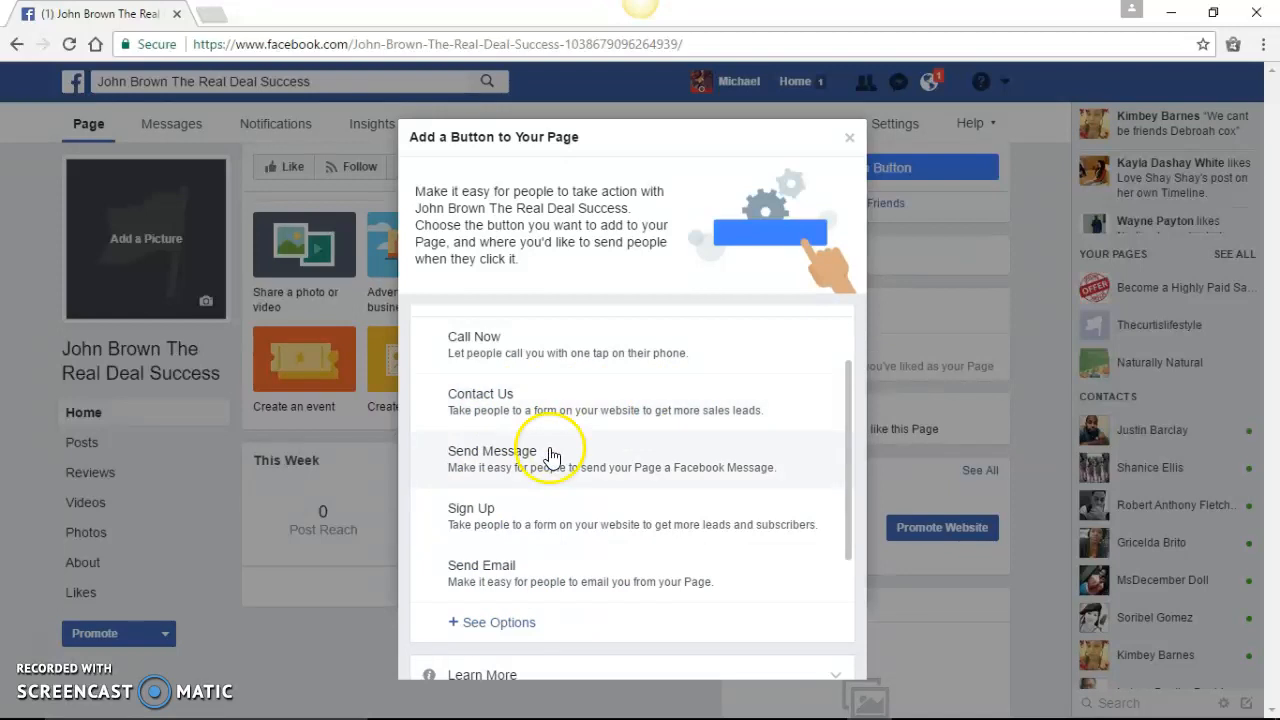
pyautogui.moveTo(498, 580)
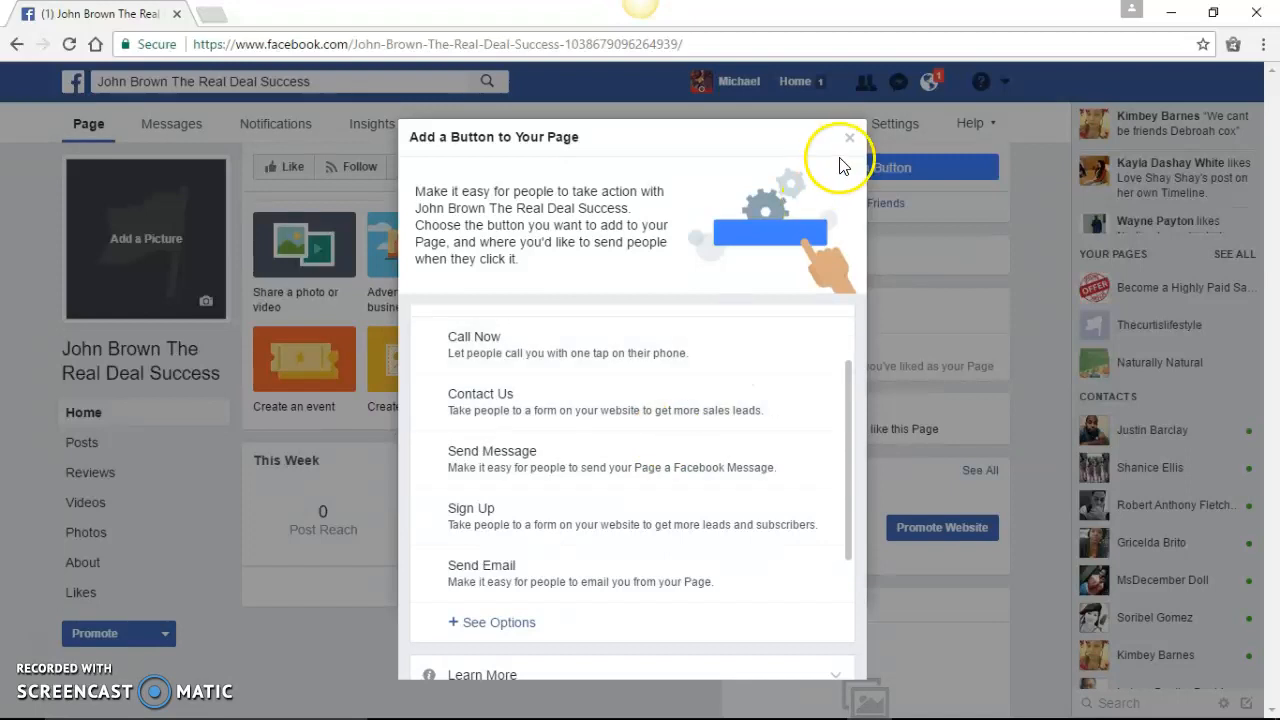
pyautogui.click(849, 137)
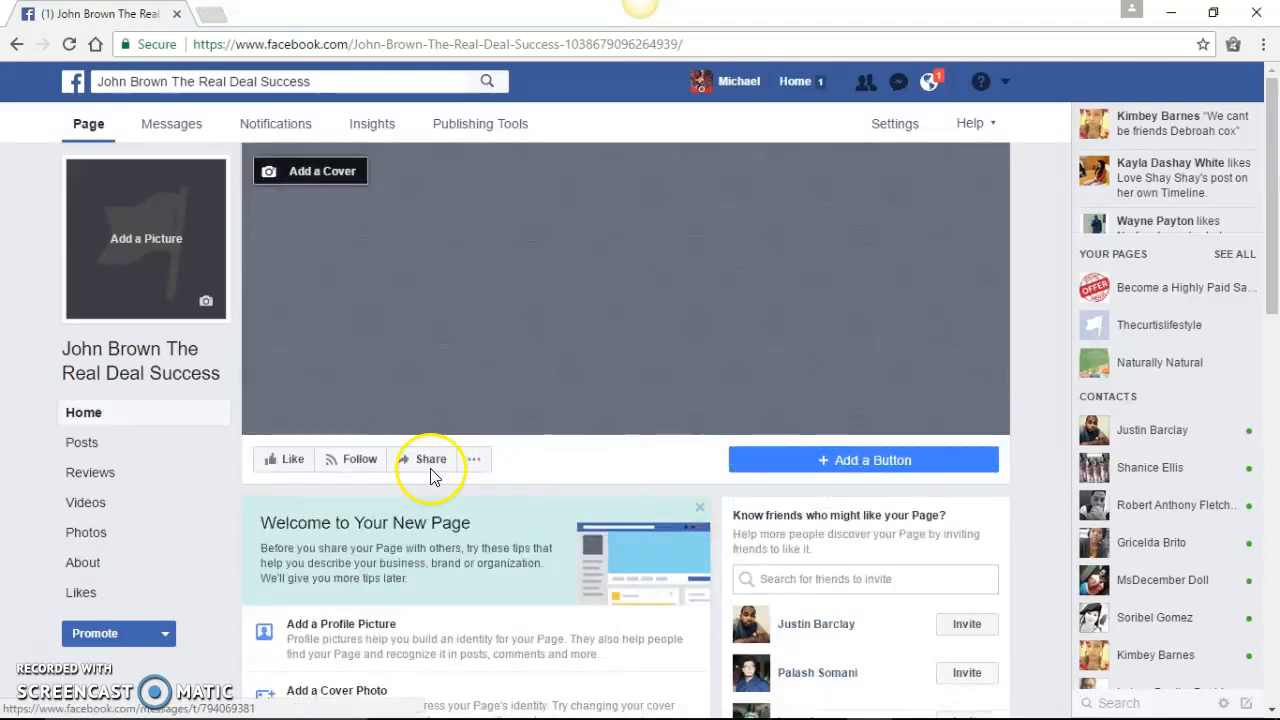
pyautogui.moveTo(500, 197)
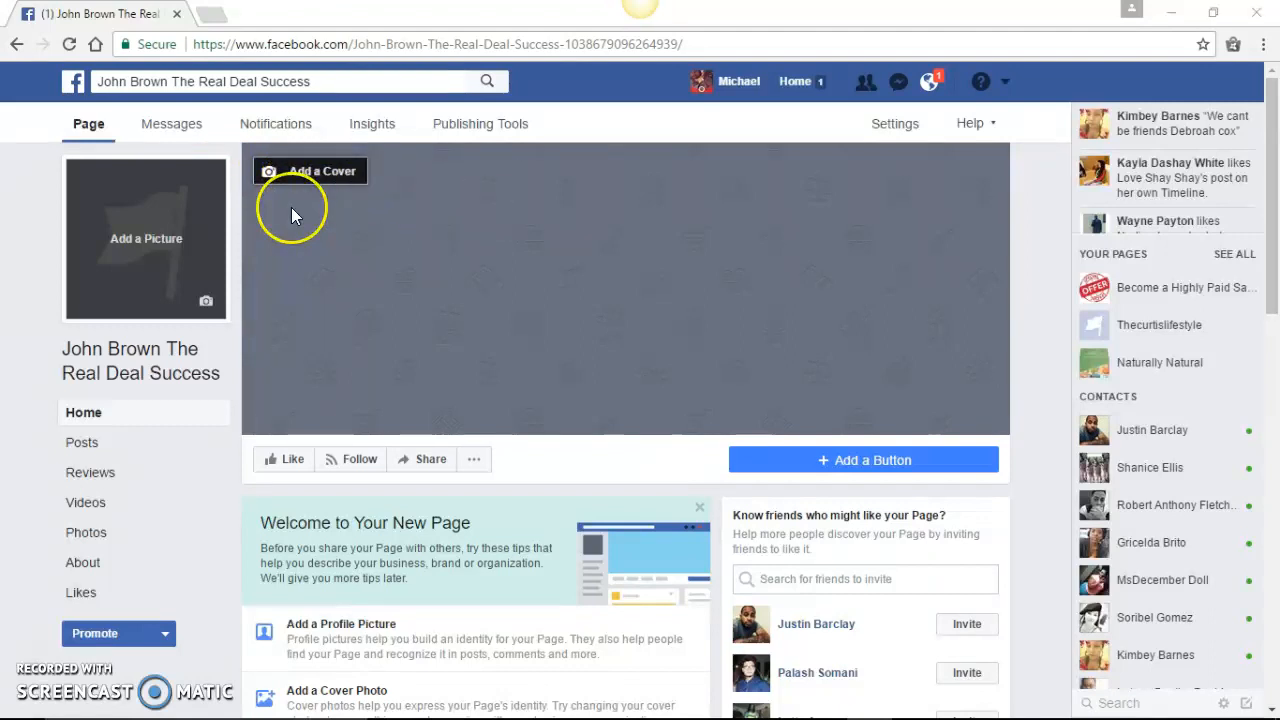
# Step: Upload woman-money-main from Documents as the cover and drag it to frame her face
pyautogui.click(310, 170)
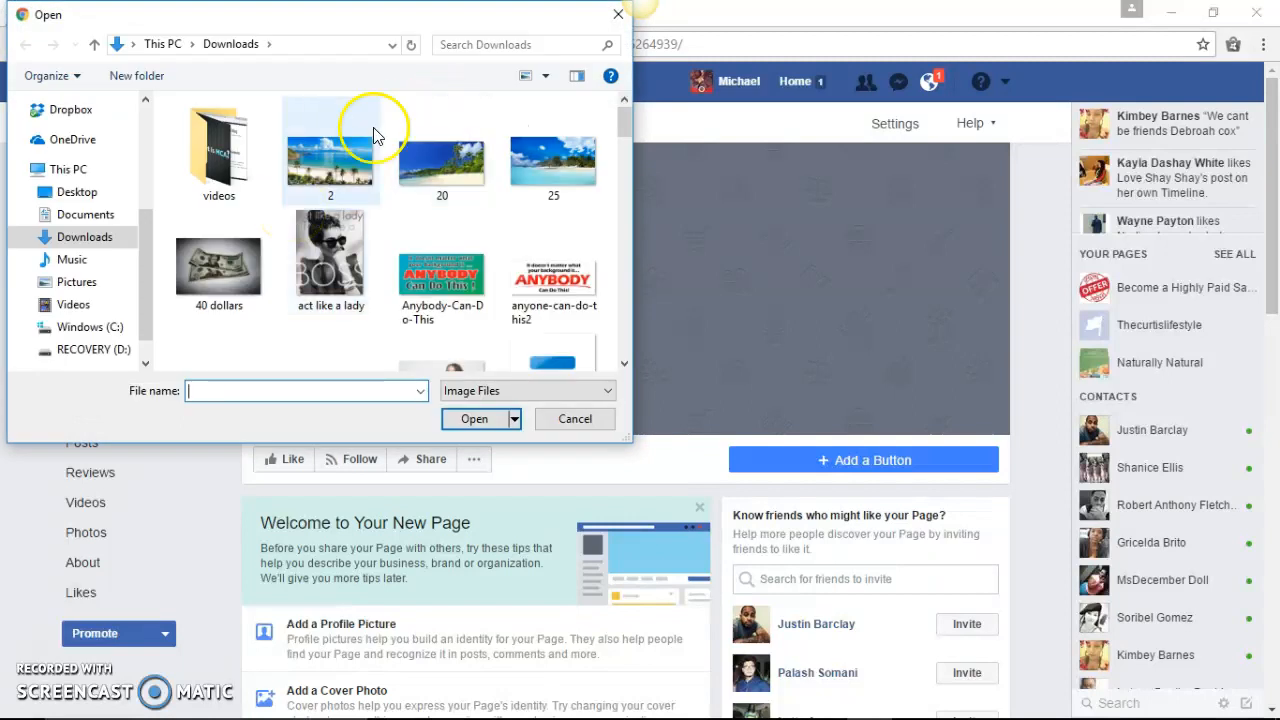
pyautogui.click(86, 214)
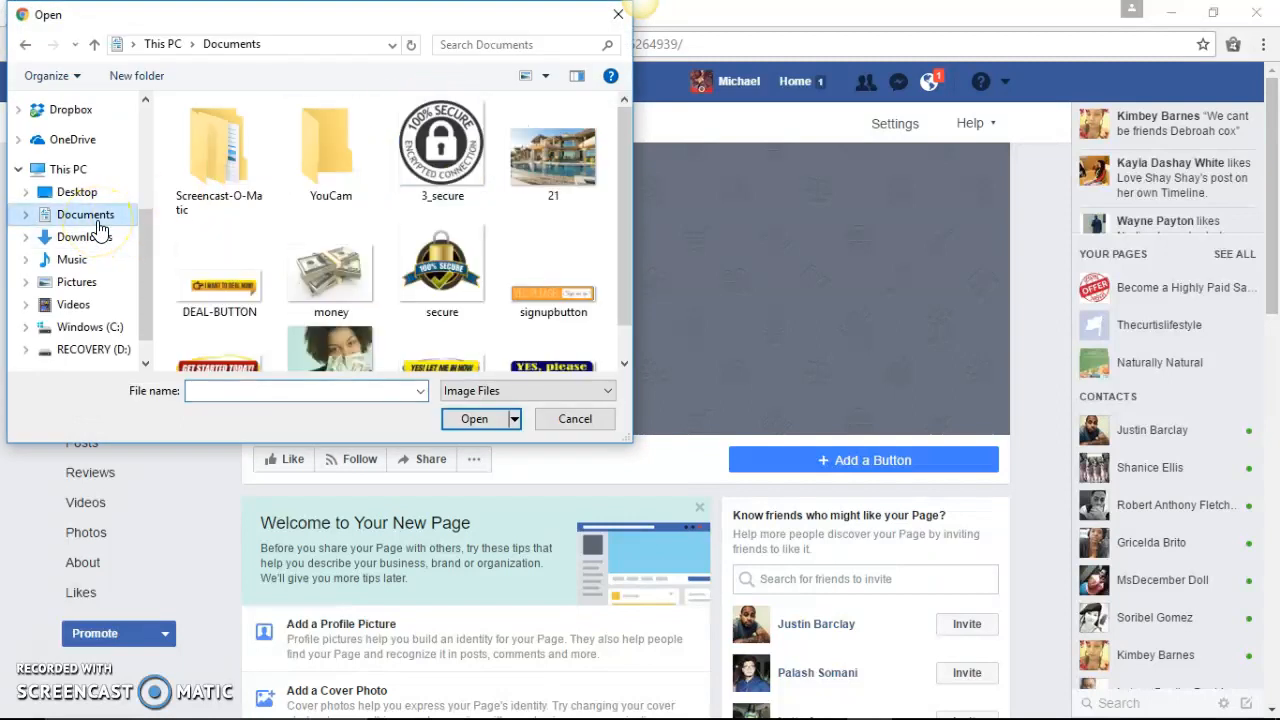
pyautogui.click(553, 150)
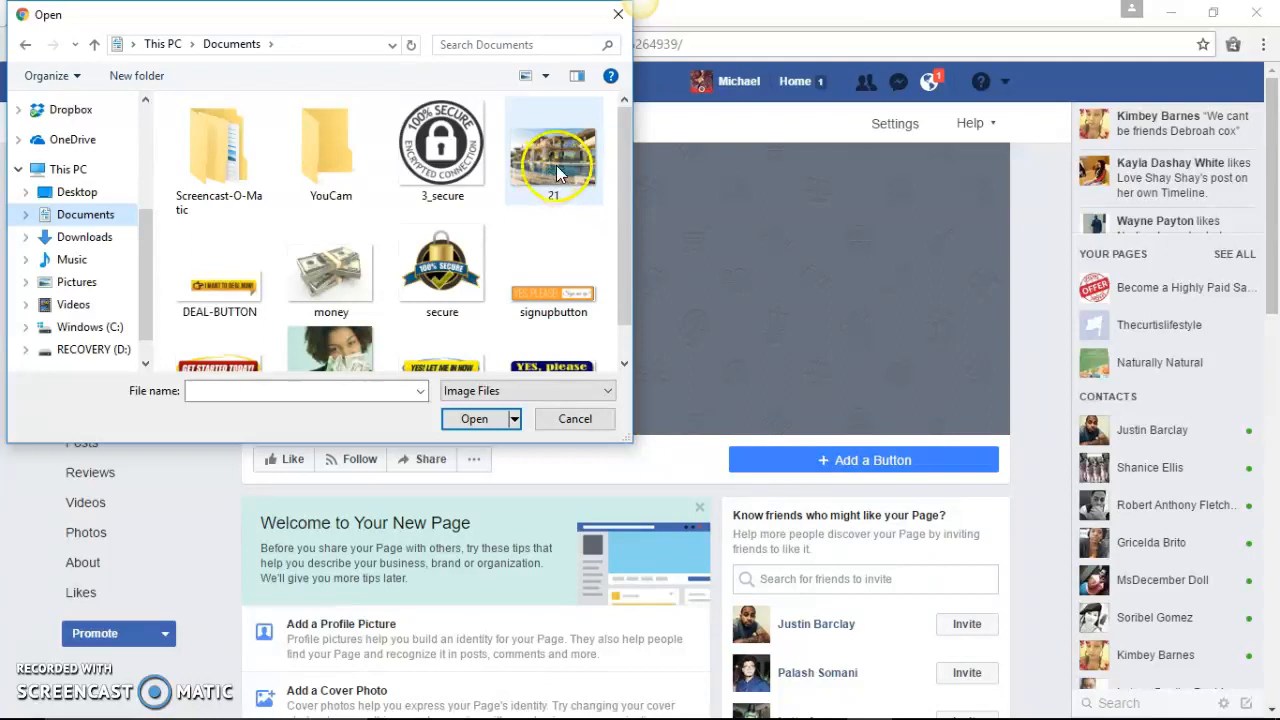
pyautogui.click(331, 320)
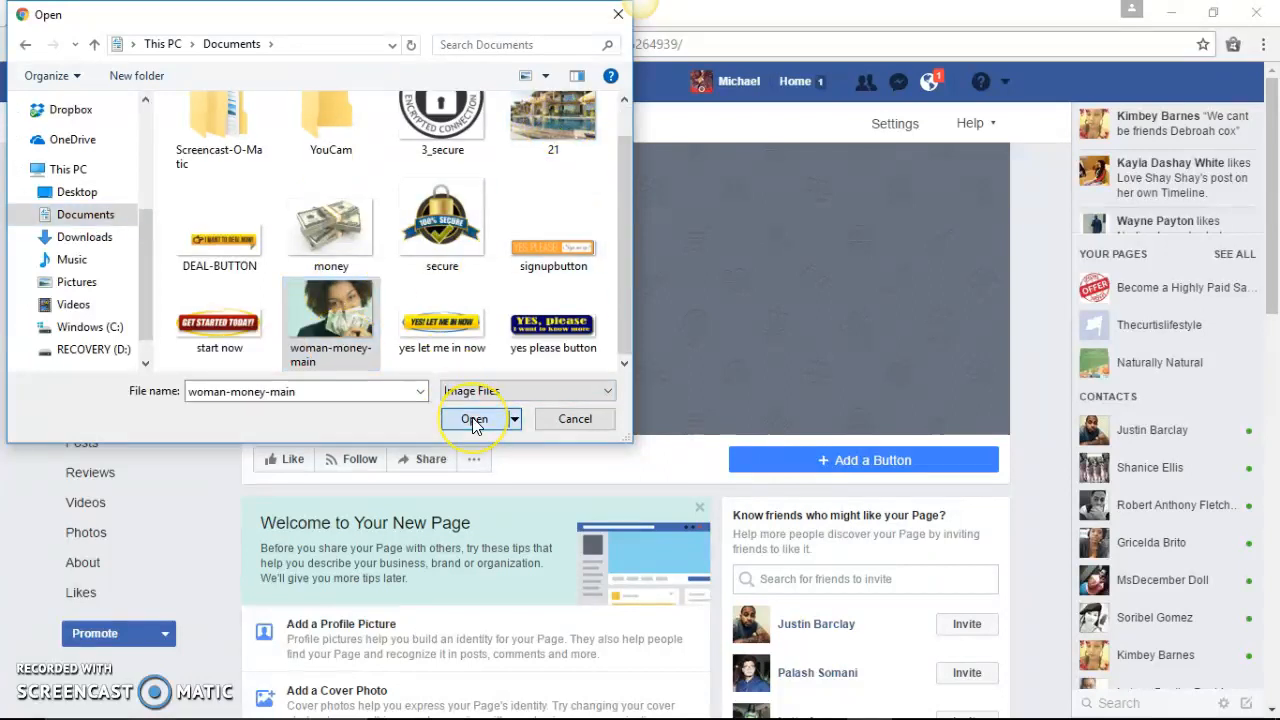
pyautogui.click(473, 418)
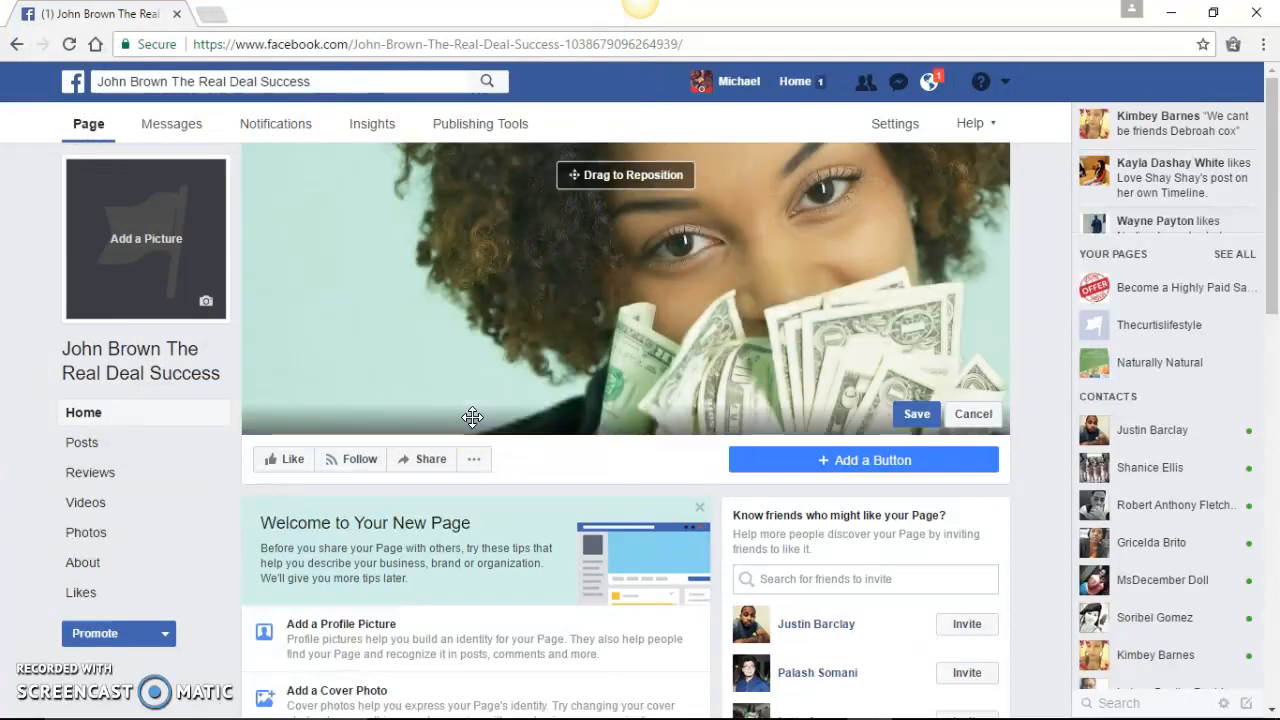
pyautogui.moveTo(472, 416); pyautogui.dragTo(605, 323)
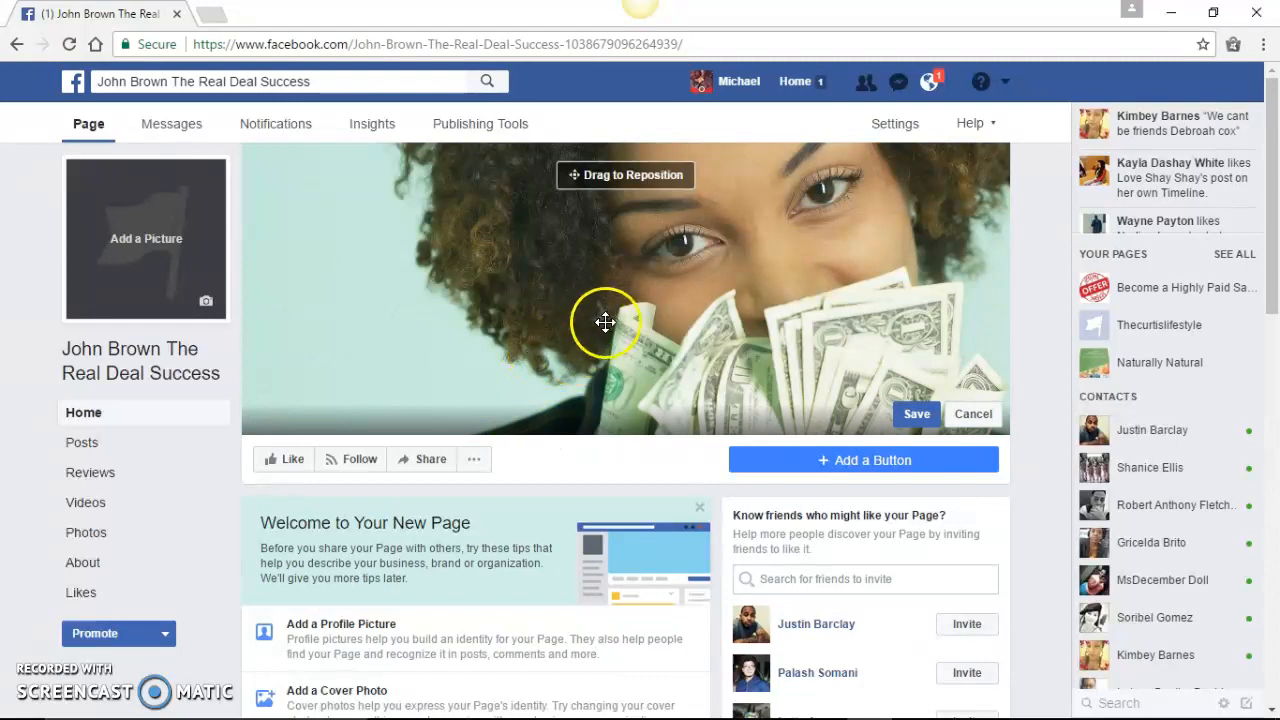
pyautogui.moveTo(605, 323); pyautogui.dragTo(637, 399)
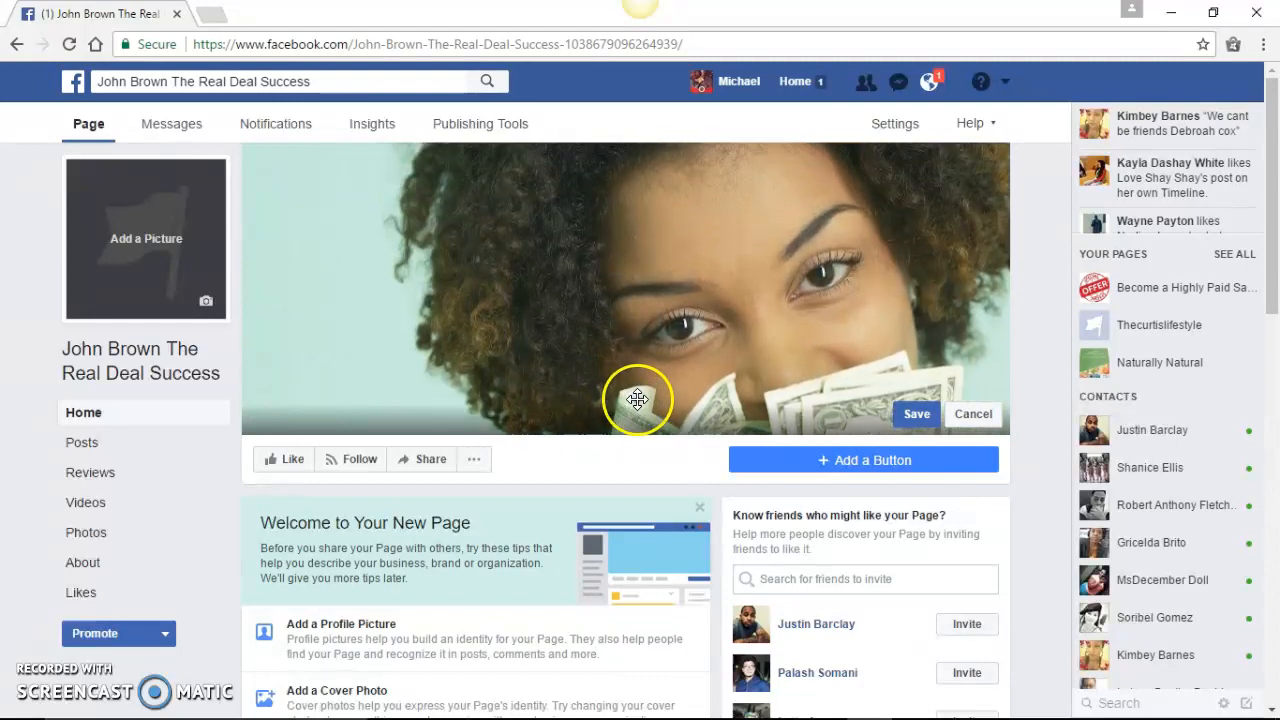
pyautogui.moveTo(638, 398); pyautogui.dragTo(632, 332)
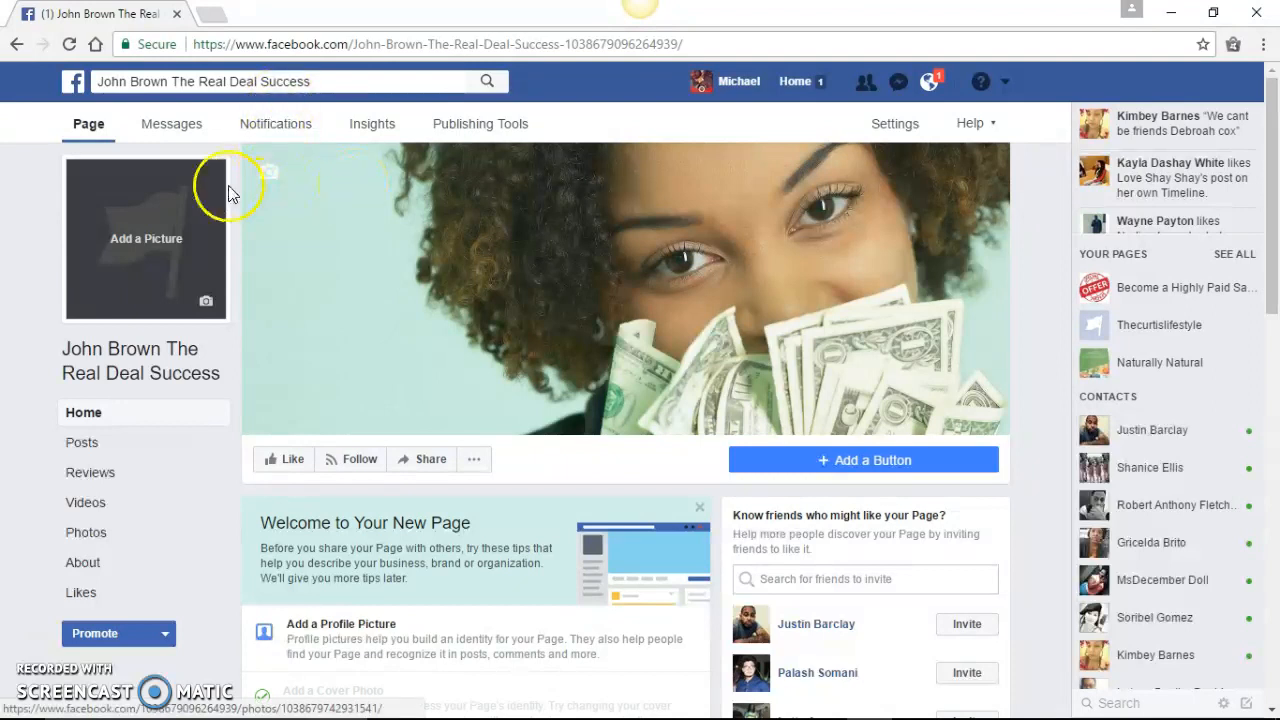
# Step: Replace the cover with 'luxry women' from Downloads and reposition the car picture
pyautogui.click(318, 170)
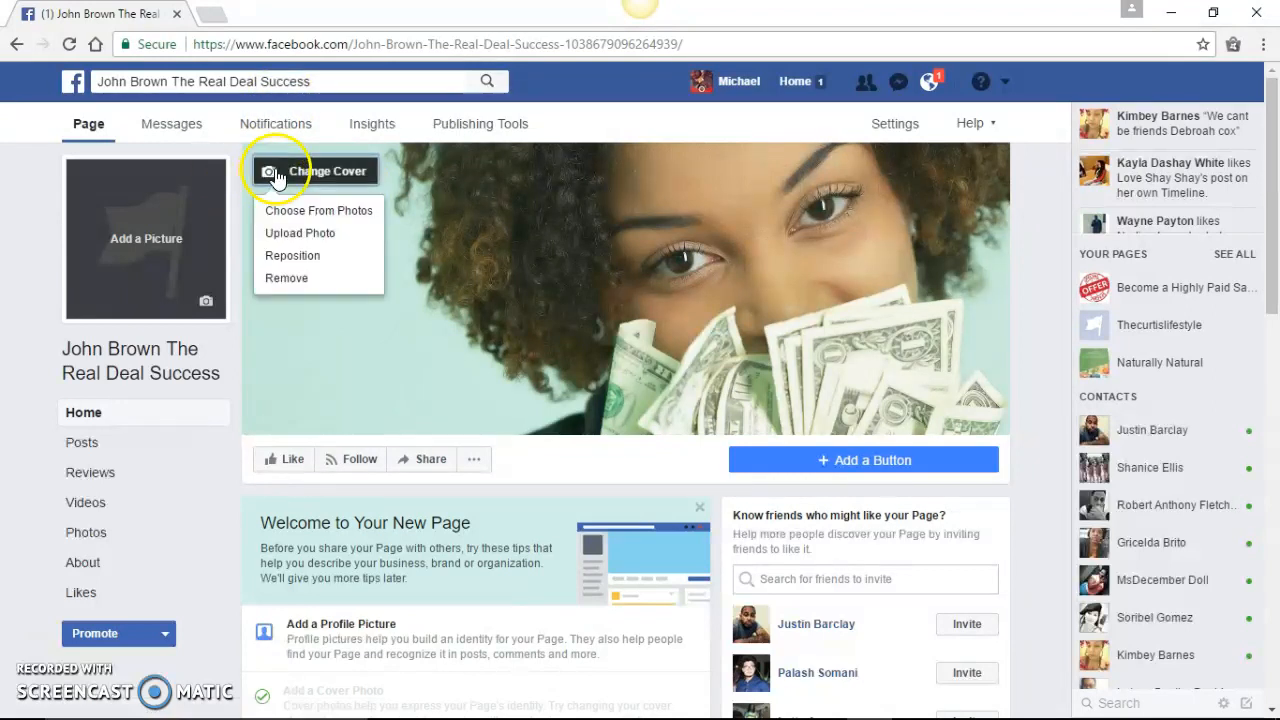
pyautogui.click(300, 232)
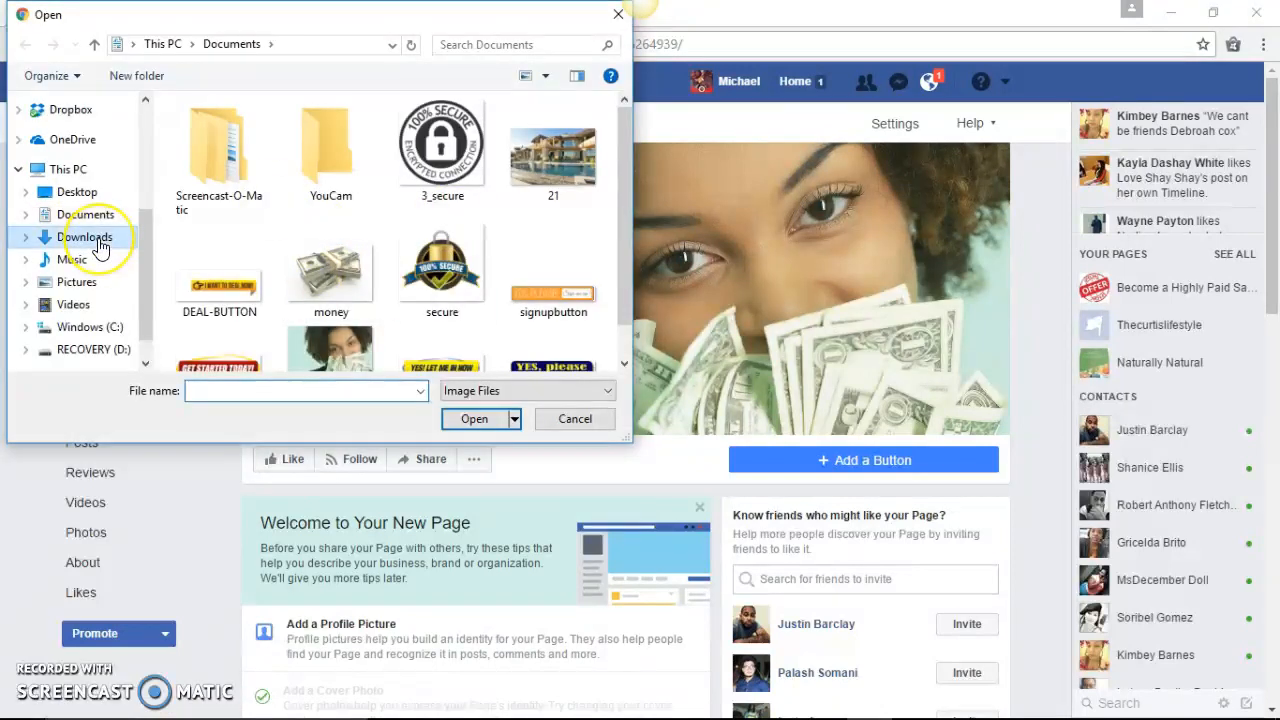
pyautogui.click(88, 237)
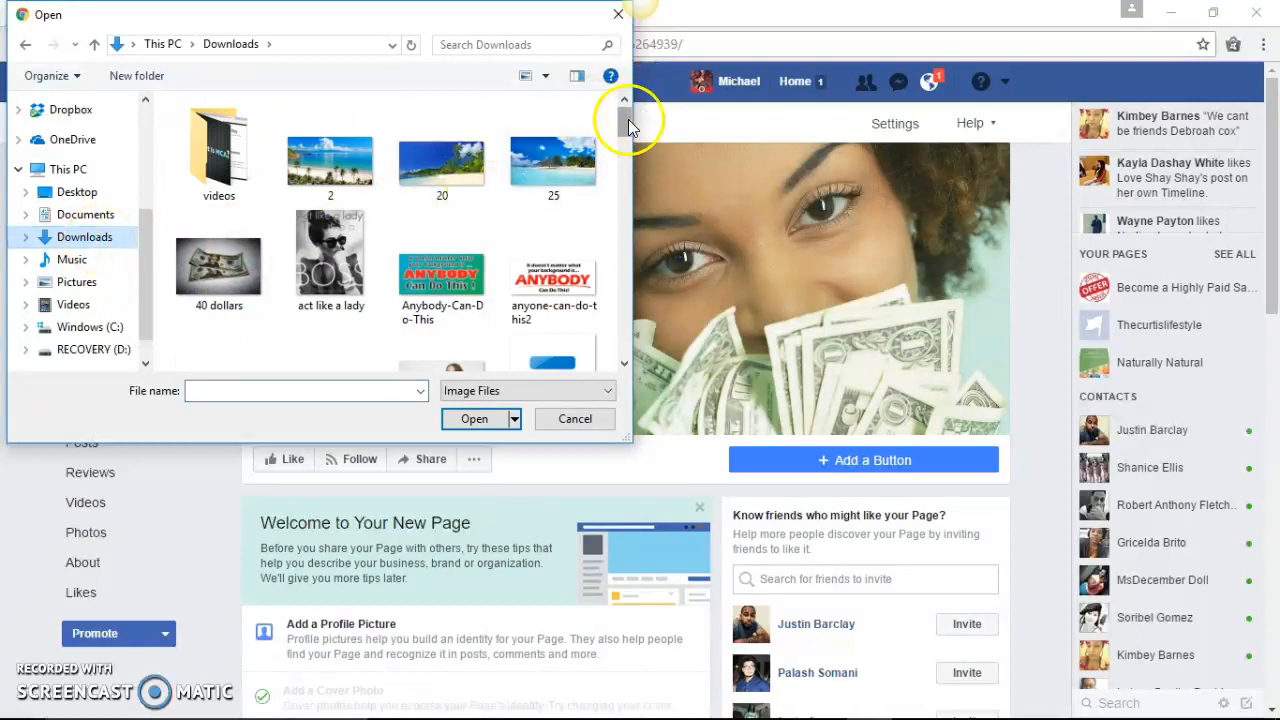
pyautogui.scroll(-3)
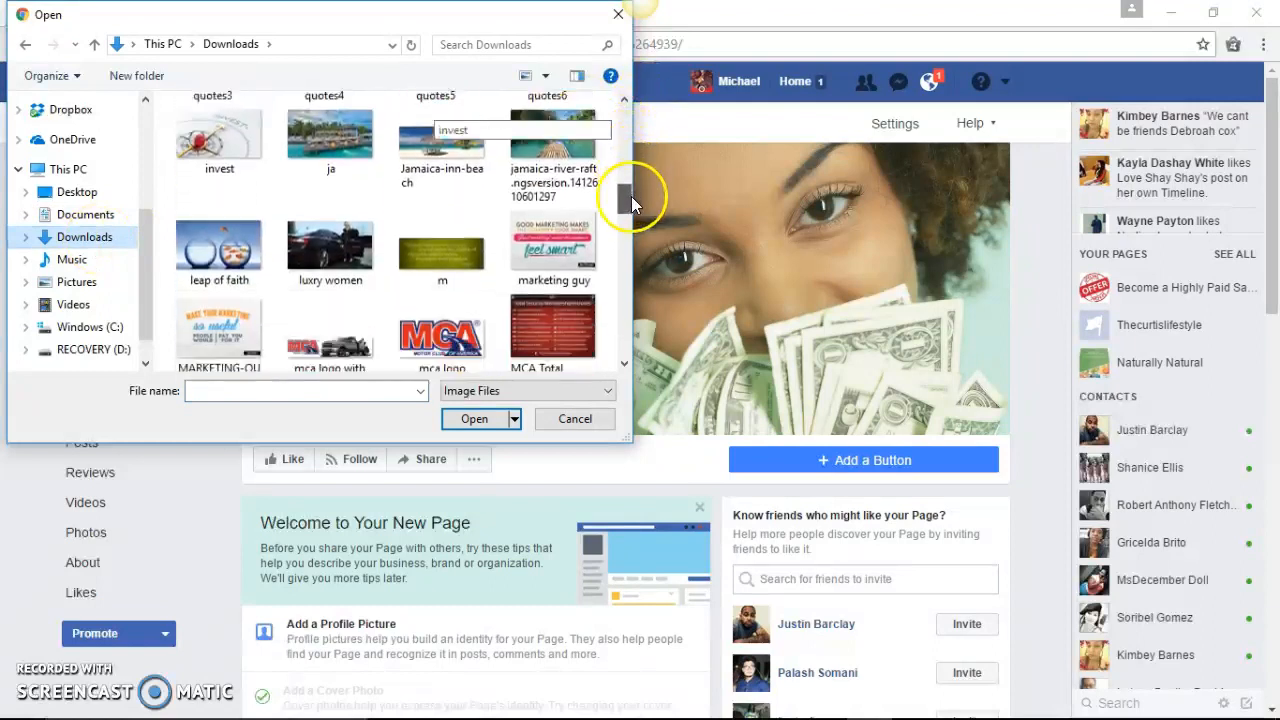
pyautogui.click(330, 248)
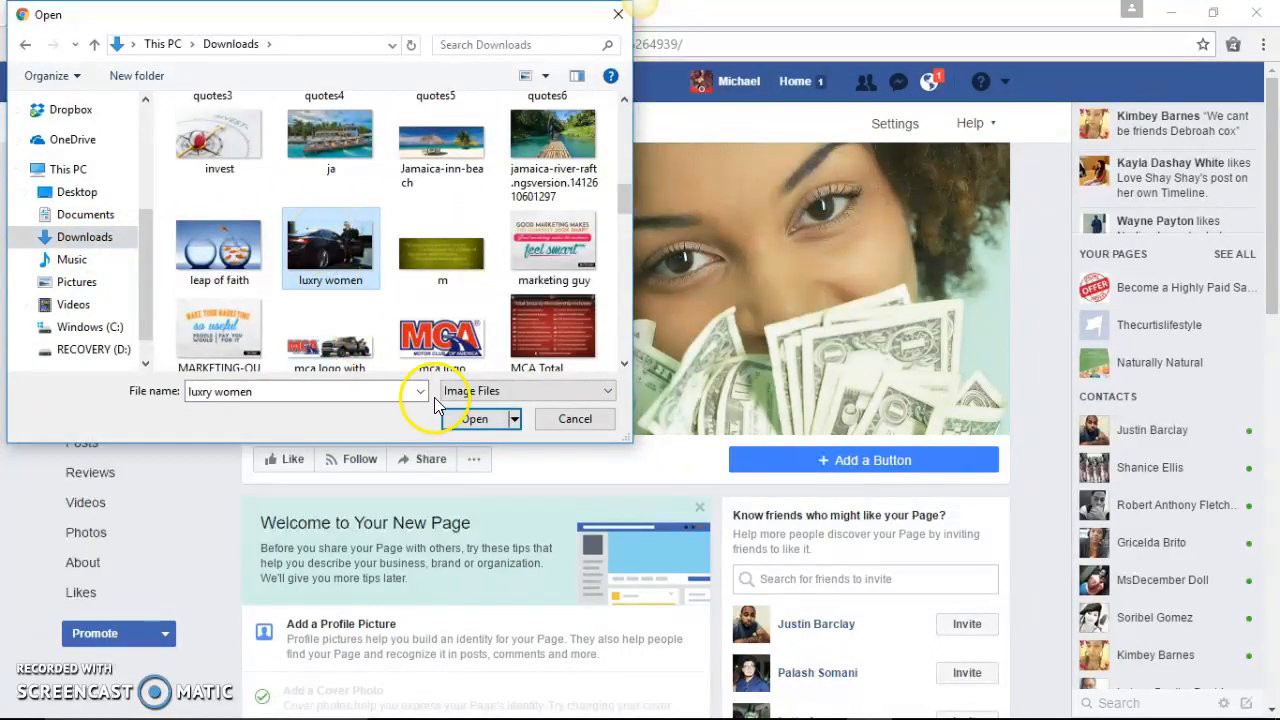
pyautogui.click(474, 419)
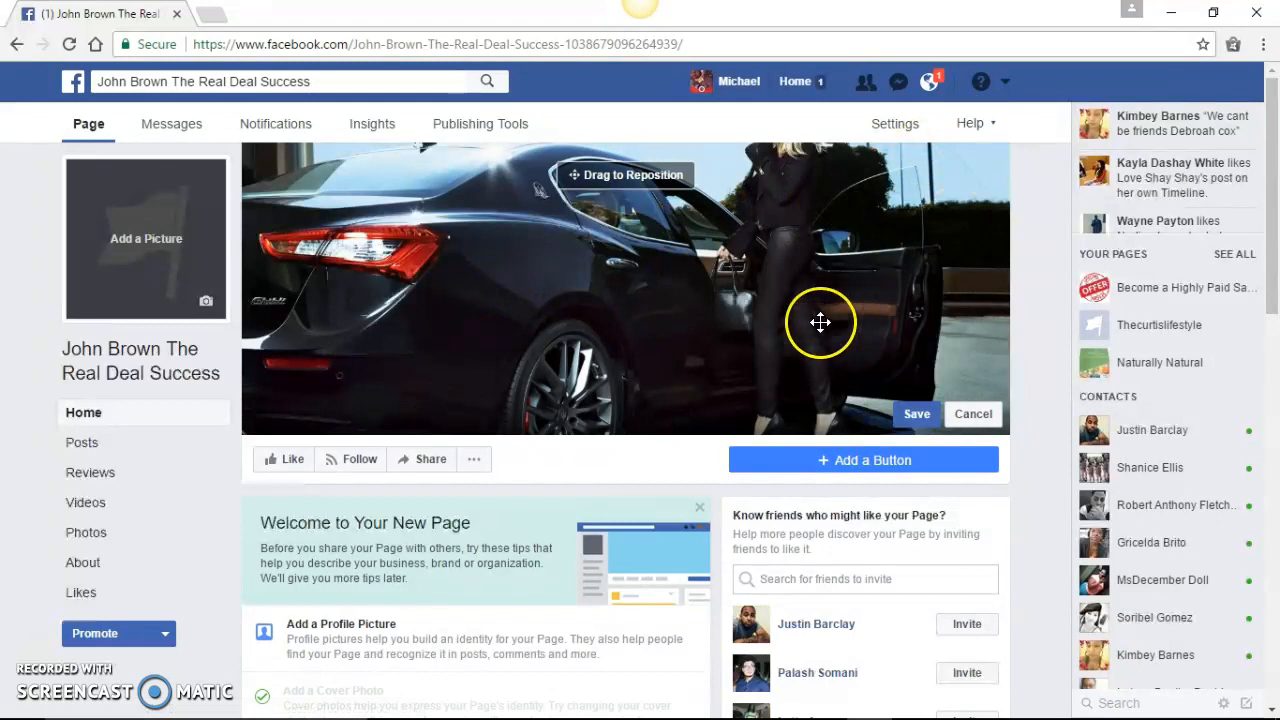
pyautogui.moveTo(820, 322); pyautogui.dragTo(710, 300)
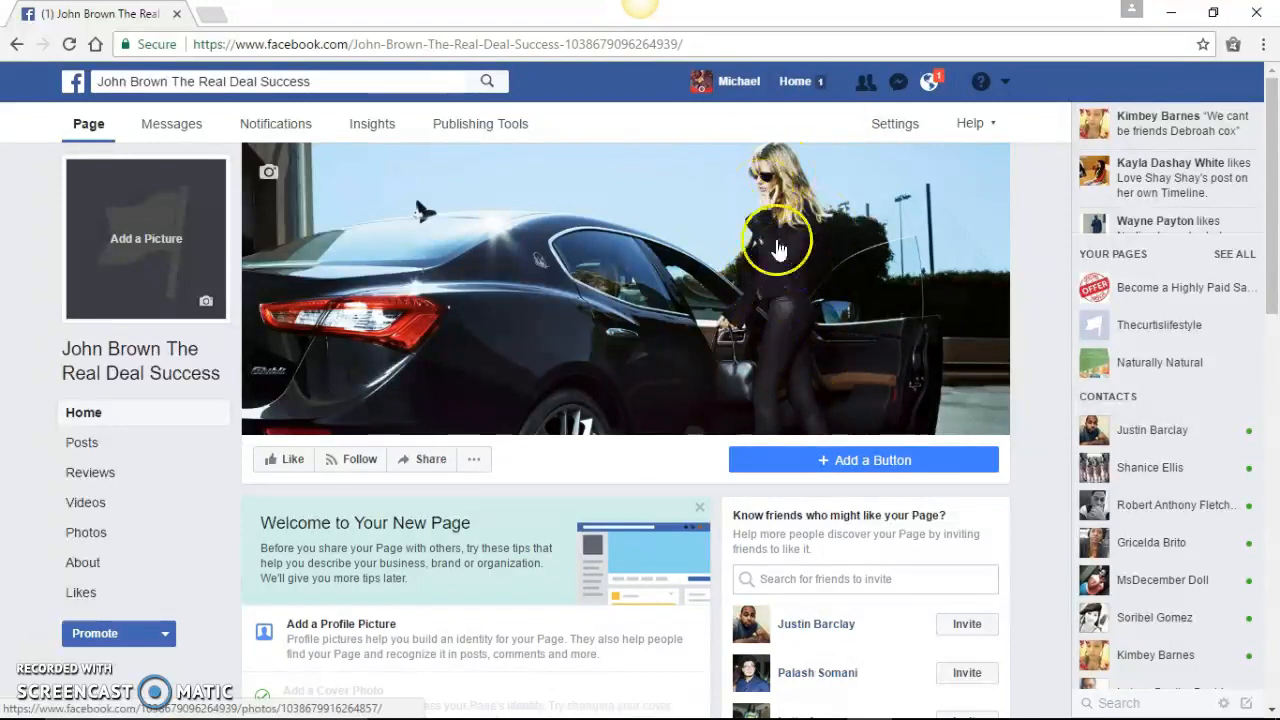
pyautogui.moveTo(515, 425)
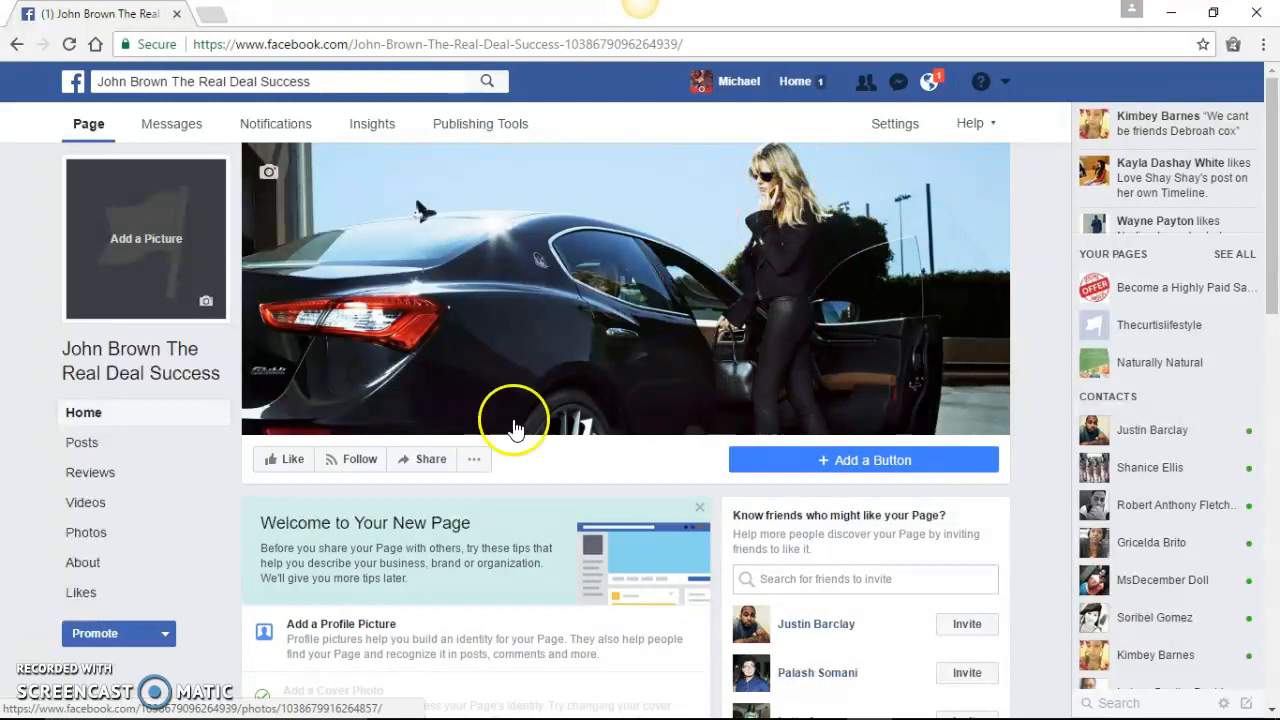
pyautogui.moveTo(638, 428)
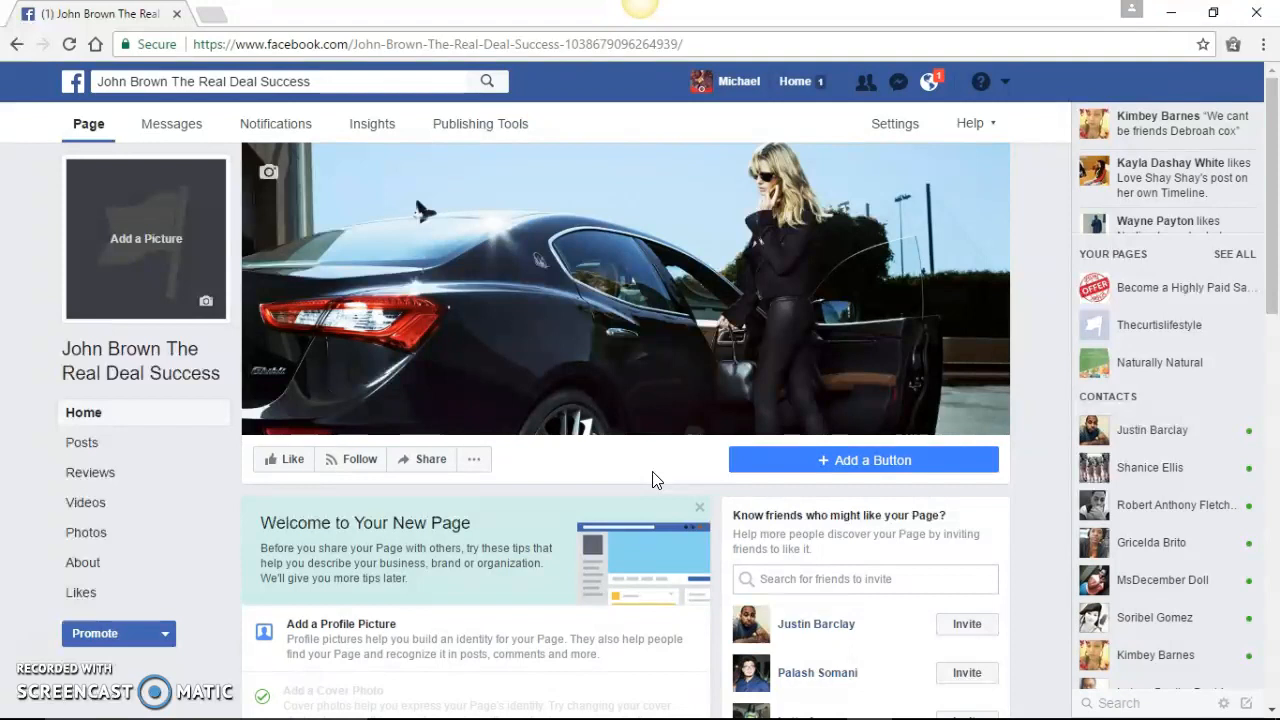
pyautogui.moveTo(1004, 85)
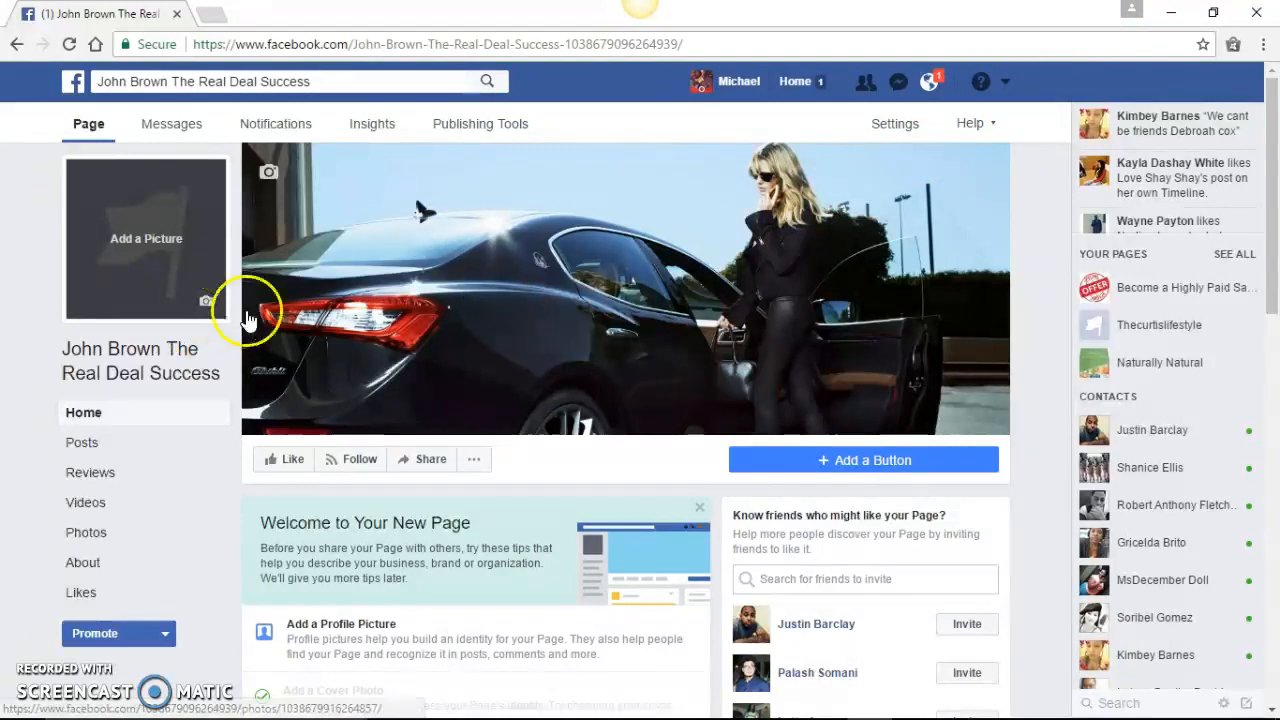
pyautogui.moveTo(203, 305)
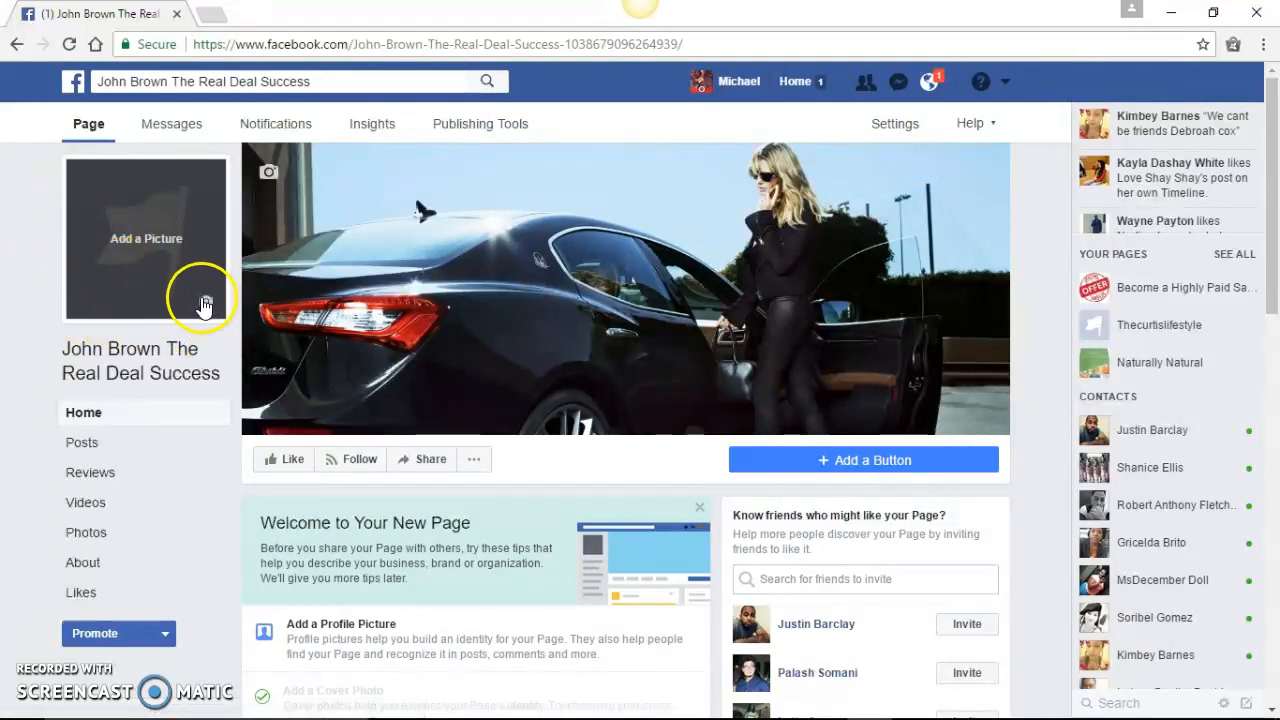
pyautogui.moveTo(592, 203)
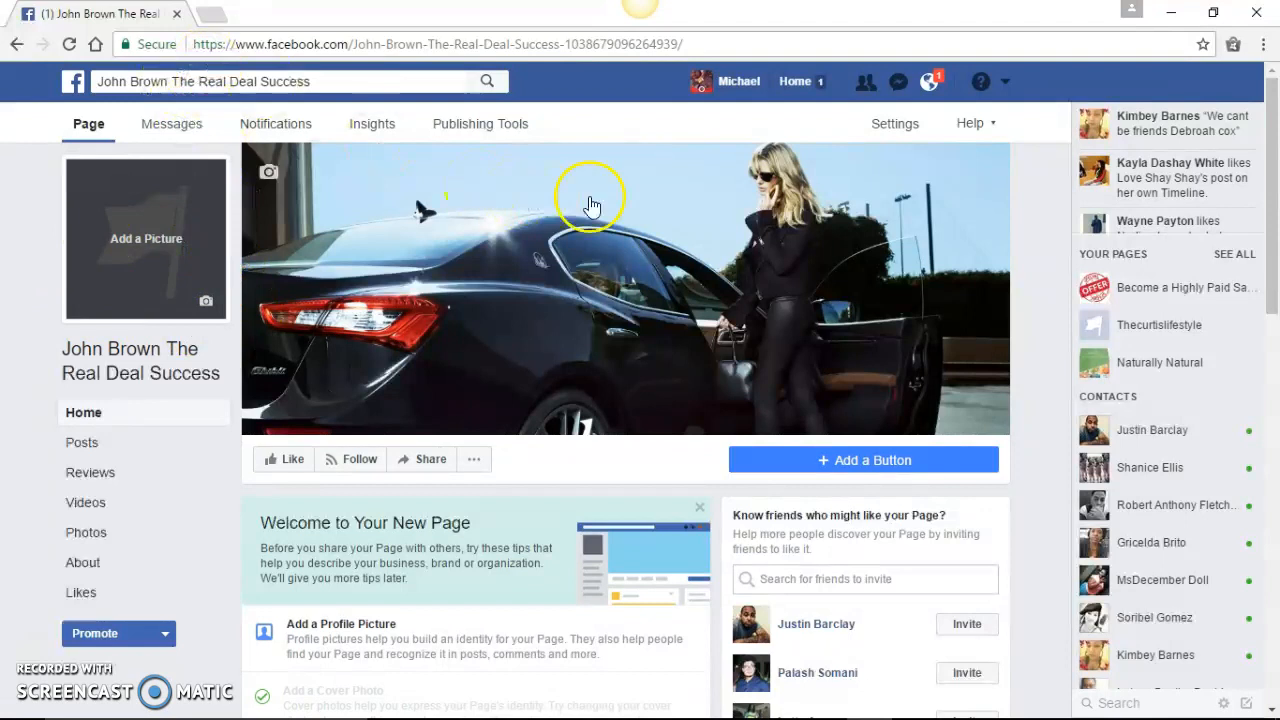
# Step: Search Google for 'nice house' in a new tab and browse the image results
pyautogui.click(211, 13)
pyautogui.write('nice h')
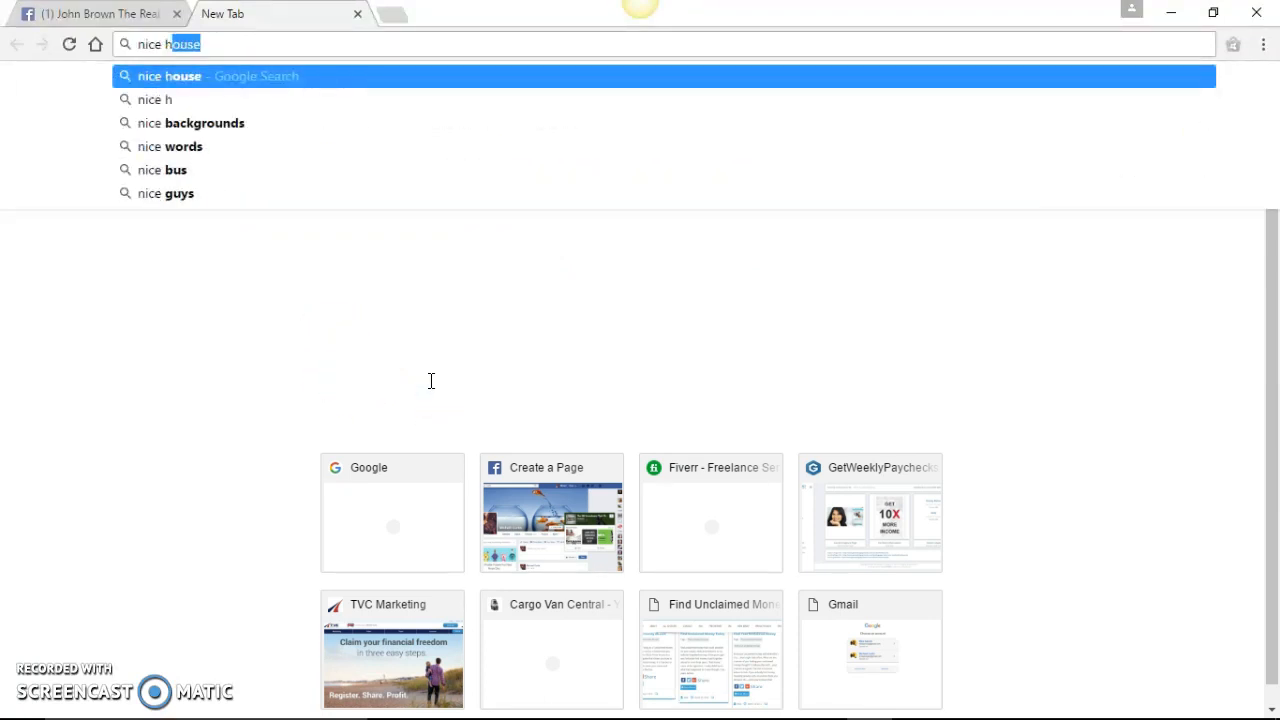
pyautogui.press('Enter')
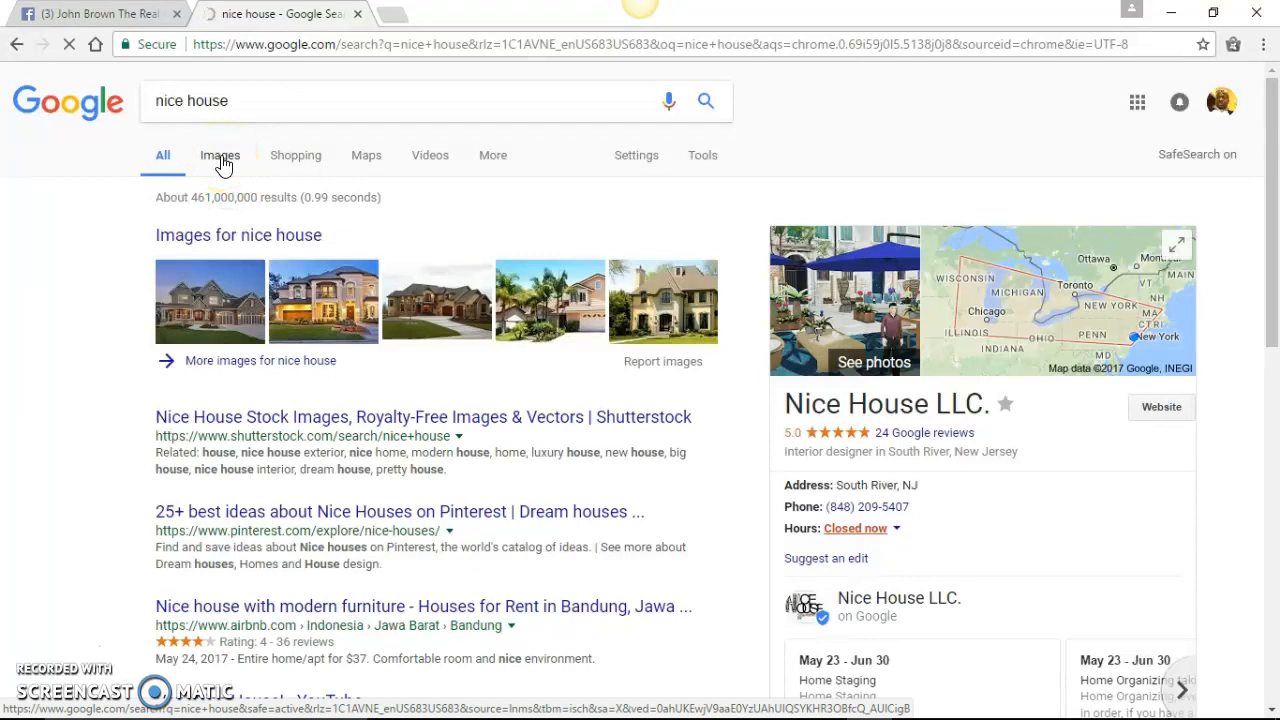
pyautogui.click(219, 155)
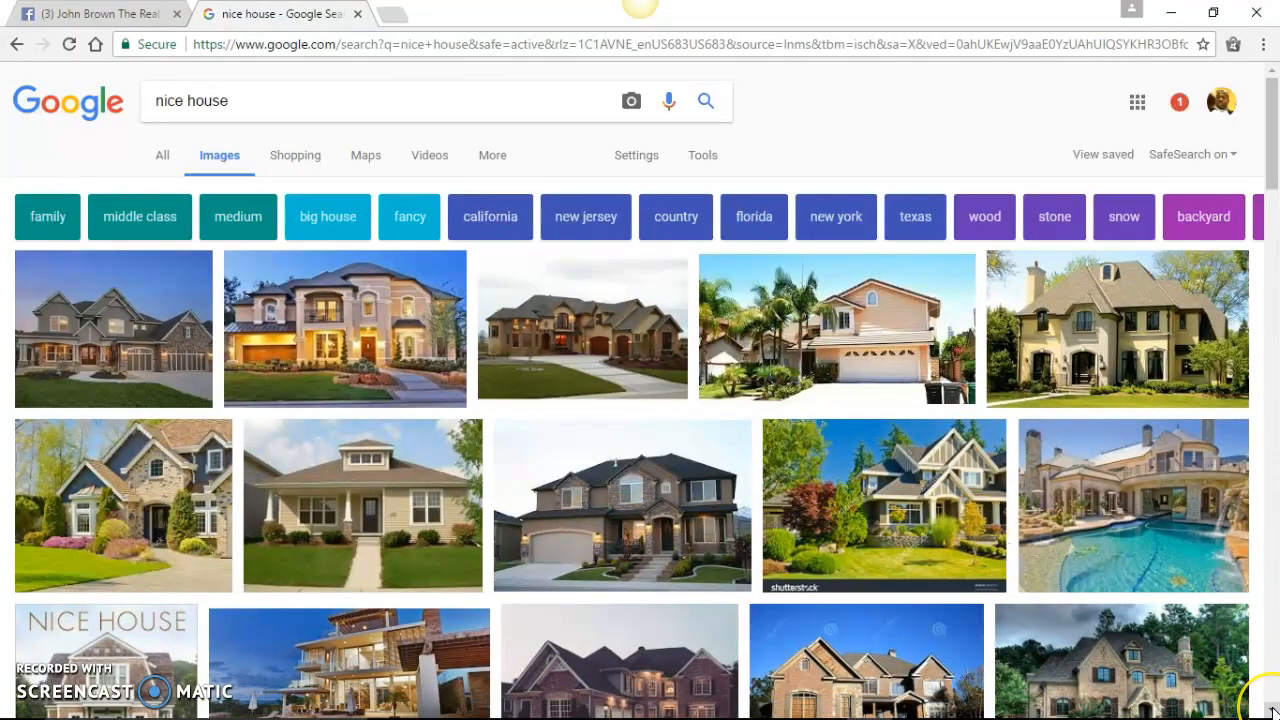
pyautogui.scroll(-3)
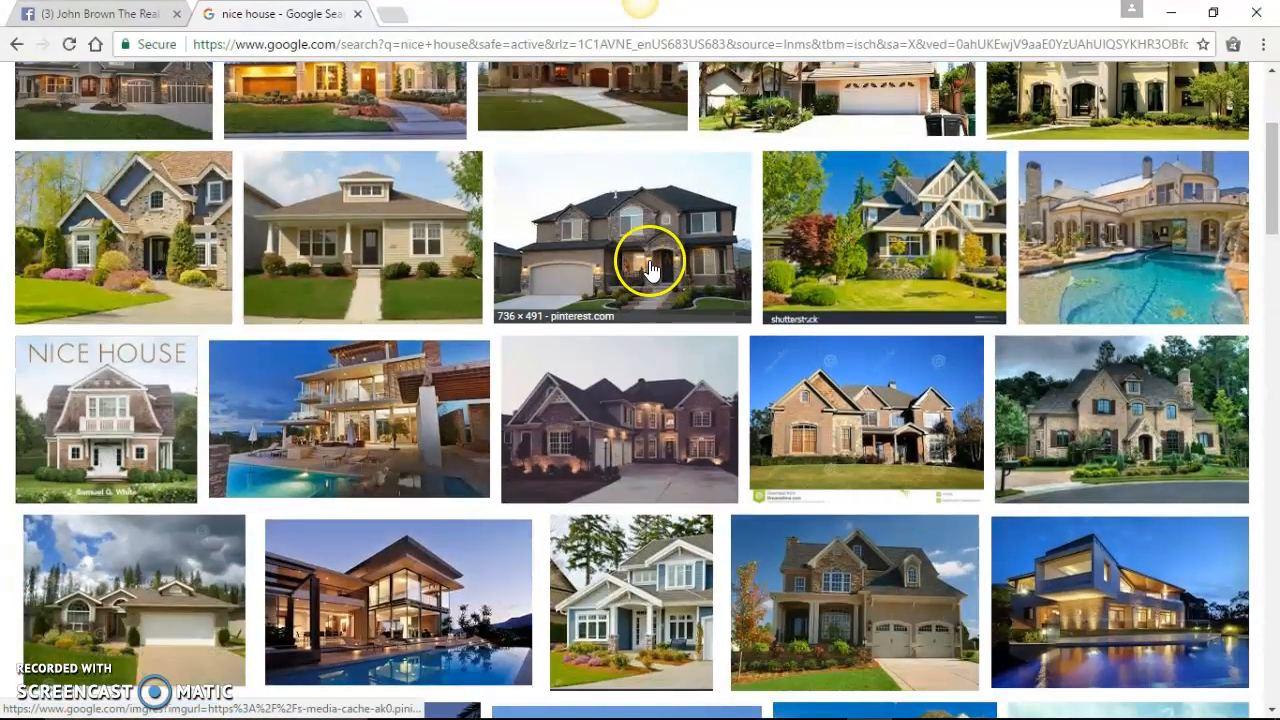
pyautogui.moveTo(655, 445)
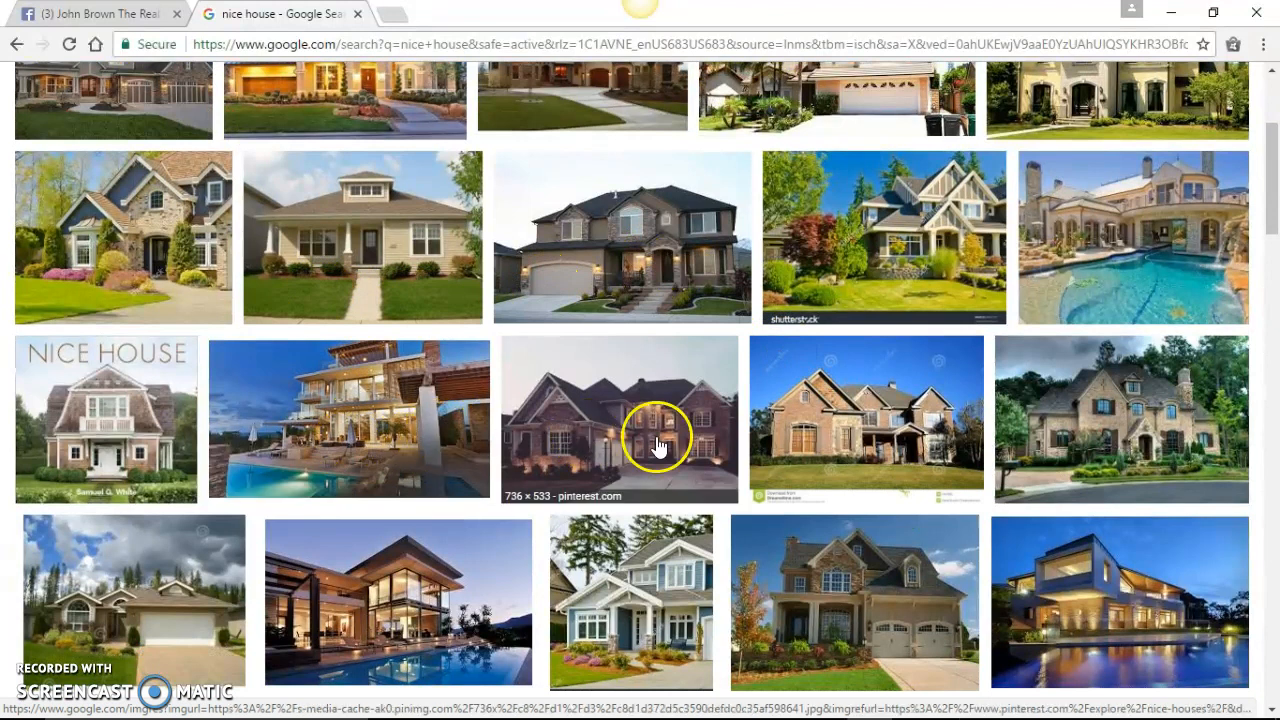
pyautogui.moveTo(1250, 630)
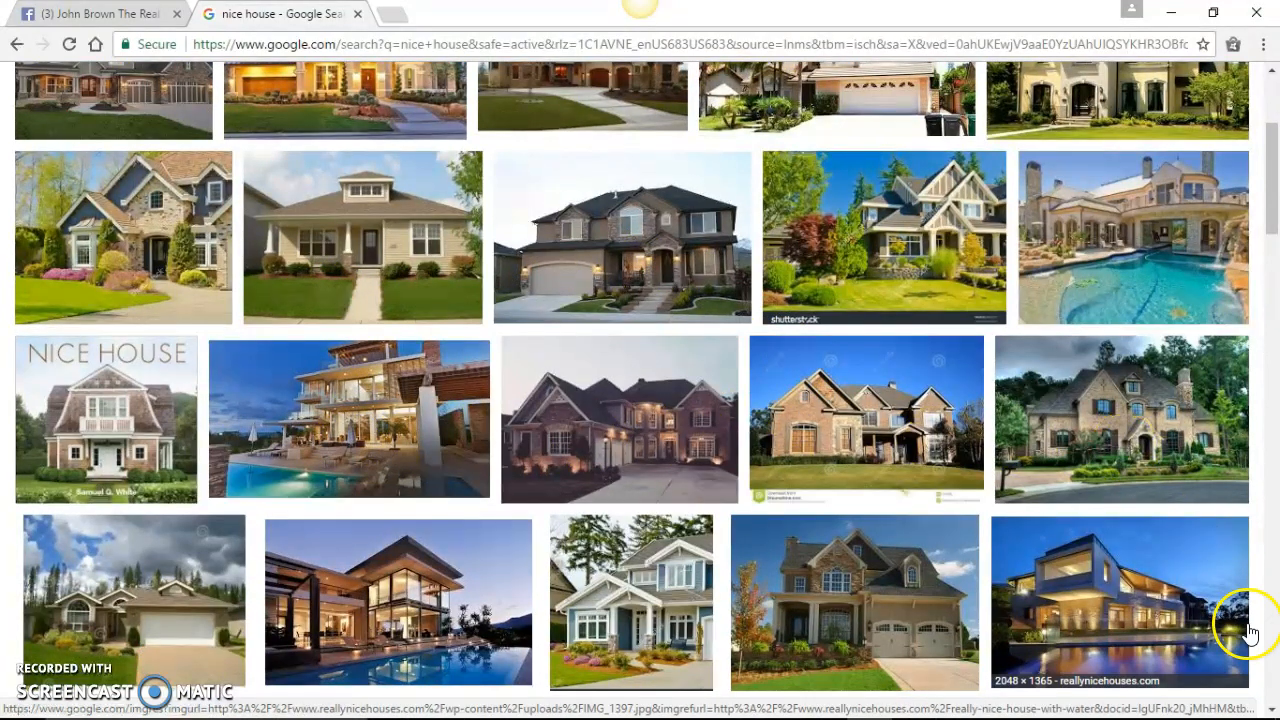
pyautogui.scroll(-3)
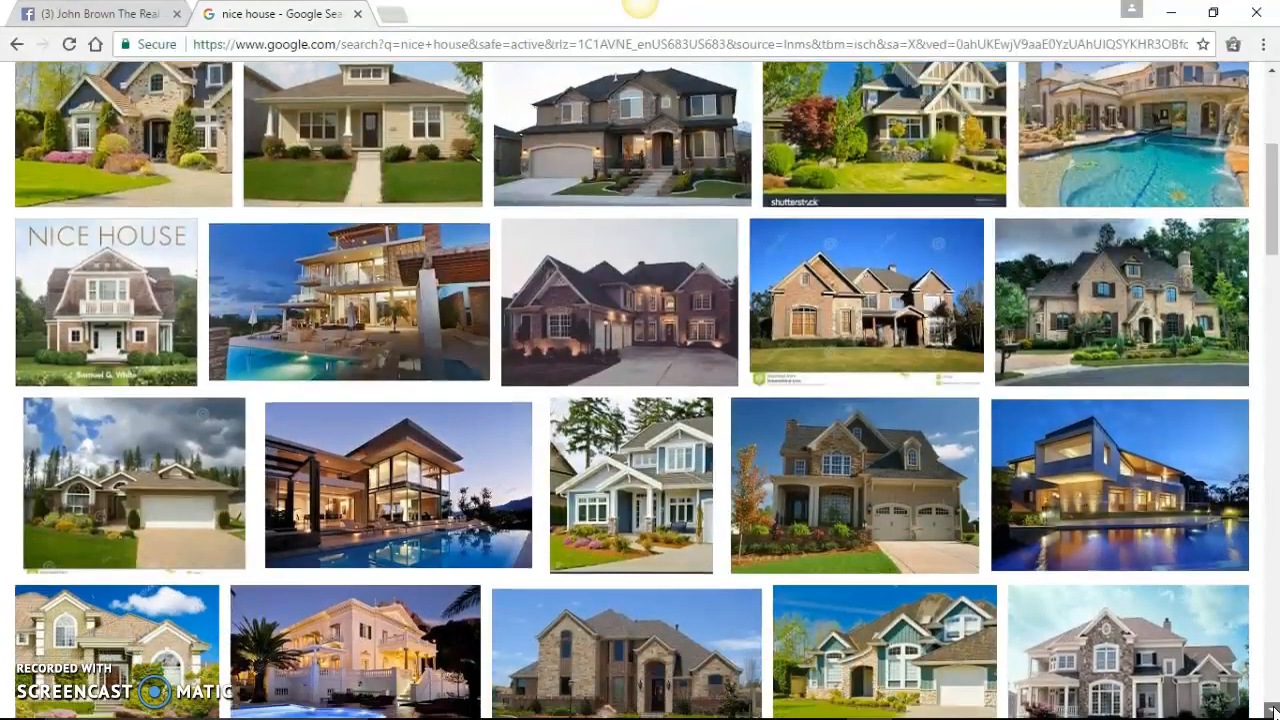
pyautogui.scroll(-3)
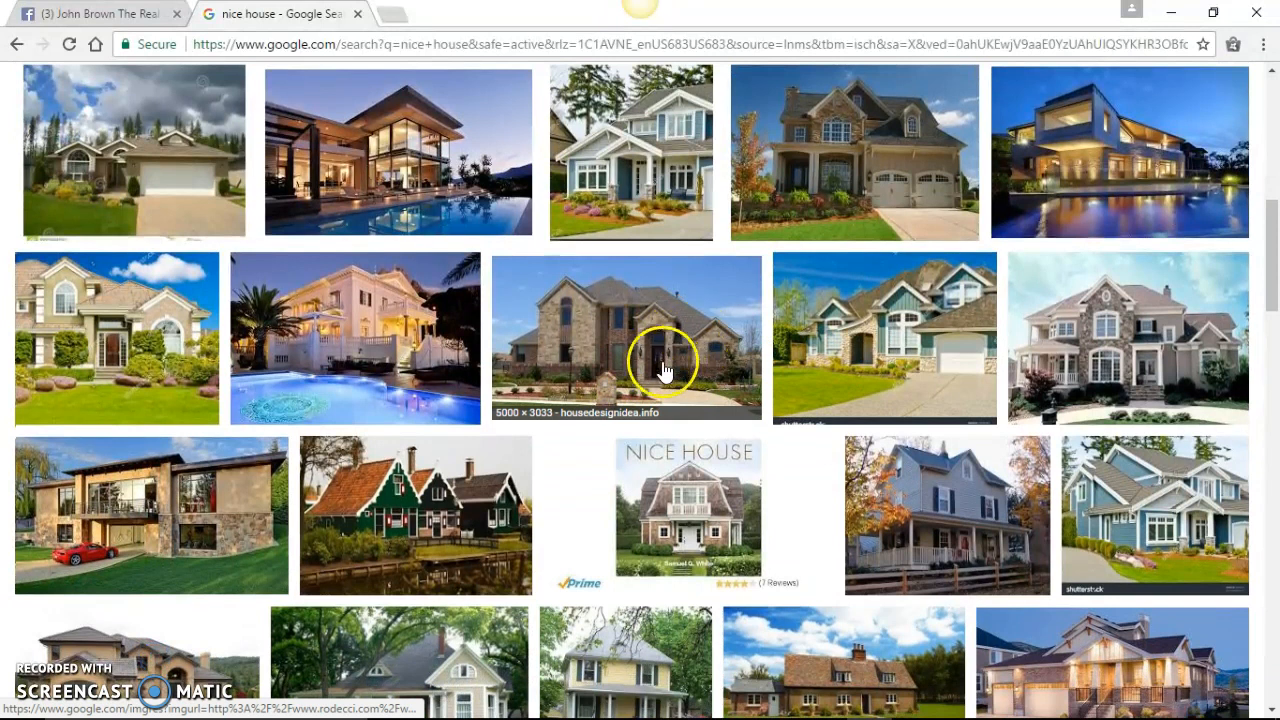
pyautogui.moveTo(710, 387)
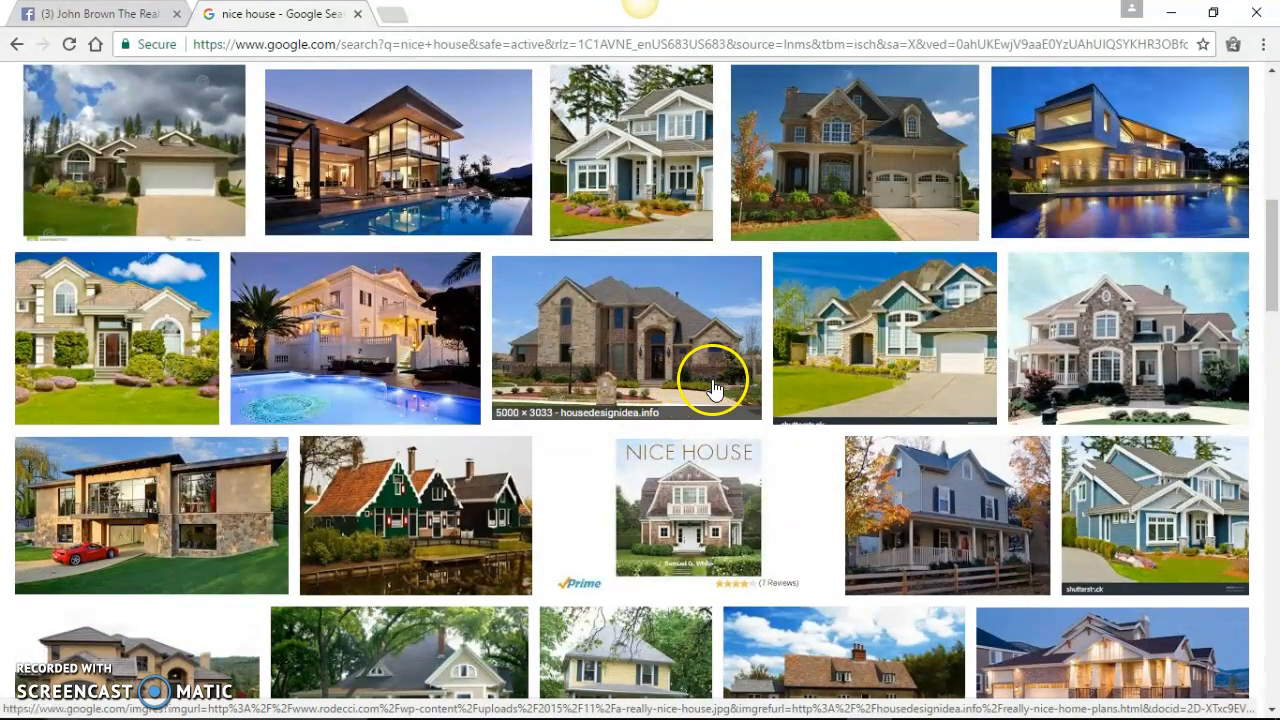
pyautogui.moveTo(1243, 335)
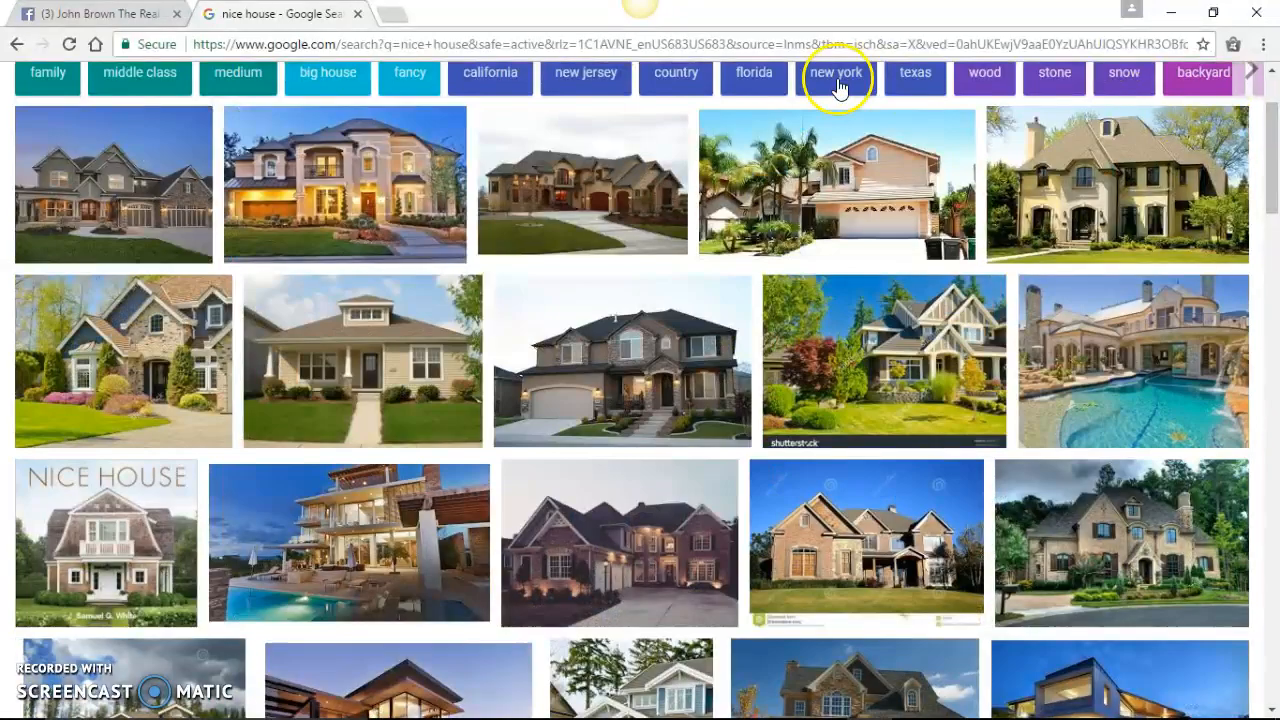
pyautogui.scroll(3)
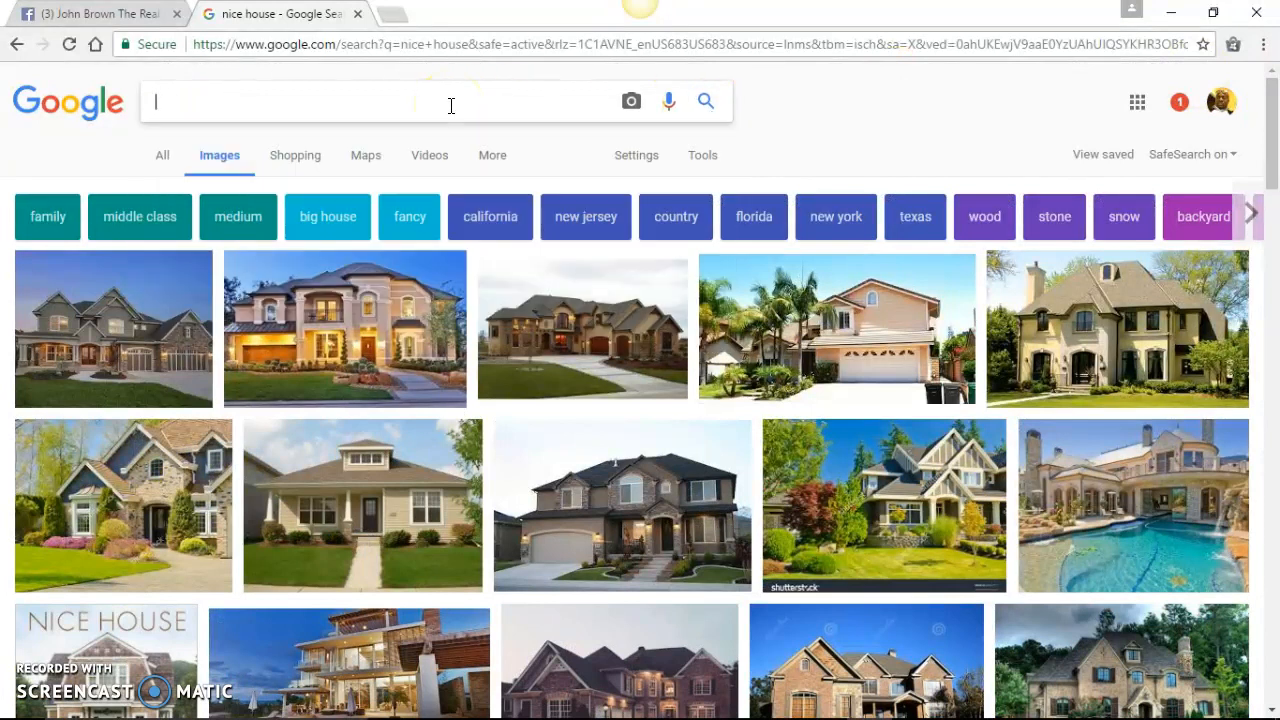
# Step: Search Google Images for 'jamaica' and open the palm-lined beach photo preview
pyautogui.write('i')
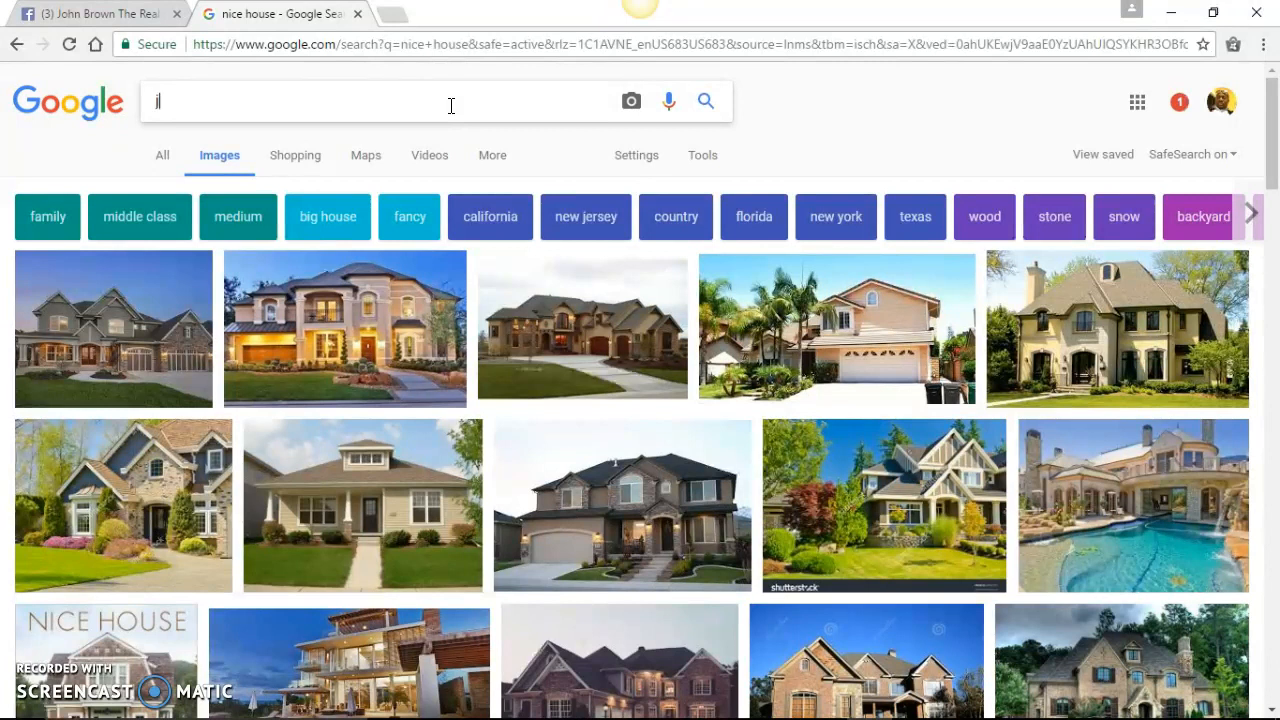
pyautogui.write('jamaica')
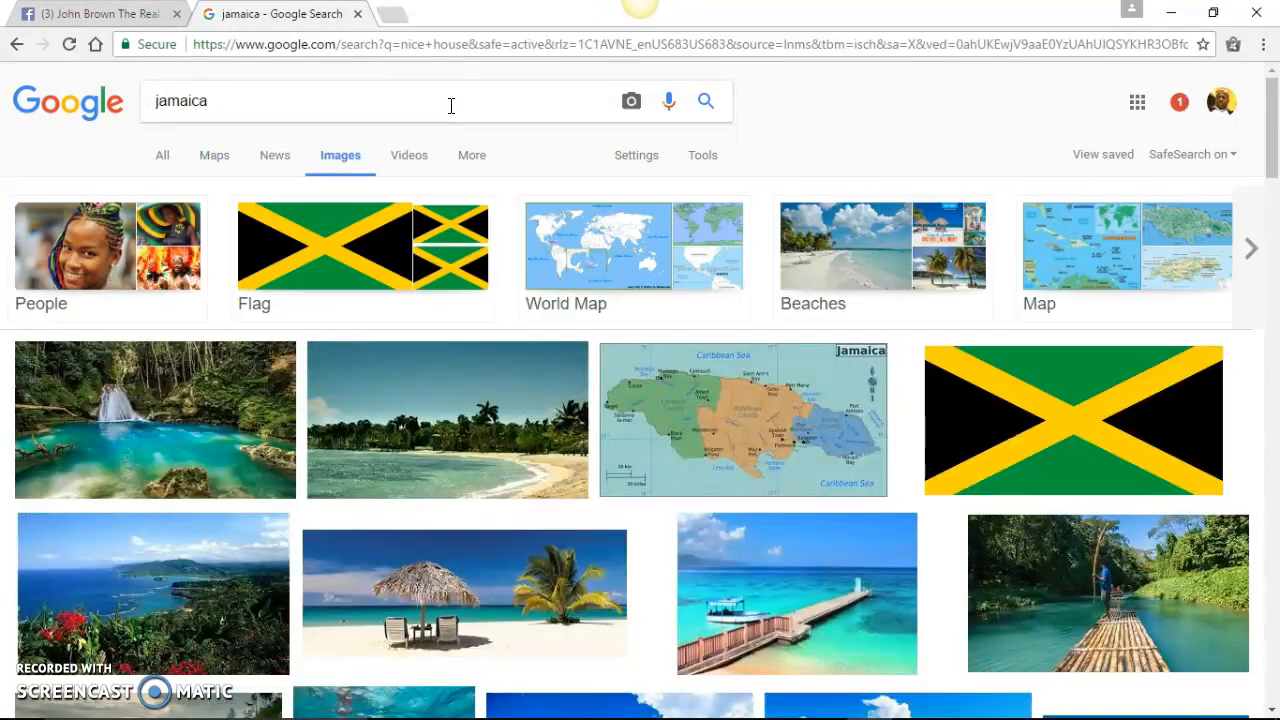
pyautogui.moveTo(283, 408)
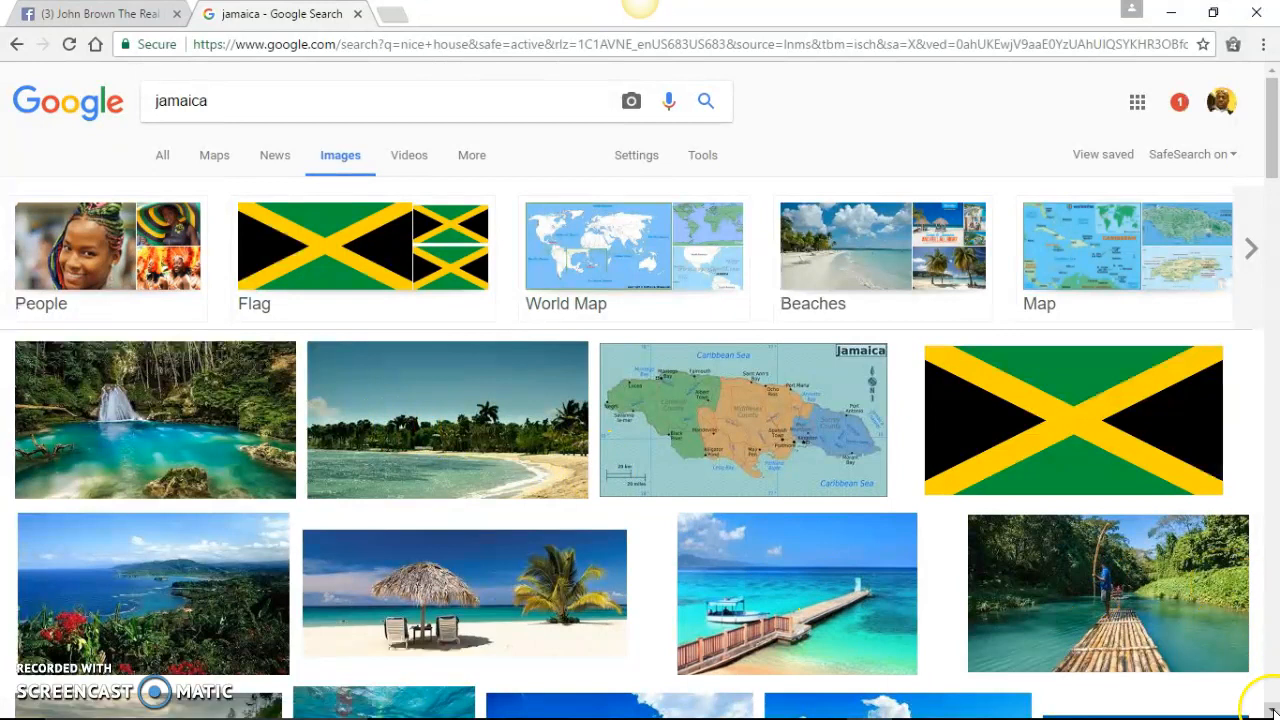
pyautogui.scroll(-3)
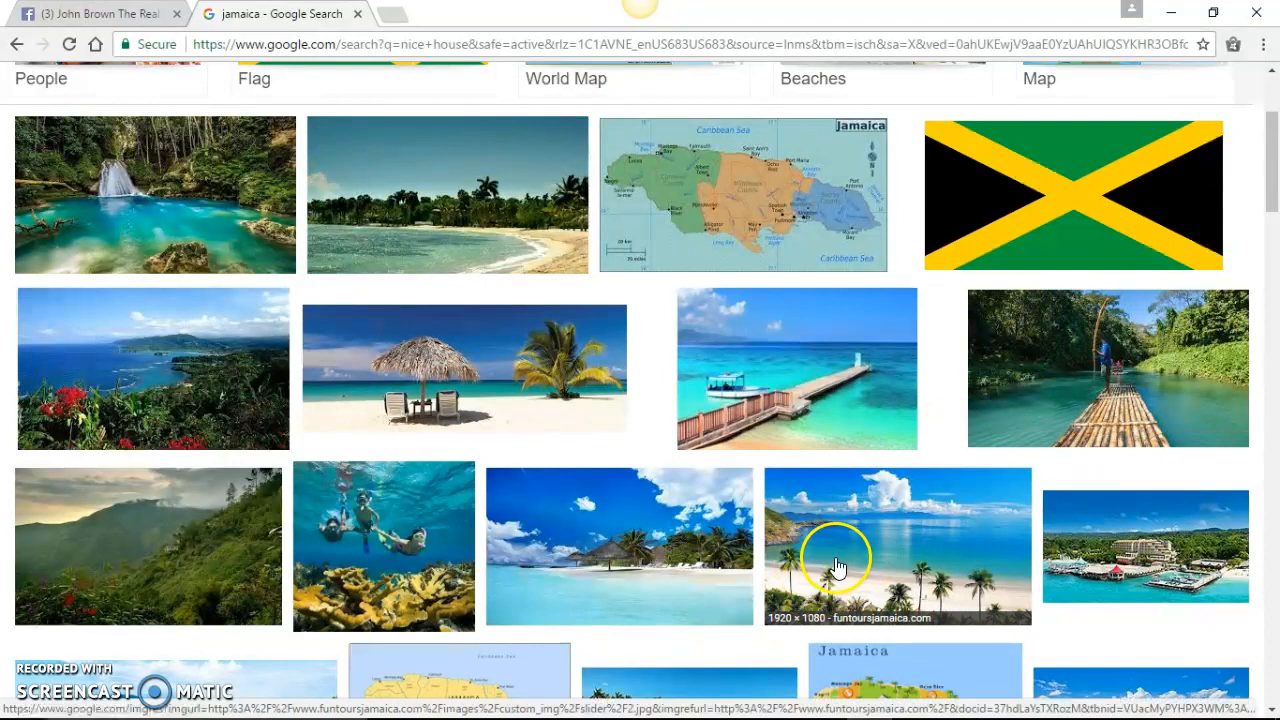
pyautogui.moveTo(970, 573)
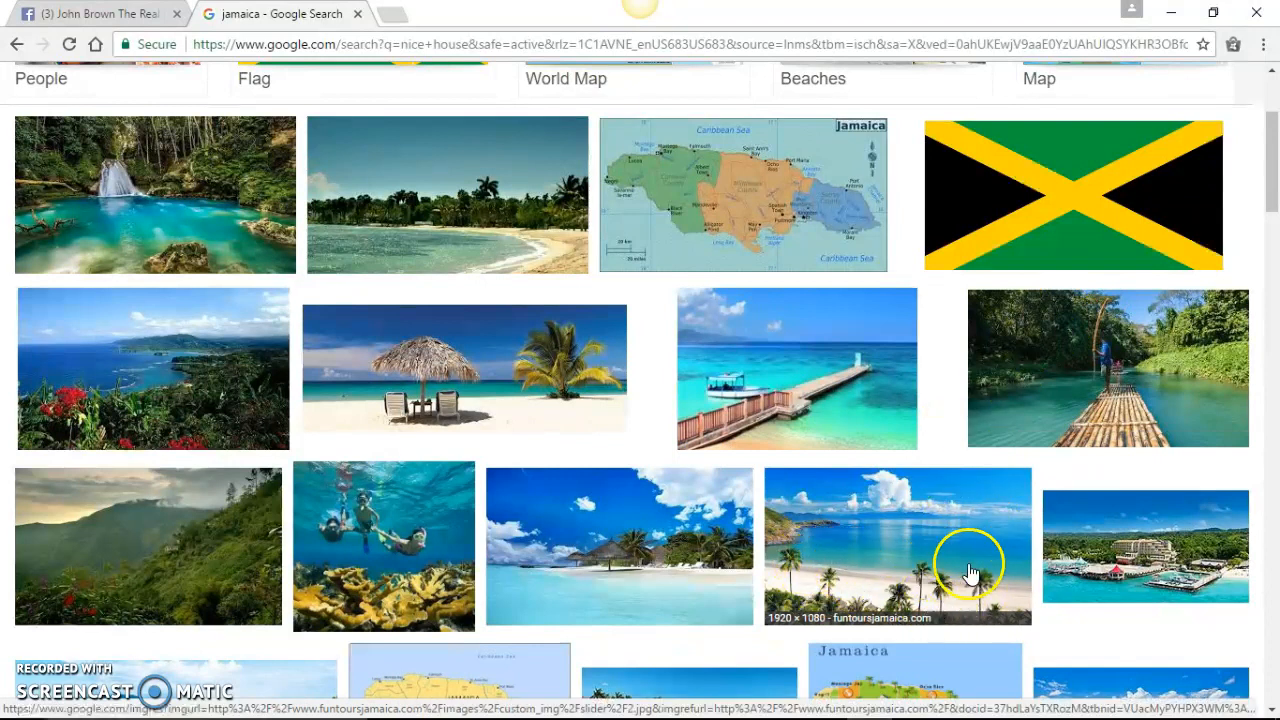
pyautogui.moveTo(958, 565)
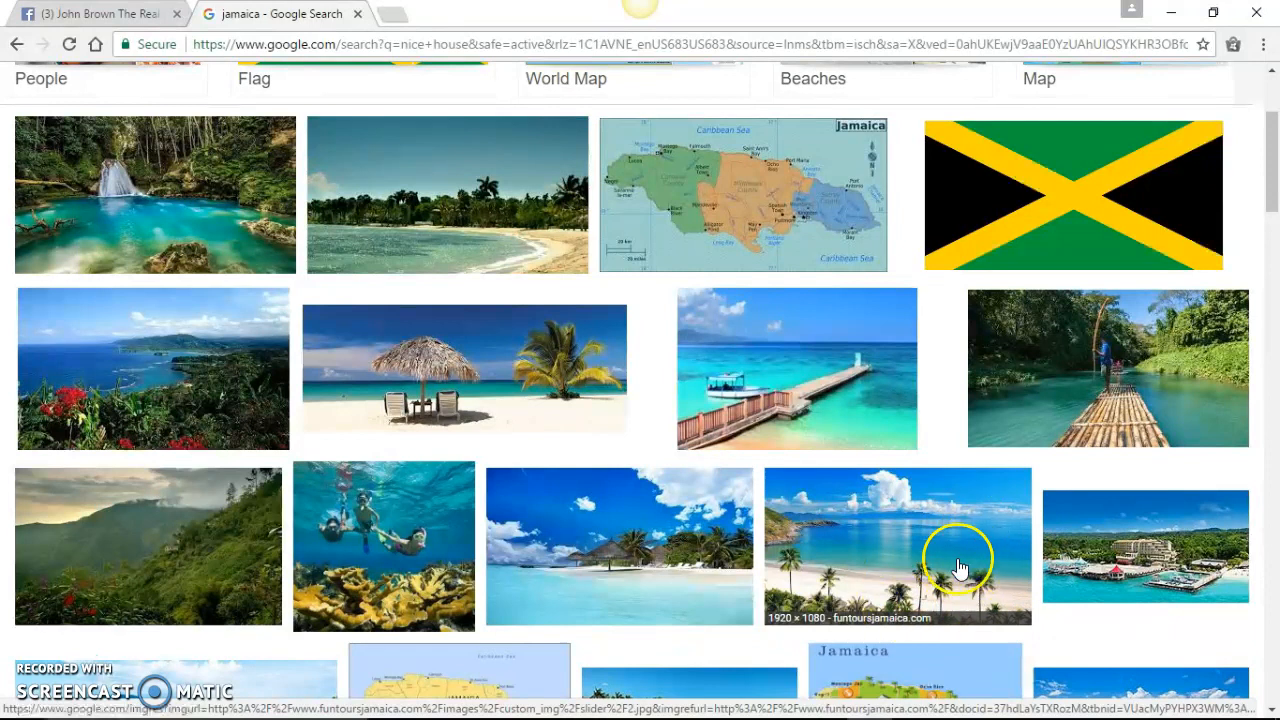
pyautogui.moveTo(917, 508)
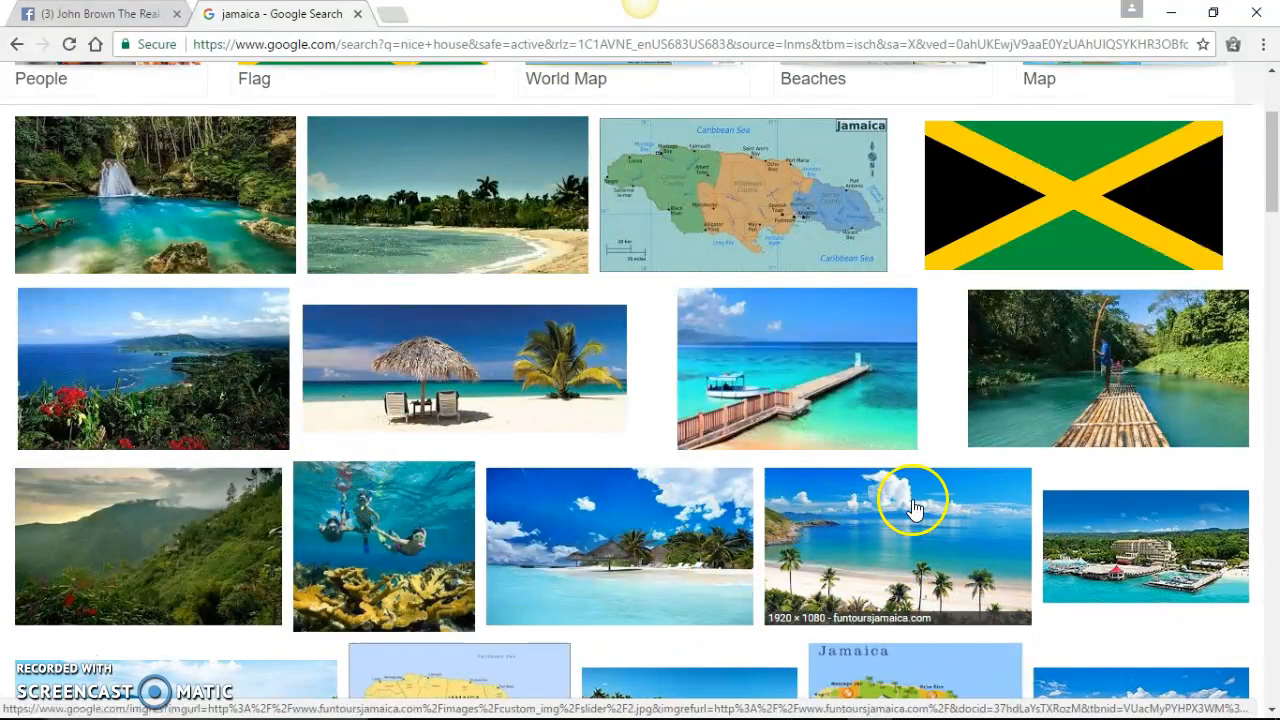
pyautogui.click(897, 546)
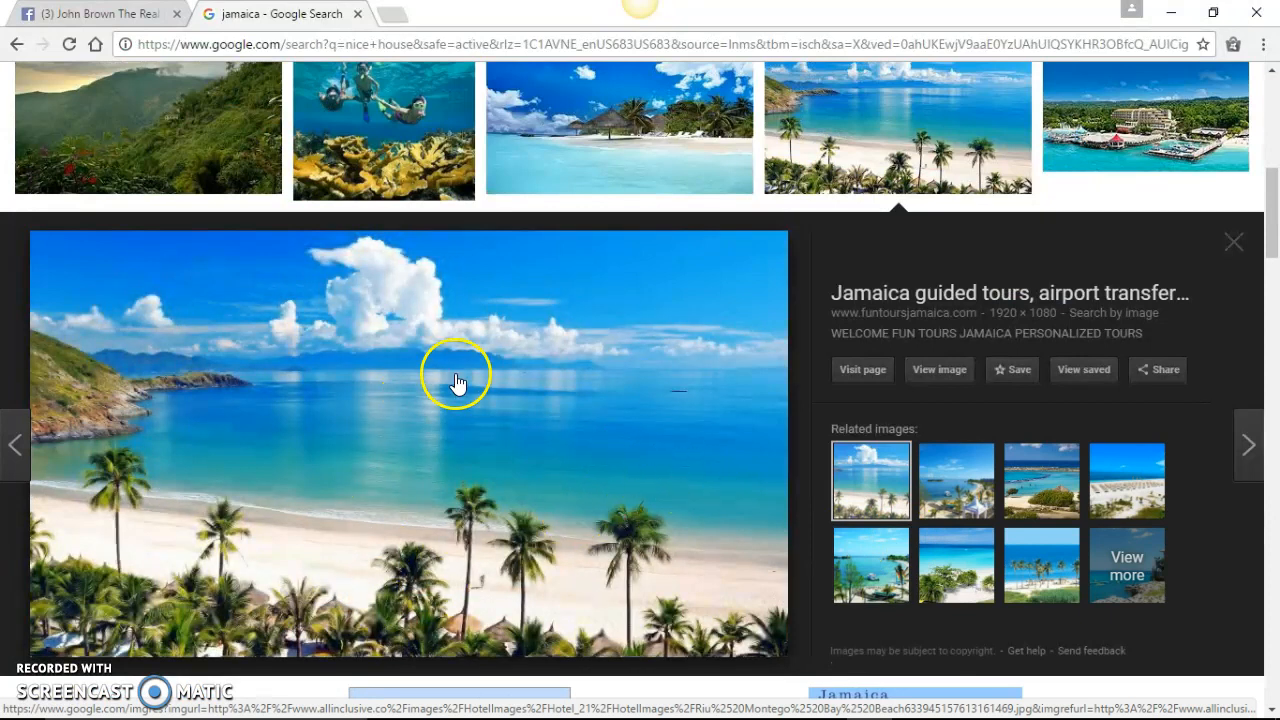
pyautogui.moveTo(1010, 332)
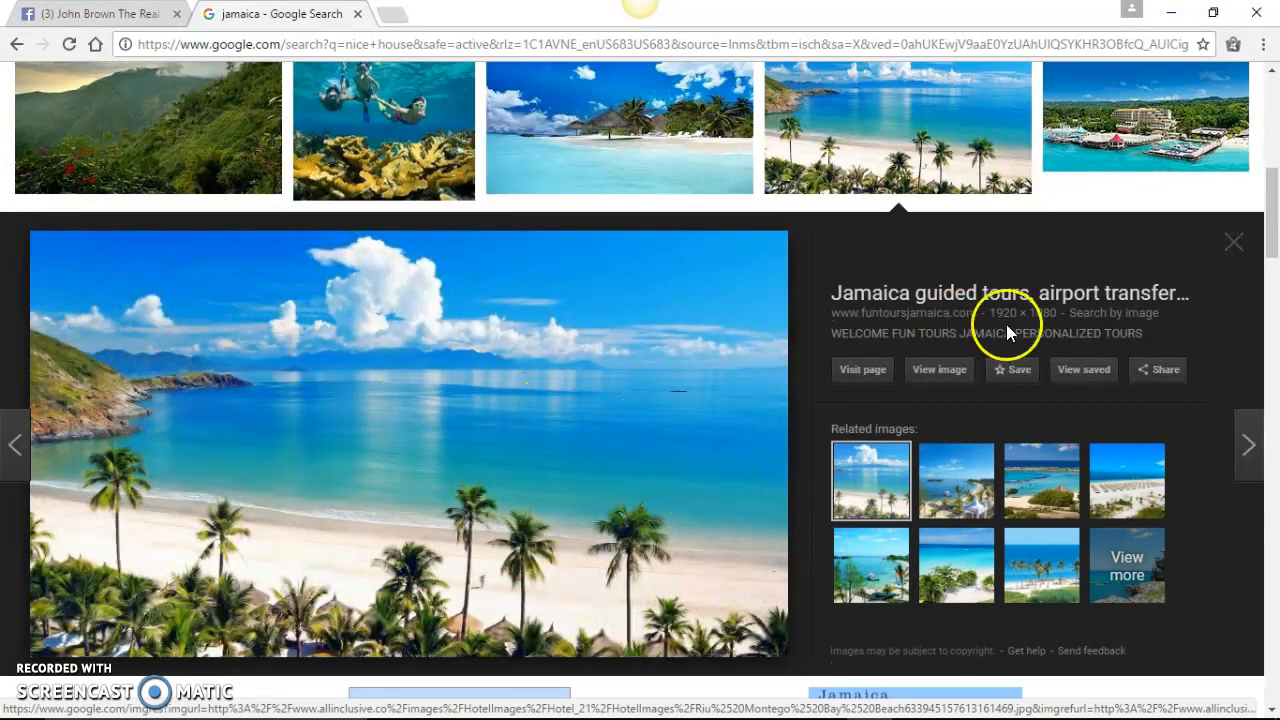
pyautogui.moveTo(1050, 328)
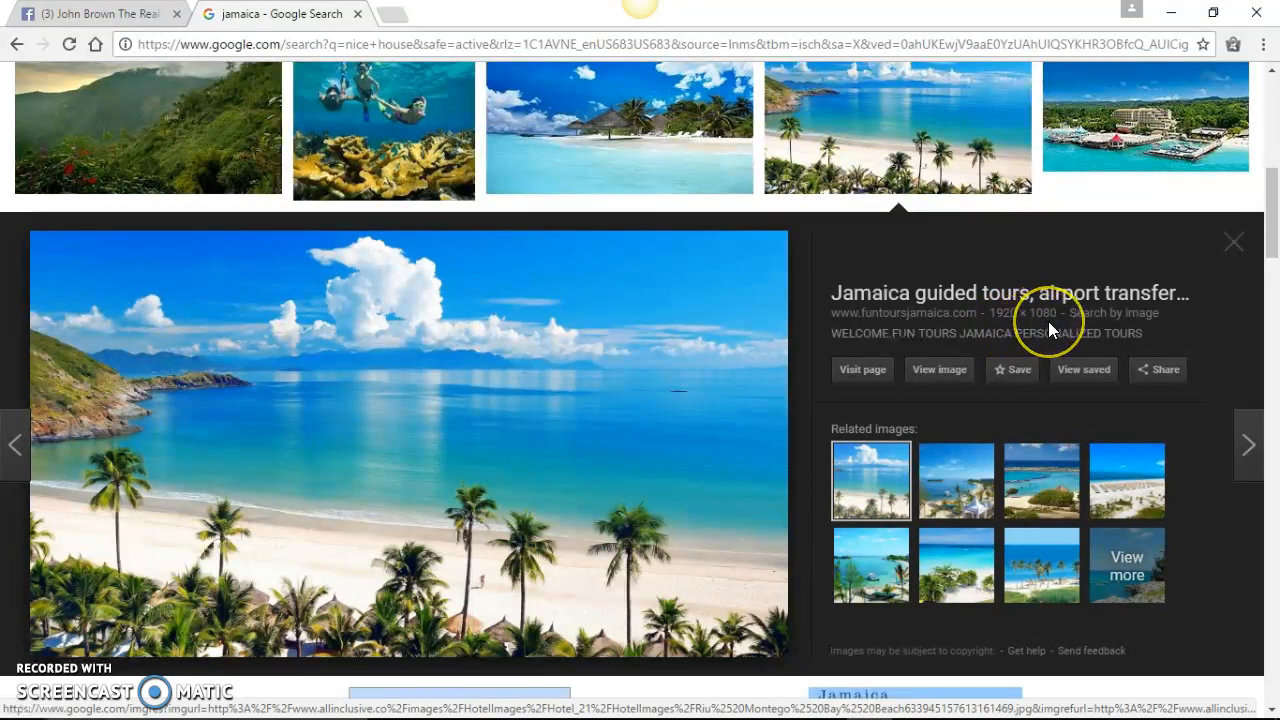
pyautogui.moveTo(1035, 328)
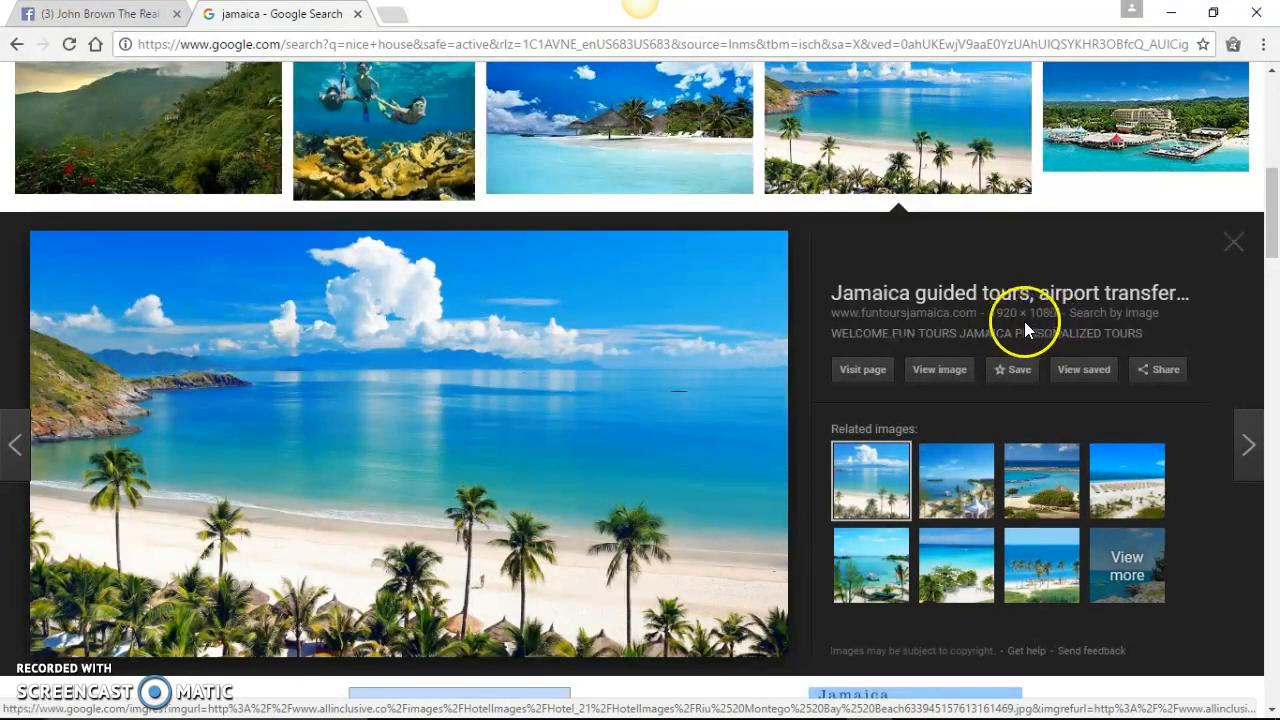
pyautogui.moveTo(583, 390)
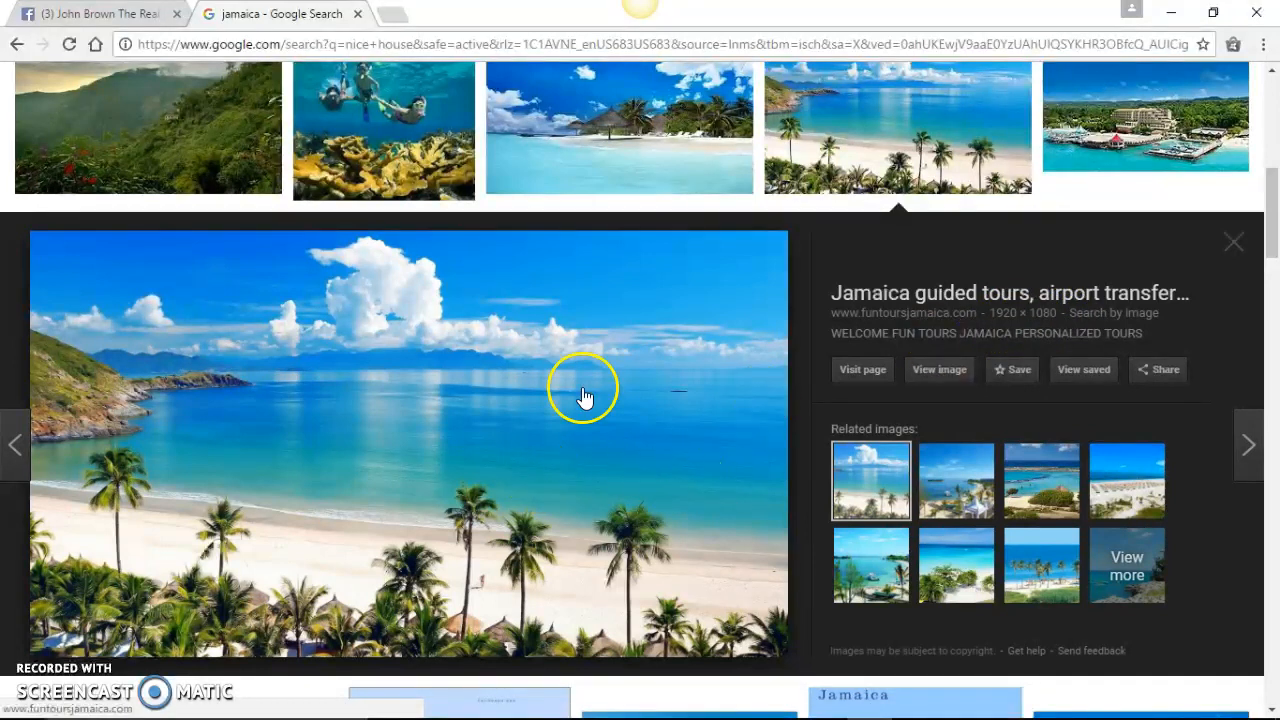
pyautogui.moveTo(490, 505)
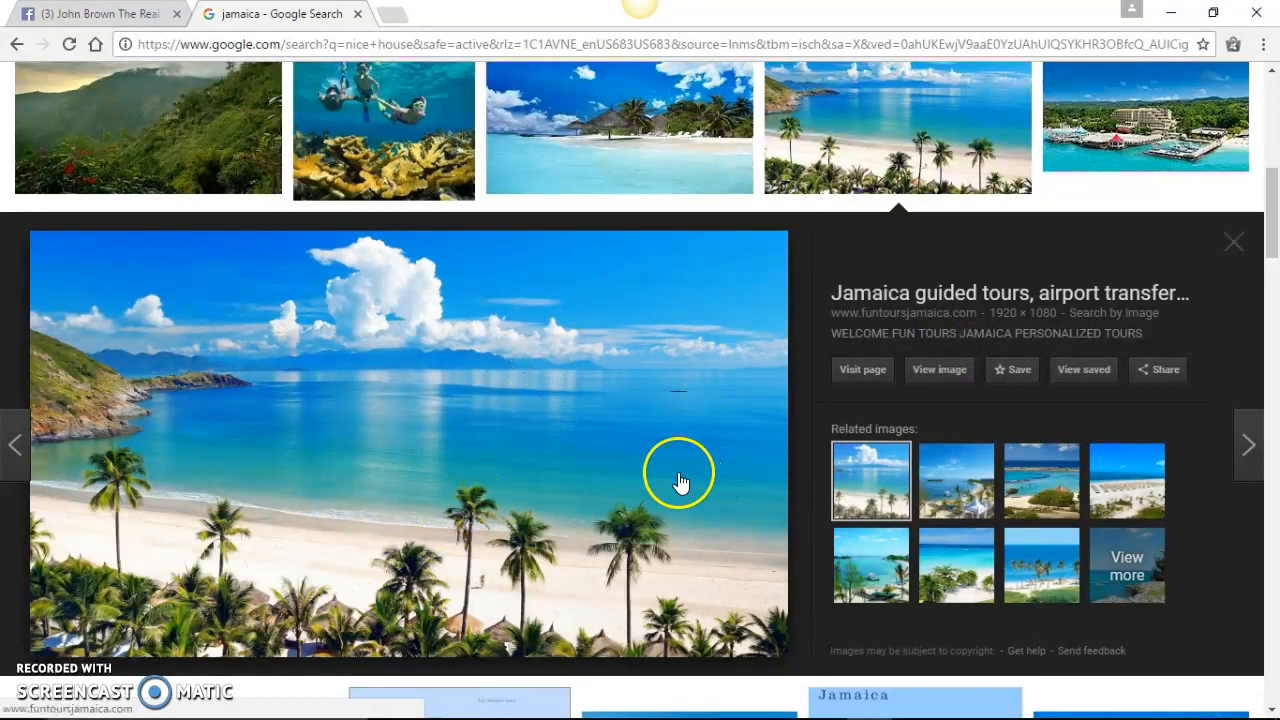
pyautogui.moveTo(897, 186)
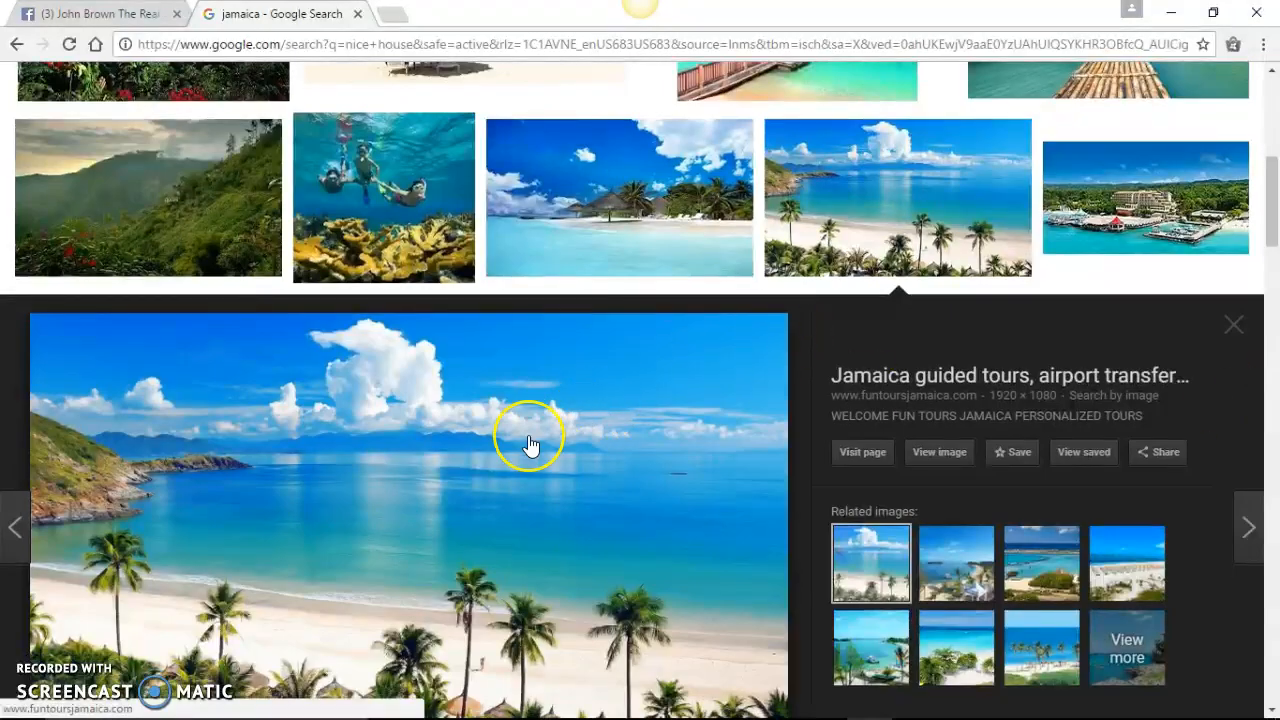
# Step: Save the palm-tree beach photo to Downloads and return to the Facebook tab
pyautogui.rightClick(530, 437)
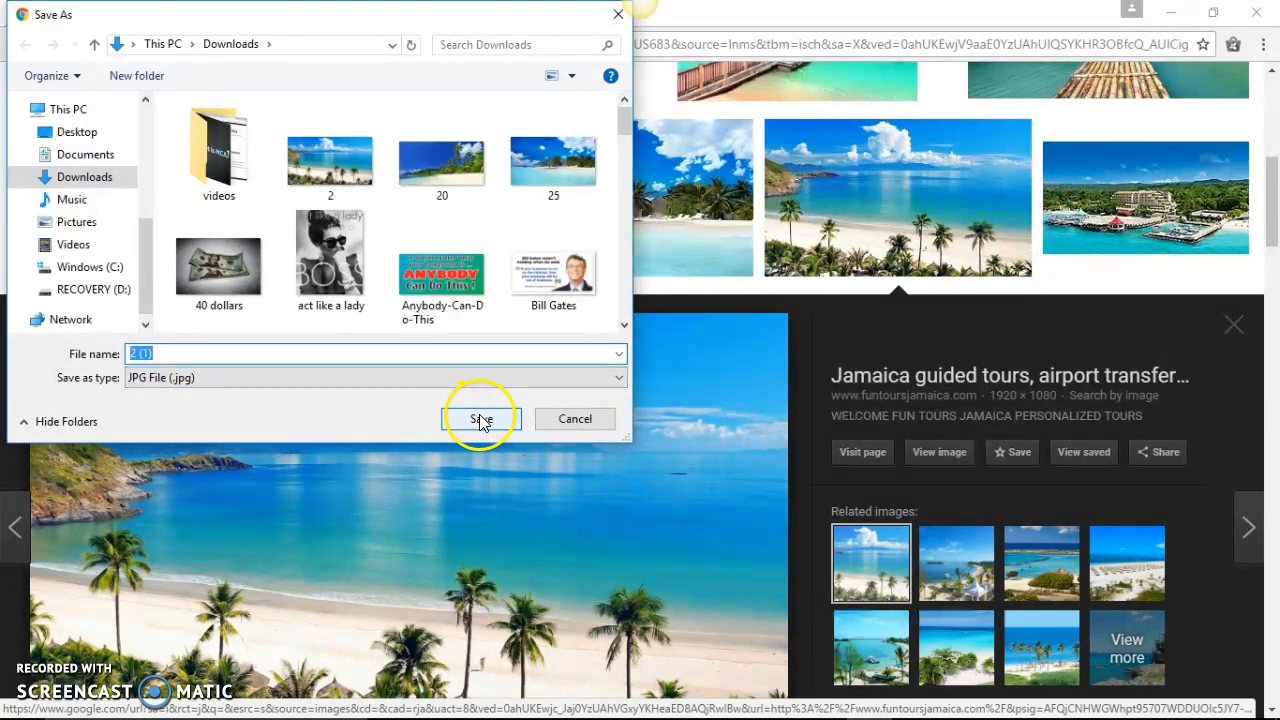
pyautogui.moveTo(300, 65)
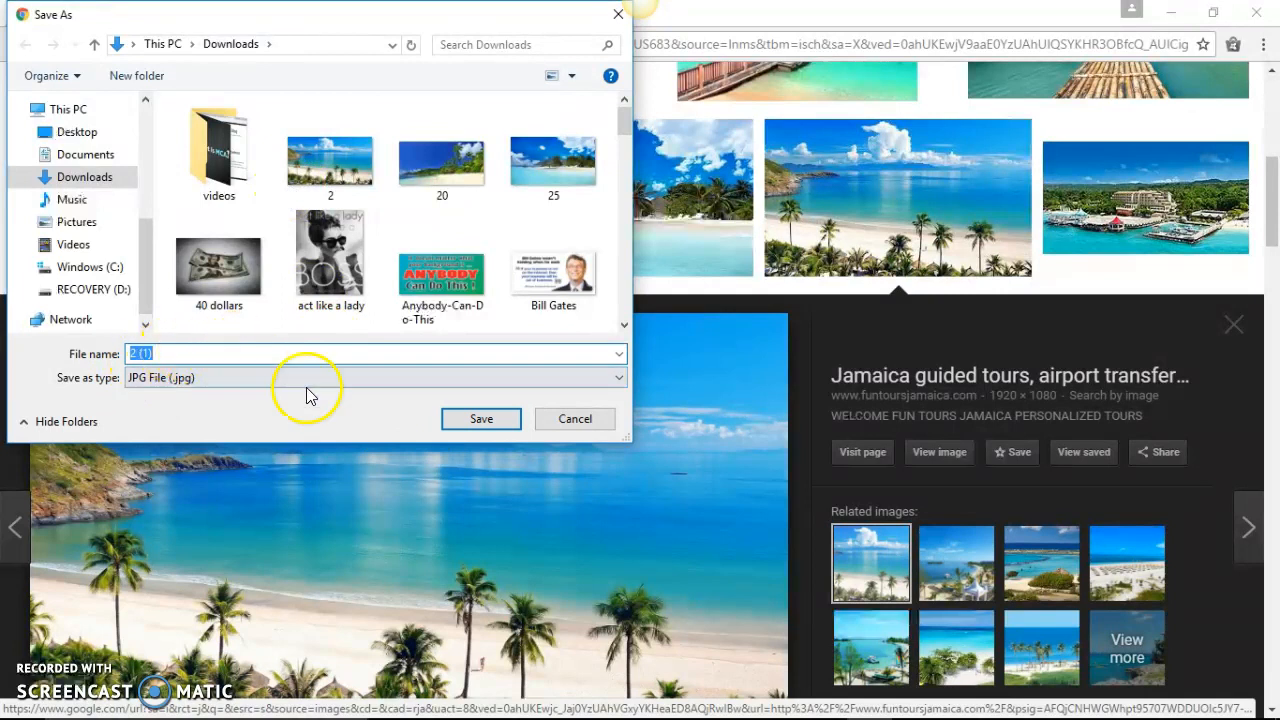
pyautogui.click(481, 418)
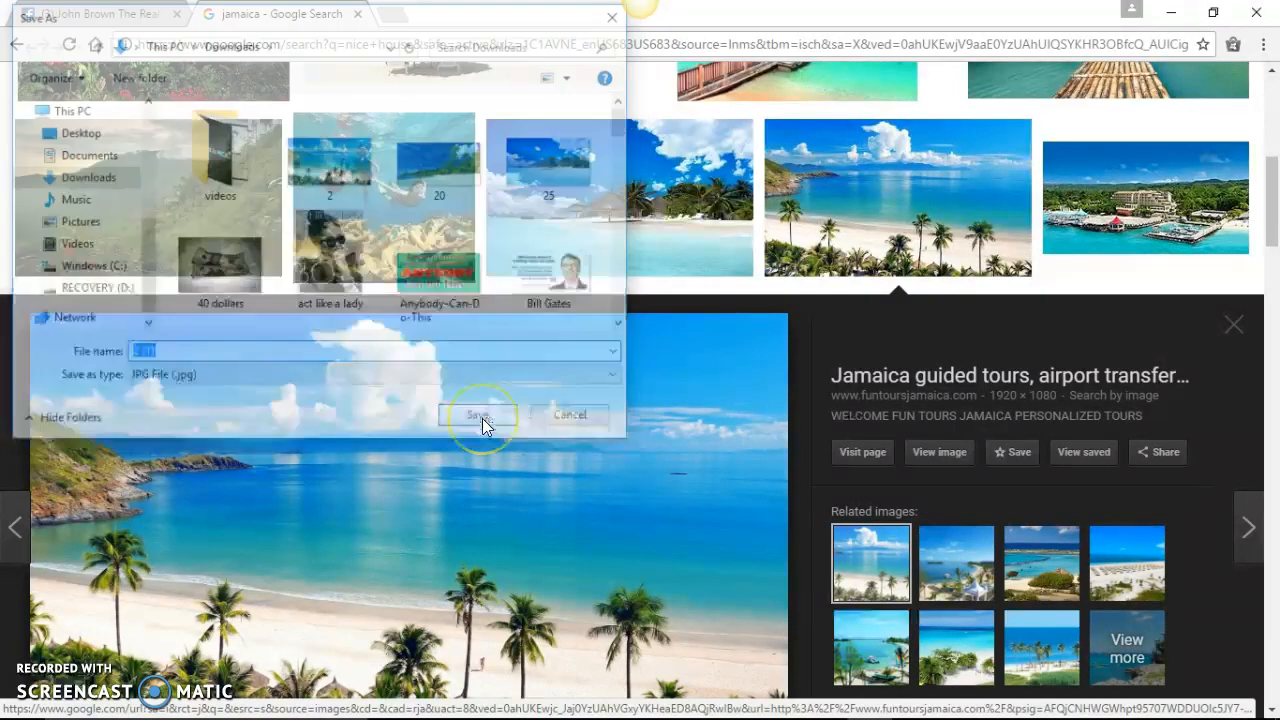
pyautogui.click(478, 415)
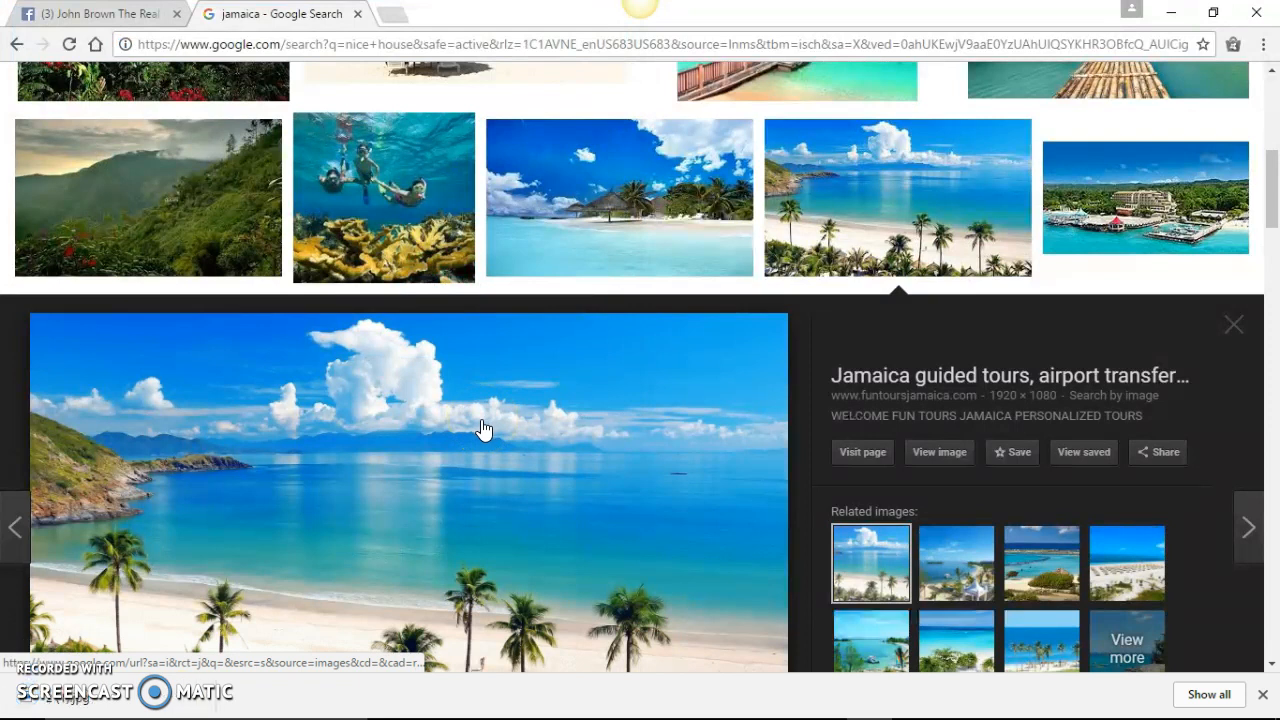
pyautogui.click(95, 13)
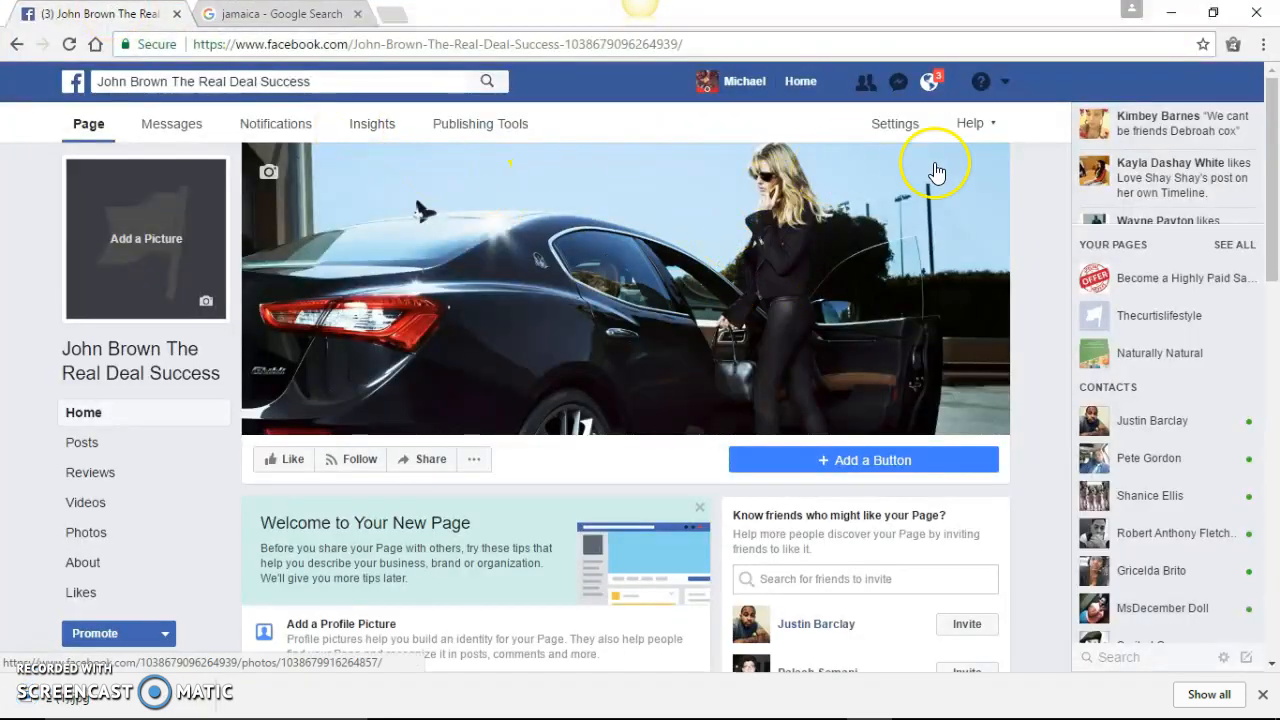
# Step: Upload the Jamaica beach image as cover, position it to show sky and sea, and save
pyautogui.click(268, 171)
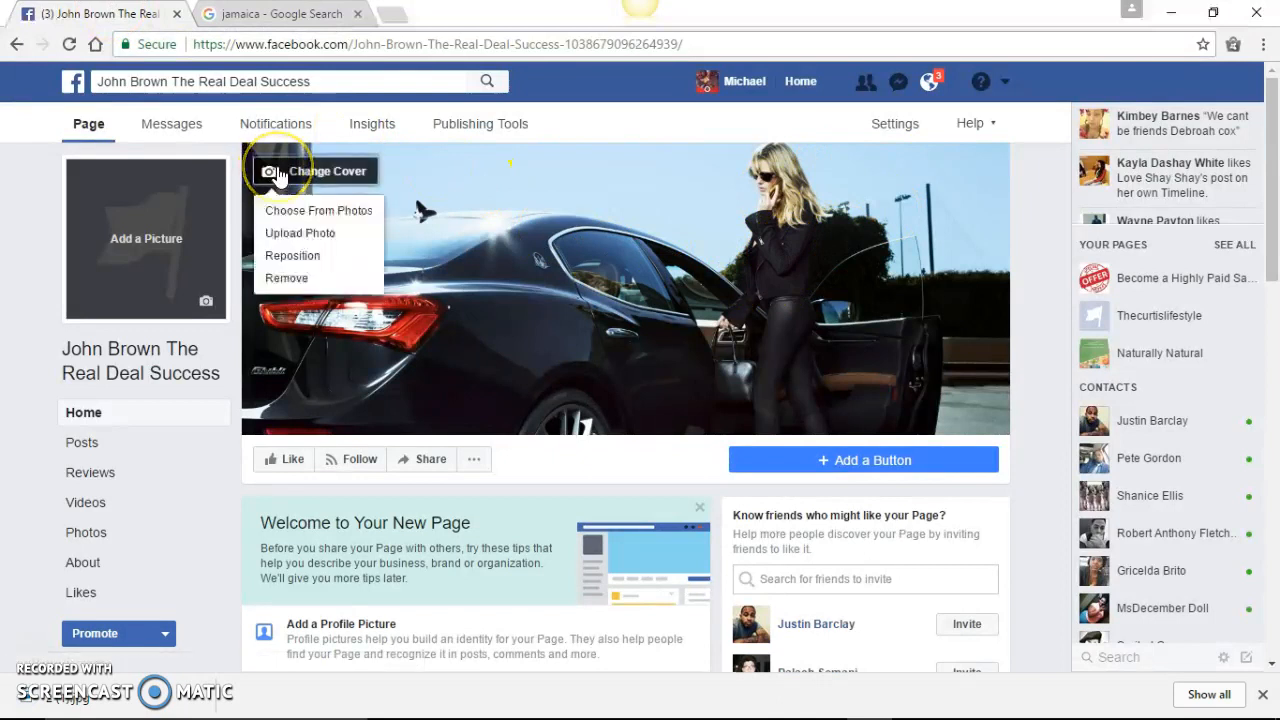
pyautogui.moveTo(300, 233)
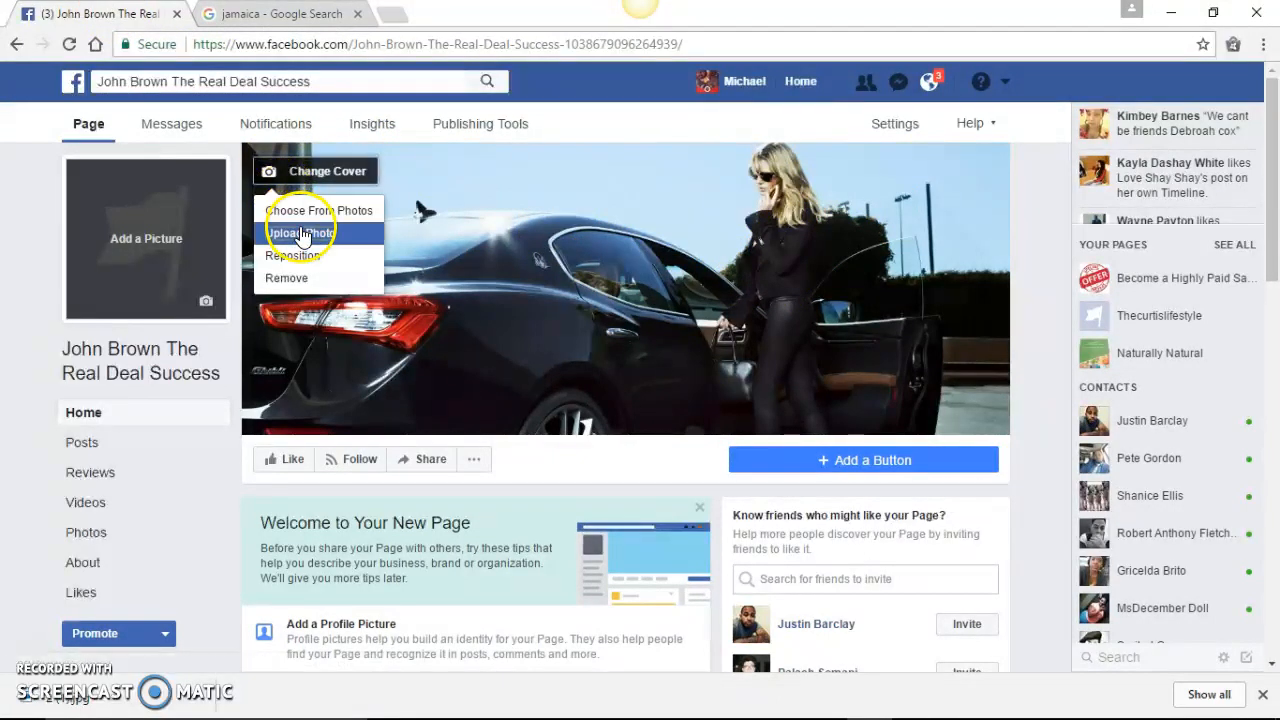
pyautogui.click(301, 233)
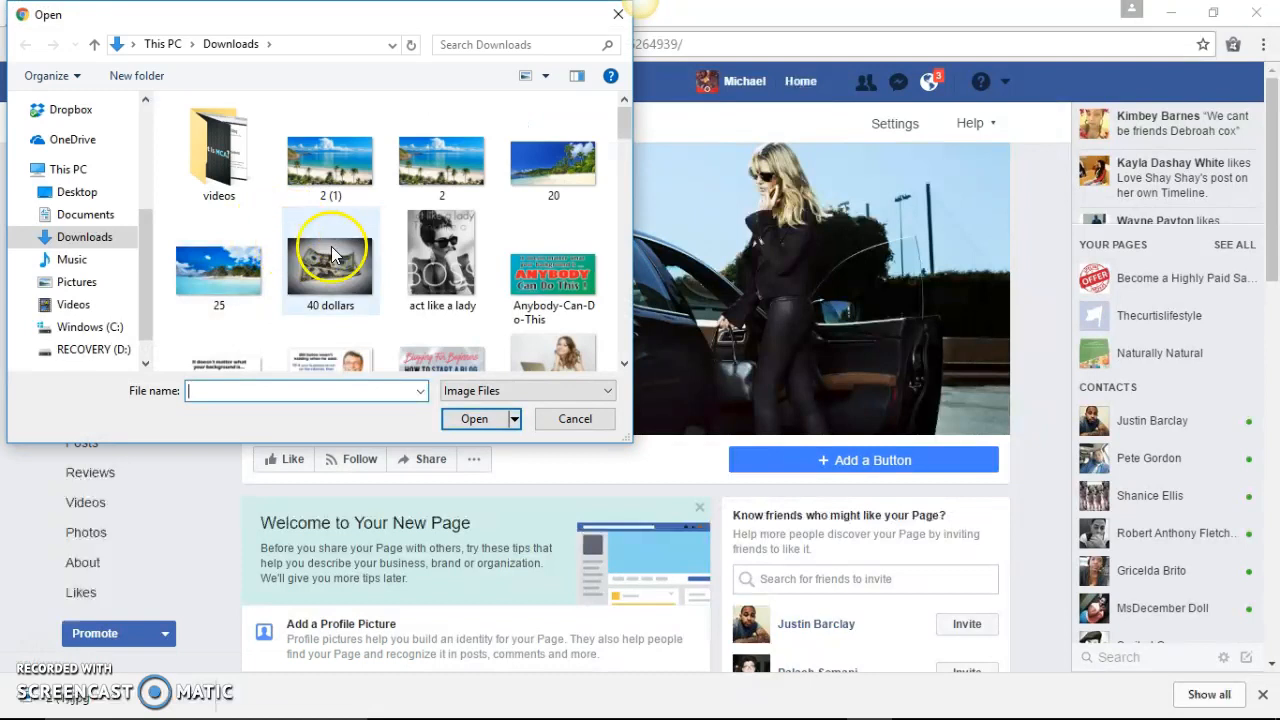
pyautogui.click(330, 160)
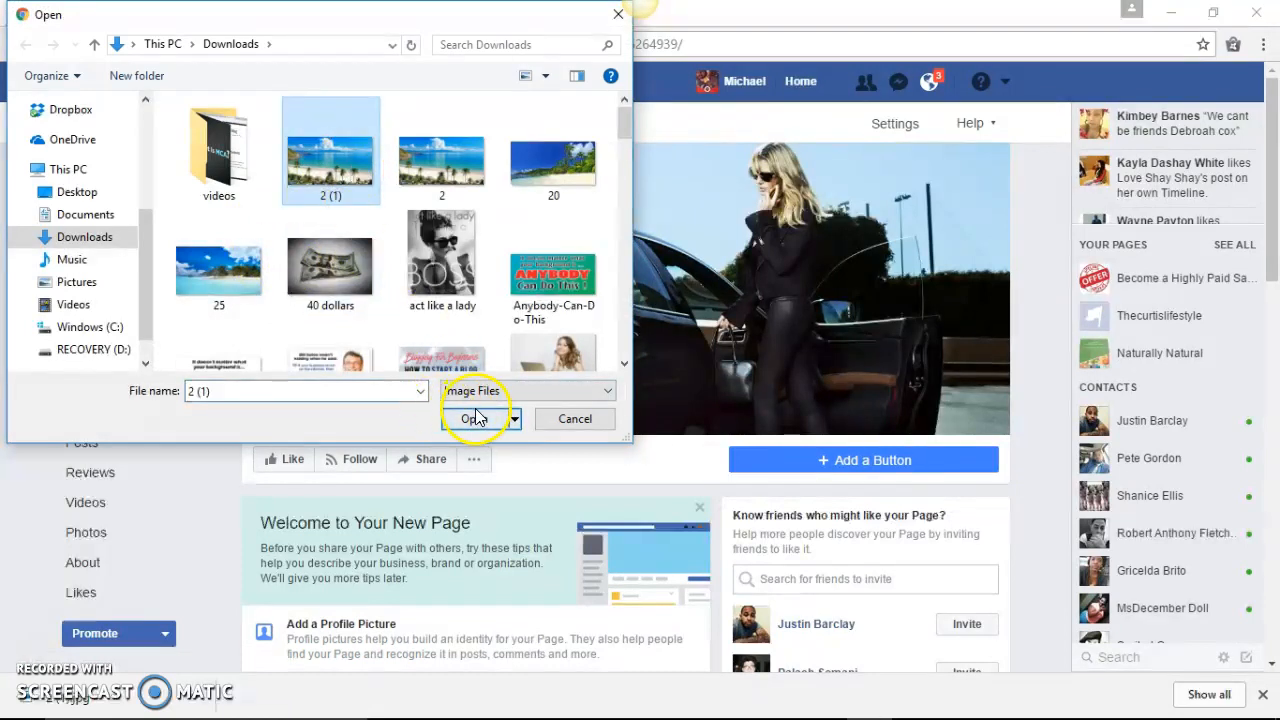
pyautogui.click(477, 418)
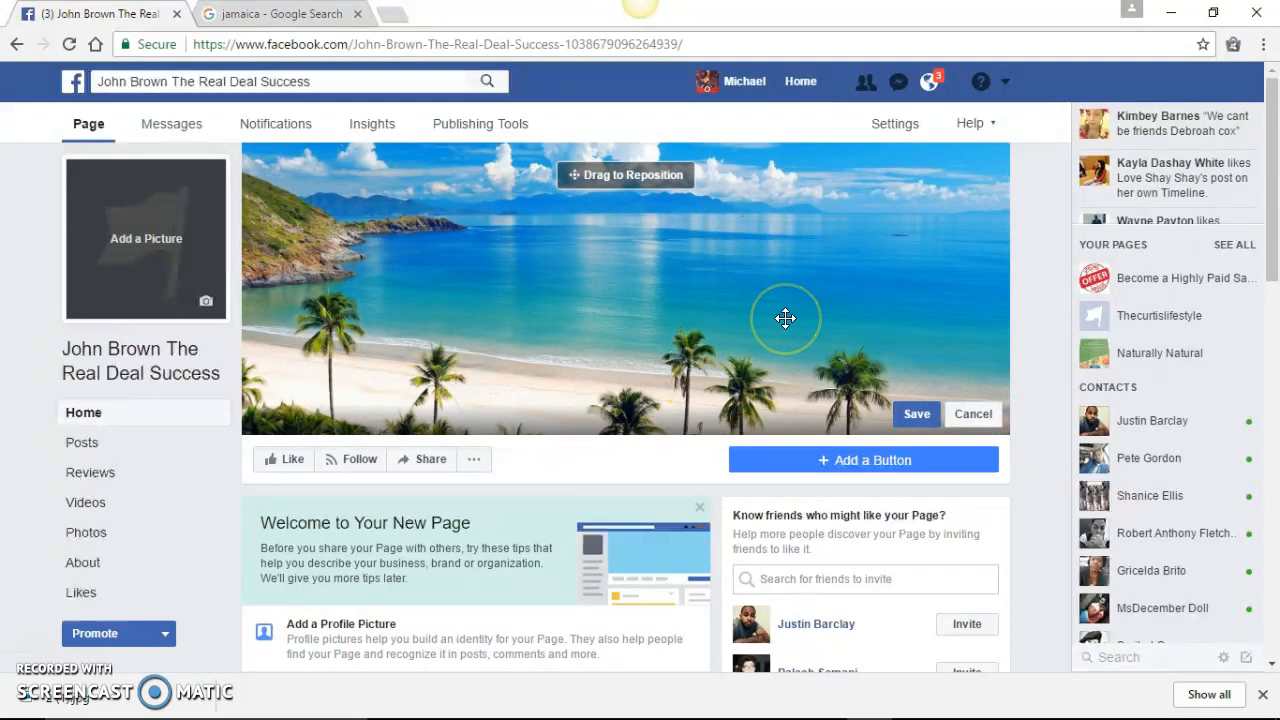
pyautogui.moveTo(785, 318); pyautogui.dragTo(758, 268)
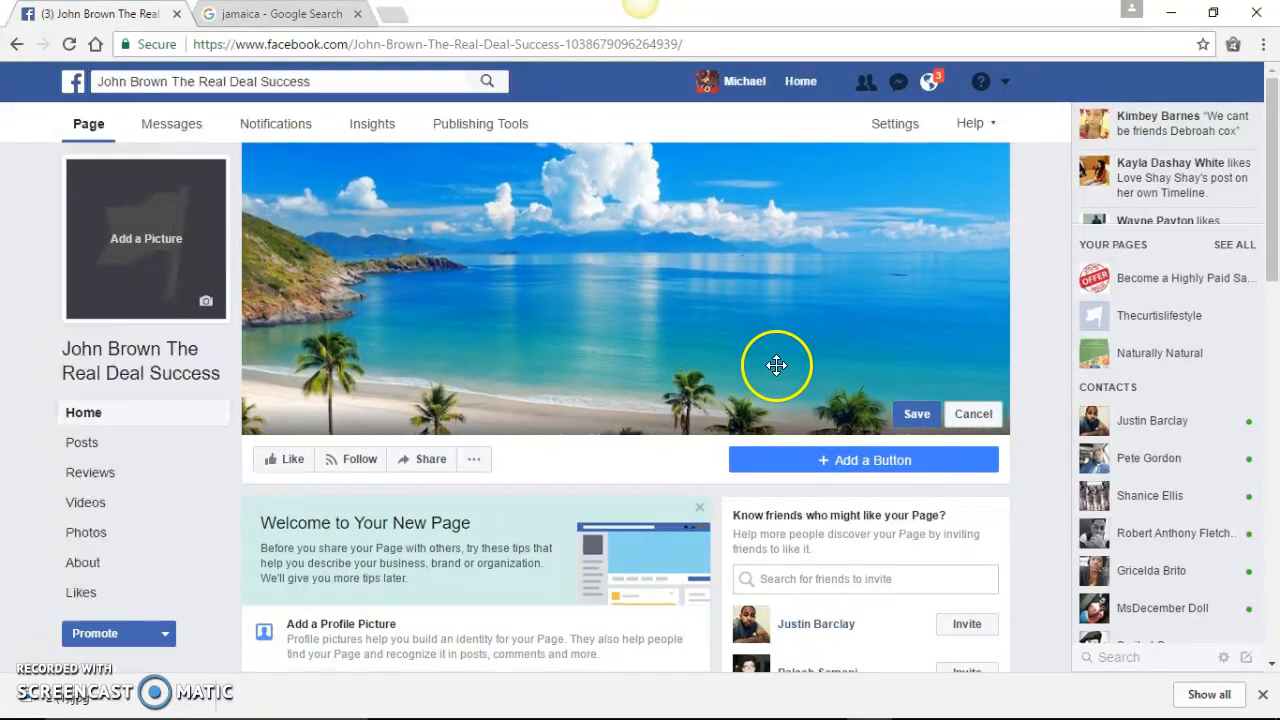
pyautogui.moveTo(777, 365); pyautogui.dragTo(771, 247)
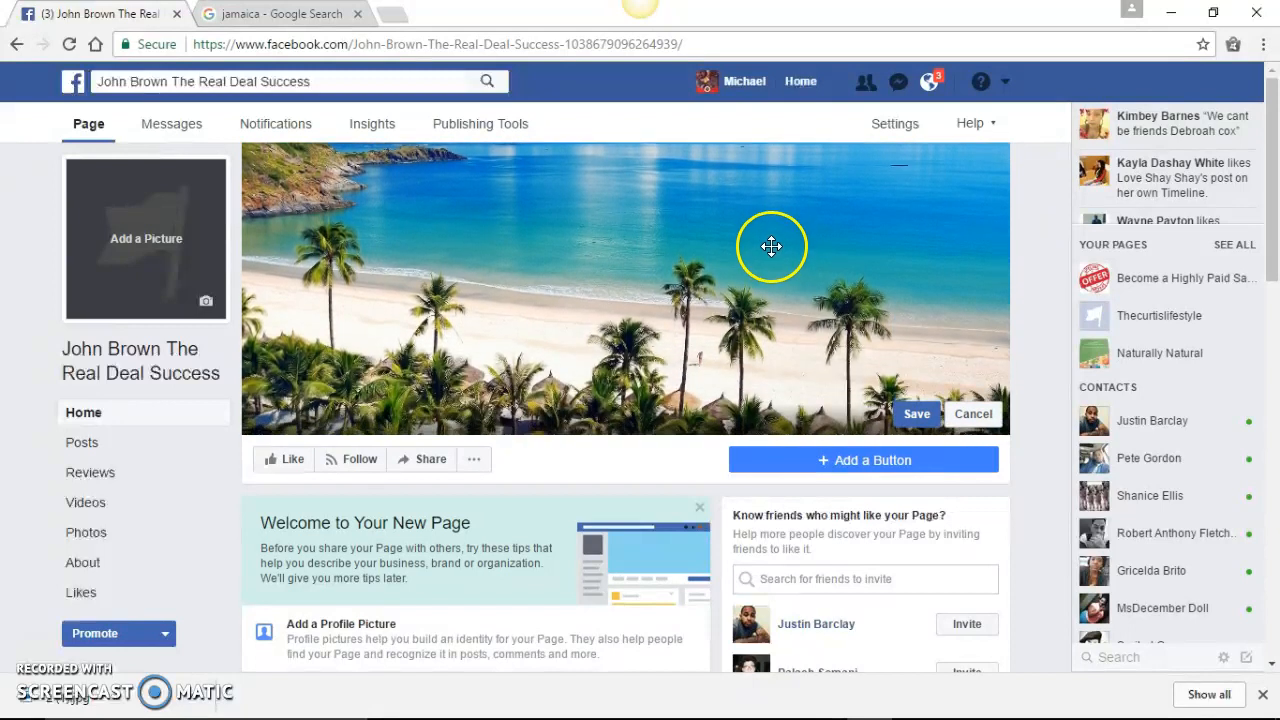
pyautogui.moveTo(771, 247); pyautogui.dragTo(783, 318)
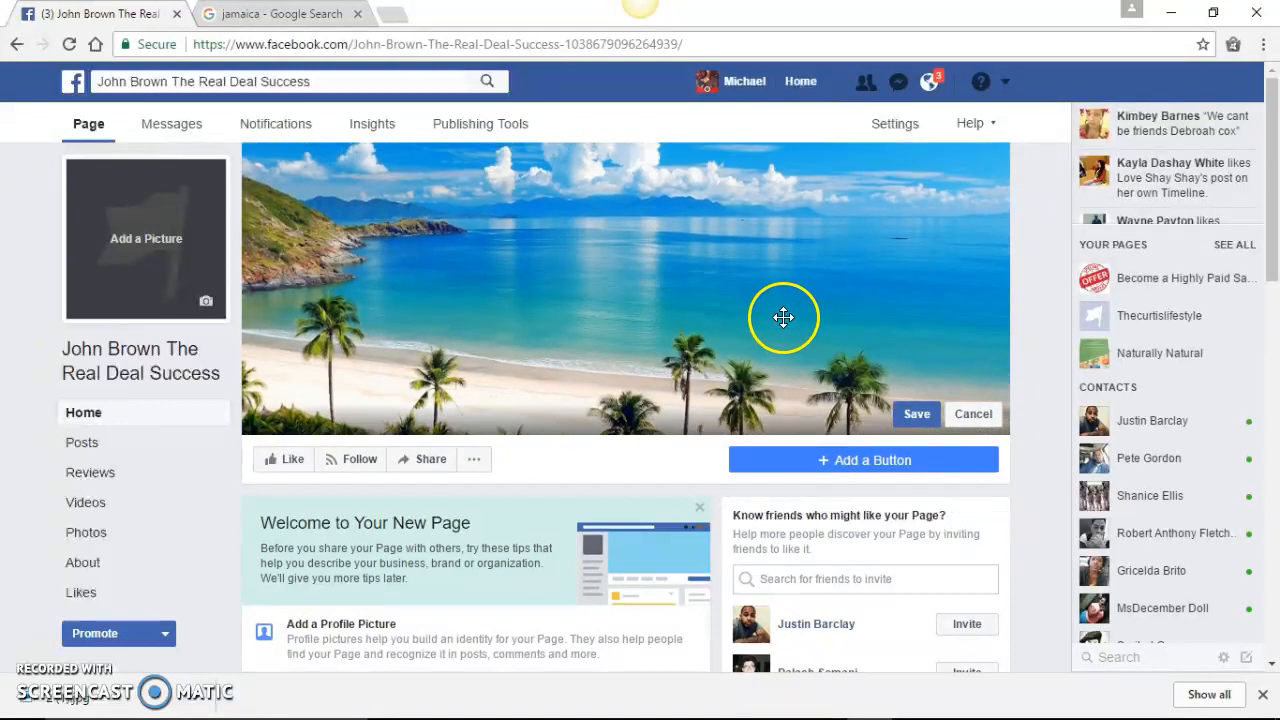
pyautogui.click(972, 413)
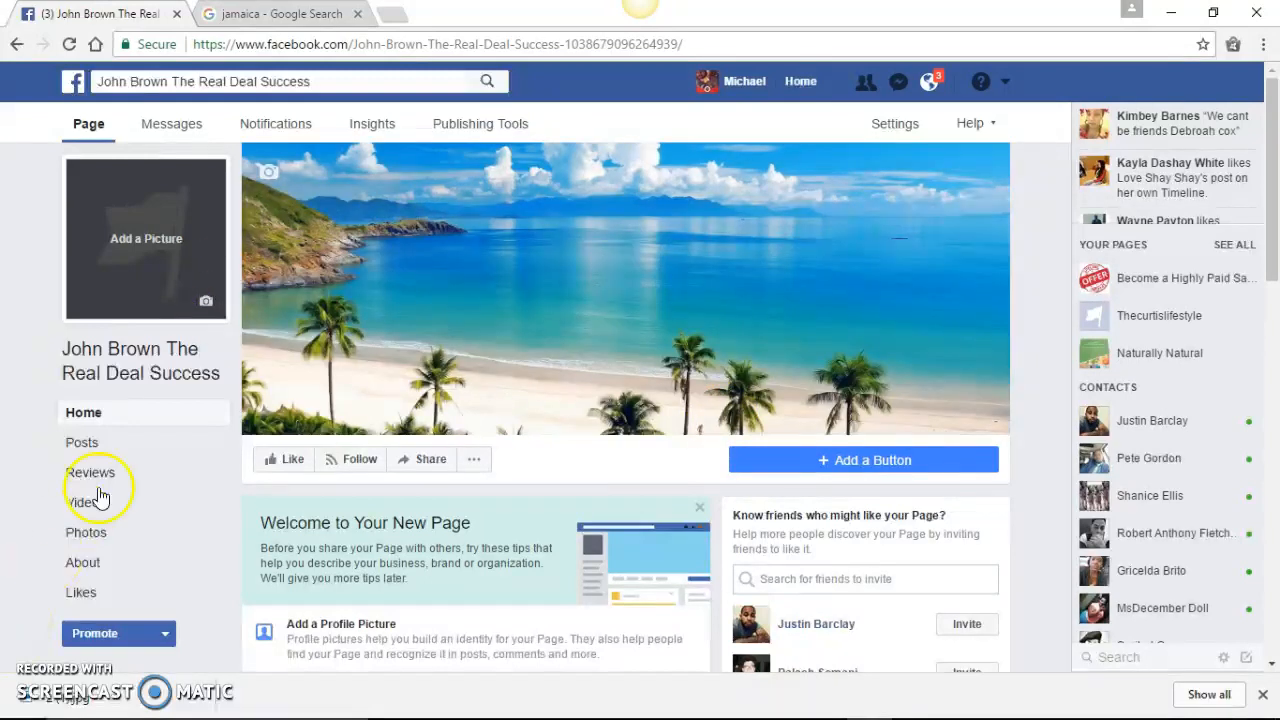
# Step: Upload the light-blue-shirt portrait as the page's profile picture and save it
pyautogui.click(206, 301)
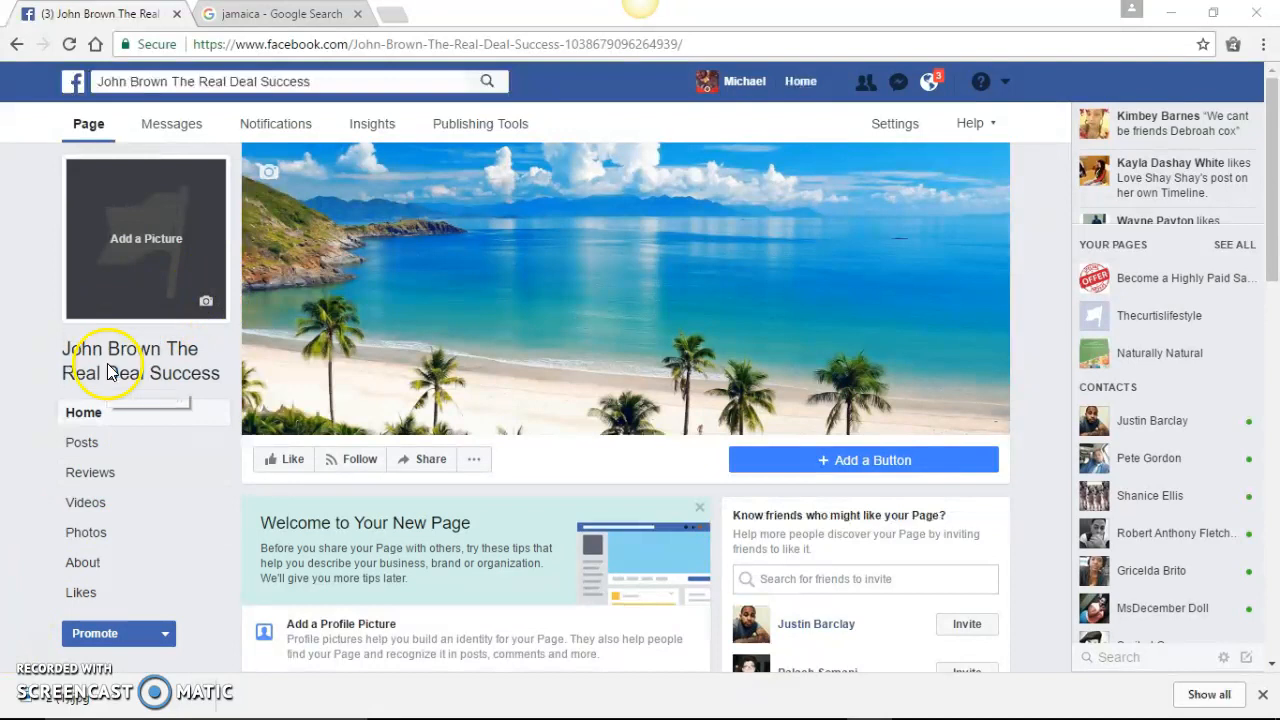
pyautogui.click(146, 238)
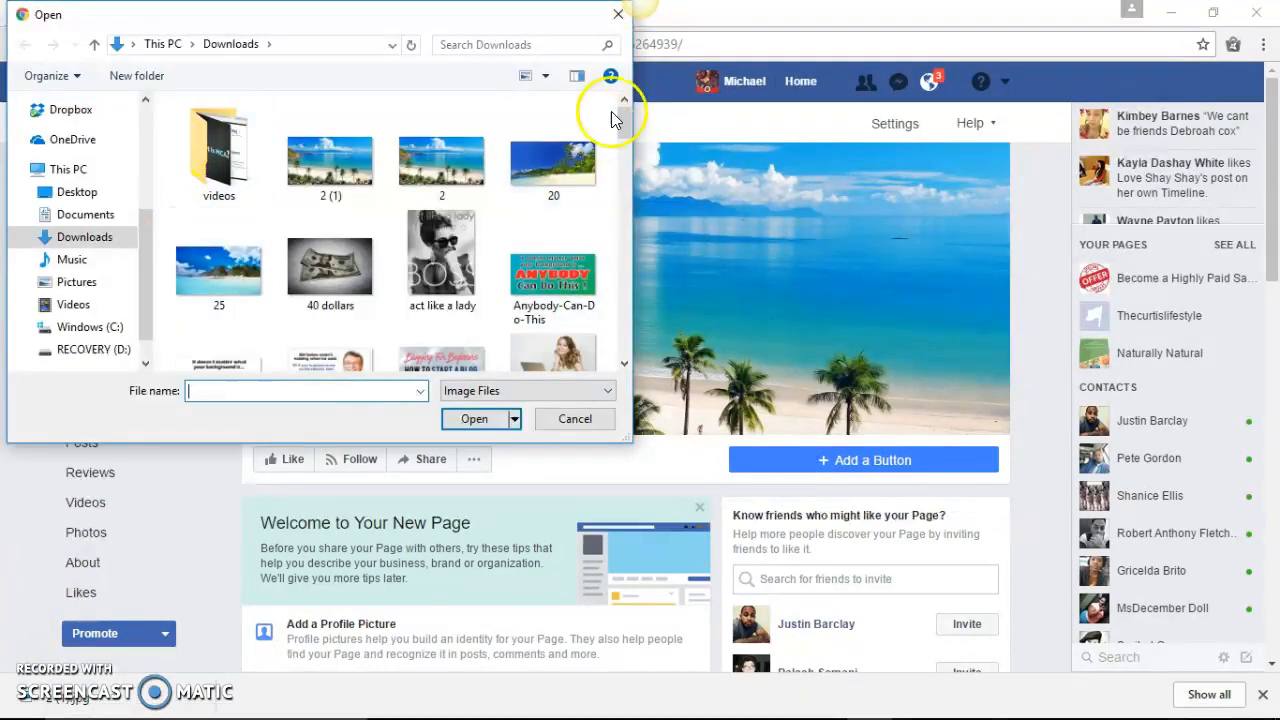
pyautogui.scroll(-3)
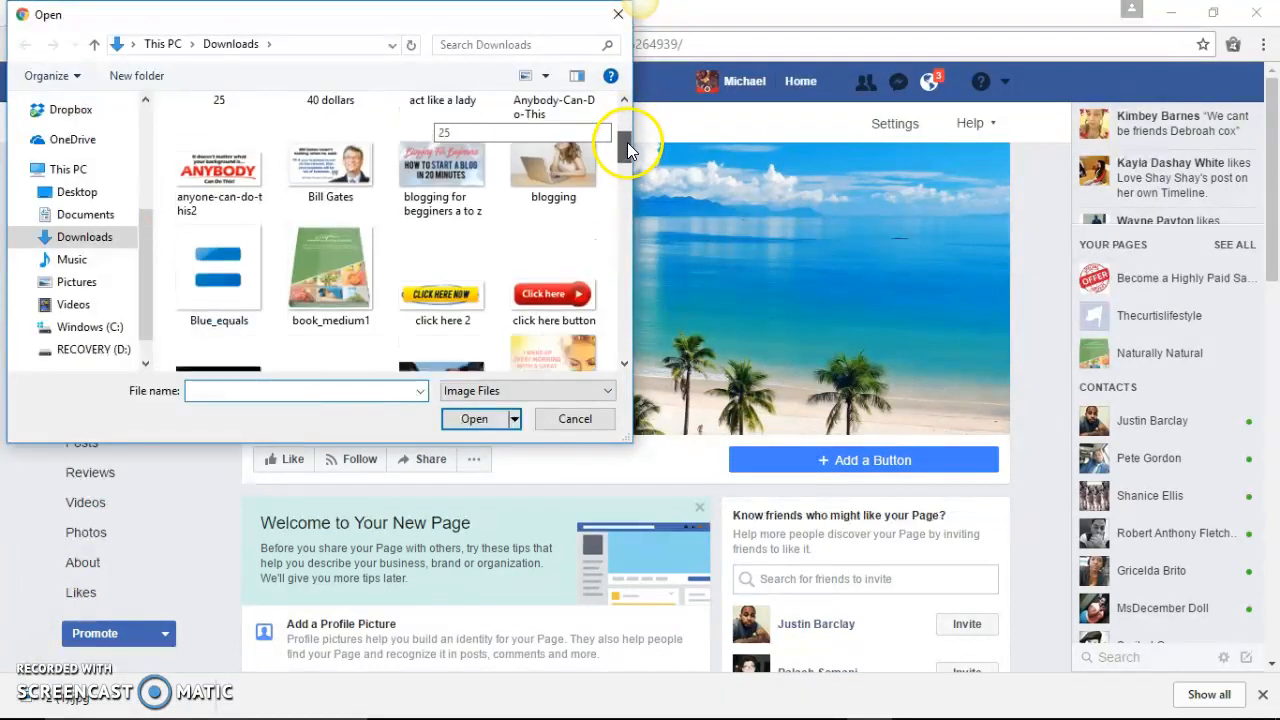
pyautogui.scroll(-3)
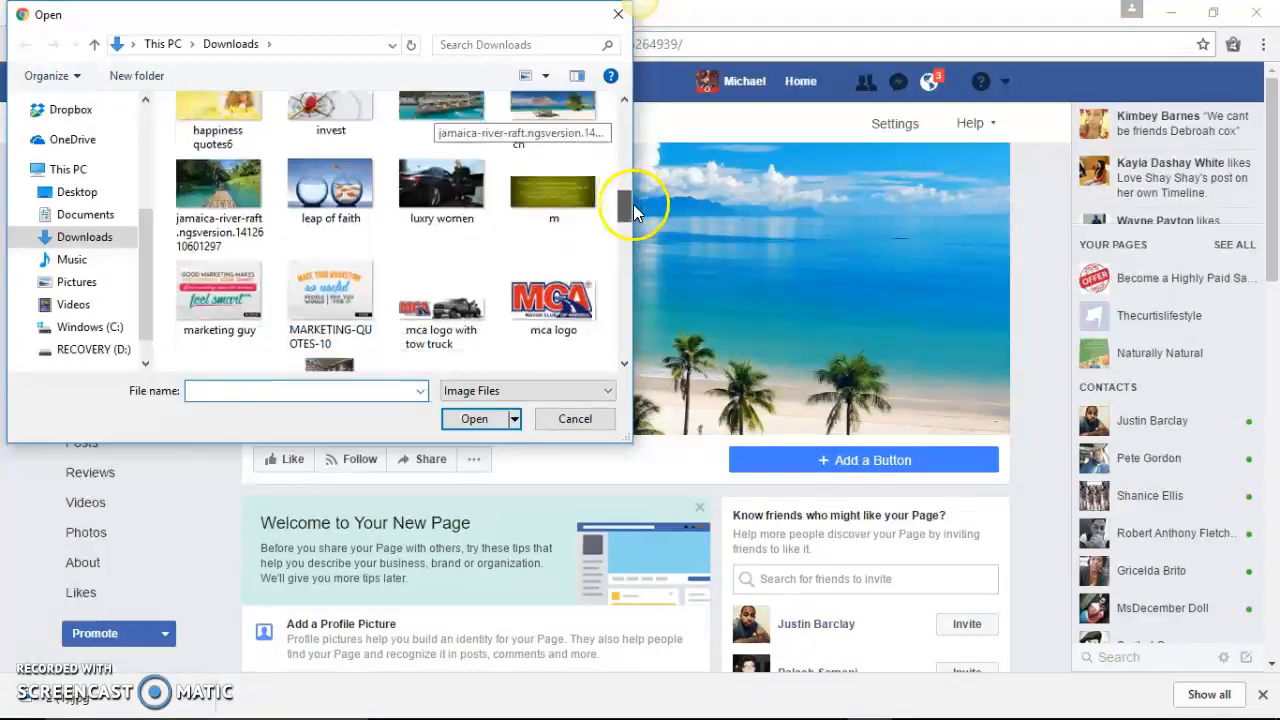
pyautogui.scroll(-3)
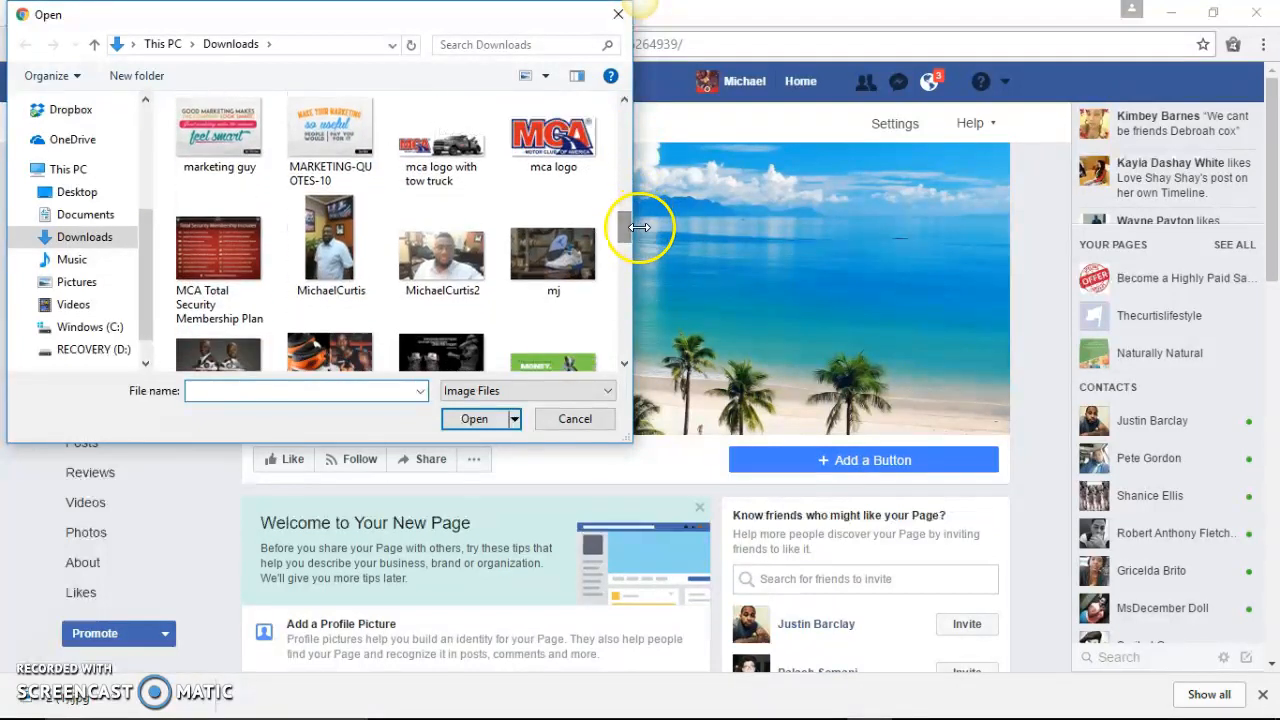
pyautogui.moveTo(442, 250)
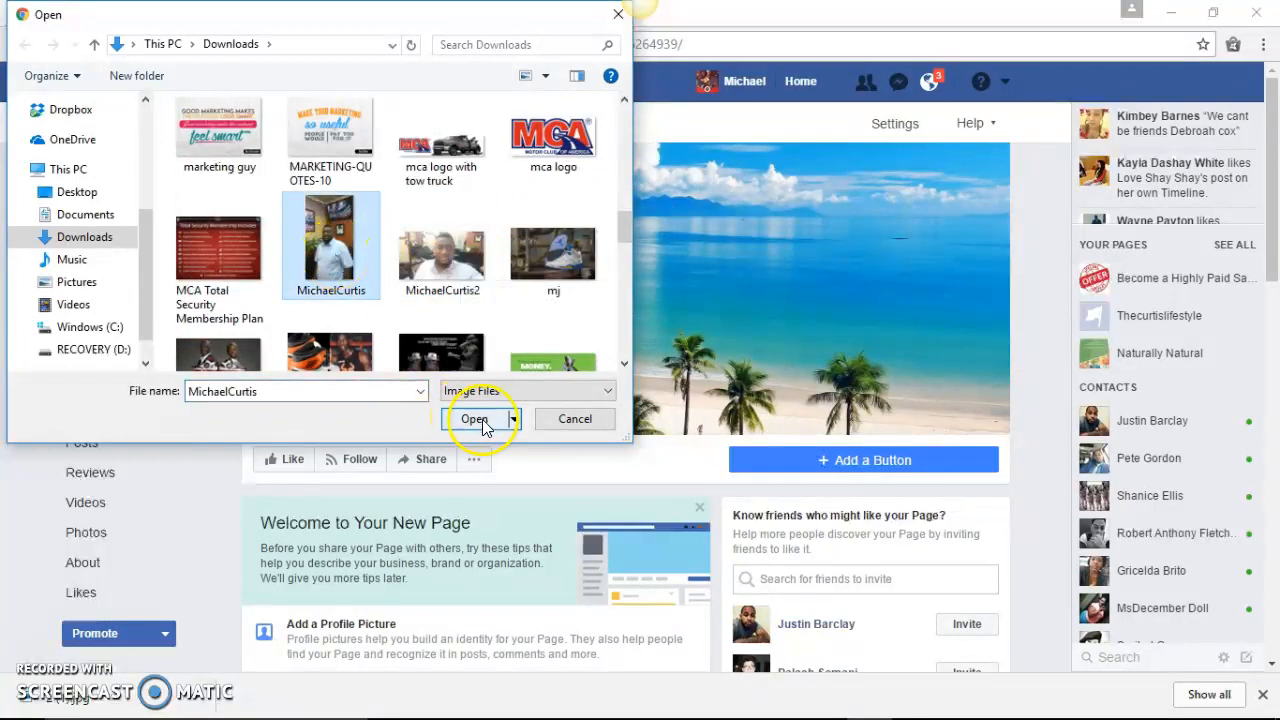
pyautogui.click(473, 418)
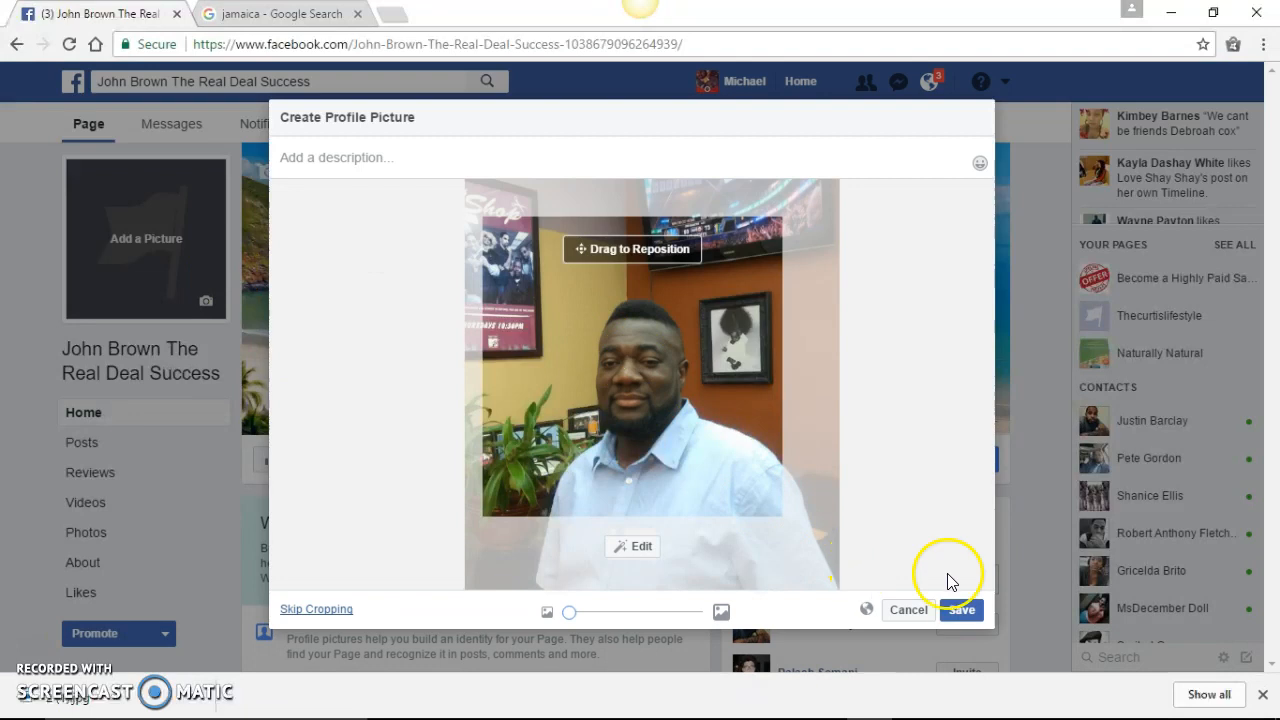
pyautogui.click(961, 610)
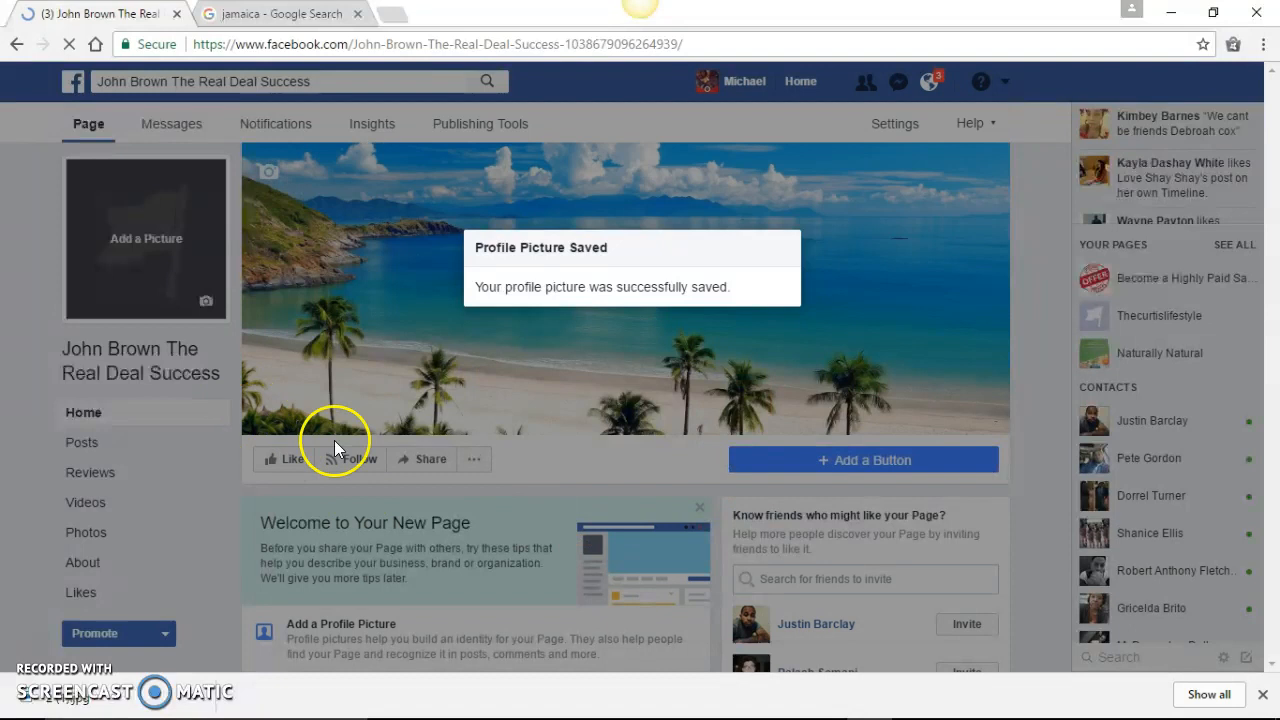
pyautogui.moveTo(418, 335)
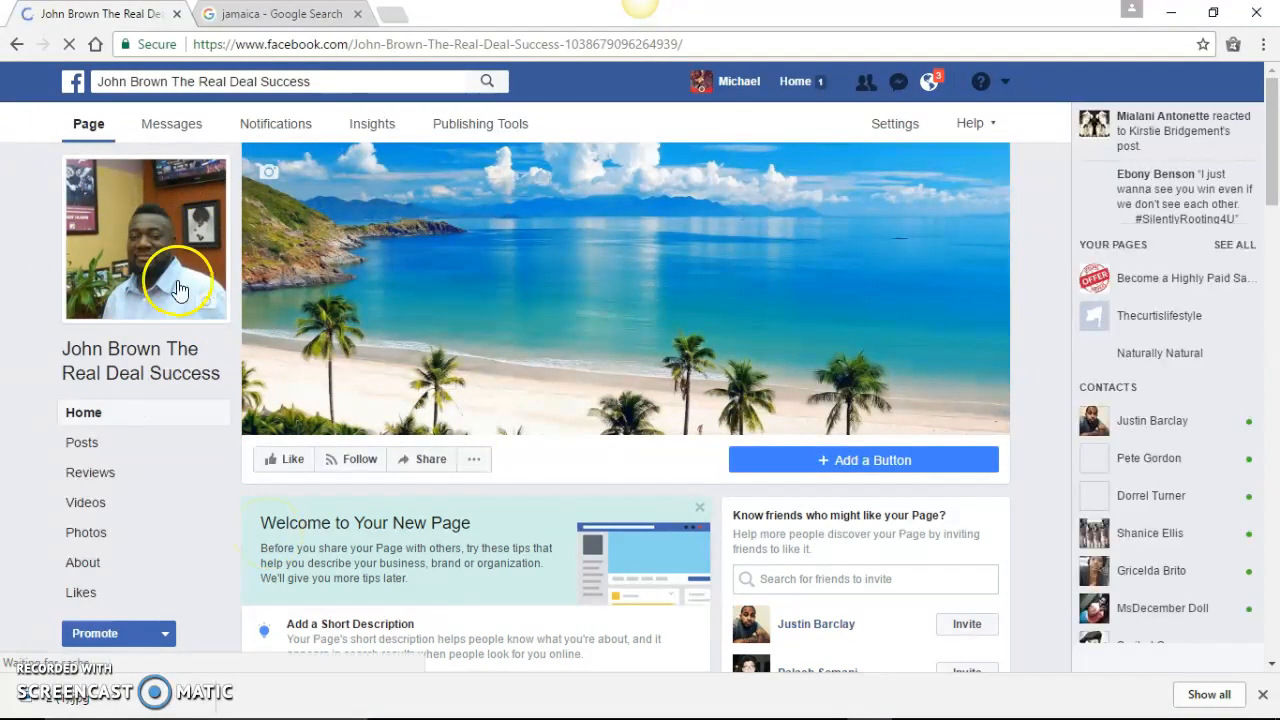
pyautogui.moveTo(148, 333)
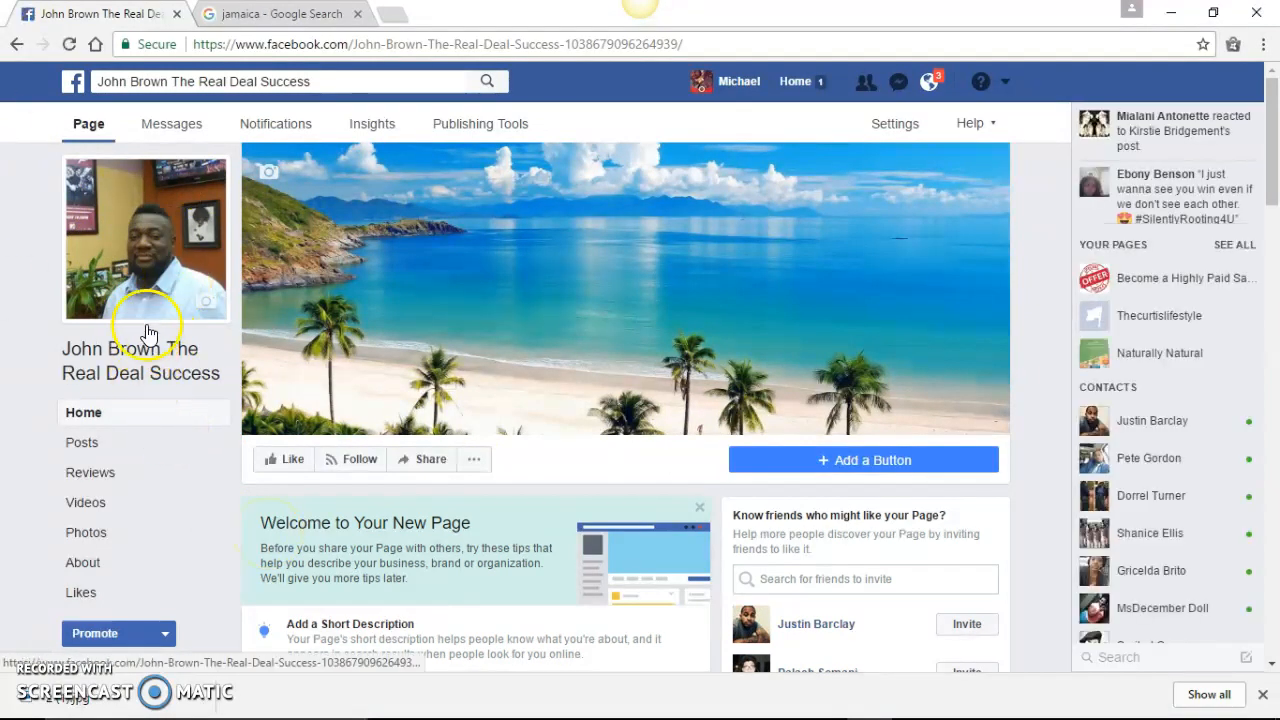
pyautogui.click(929, 81)
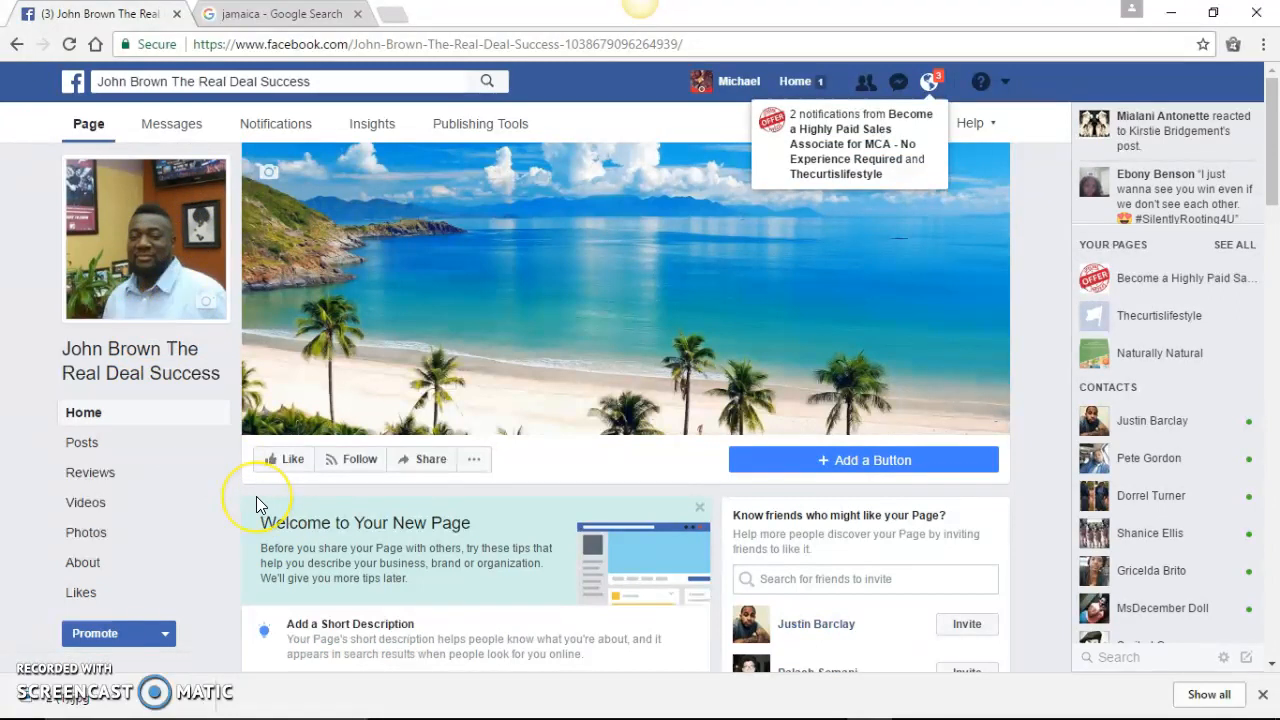
pyautogui.moveTo(210, 240)
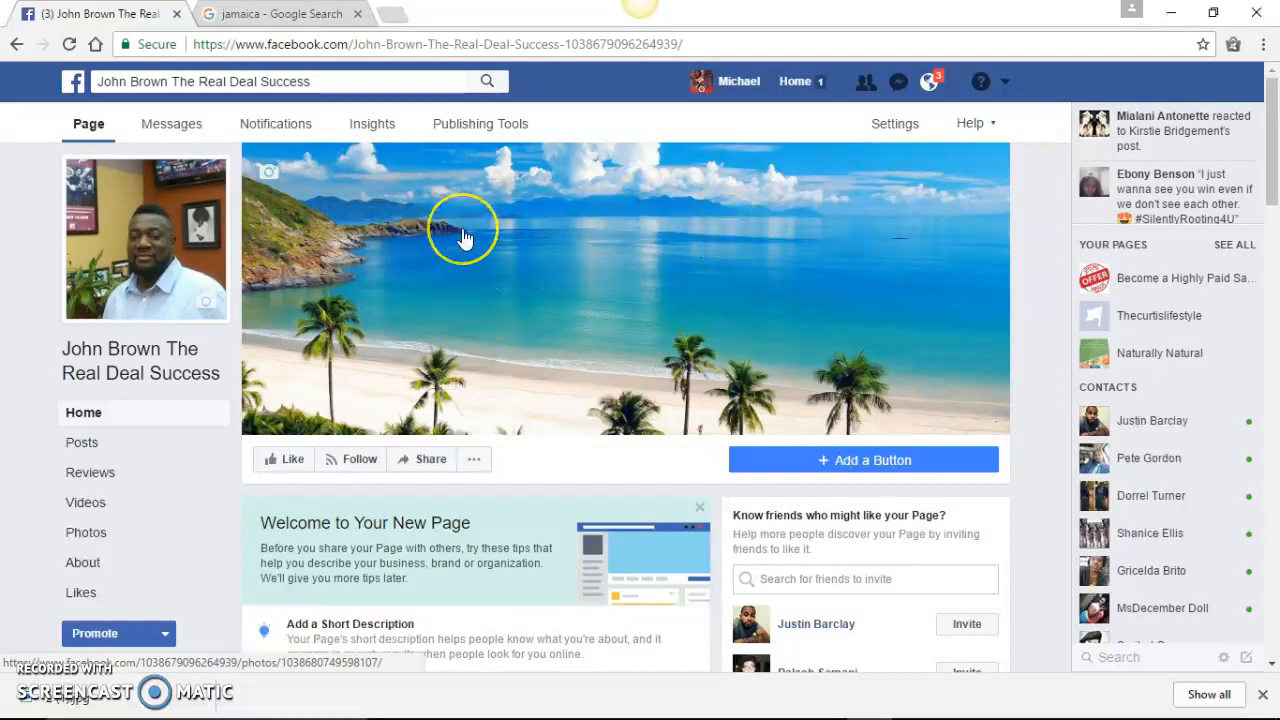
pyautogui.scroll(-3)
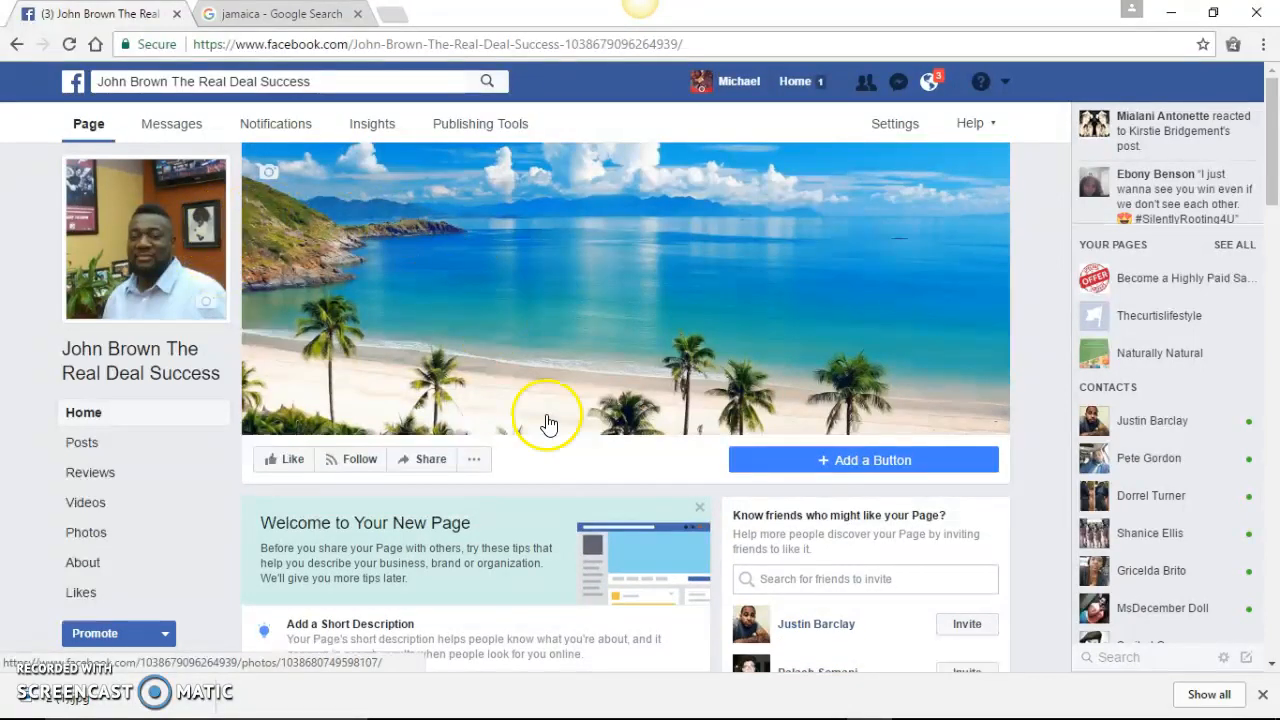
pyautogui.moveTo(593, 457)
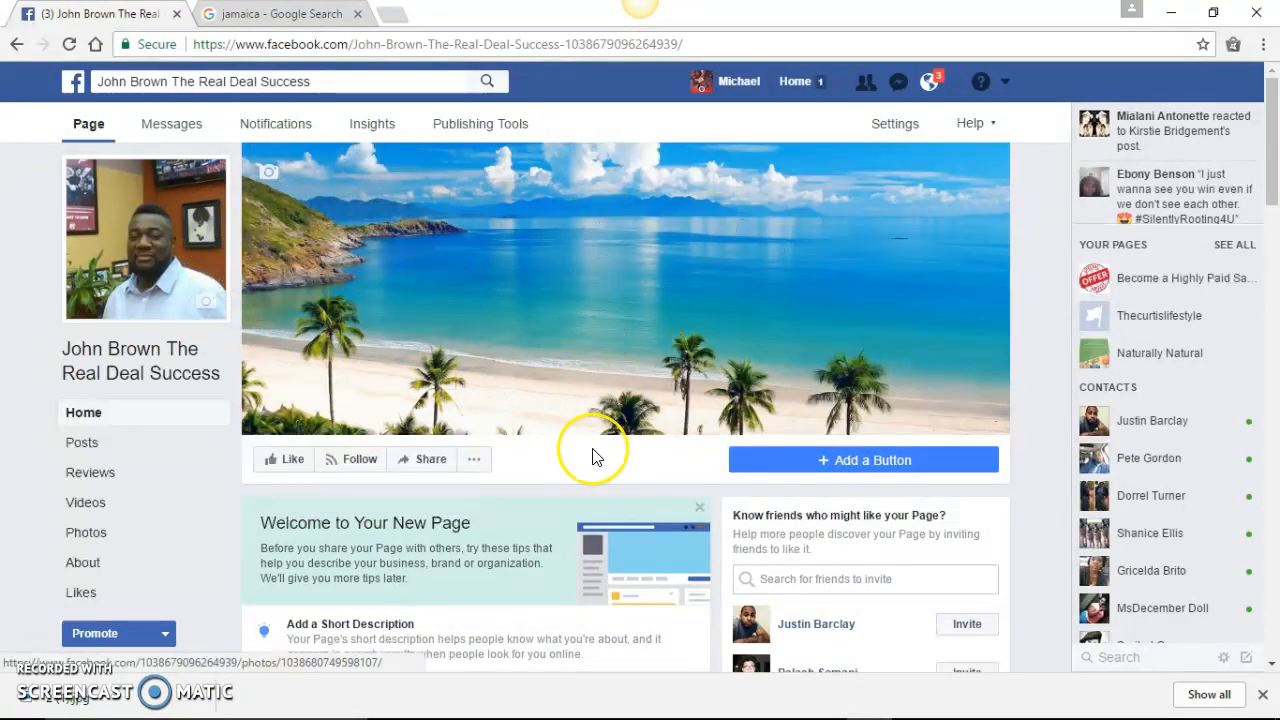
pyautogui.scroll(-3)
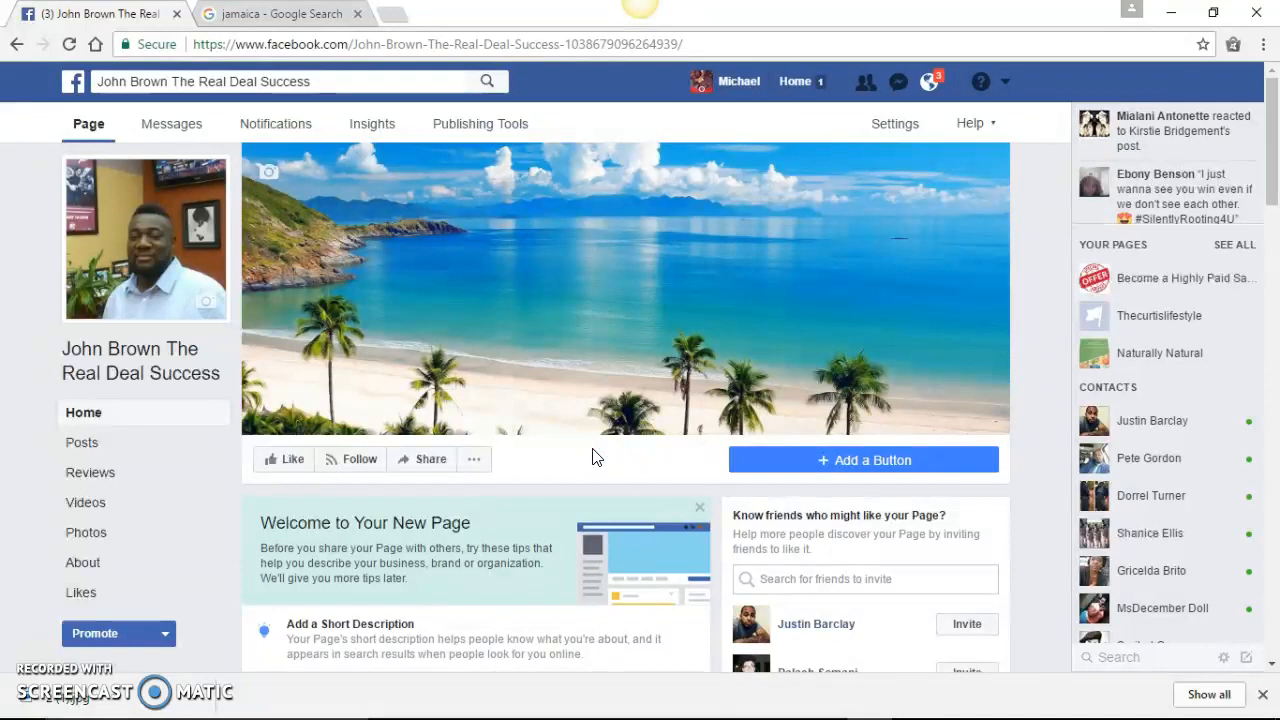
pyautogui.scroll(-3)
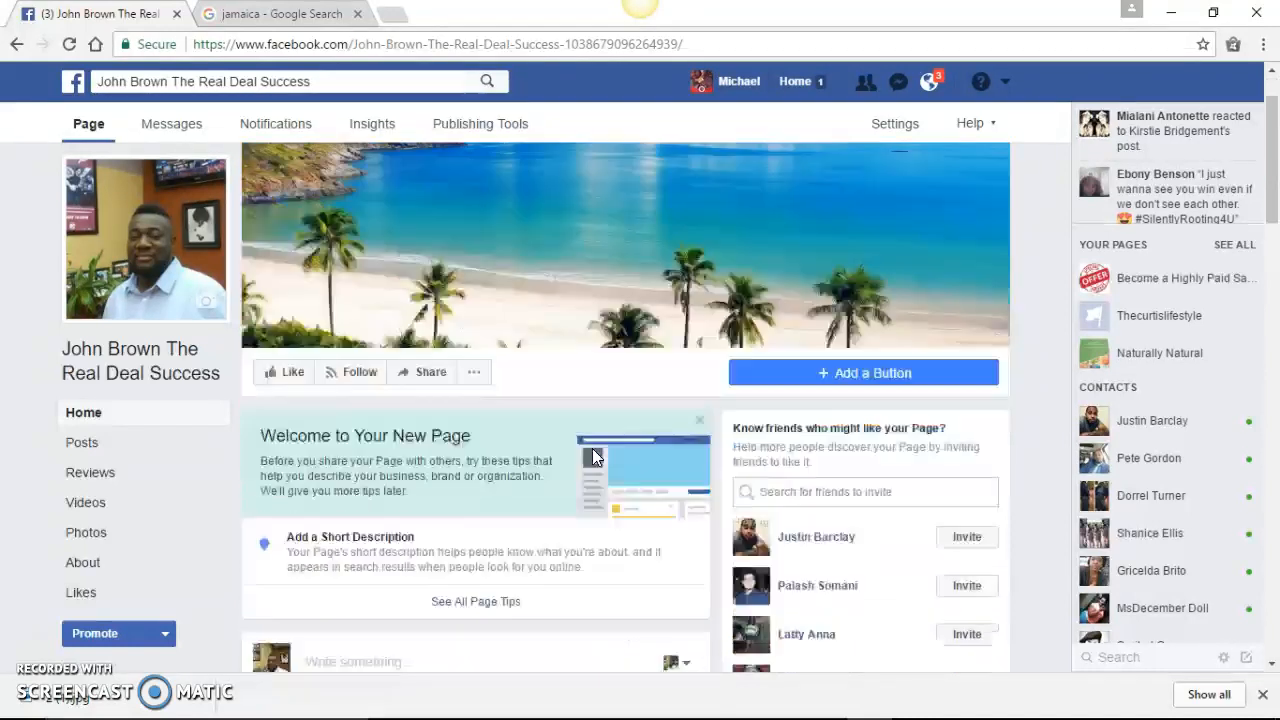